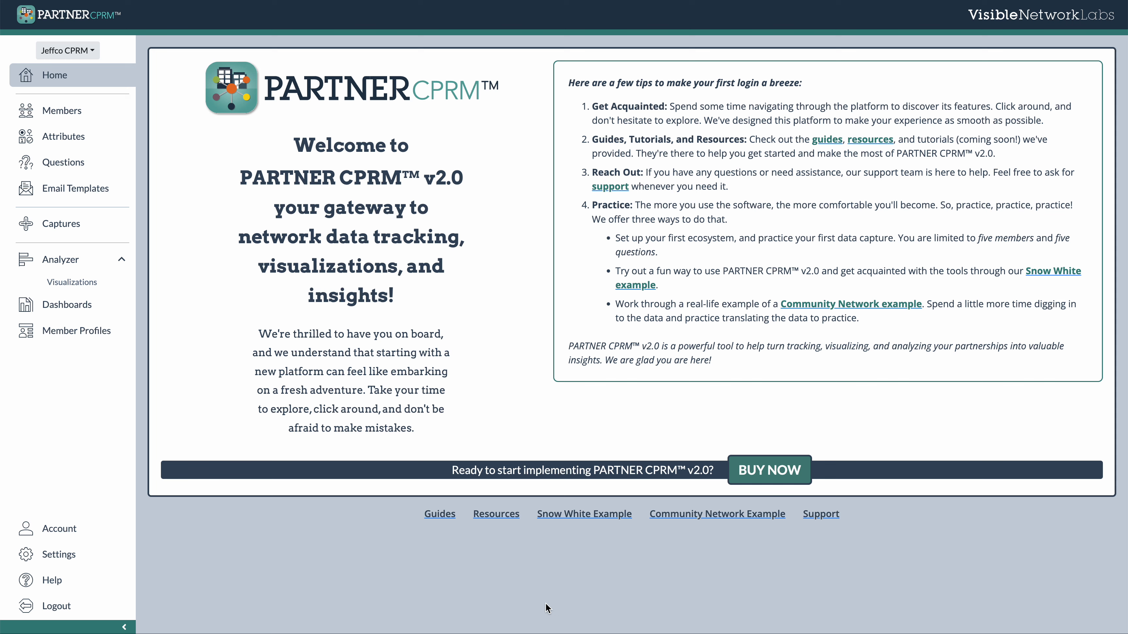
pyautogui.moveTo(549, 596)
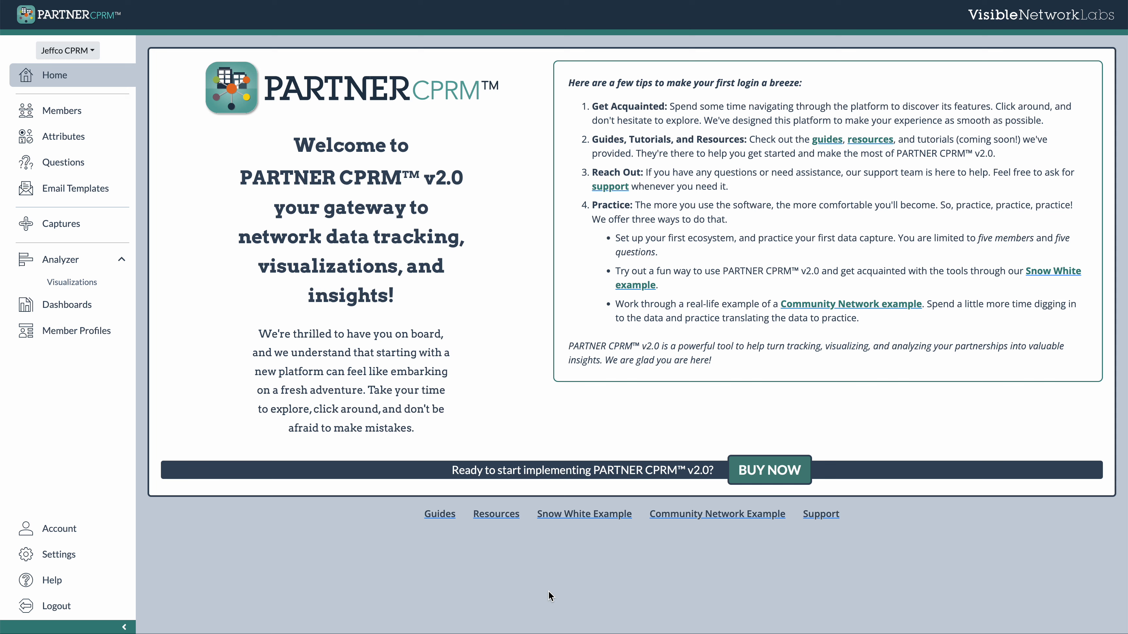
pyautogui.moveTo(423, 509)
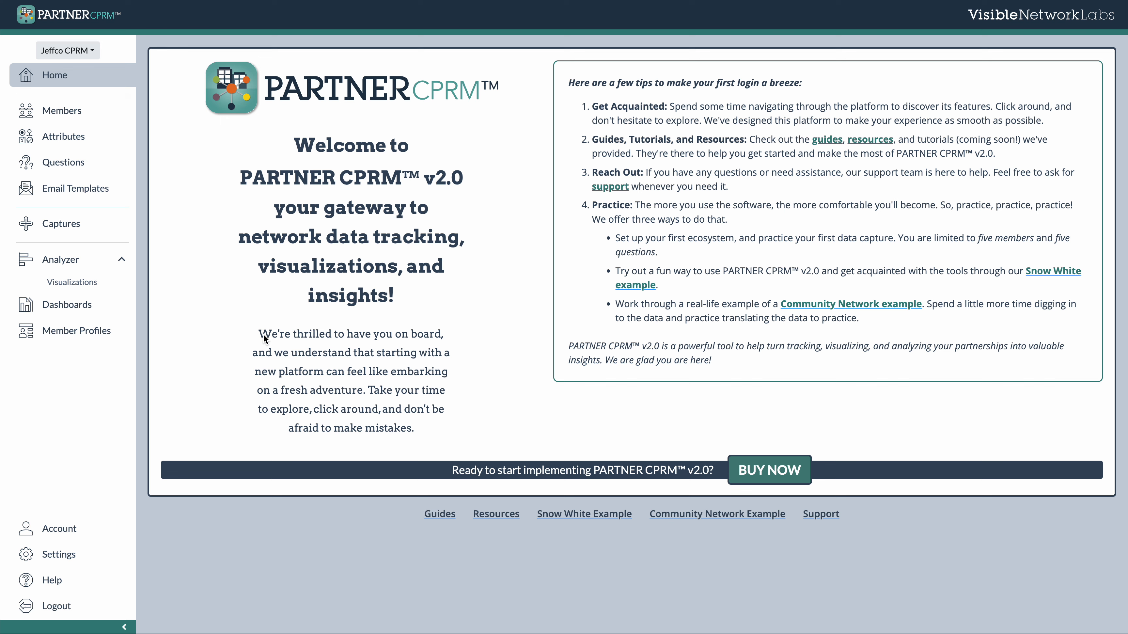
pyautogui.moveTo(407, 295)
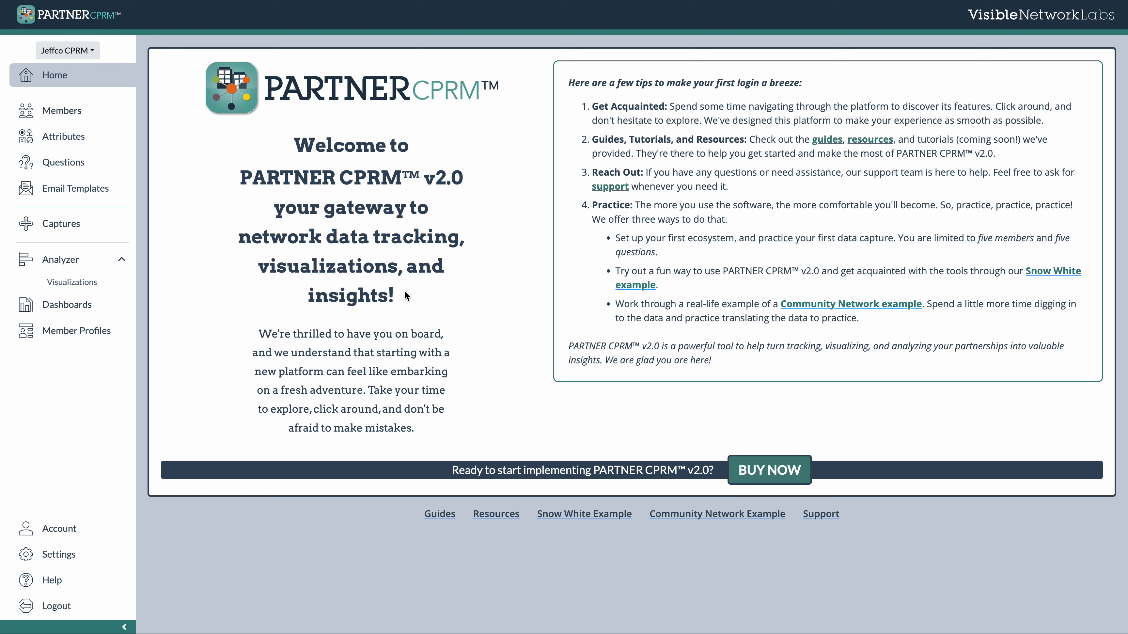
pyautogui.moveTo(405, 299)
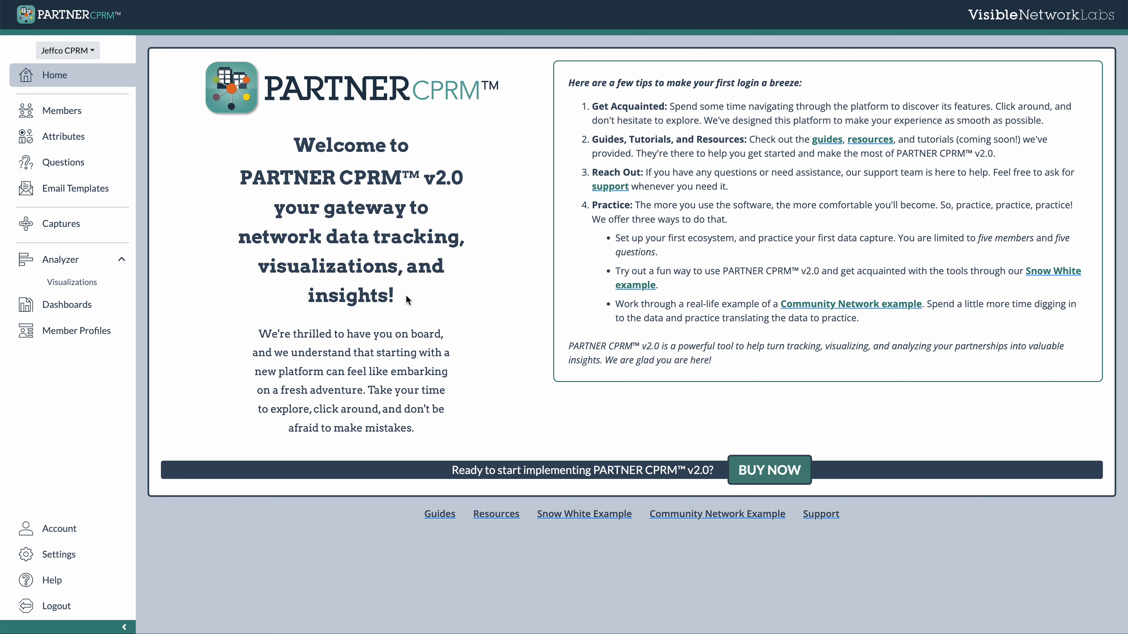
pyautogui.moveTo(465, 463)
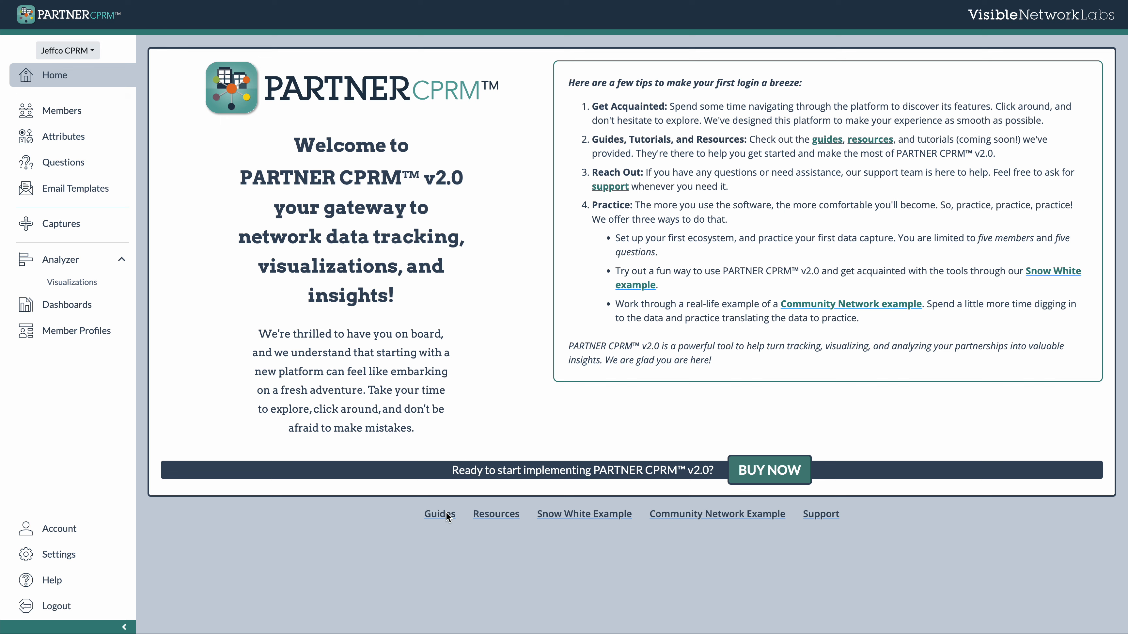
pyautogui.moveTo(495, 520)
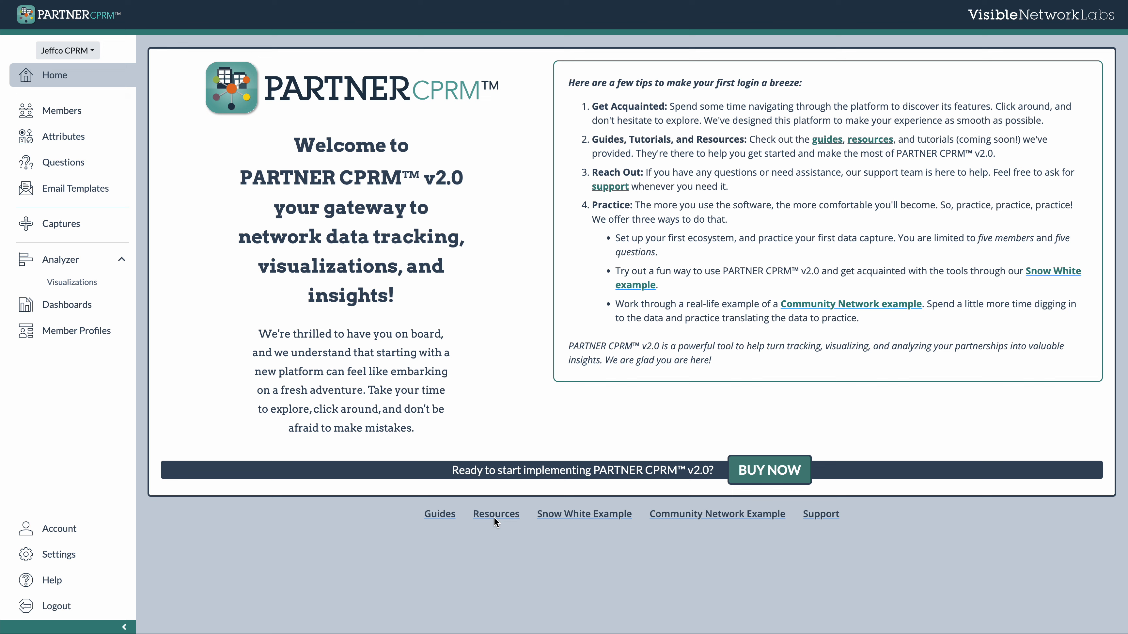
pyautogui.moveTo(719, 518)
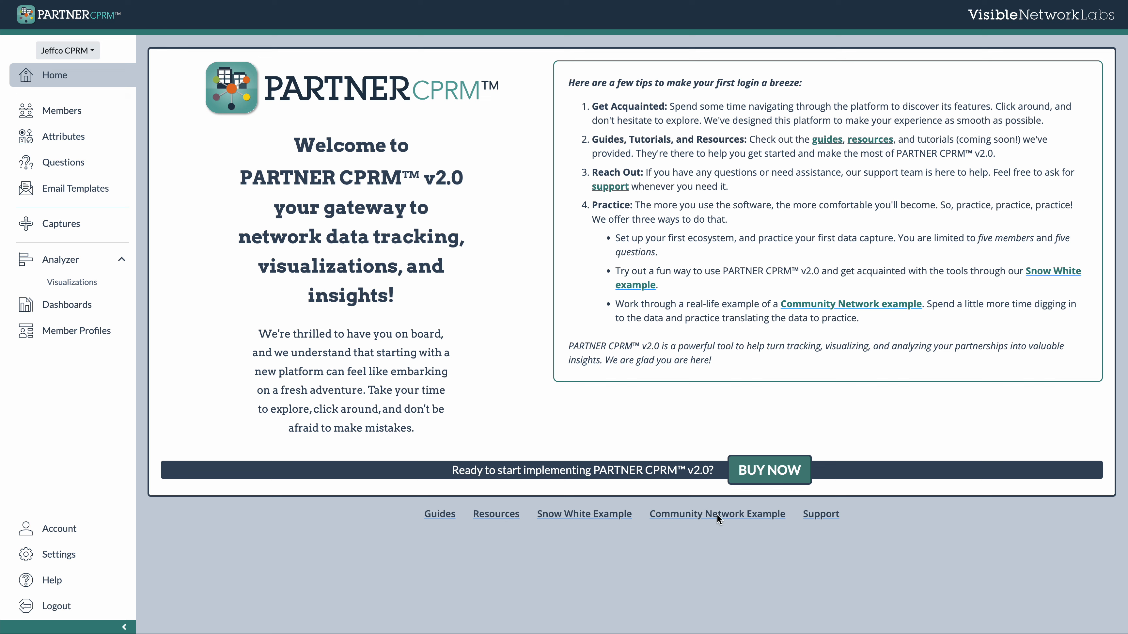
pyautogui.moveTo(748, 541)
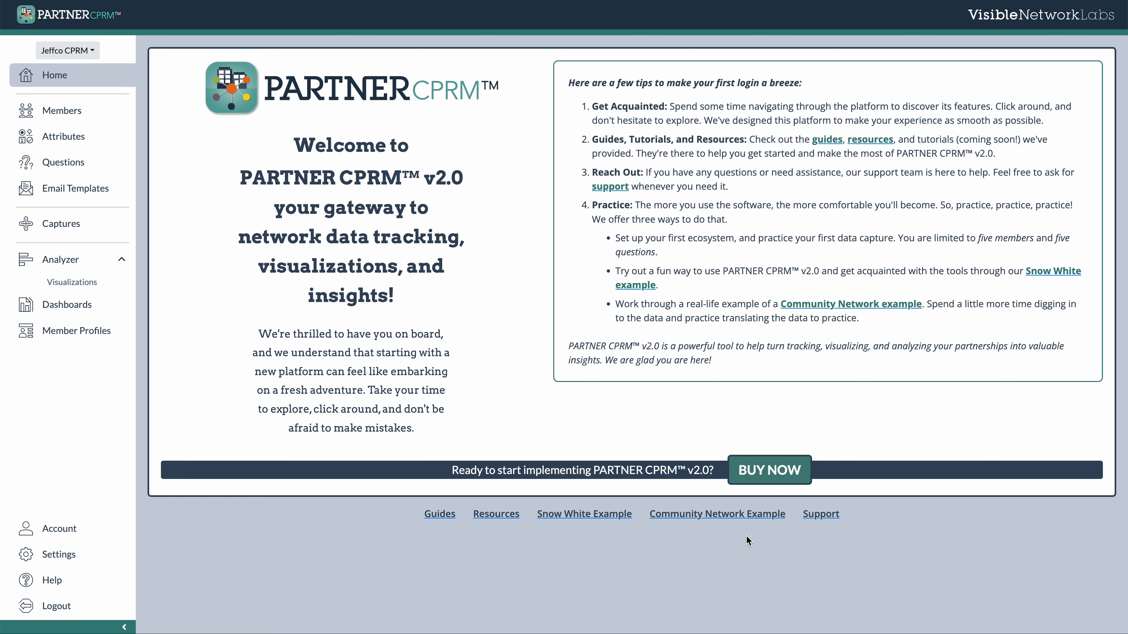
pyautogui.moveTo(652, 538)
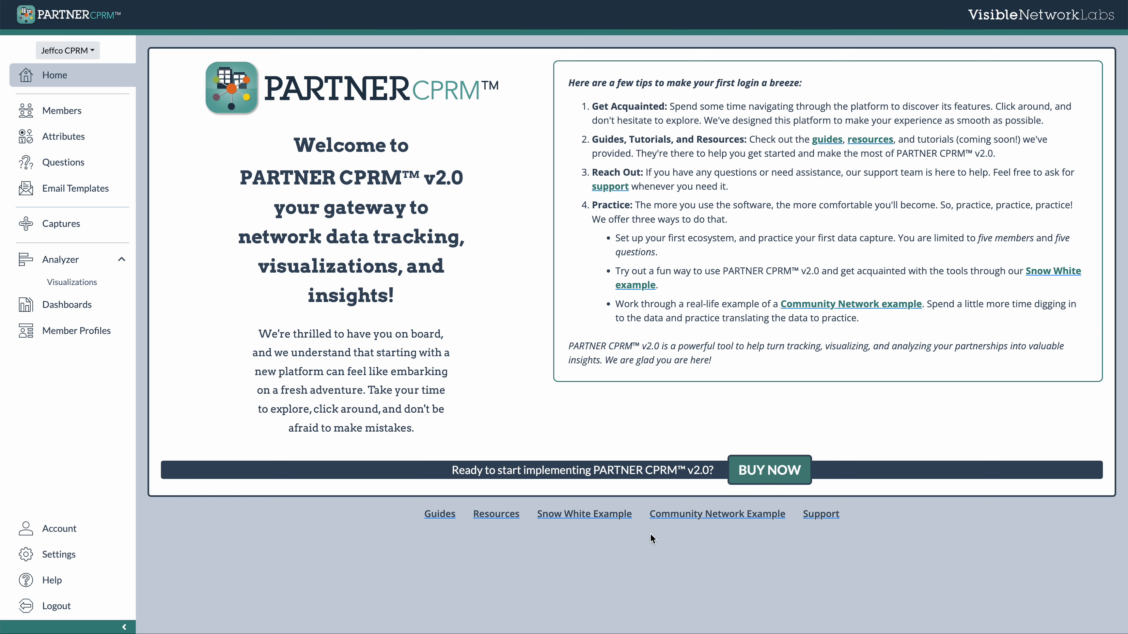
pyautogui.moveTo(694, 527)
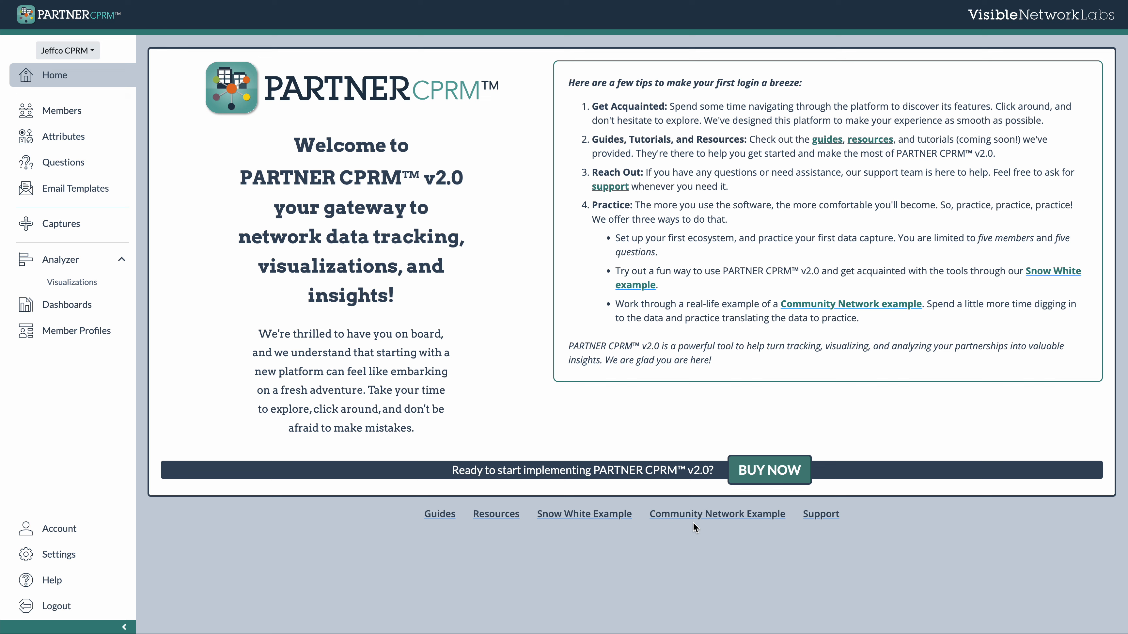
pyautogui.moveTo(765, 523)
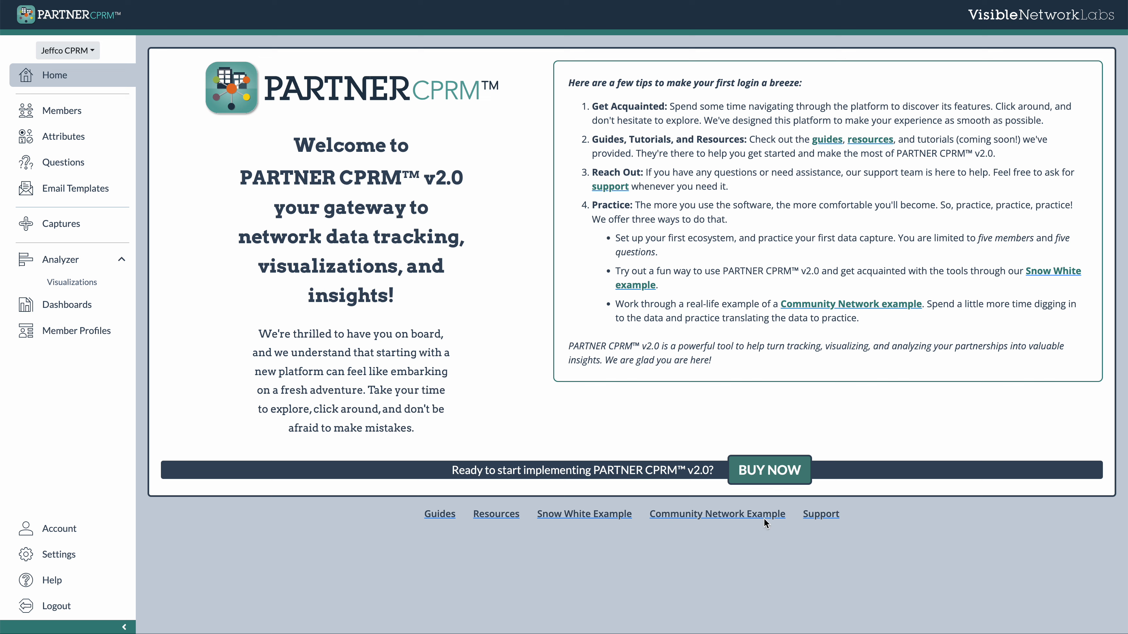
pyautogui.moveTo(826, 489)
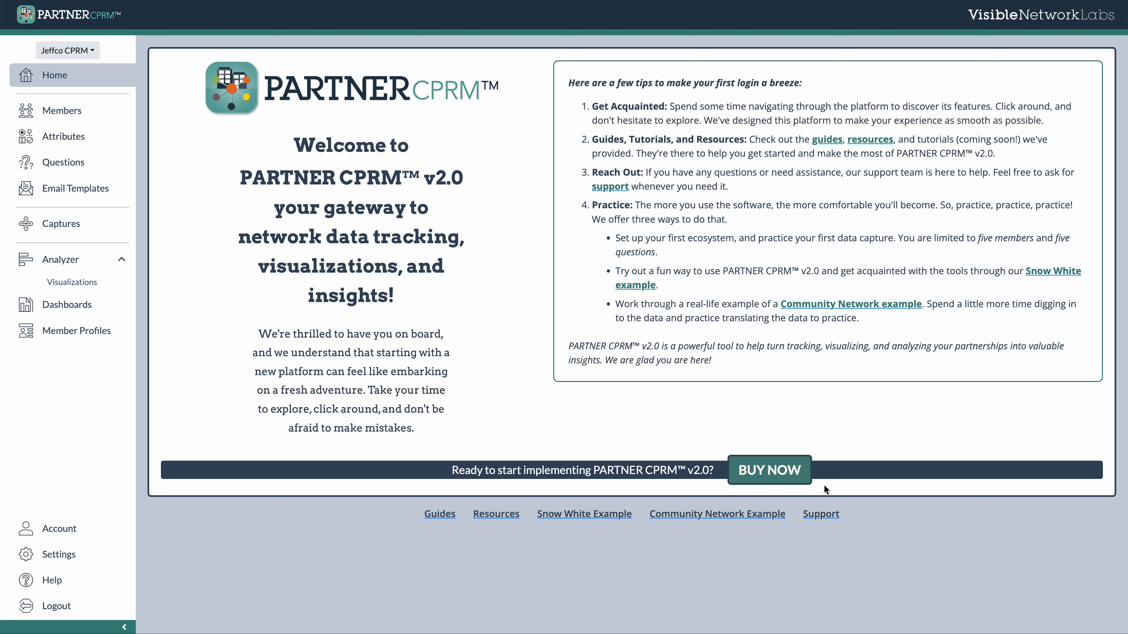
pyautogui.moveTo(755, 434)
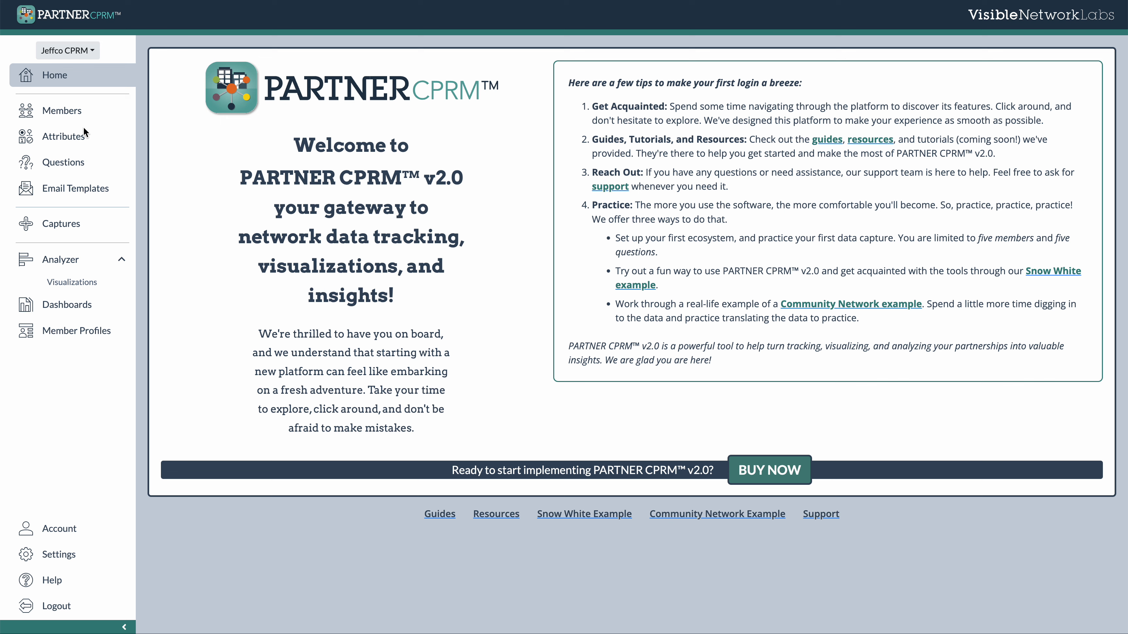
pyautogui.moveTo(123, 76)
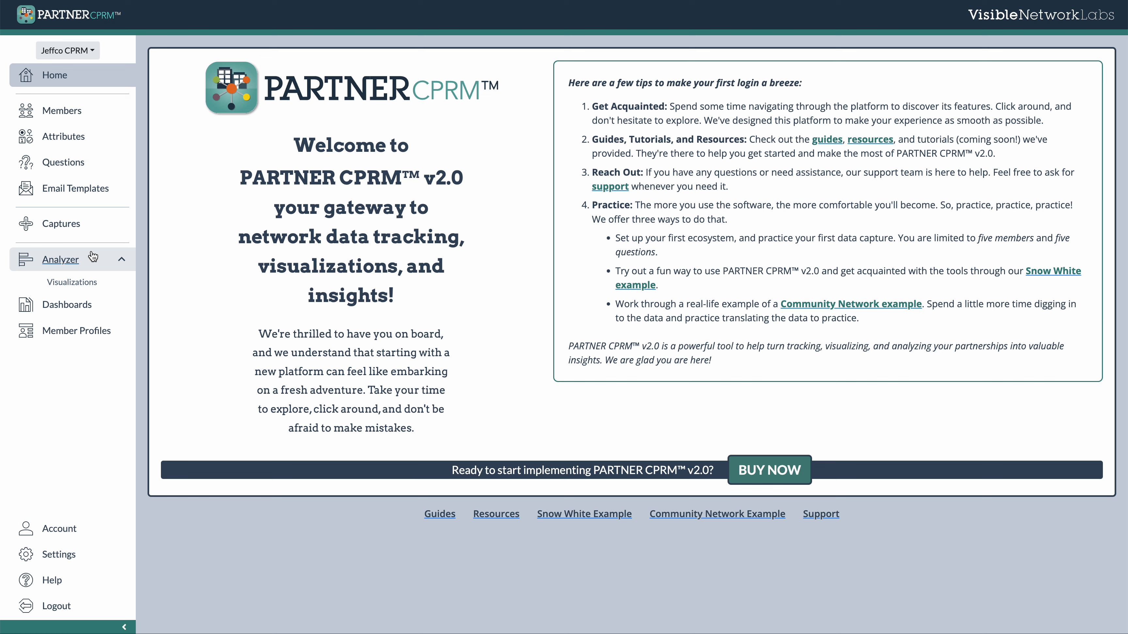
pyautogui.moveTo(108, 137)
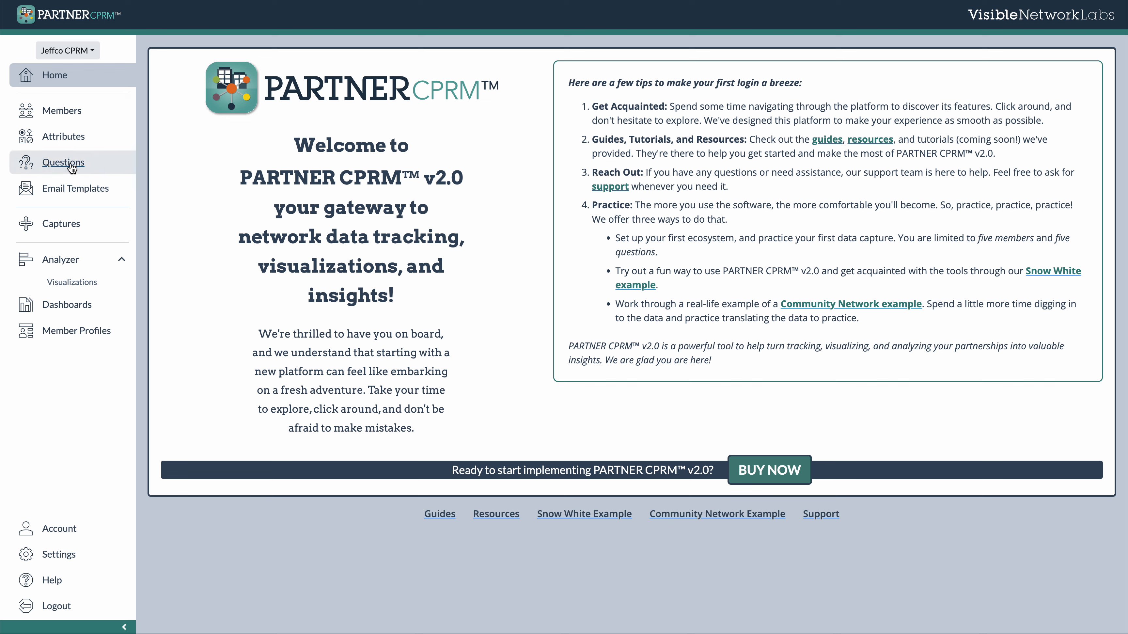
pyautogui.moveTo(73, 188)
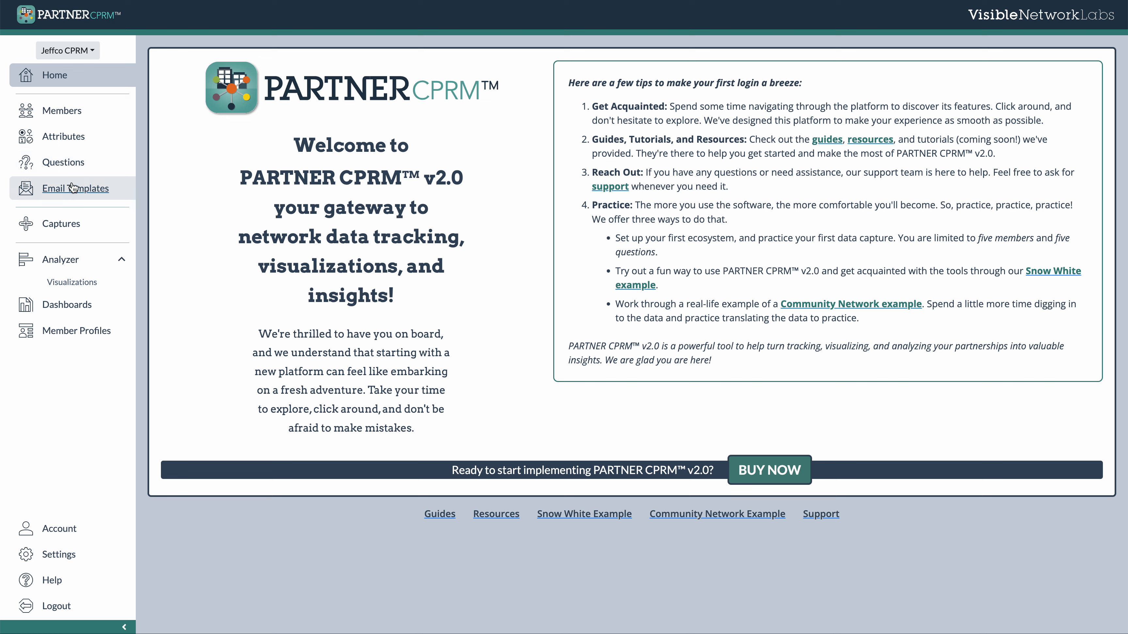
pyautogui.moveTo(61, 224)
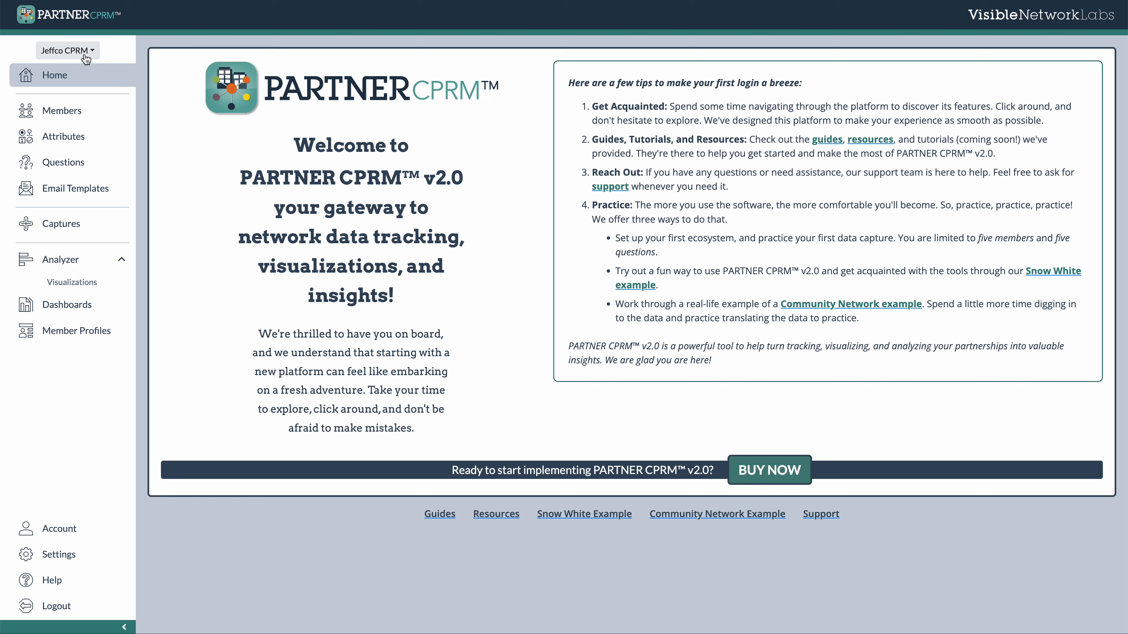
# Step: Select Community Health Coalition (Owner) from the sidebar's ecosystem dropdown
pyautogui.click(66, 50)
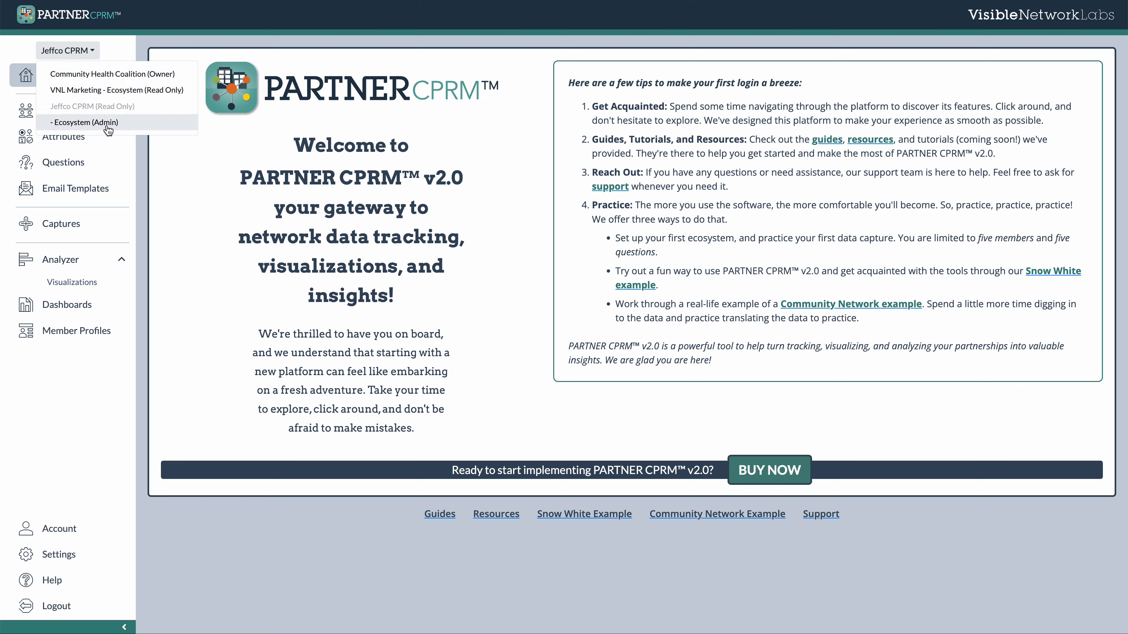
pyautogui.moveTo(108, 101)
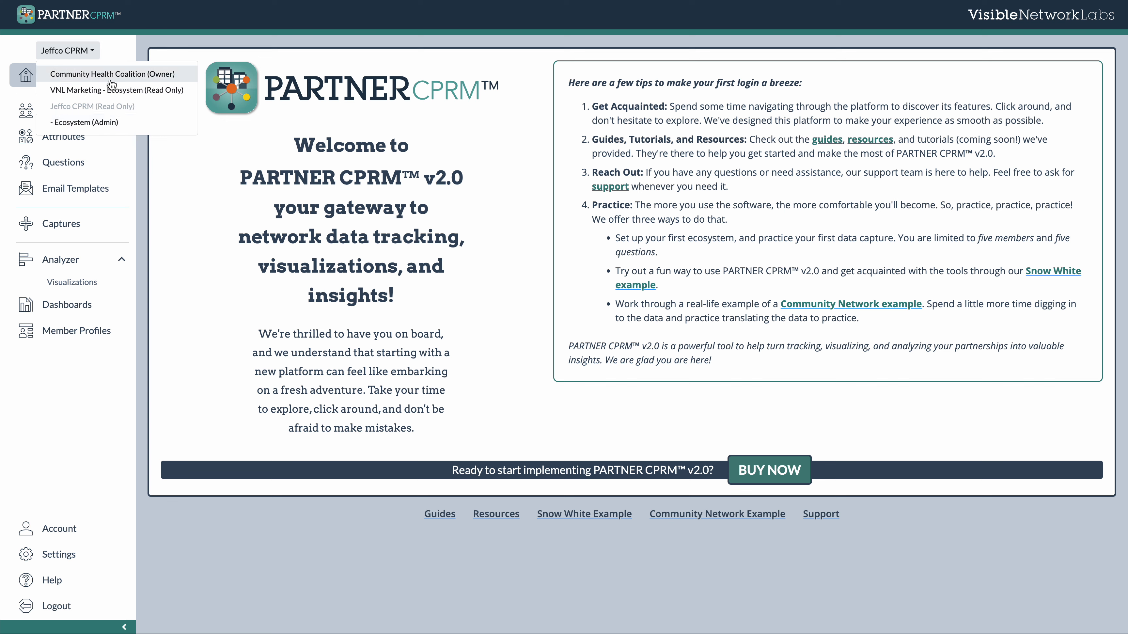
pyautogui.click(67, 51)
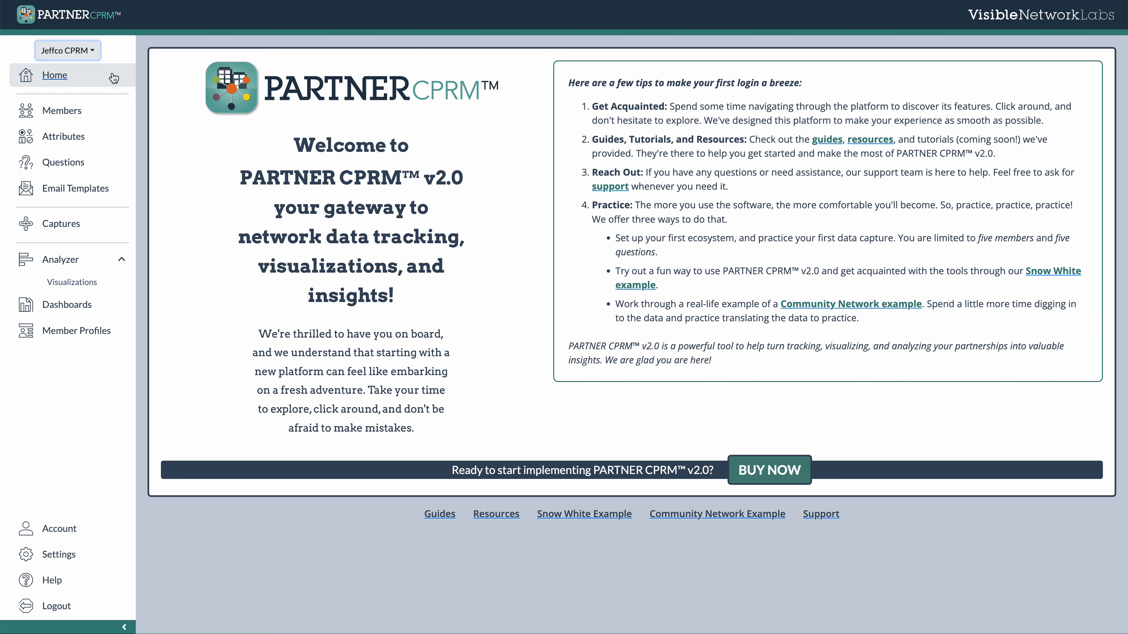
pyautogui.click(68, 49)
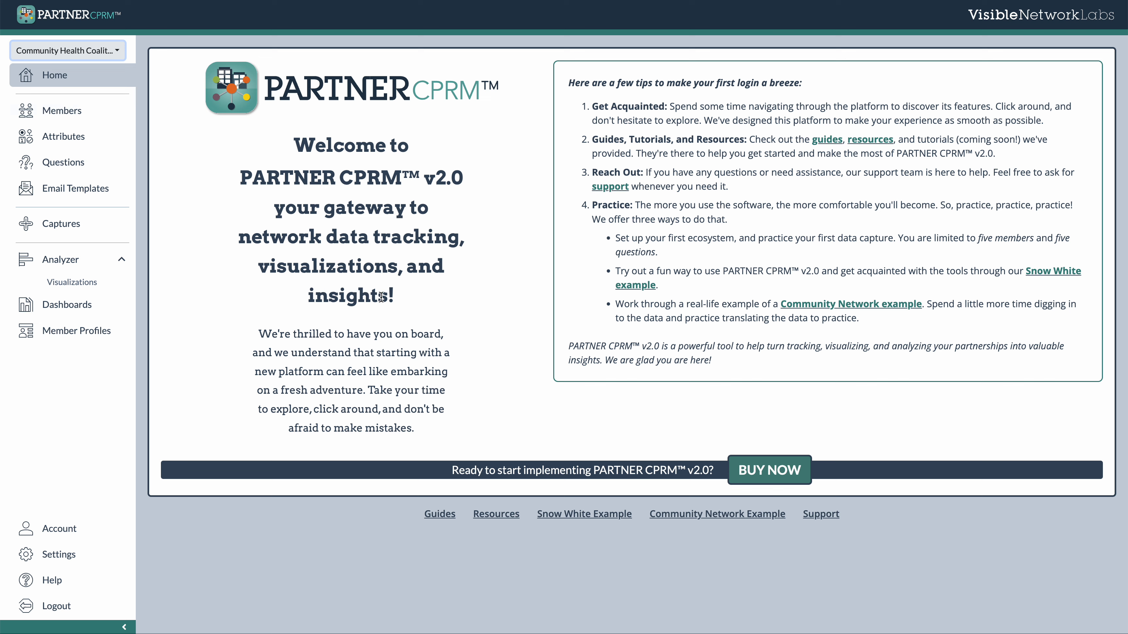
pyautogui.moveTo(273, 298)
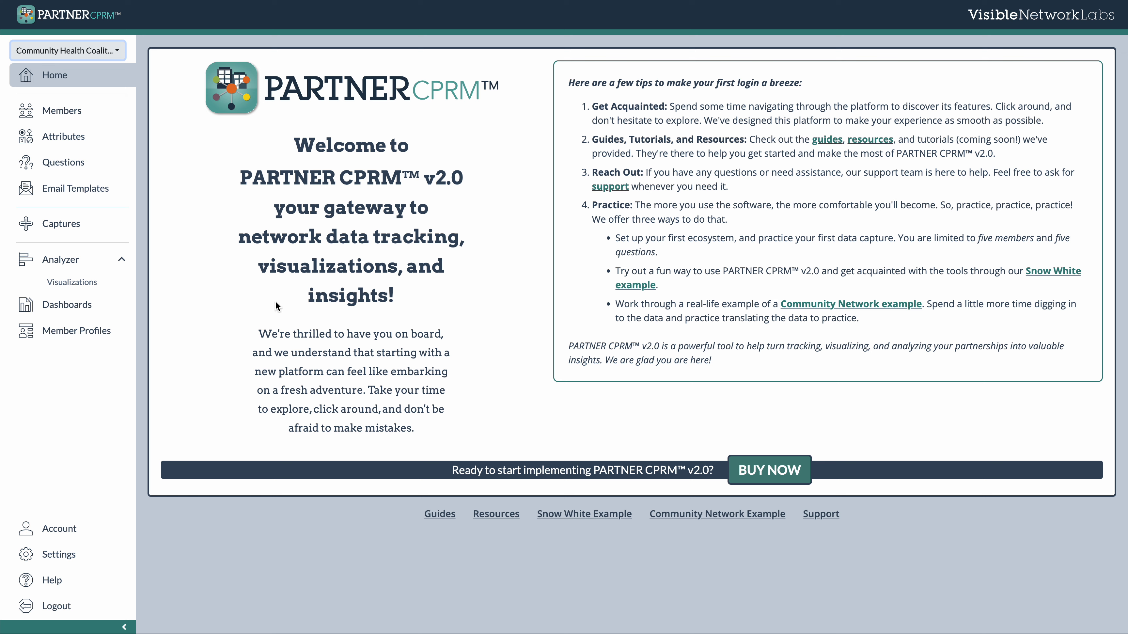
pyautogui.moveTo(248, 244)
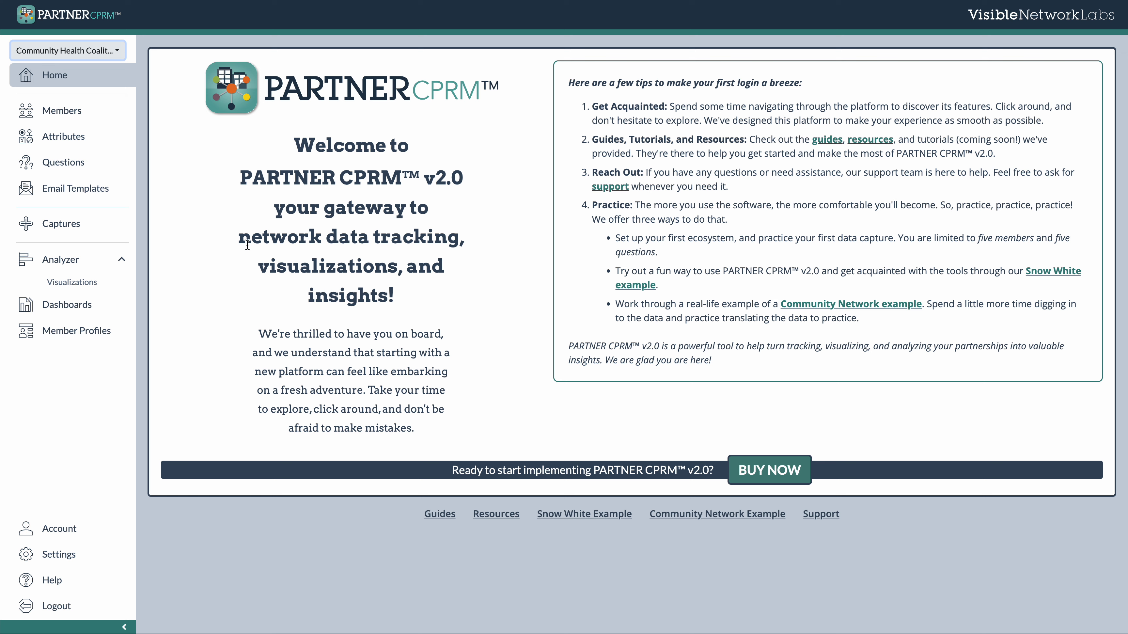
pyautogui.moveTo(232, 221)
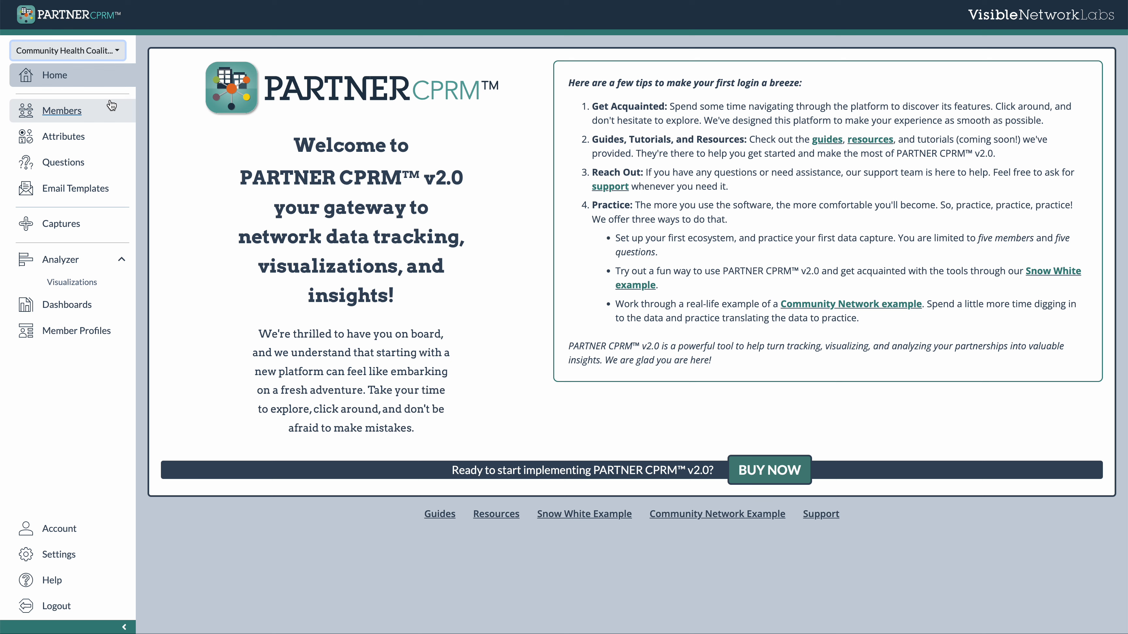
pyautogui.moveTo(94, 120)
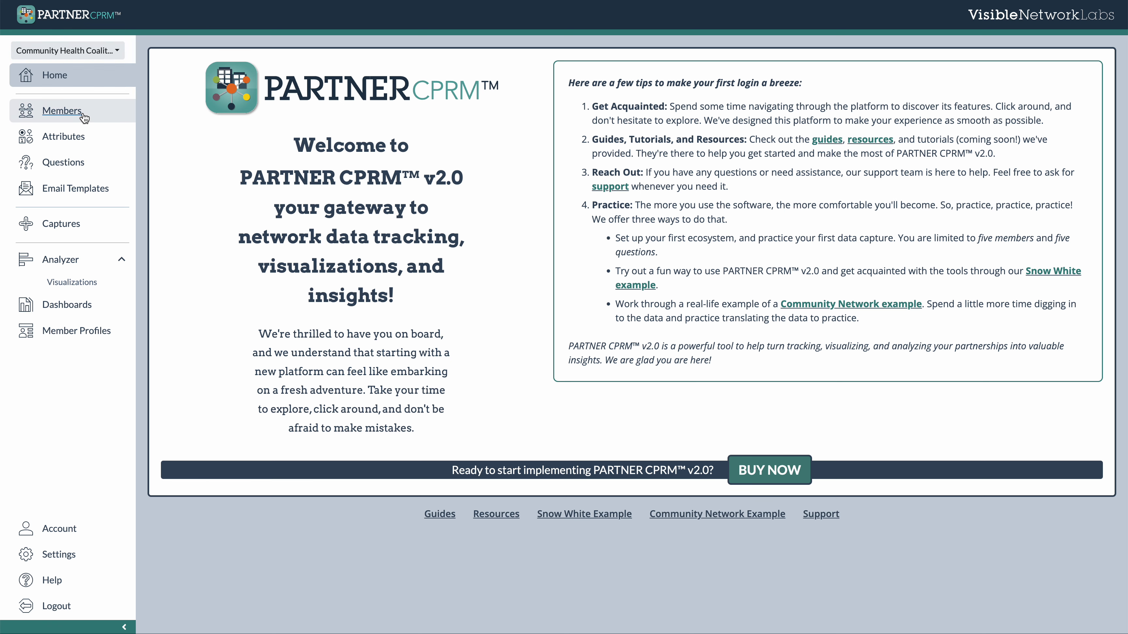
# Step: Open County Homeless Shelter from the members list and review its profile details
pyautogui.click(63, 110)
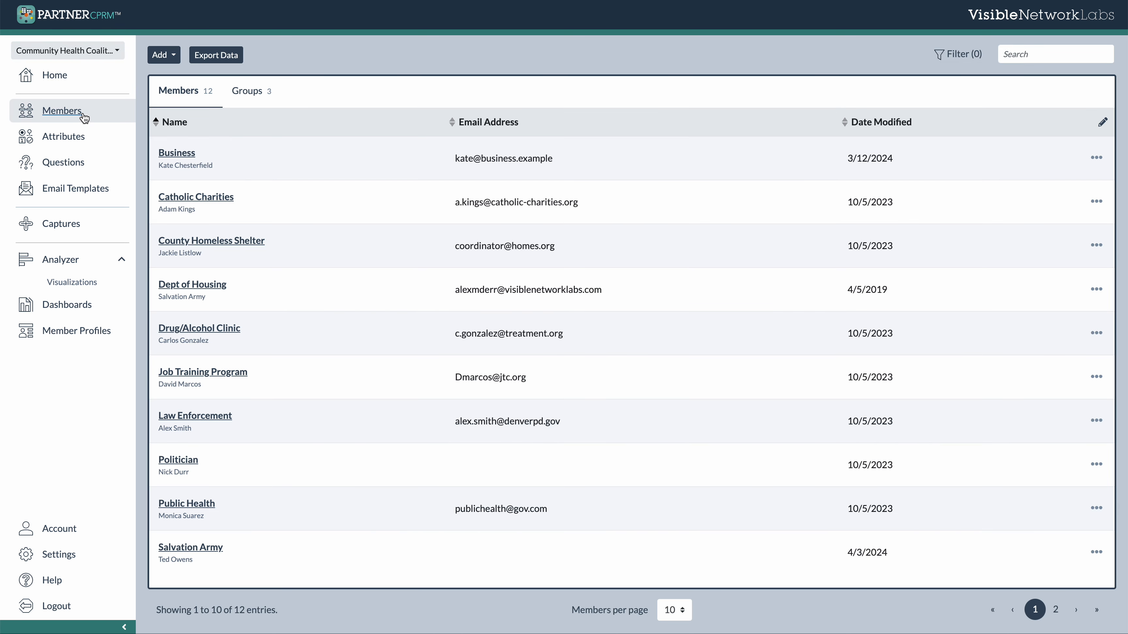
pyautogui.moveTo(188, 175)
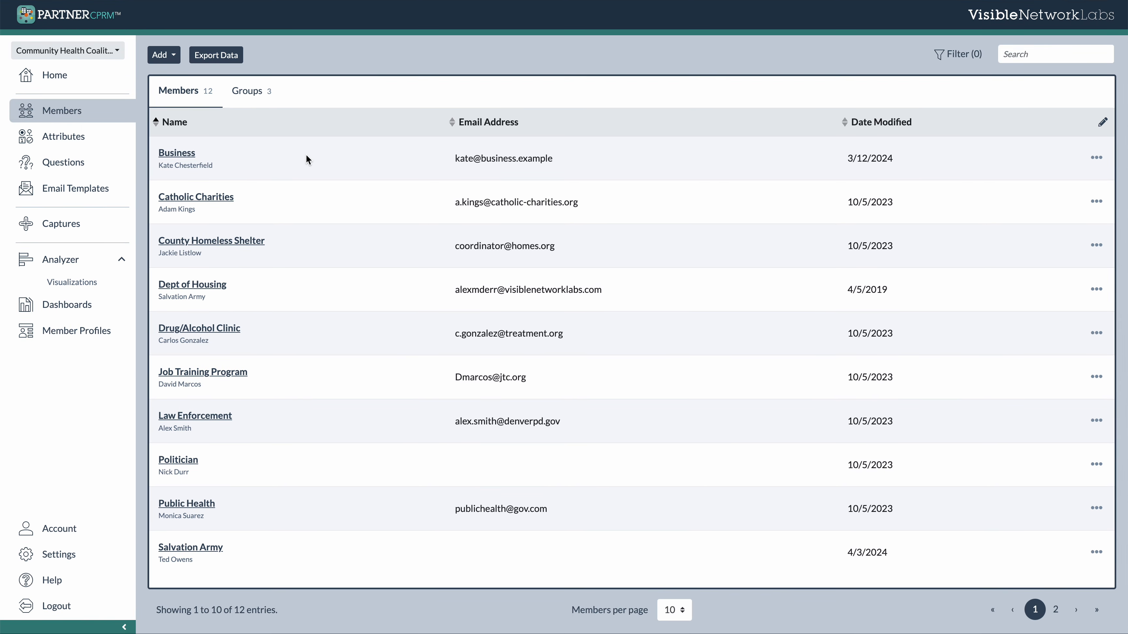
pyautogui.moveTo(220, 164)
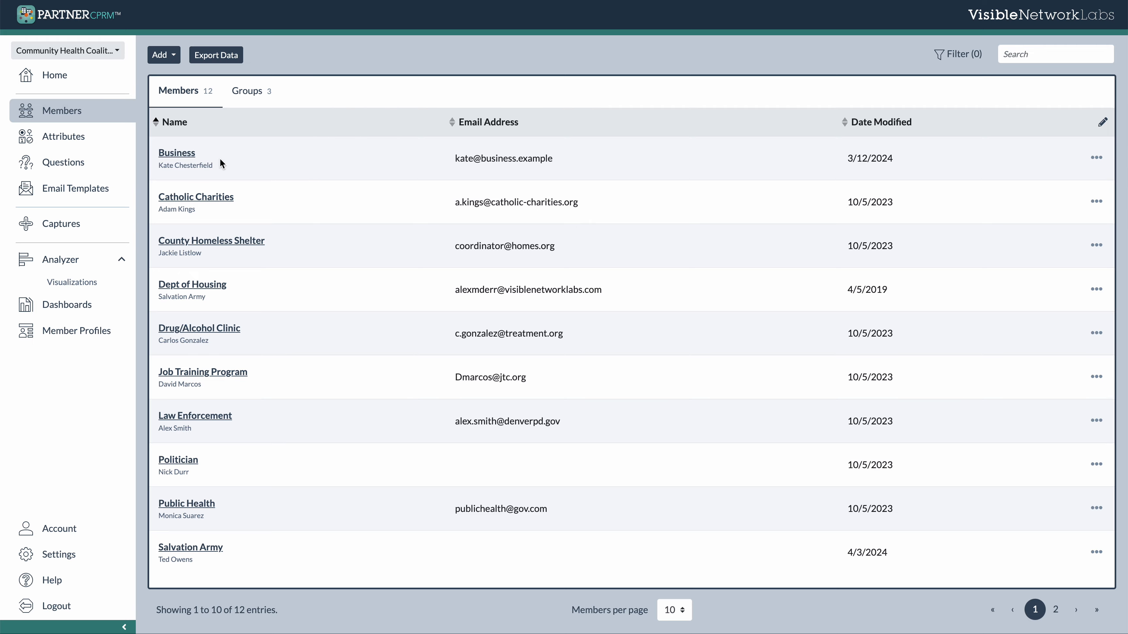
pyautogui.click(211, 240)
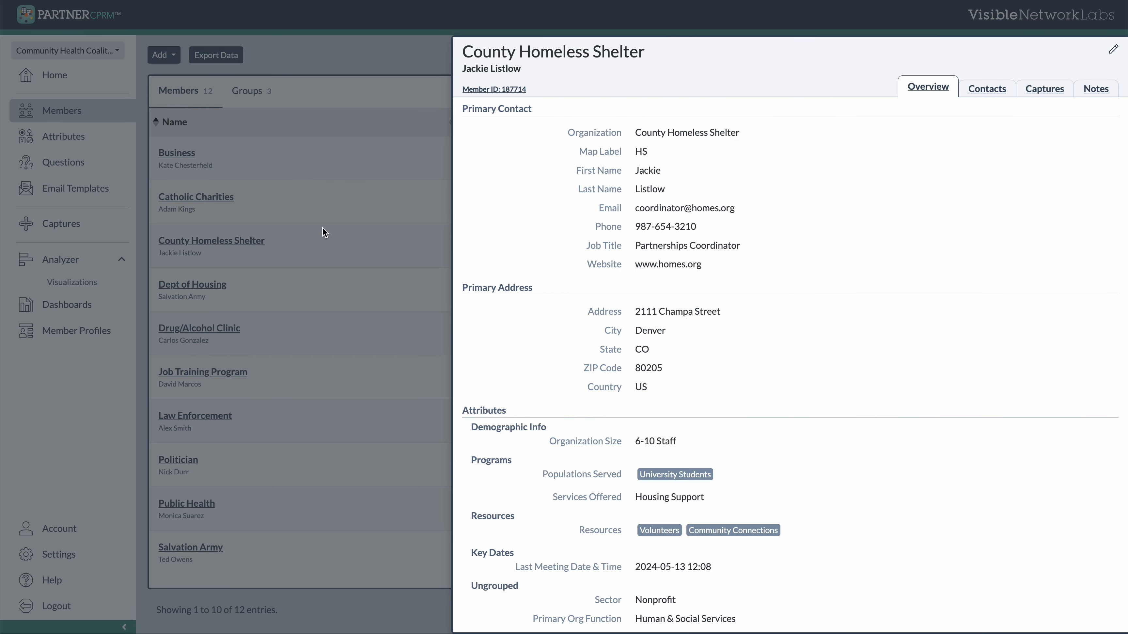
pyautogui.scroll(-3)
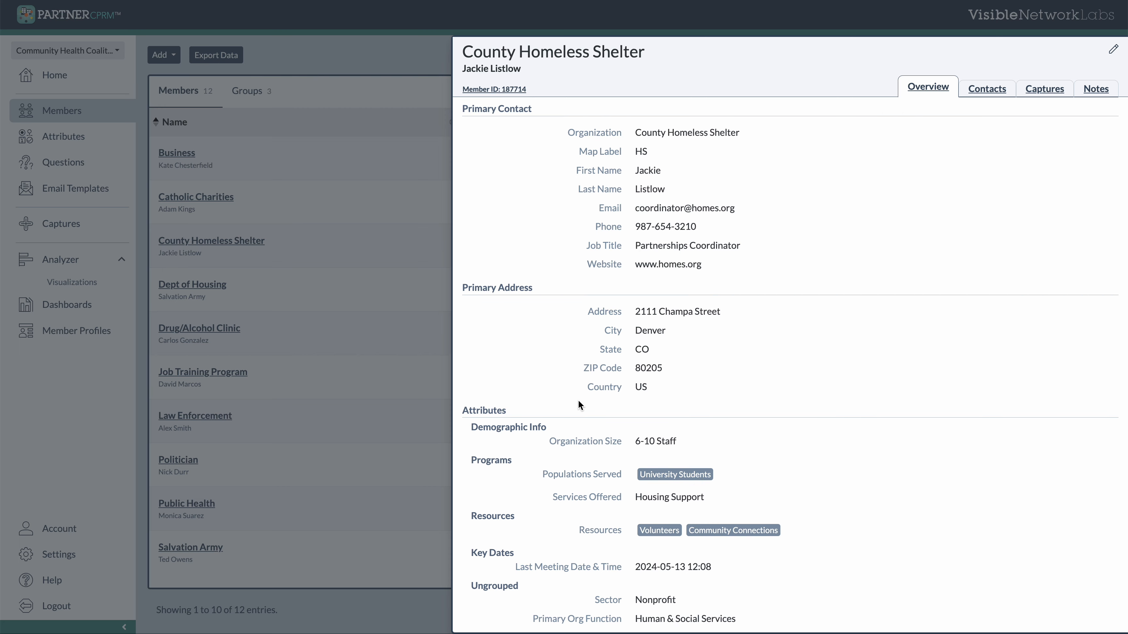
pyautogui.scroll(-3)
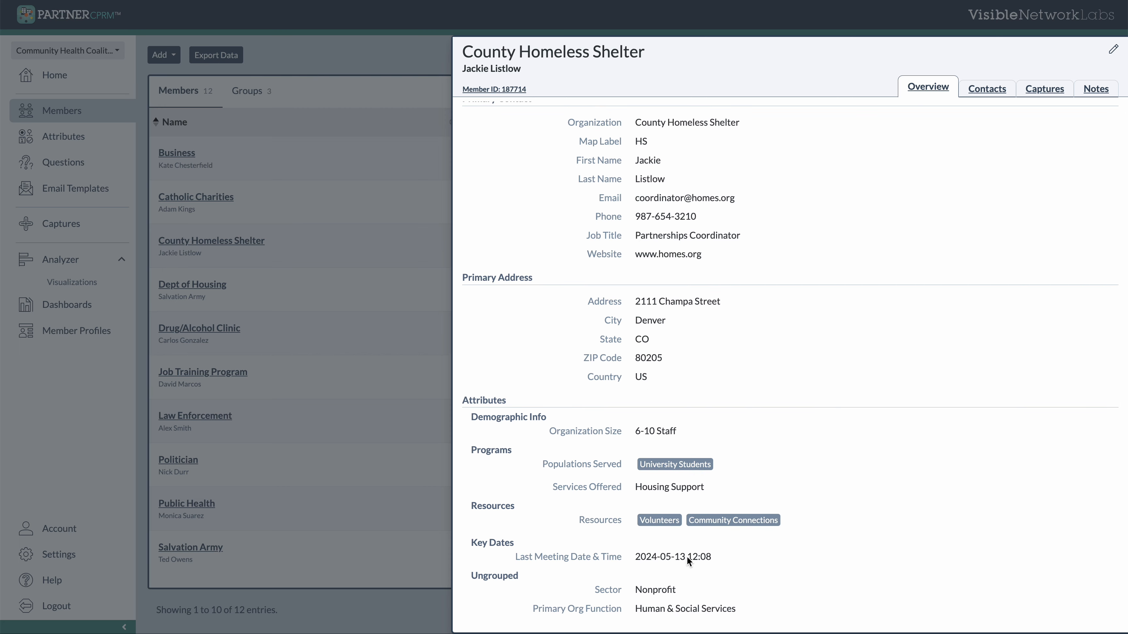
# Step: View the shelter's Contacts, Captures and Notes in turn
pyautogui.click(987, 87)
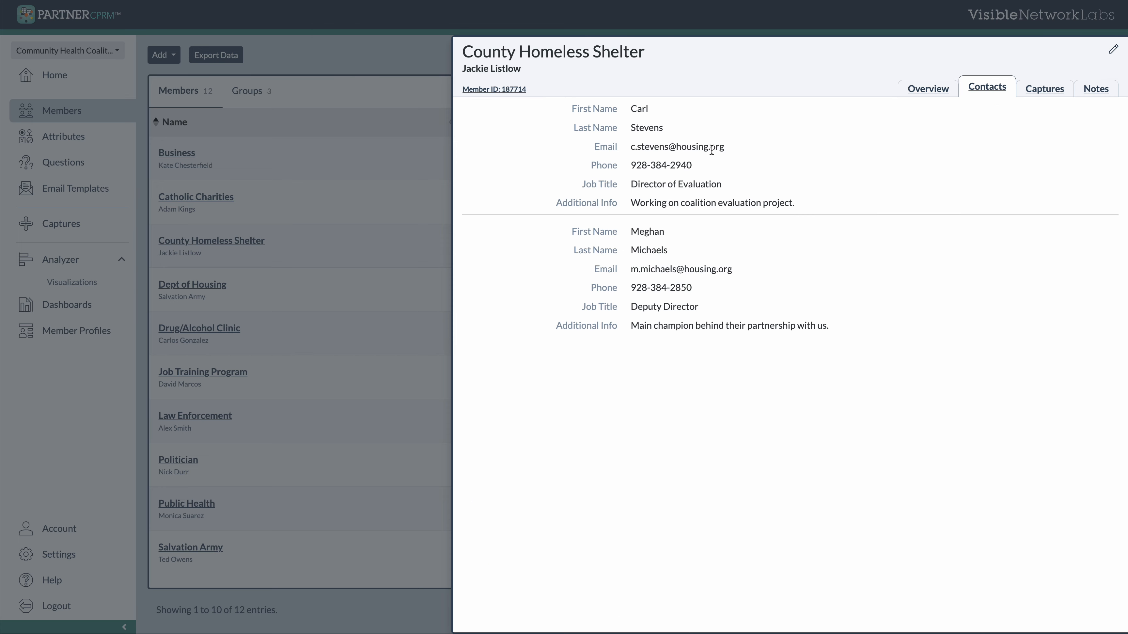
pyautogui.moveTo(681, 339)
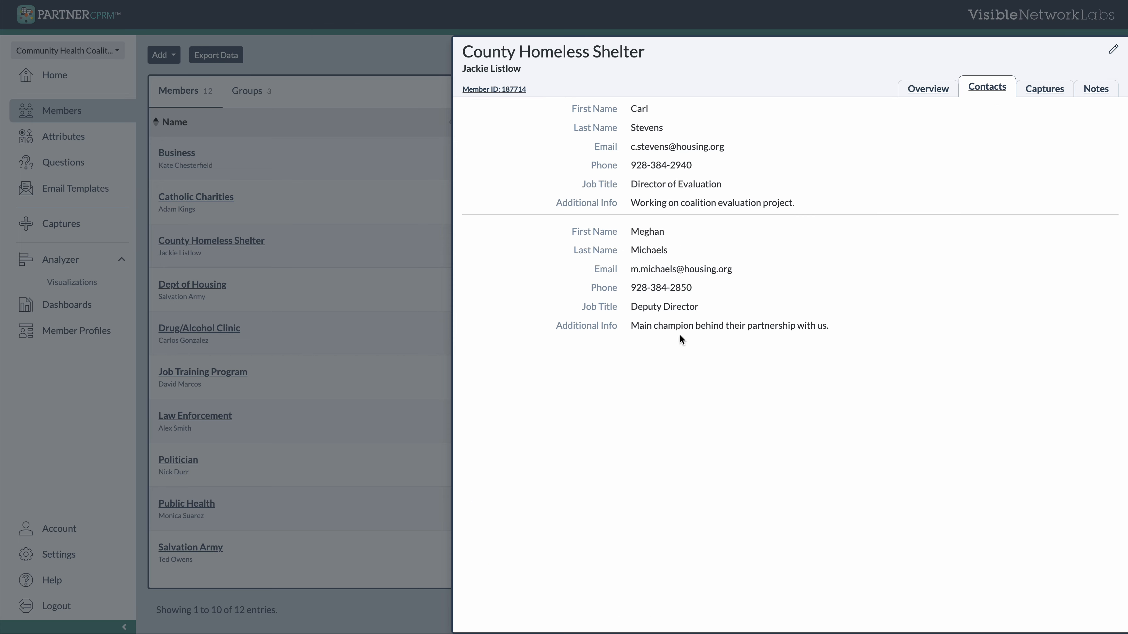
pyautogui.moveTo(706, 147)
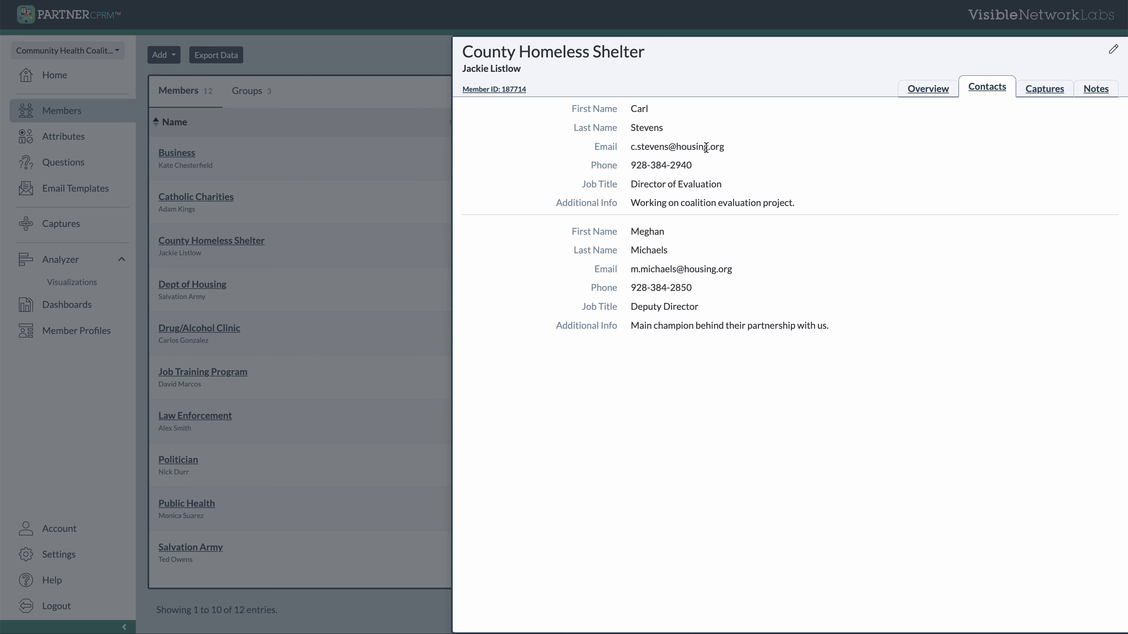
pyautogui.click(1045, 88)
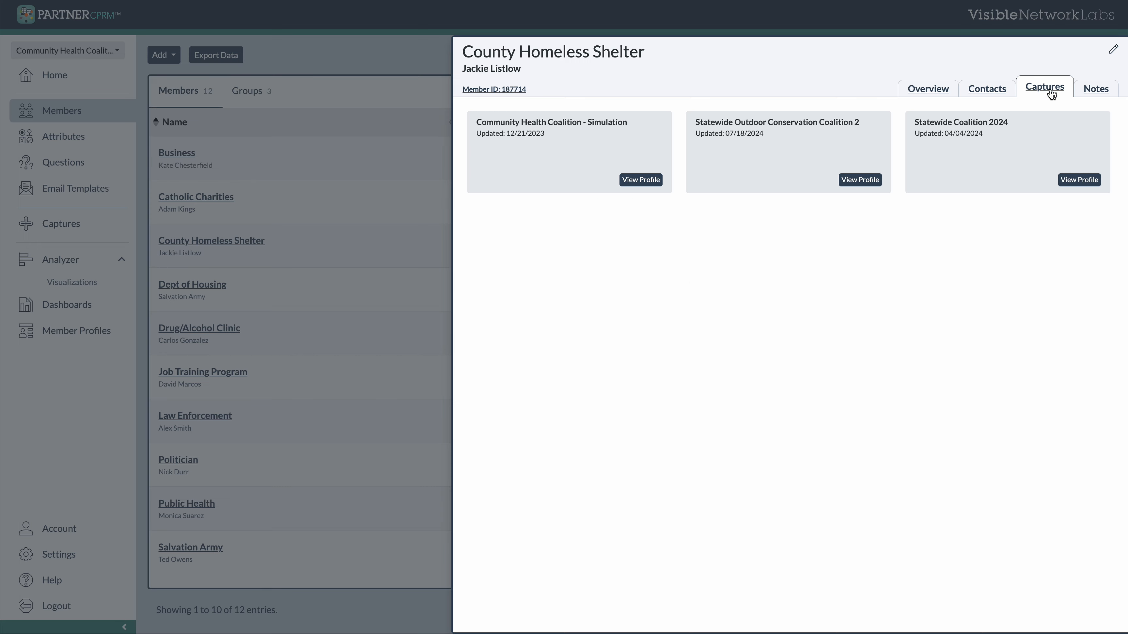
pyautogui.moveTo(851, 141)
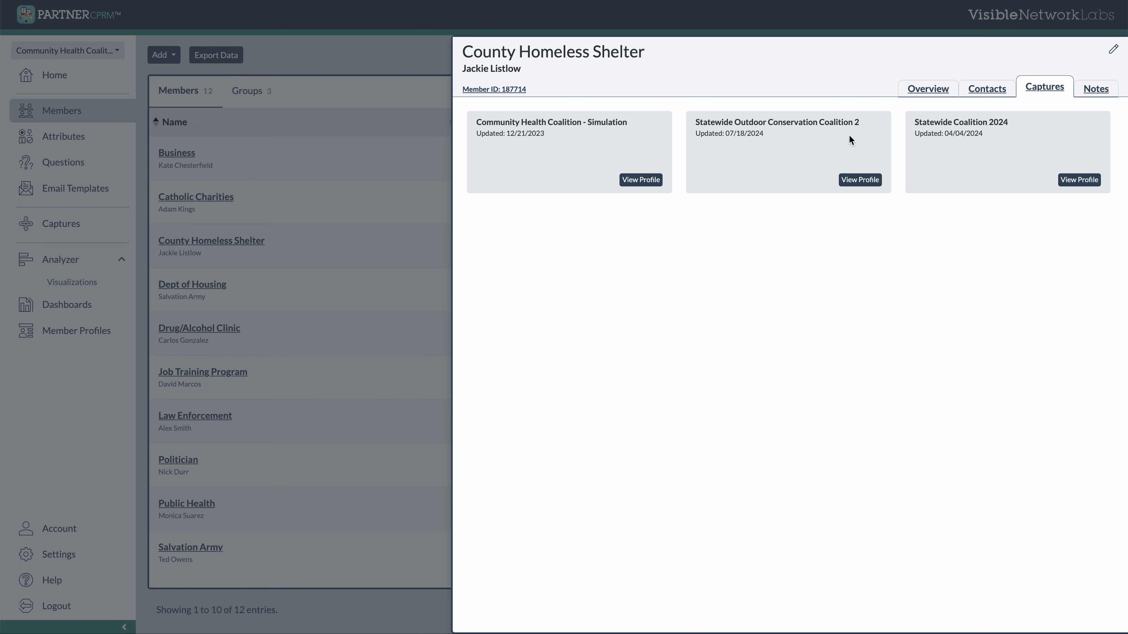
pyautogui.moveTo(690, 159)
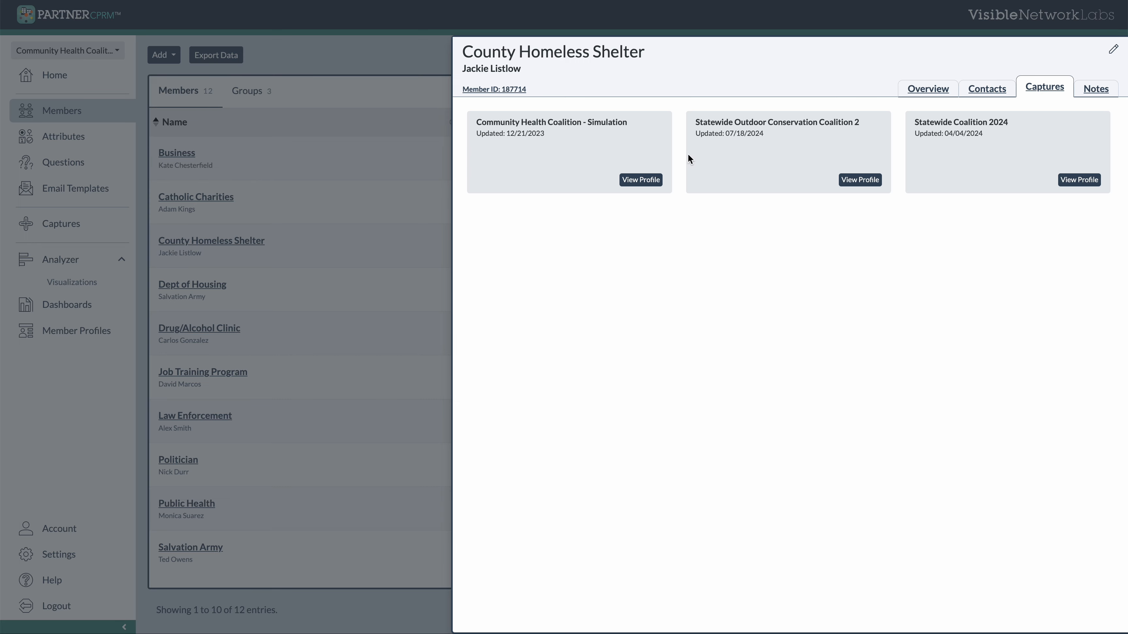
pyautogui.moveTo(776, 164)
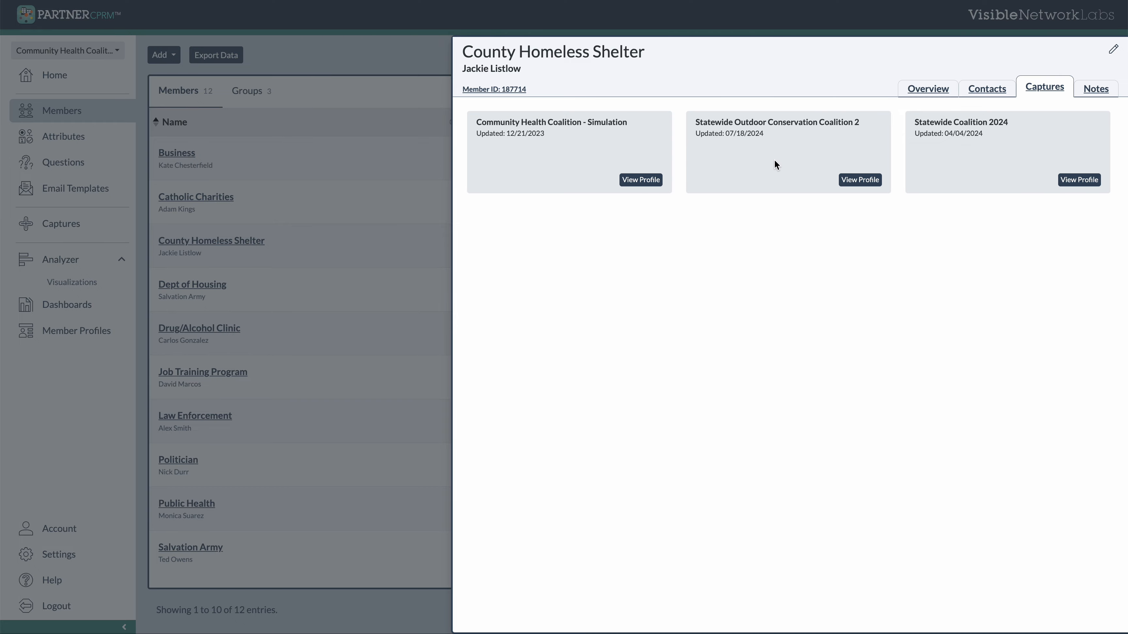
pyautogui.click(1097, 88)
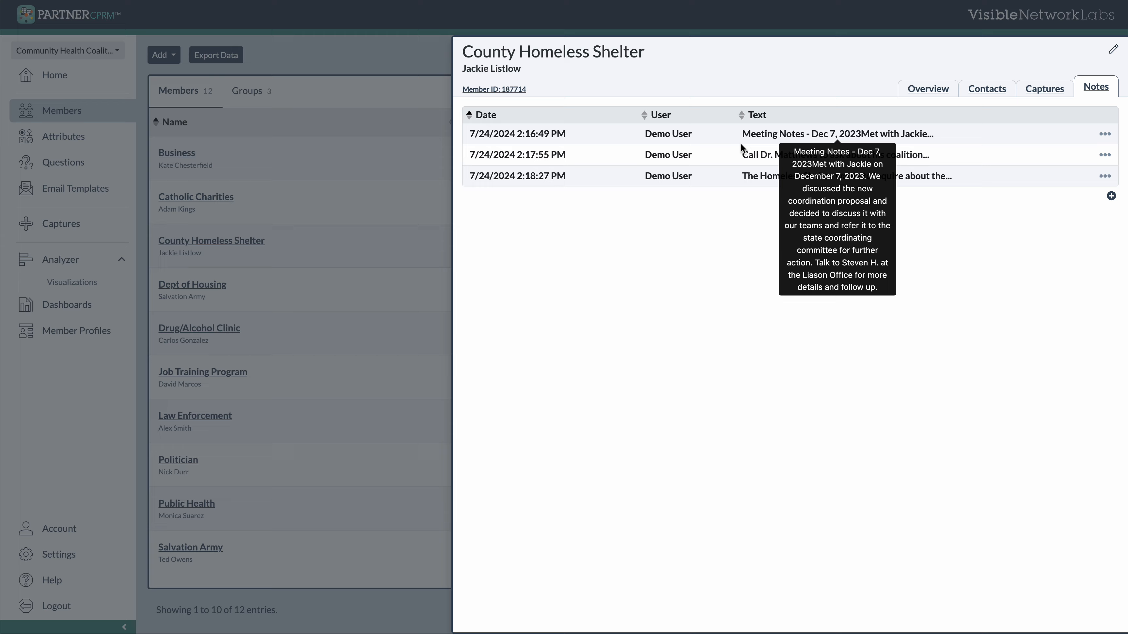
pyautogui.moveTo(1111, 196)
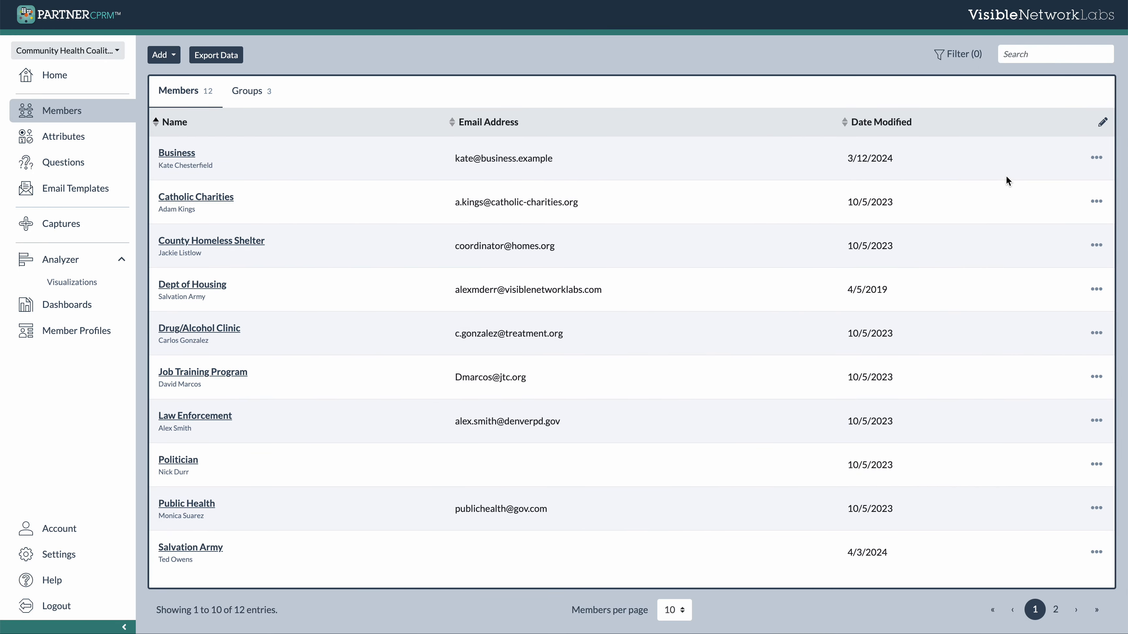
pyautogui.click(958, 54)
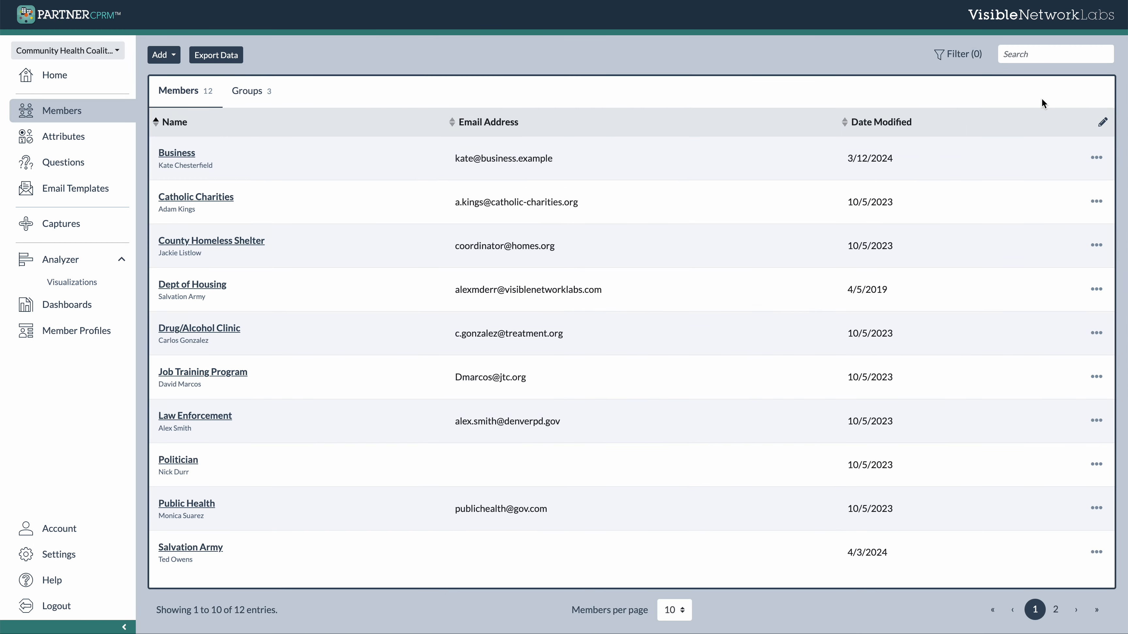
pyautogui.click(1103, 121)
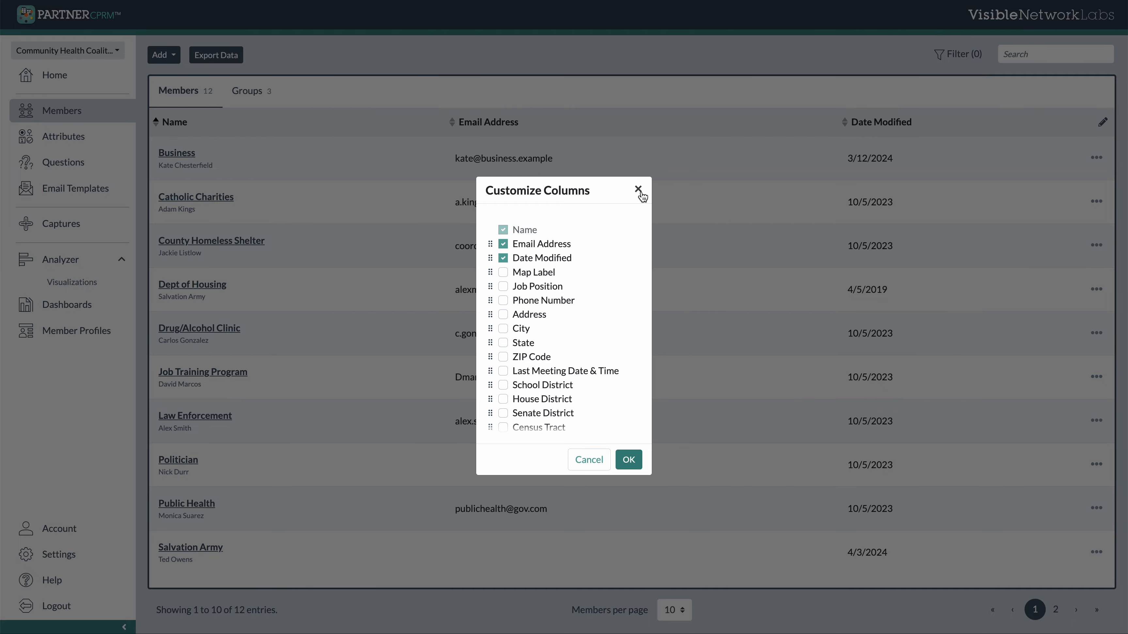
pyautogui.click(639, 190)
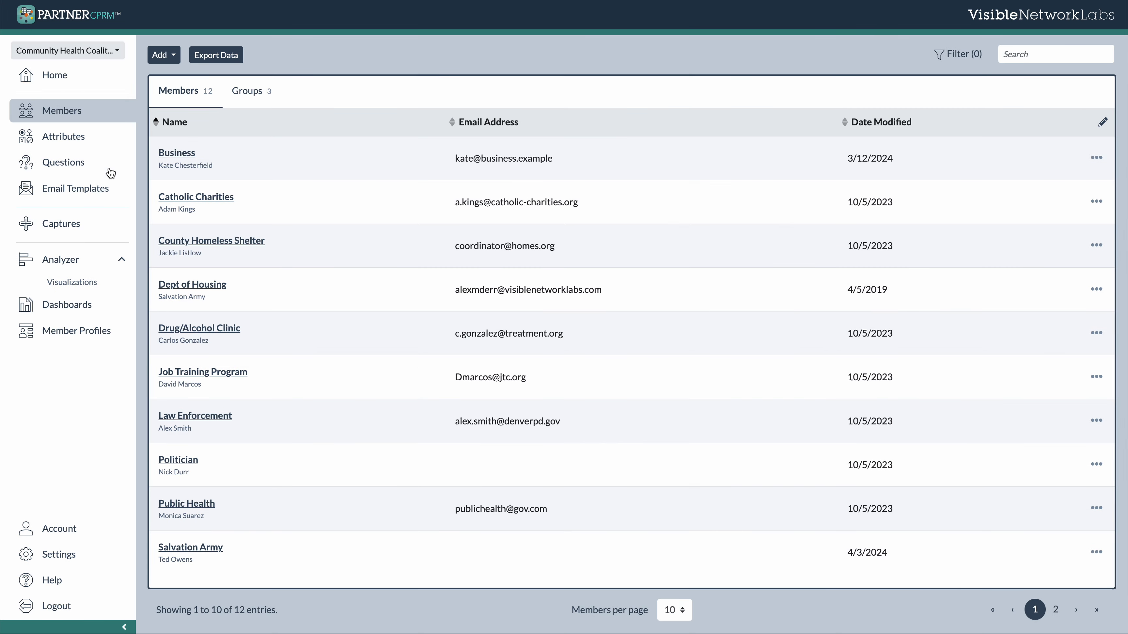
pyautogui.click(162, 55)
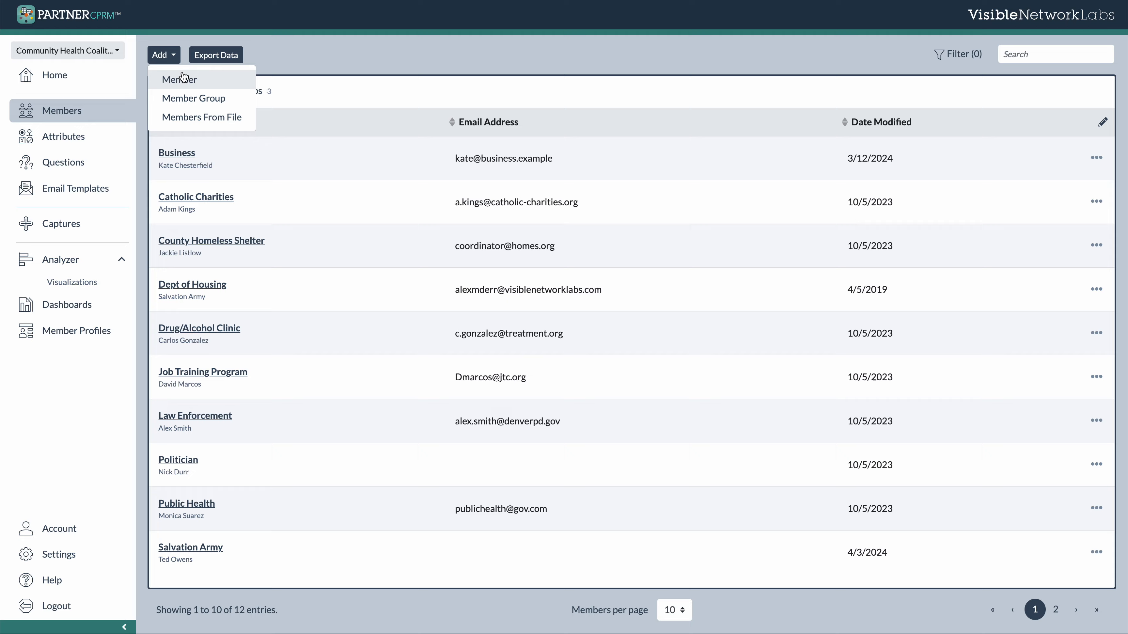
pyautogui.click(179, 79)
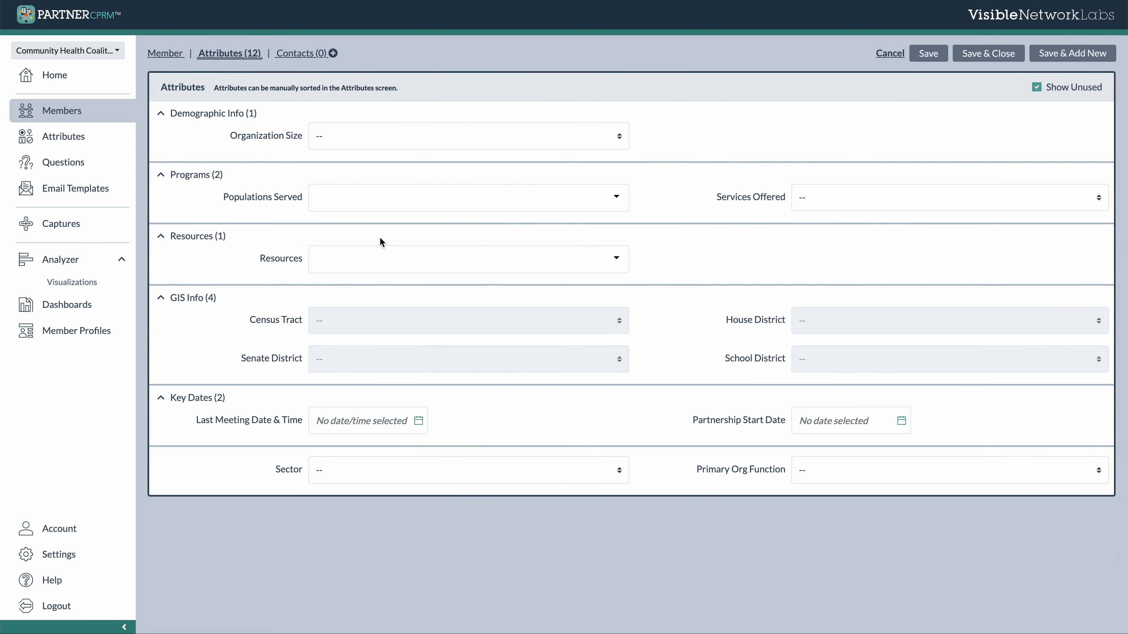
pyautogui.click(467, 196)
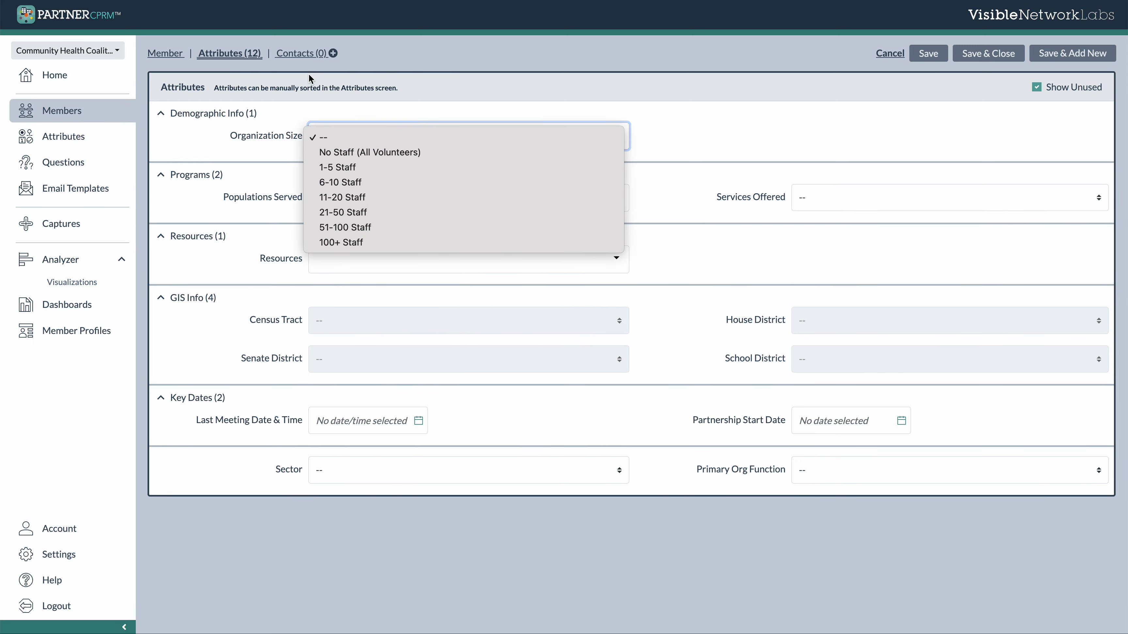
pyautogui.click(297, 52)
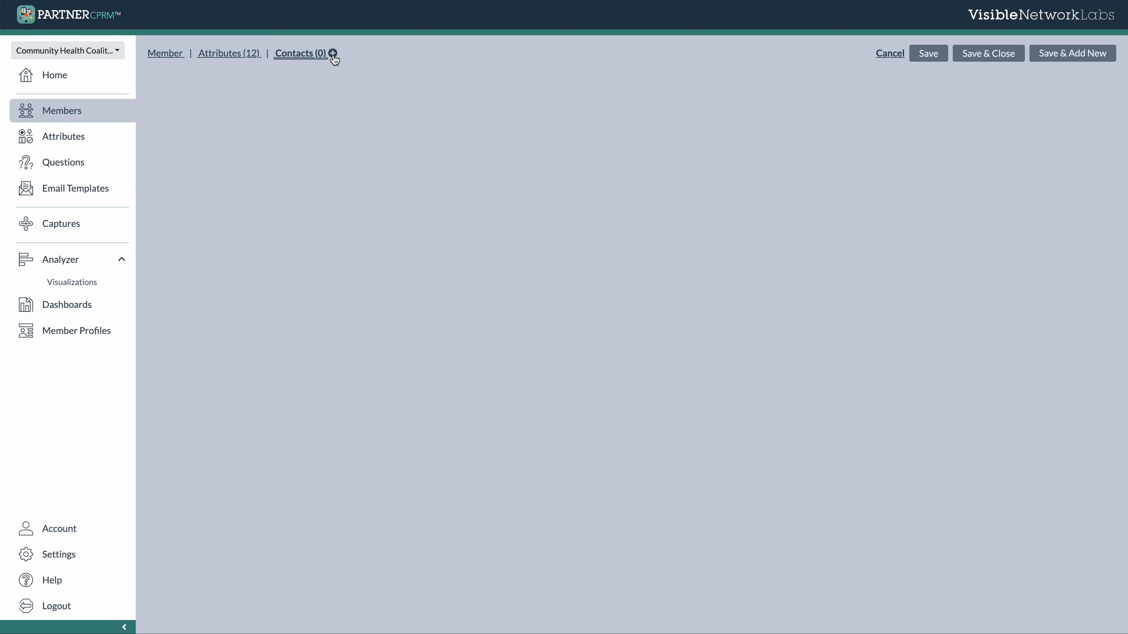
pyautogui.click(332, 54)
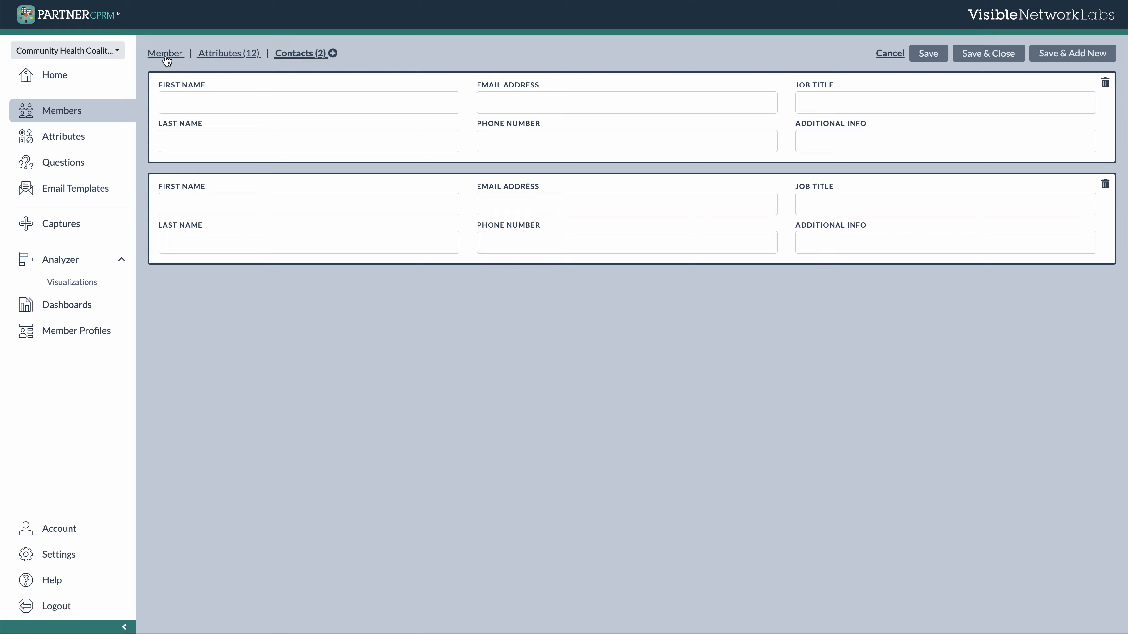
pyautogui.click(889, 53)
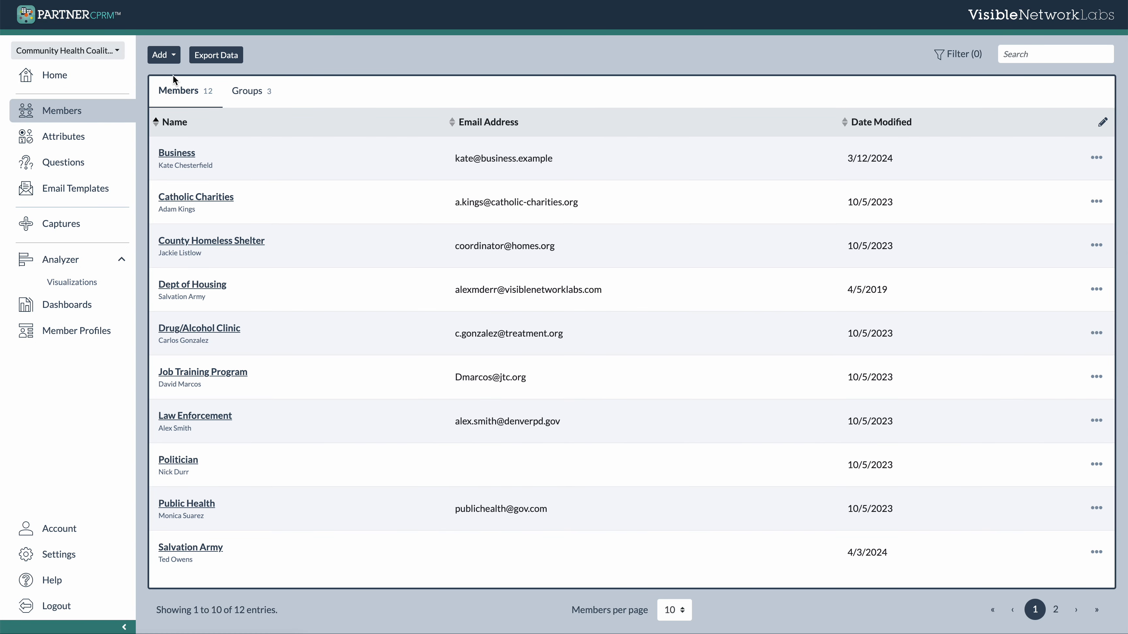
pyautogui.click(160, 54)
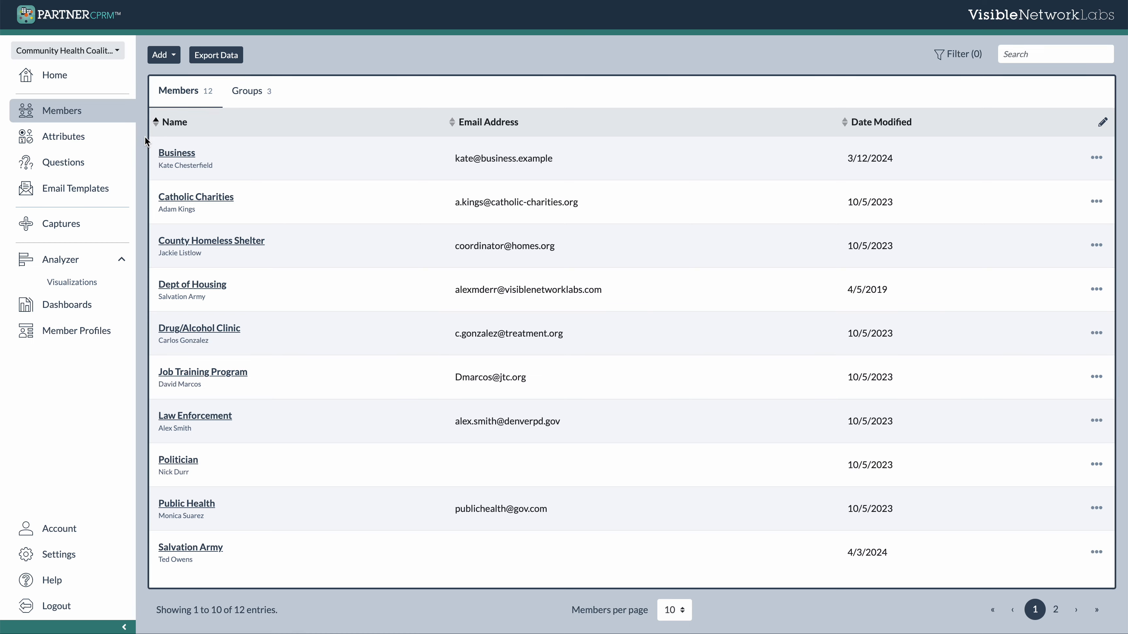
# Step: Show the Groups list: Community Advisory Board, Nonprofit Partners Group, Core Committee Members
pyautogui.click(246, 91)
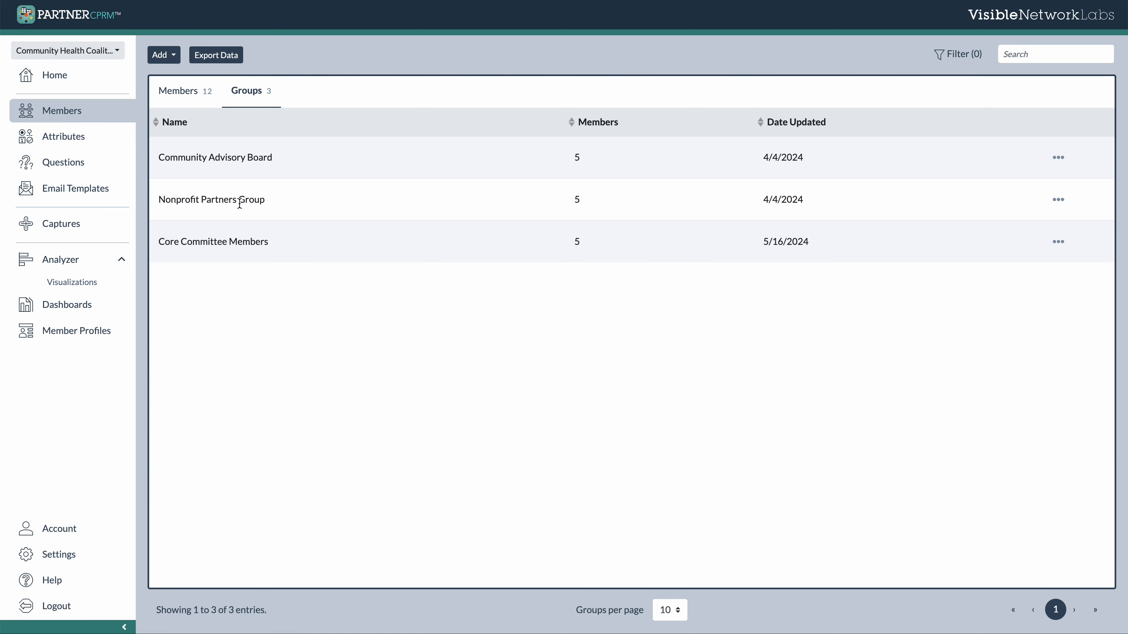
pyautogui.moveTo(288, 243)
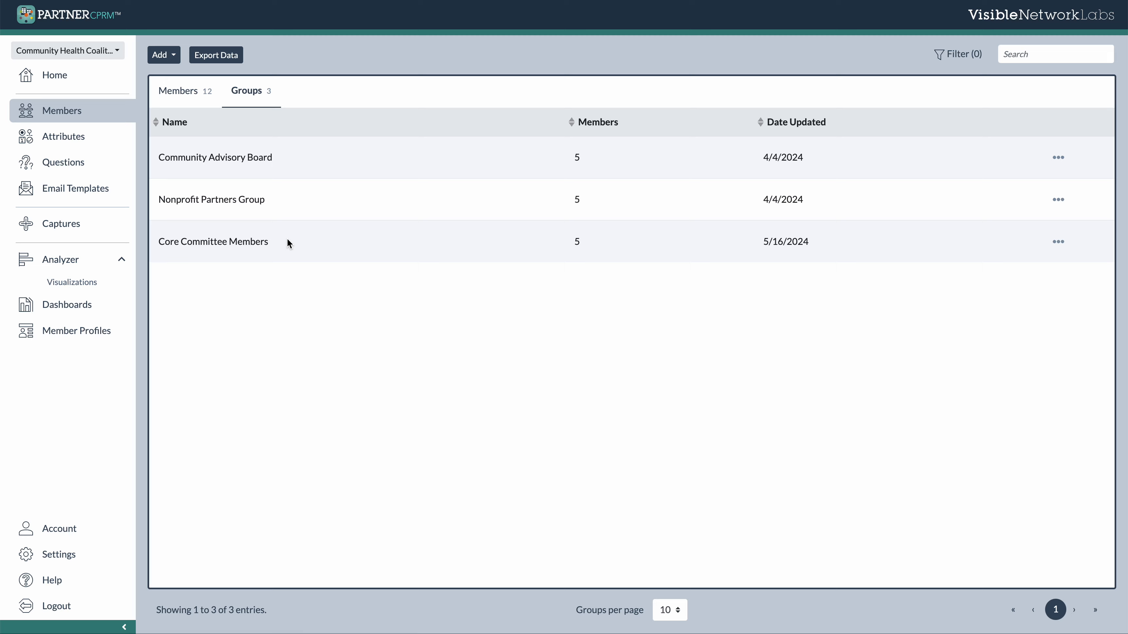
pyautogui.moveTo(332, 213)
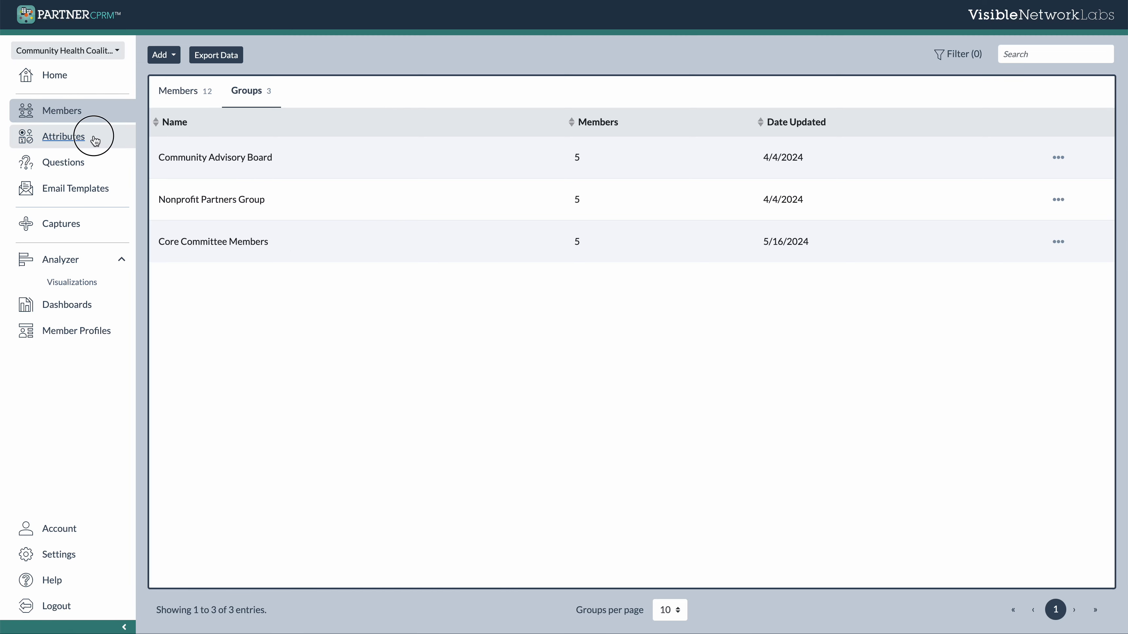
# Step: Expand House District on the Attributes page to show group GIS Info and base layer House District
pyautogui.click(64, 136)
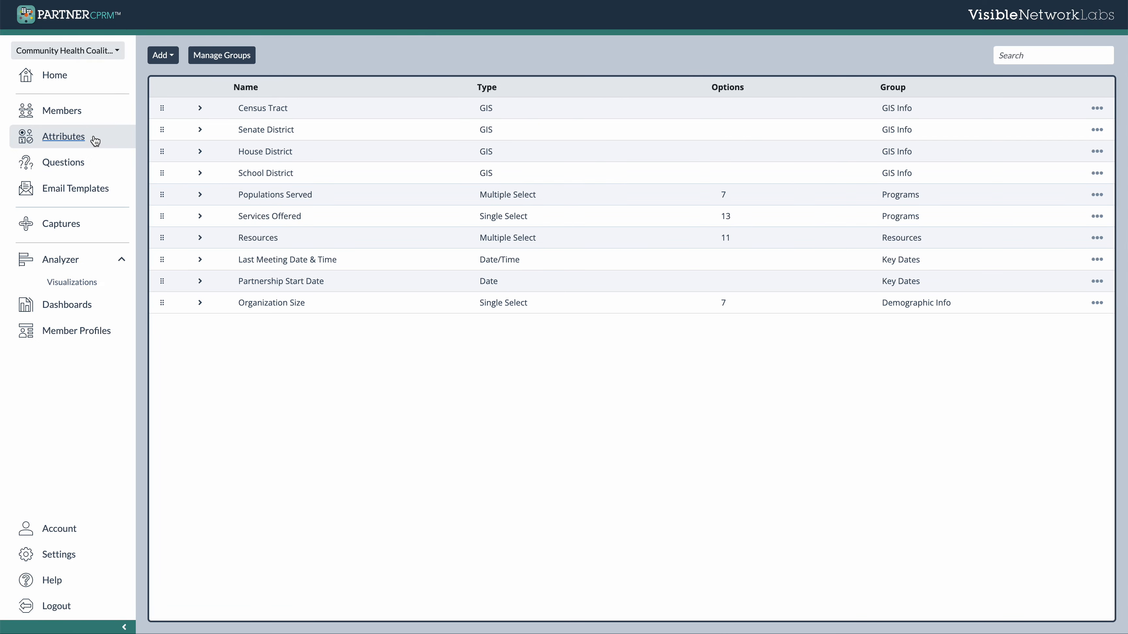
pyautogui.click(200, 151)
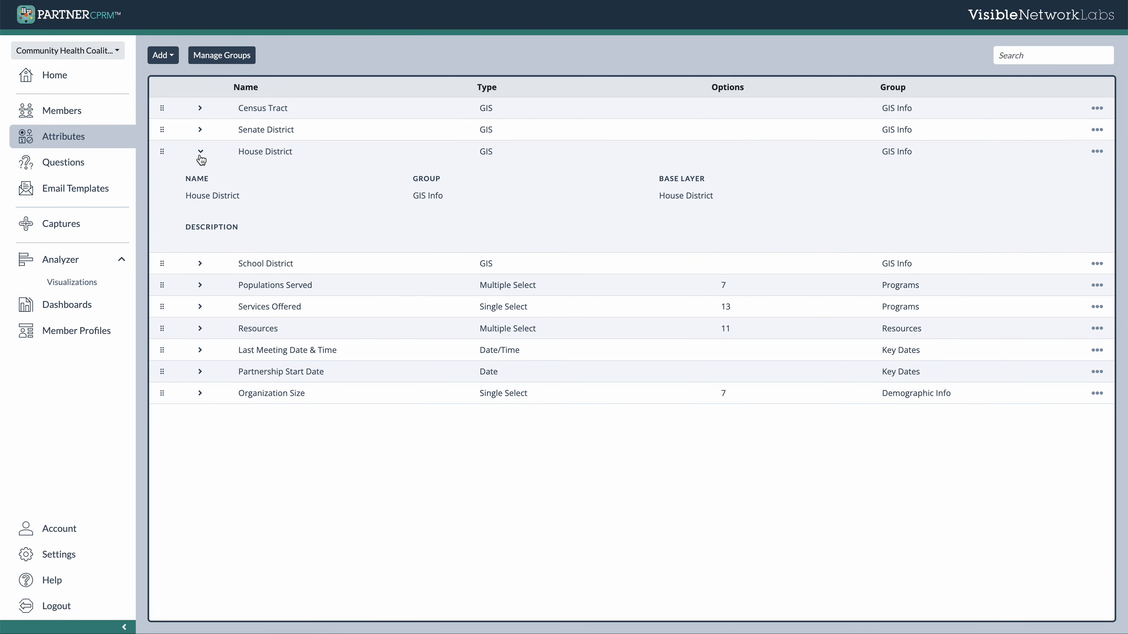
pyautogui.click(200, 151)
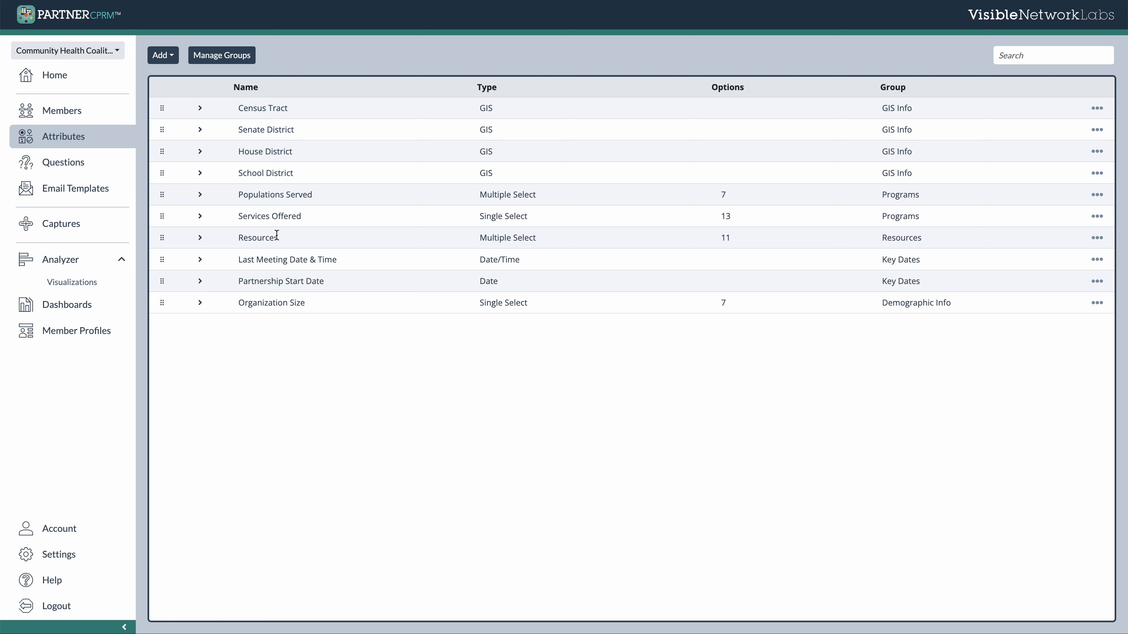
pyautogui.moveTo(412, 196)
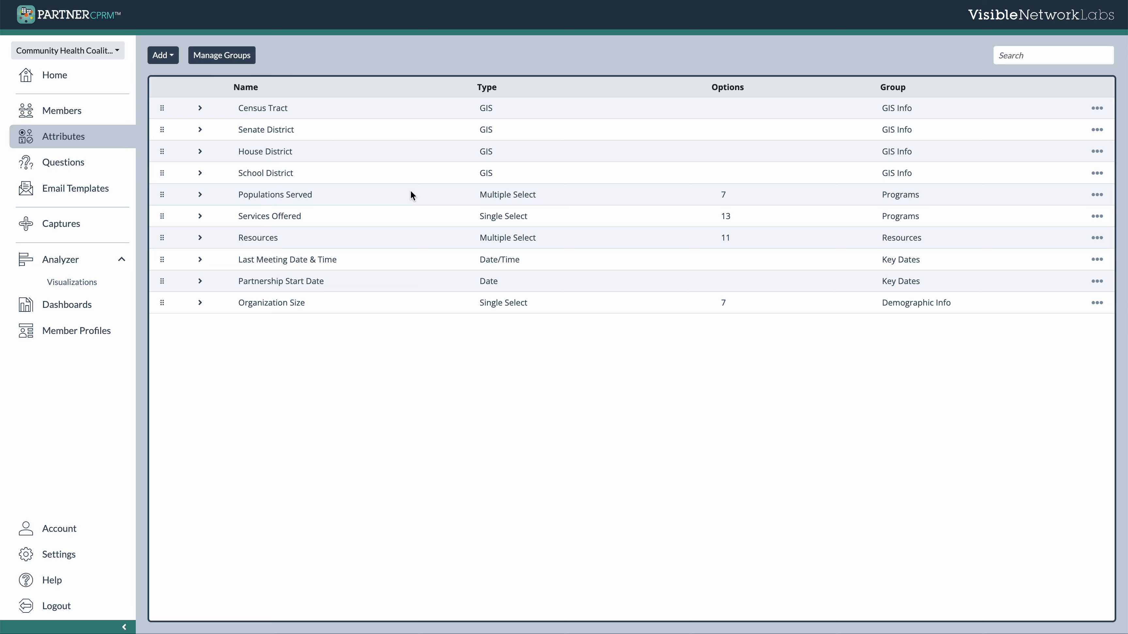
pyautogui.moveTo(906, 215)
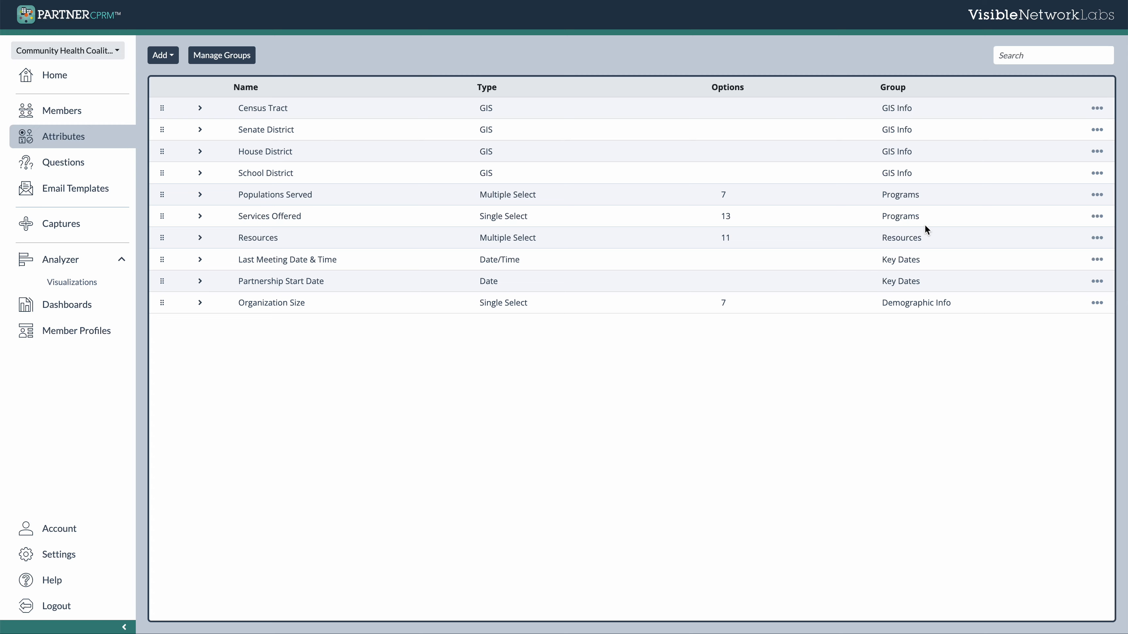
pyautogui.moveTo(918, 264)
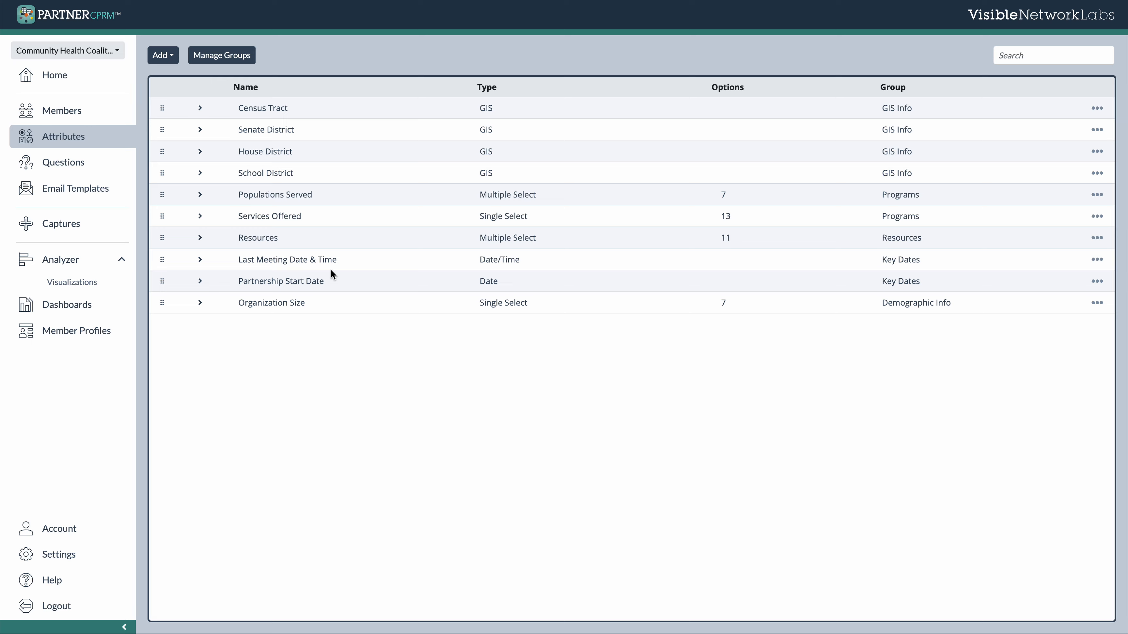
pyautogui.moveTo(320, 310)
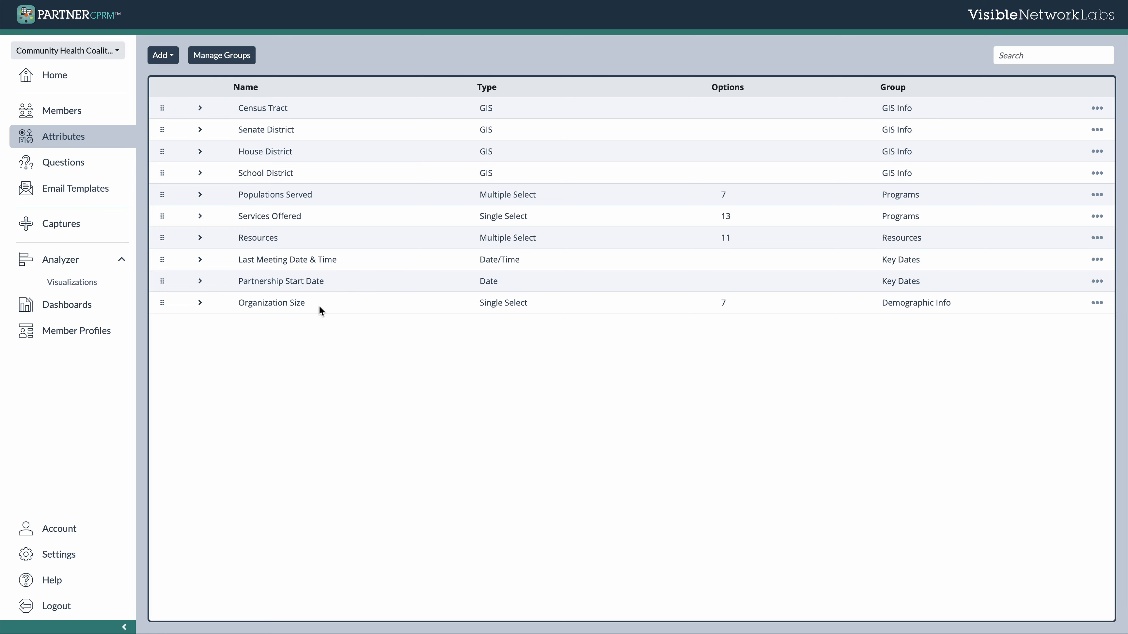
pyautogui.moveTo(201, 156)
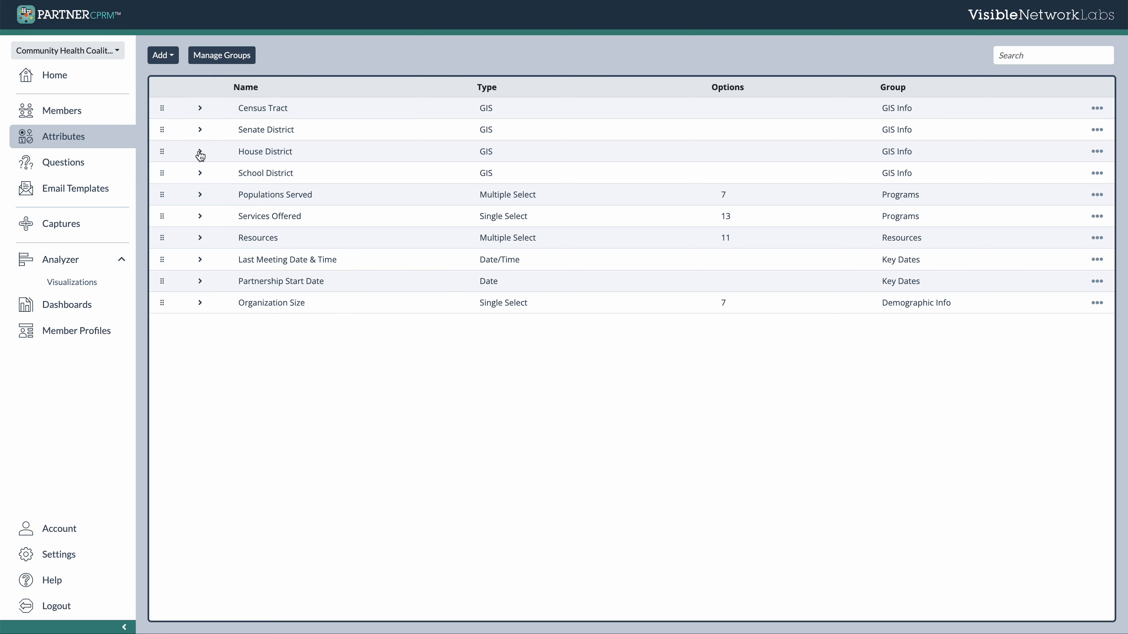
pyautogui.click(200, 151)
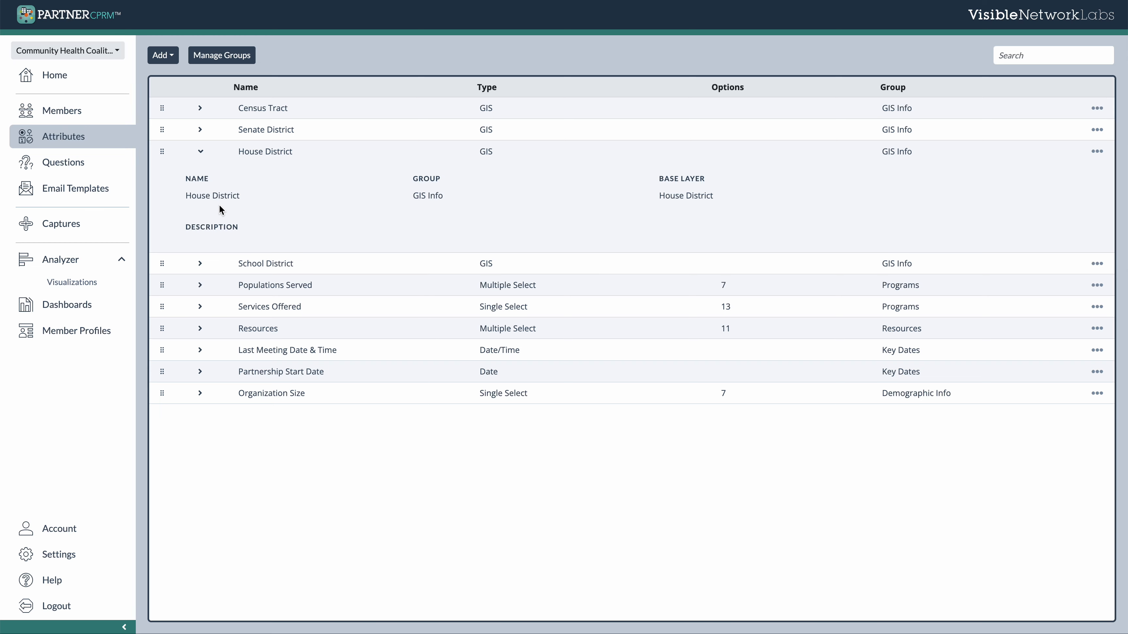
pyautogui.moveTo(224, 195)
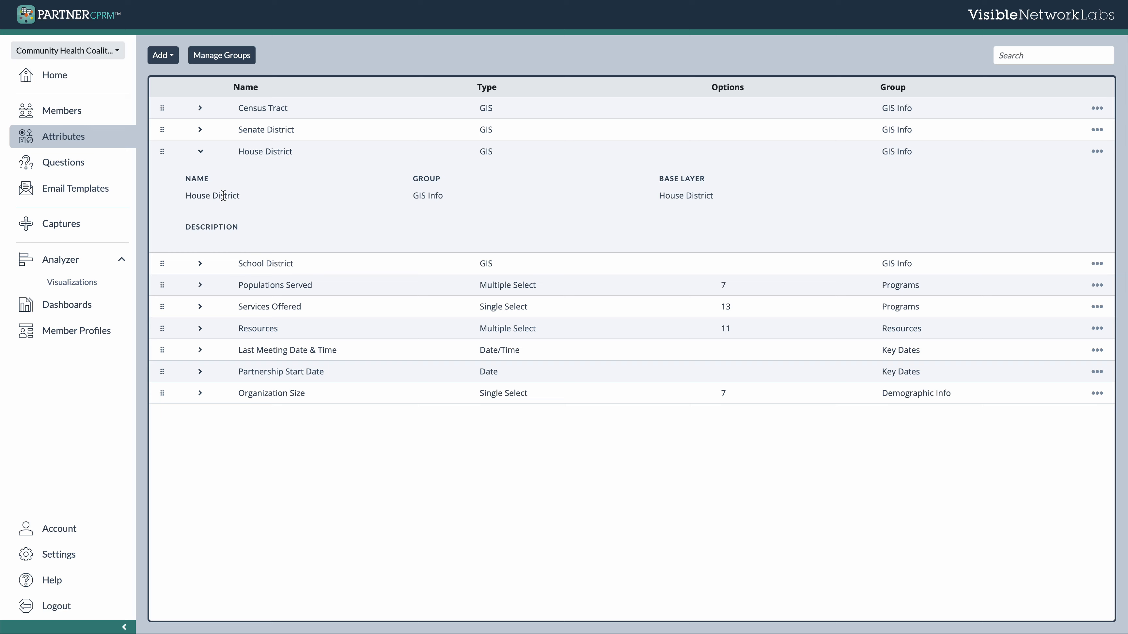
pyautogui.moveTo(302, 181)
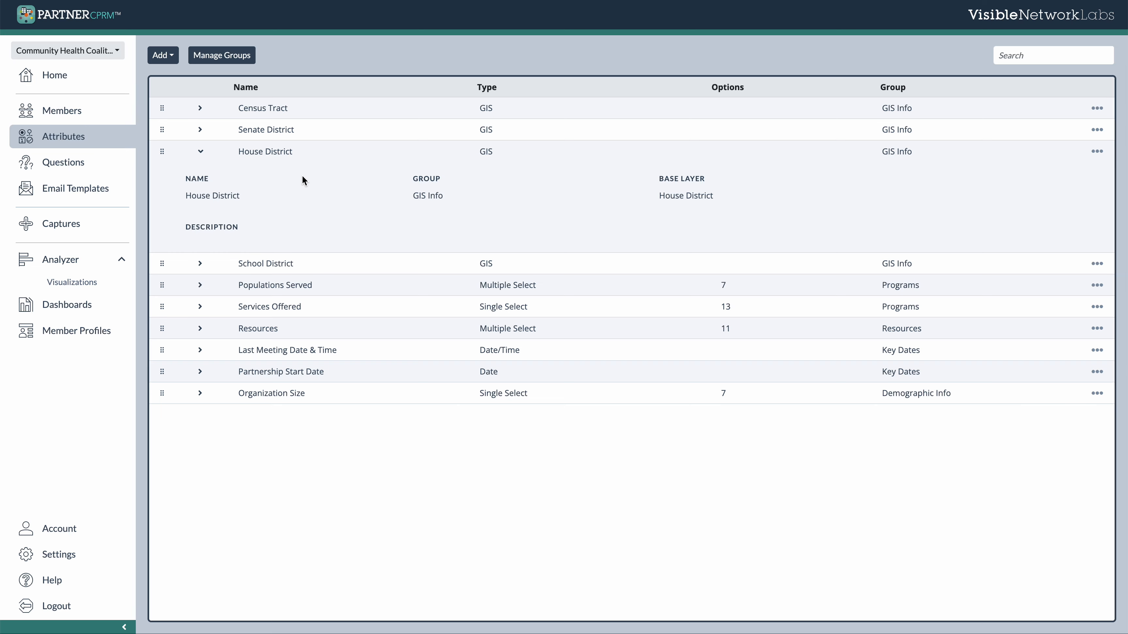
pyautogui.moveTo(325, 200)
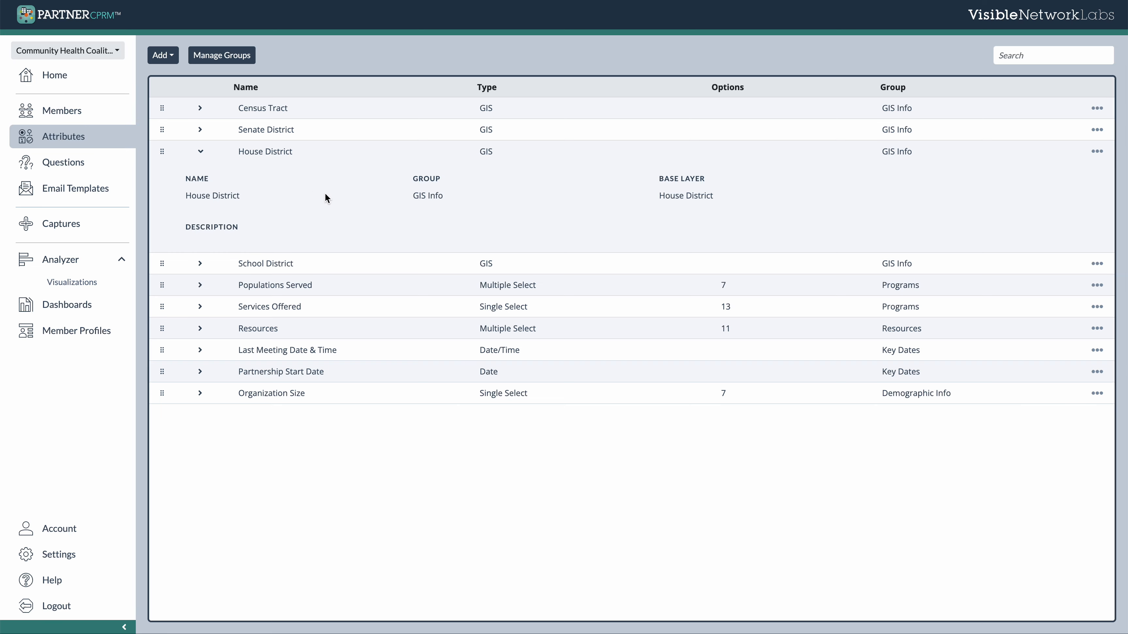
pyautogui.moveTo(327, 200)
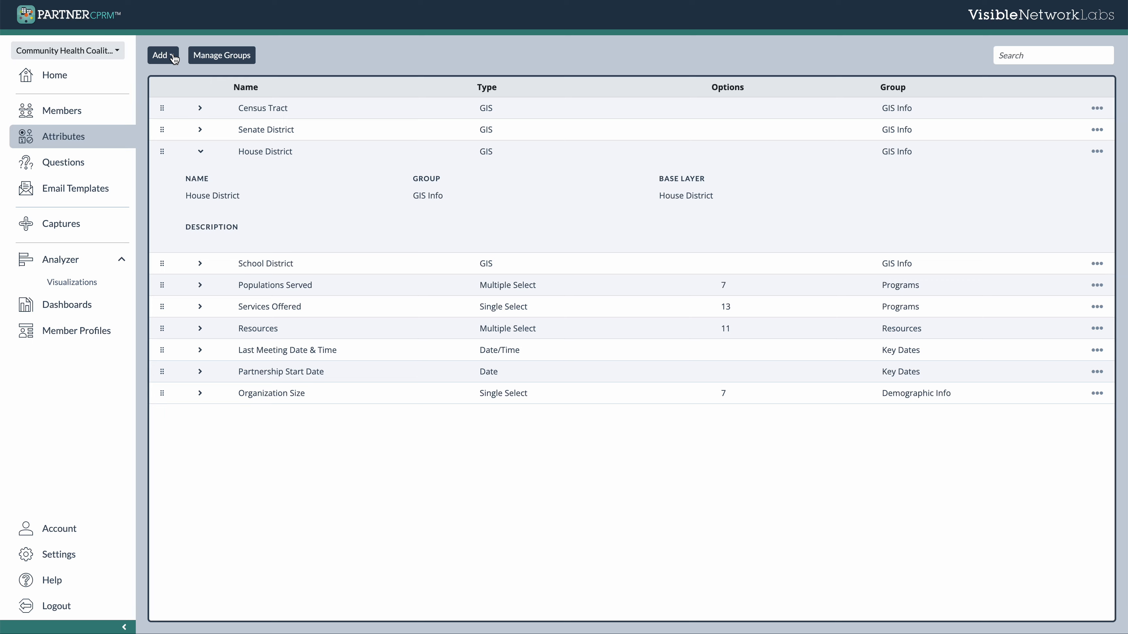
# Step: Create a Multi-Select attribute named Example with option 'Option 1' and save it
pyautogui.click(163, 55)
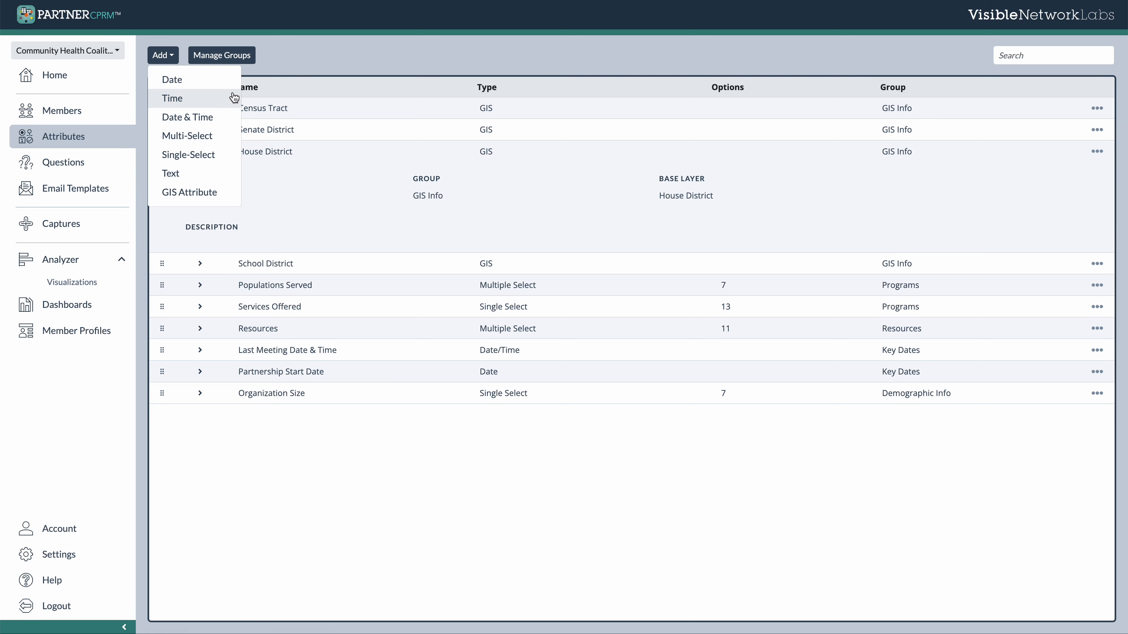
pyautogui.click(188, 135)
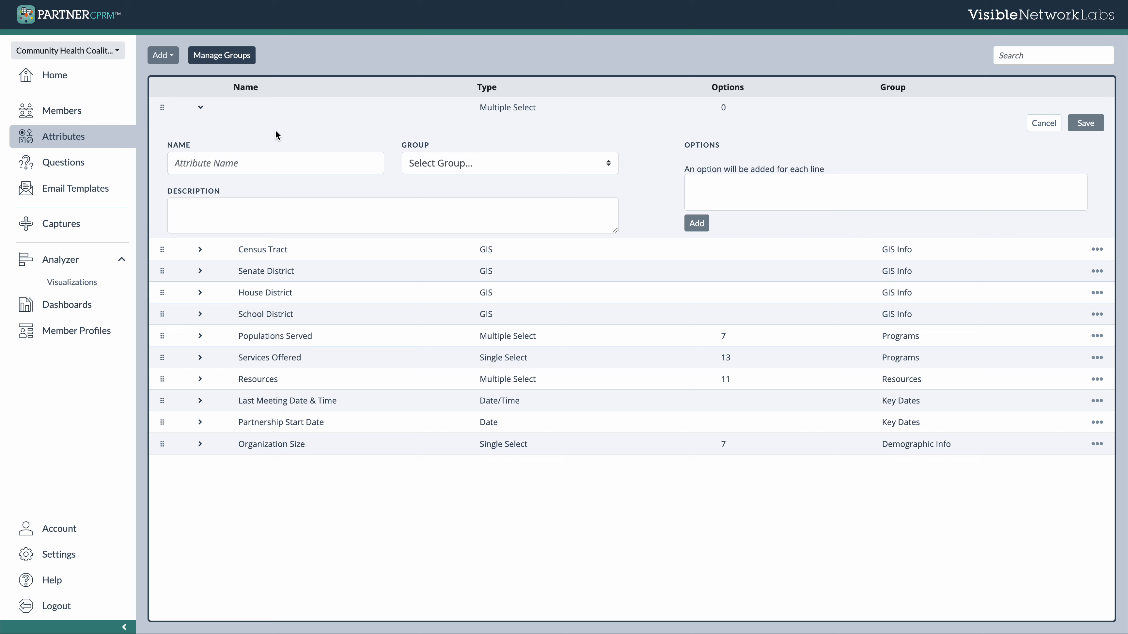
pyautogui.click(276, 163)
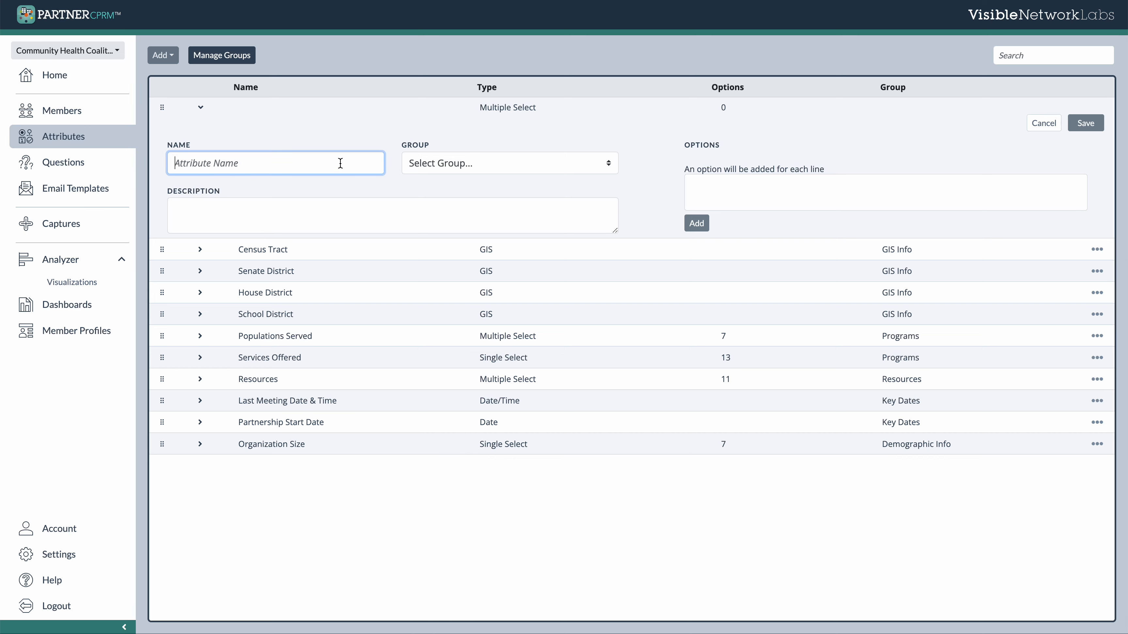
pyautogui.click(507, 162)
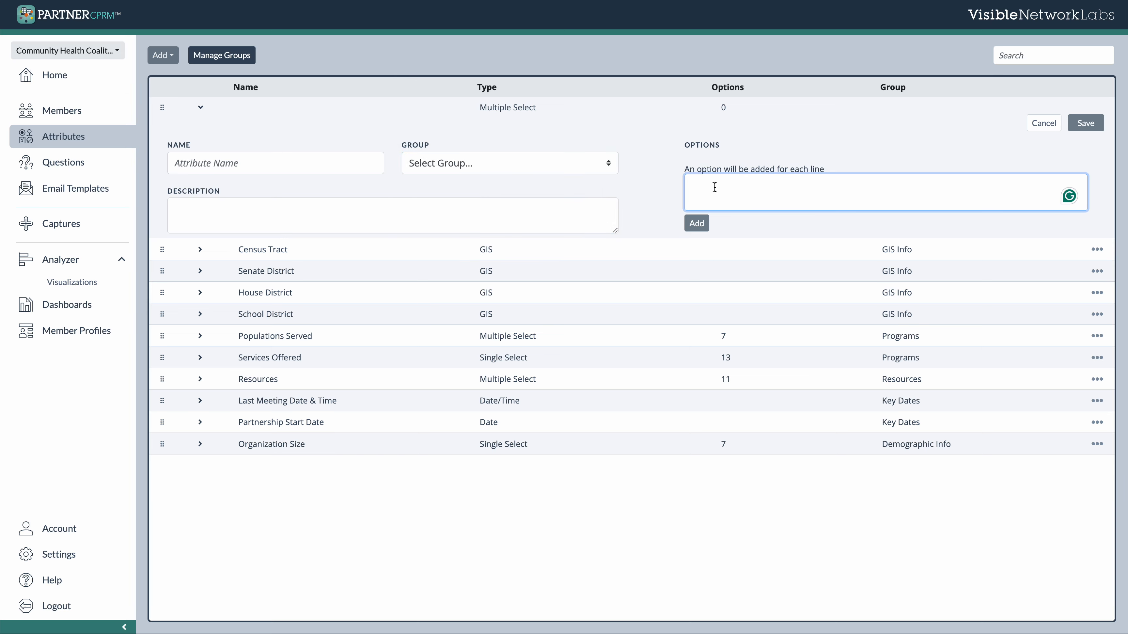
pyautogui.write('Option 1')
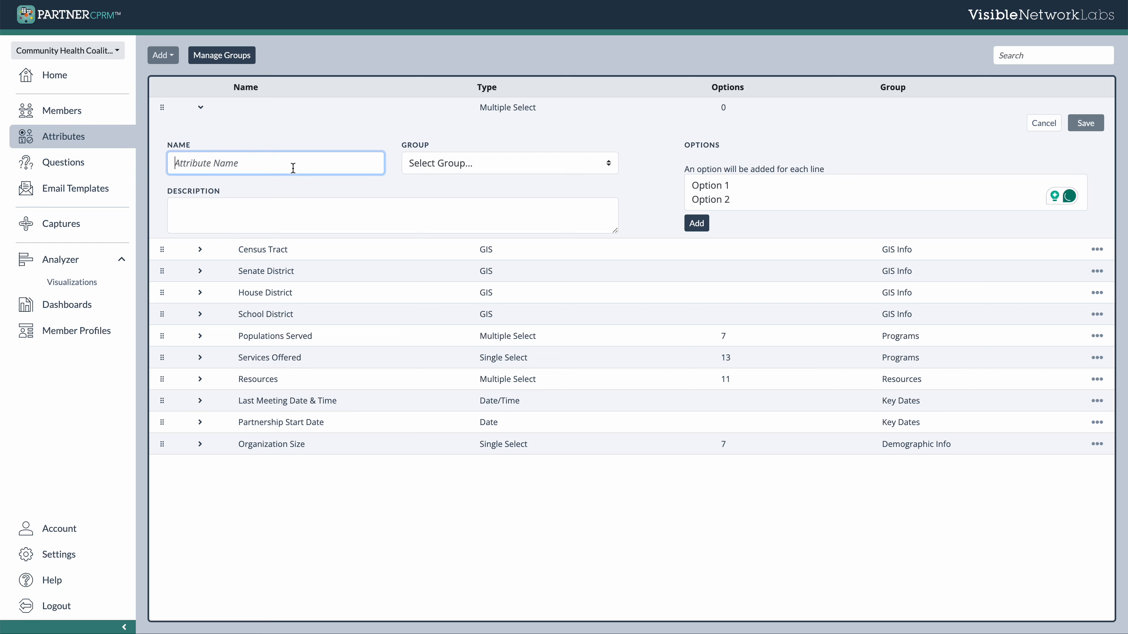
pyautogui.write('Example')
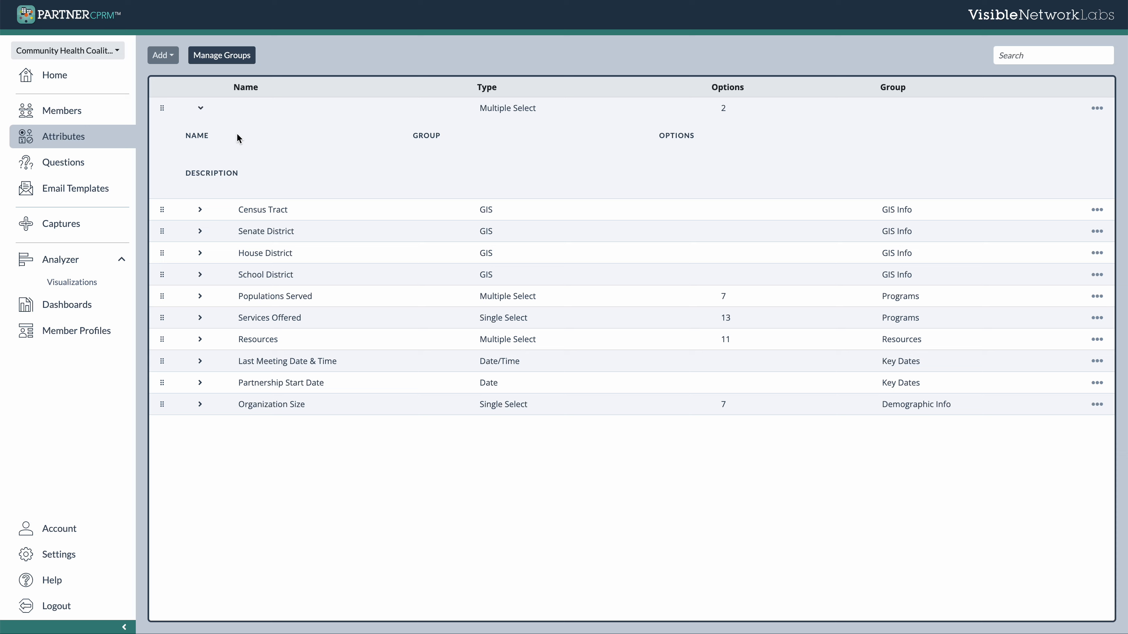
pyautogui.click(201, 108)
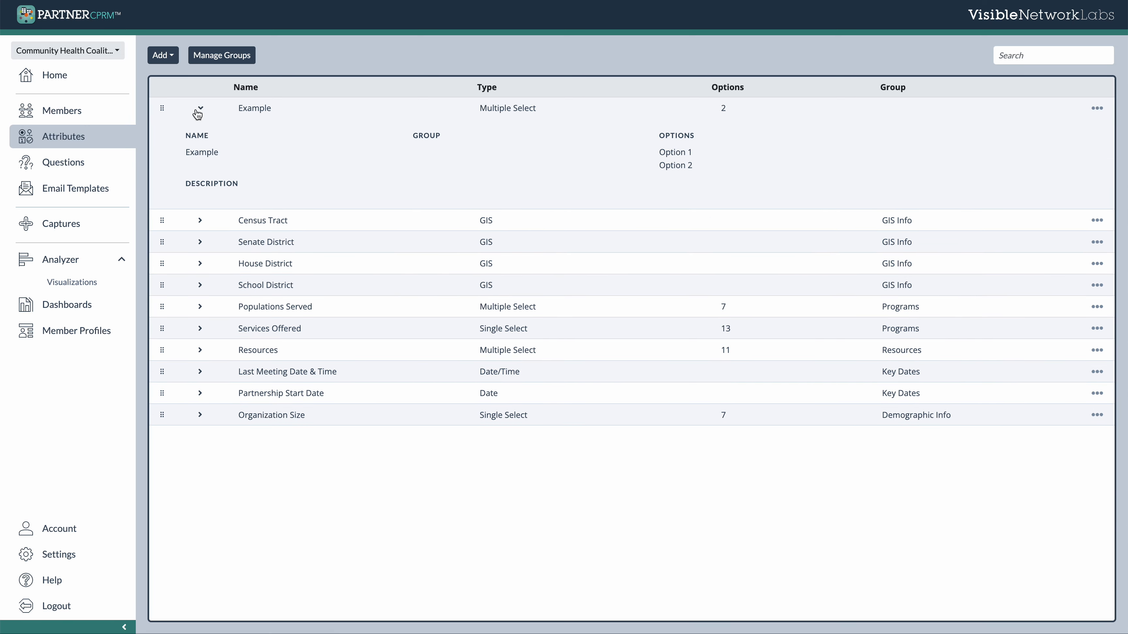
# Step: Delete the Example attribute via its ••• menu and confirm with OK
pyautogui.click(1098, 109)
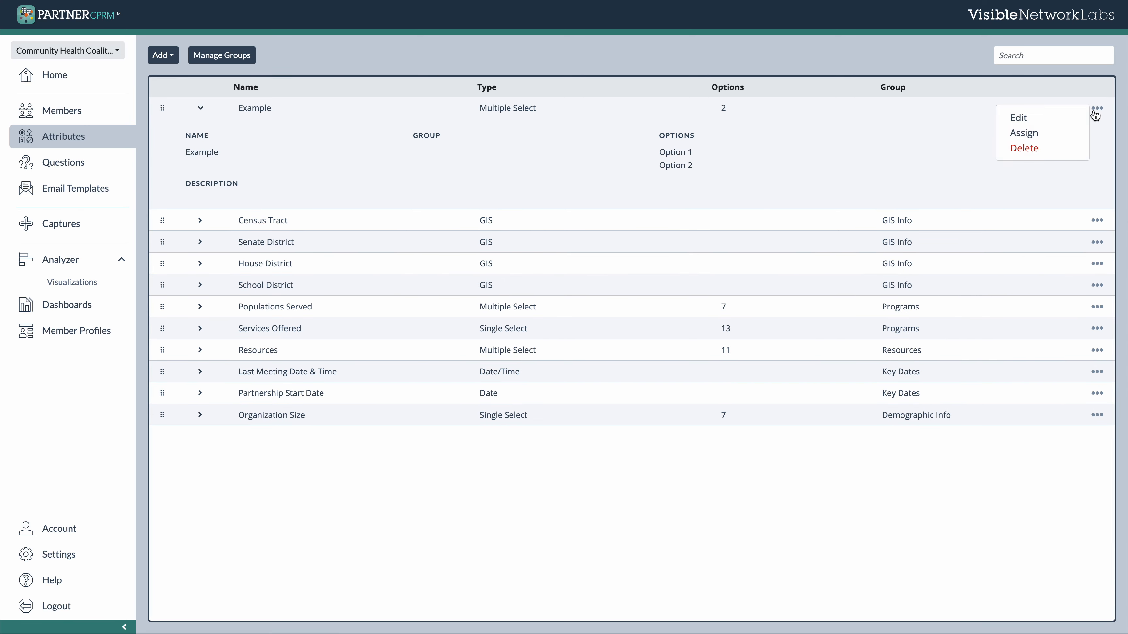
pyautogui.click(1023, 148)
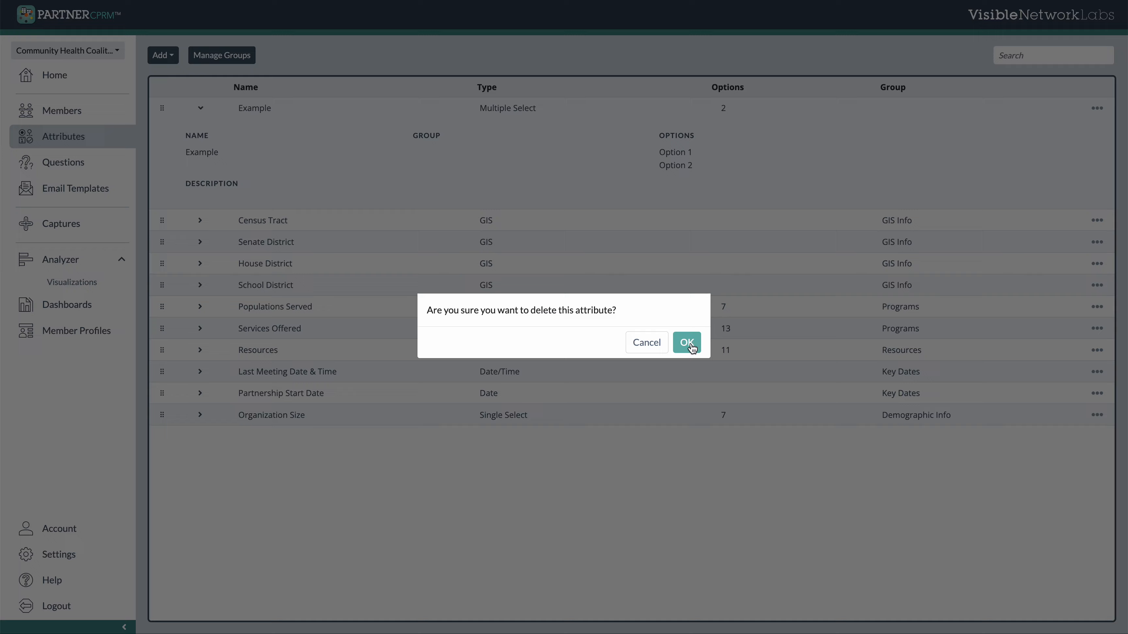
pyautogui.click(686, 342)
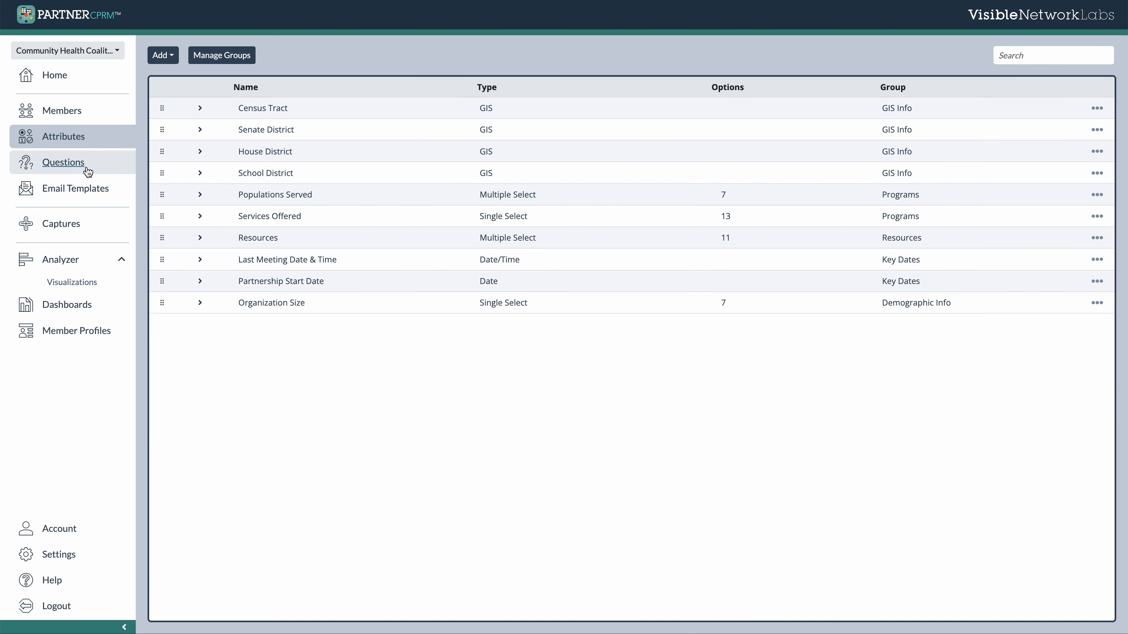
# Step: Show the Questions list at 25 per page so all 16 questions fit
pyautogui.click(64, 162)
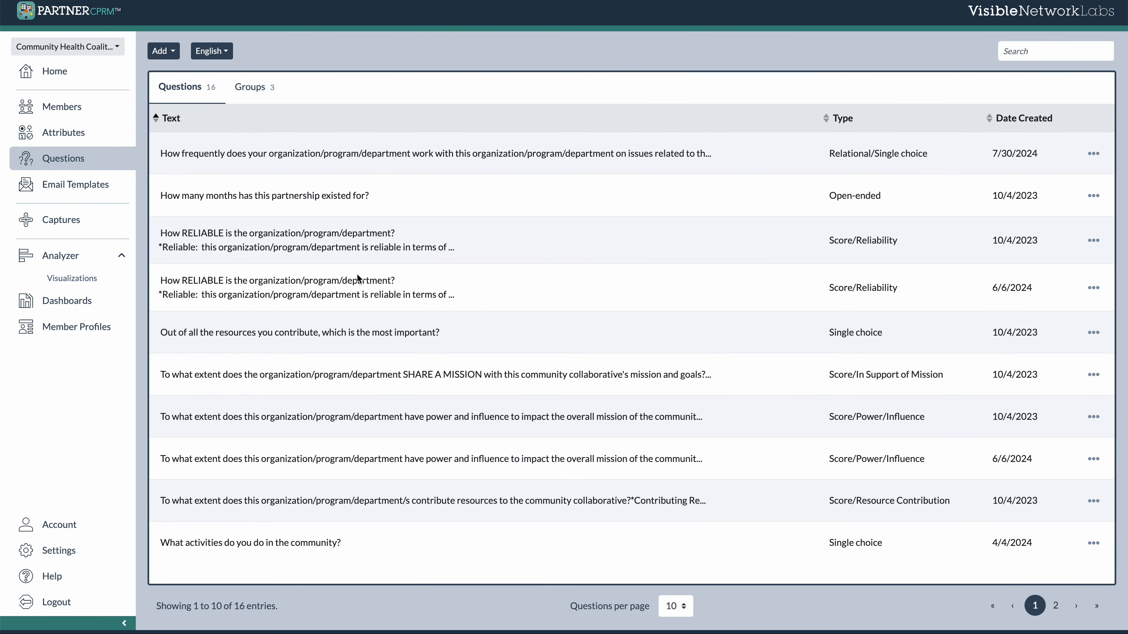
pyautogui.click(675, 610)
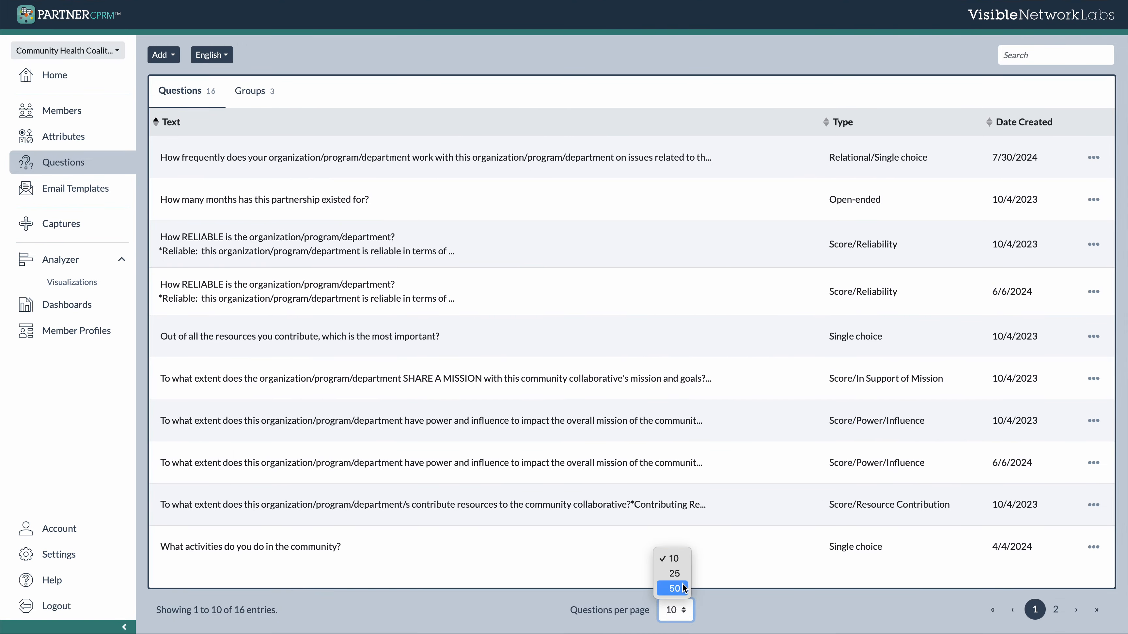
pyautogui.click(669, 572)
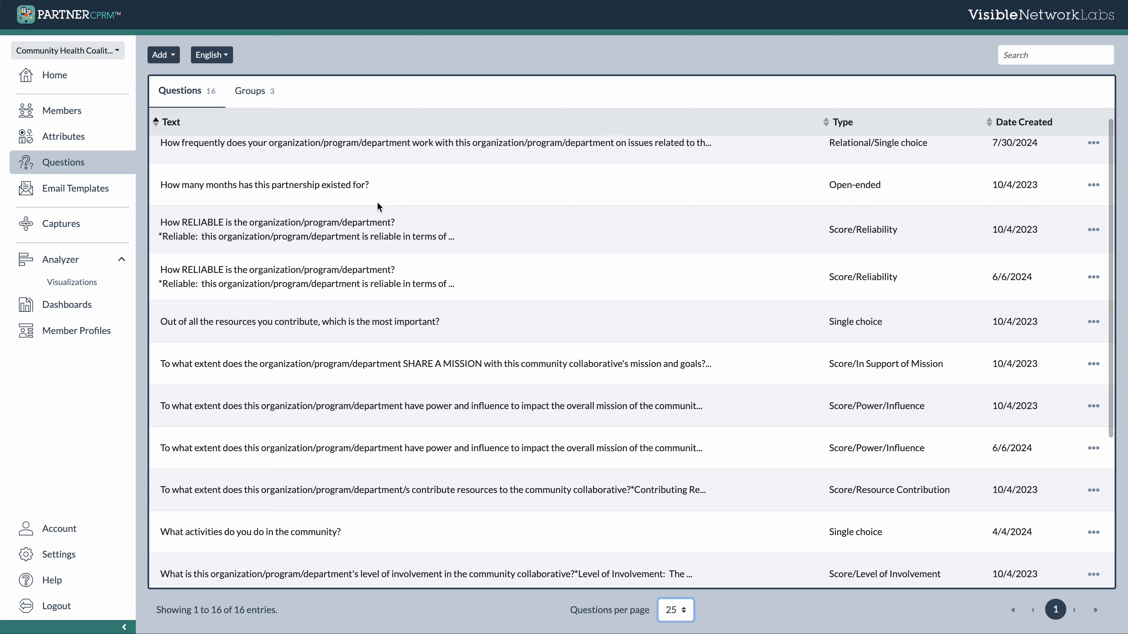
pyautogui.click(160, 55)
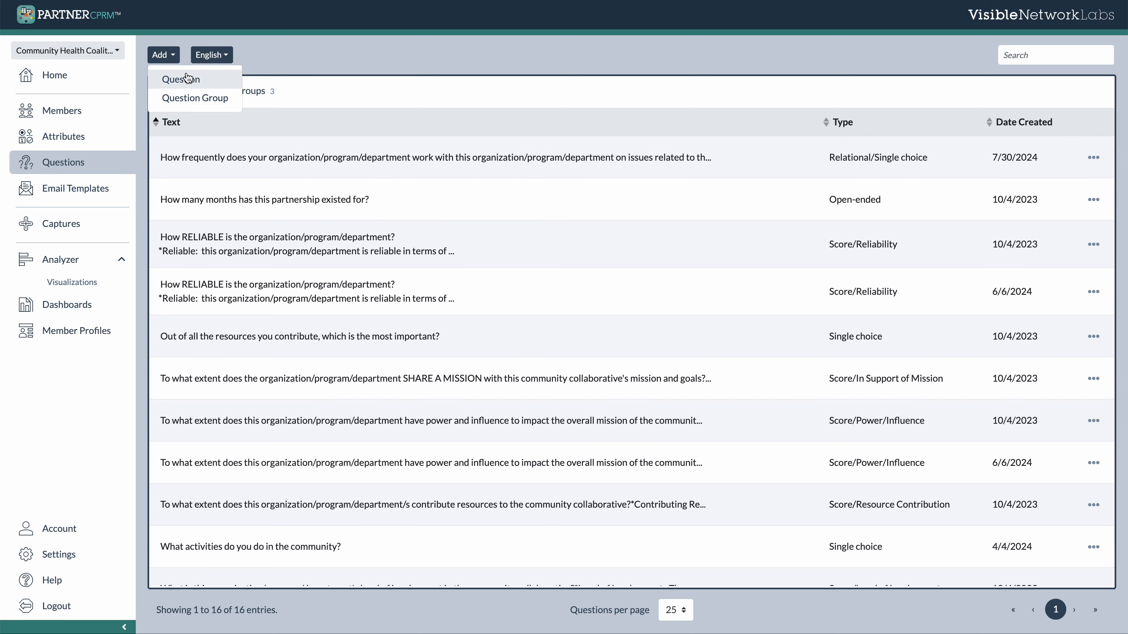
# Step: Start a new Non-Relational question and browse its question templates
pyautogui.click(182, 79)
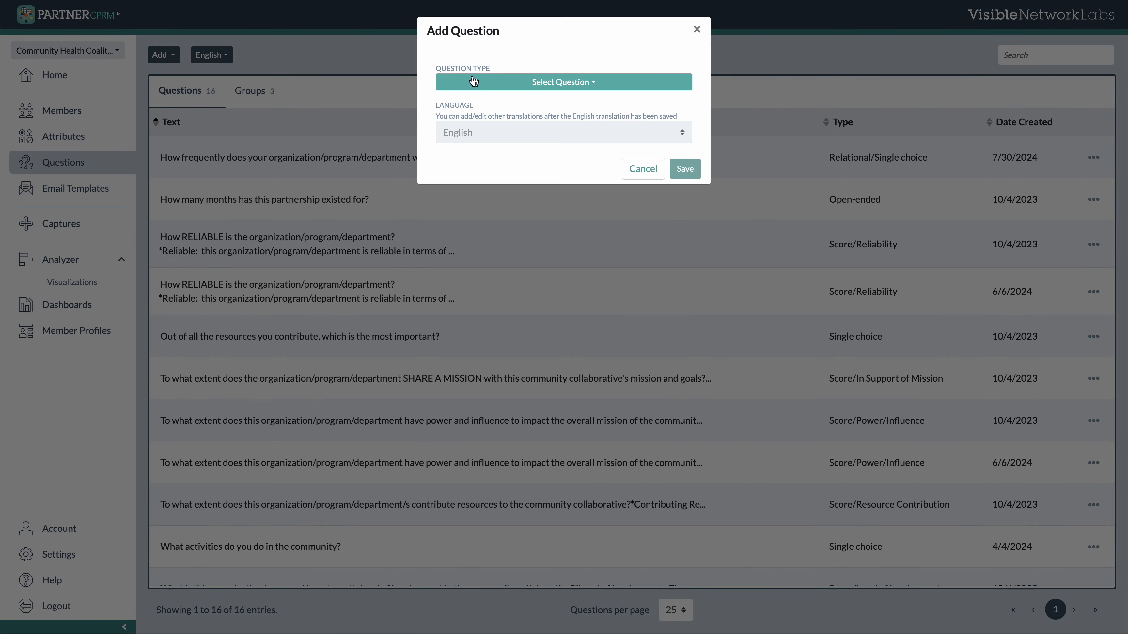
pyautogui.click(563, 82)
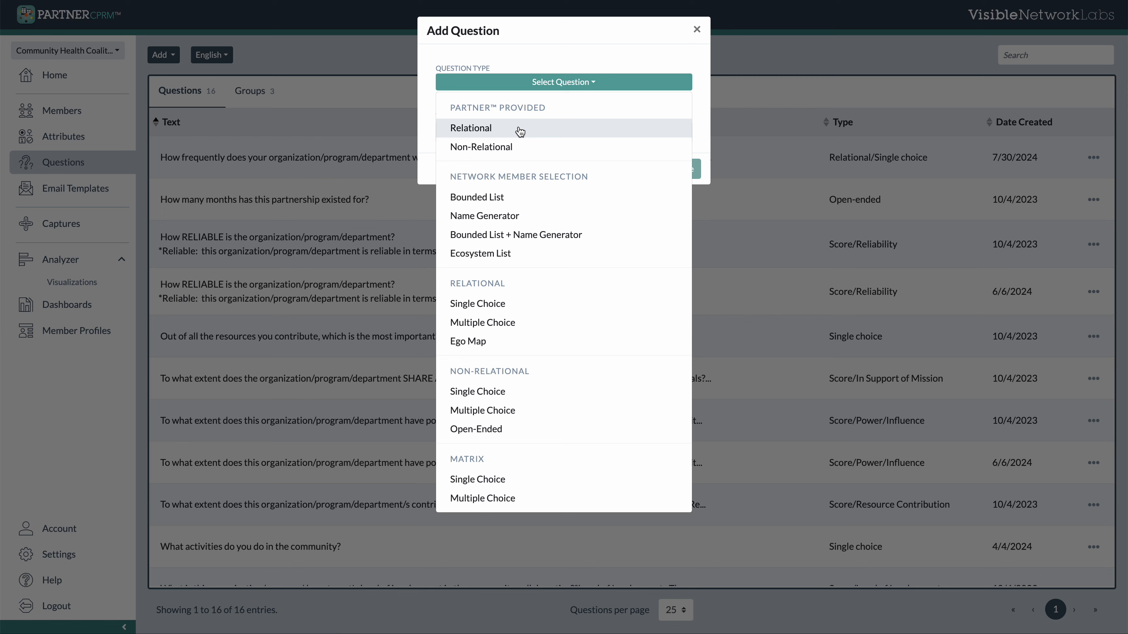
pyautogui.moveTo(546, 137)
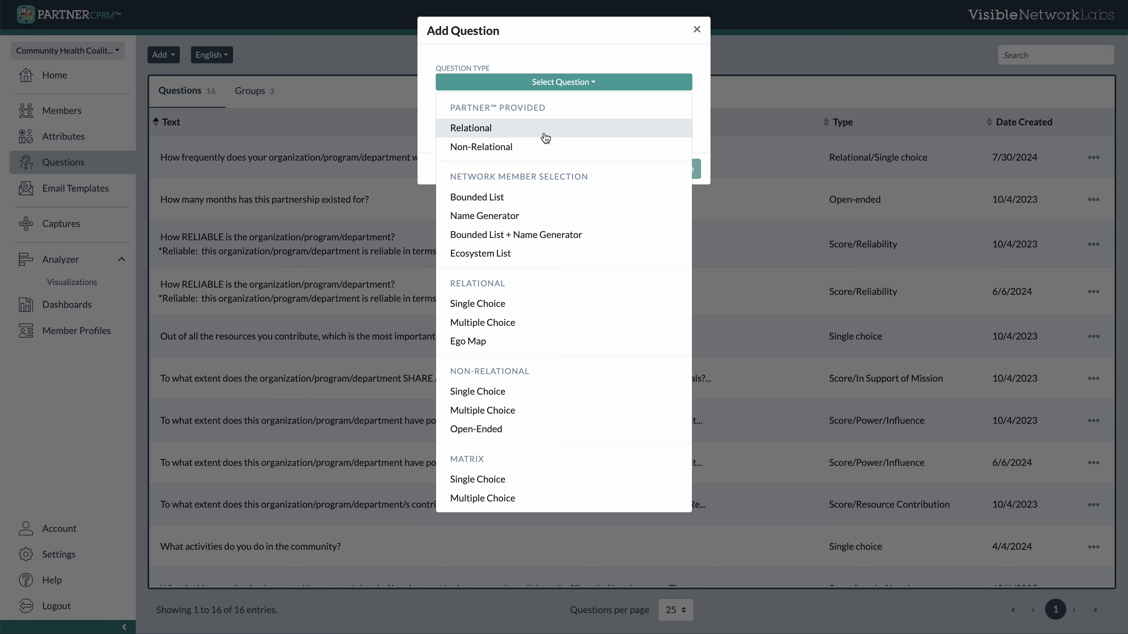
pyautogui.moveTo(481, 147)
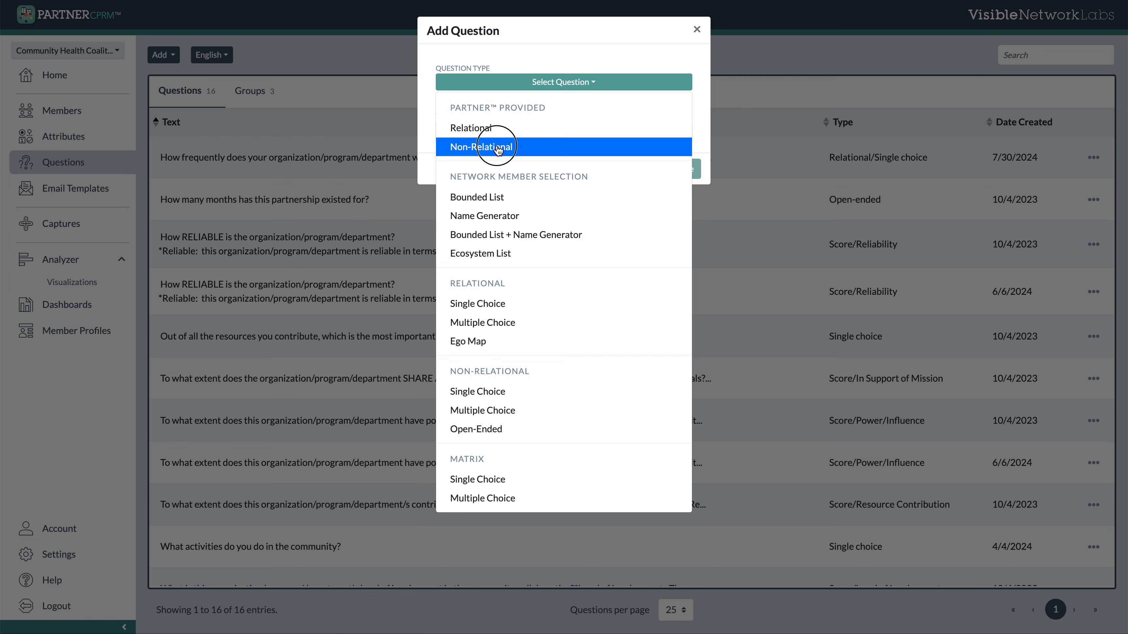
pyautogui.click(482, 147)
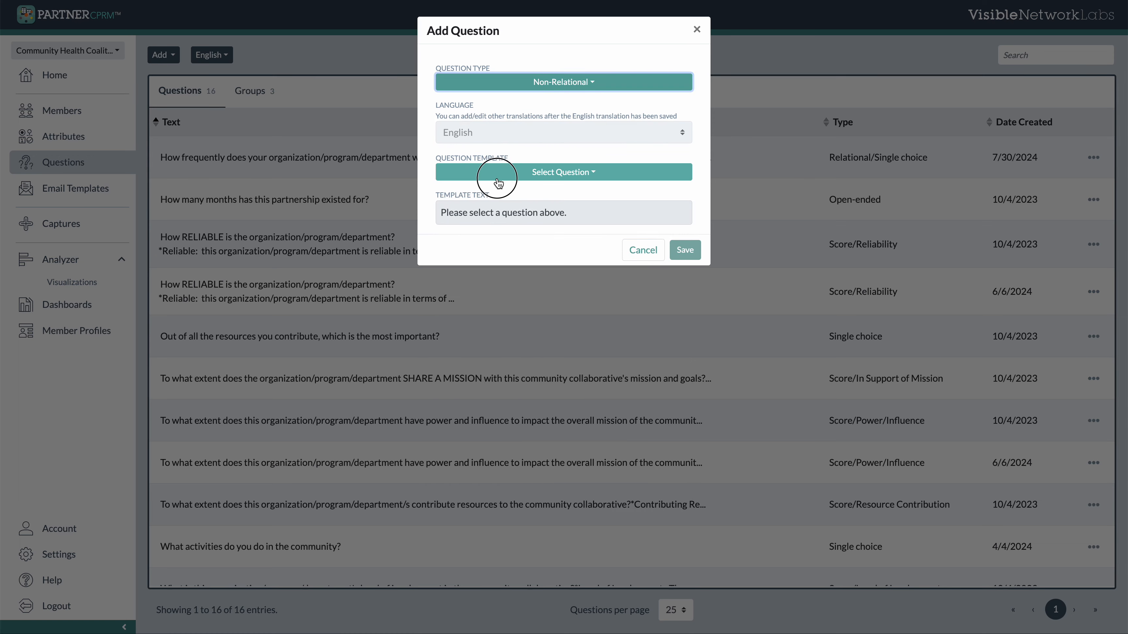
pyautogui.click(563, 171)
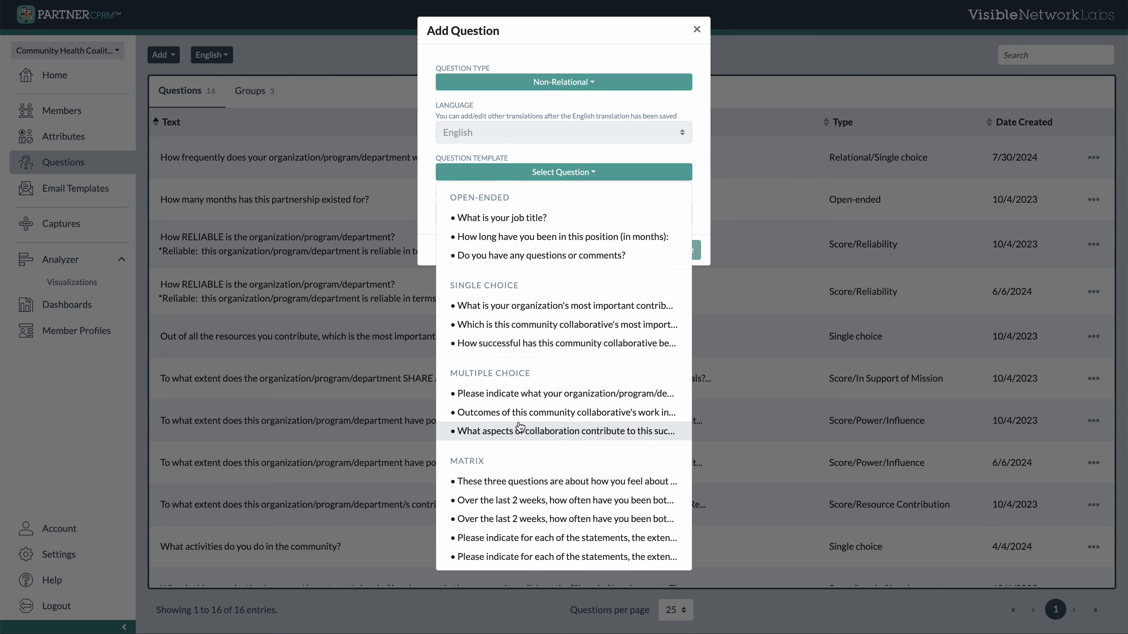
pyautogui.moveTo(506, 518)
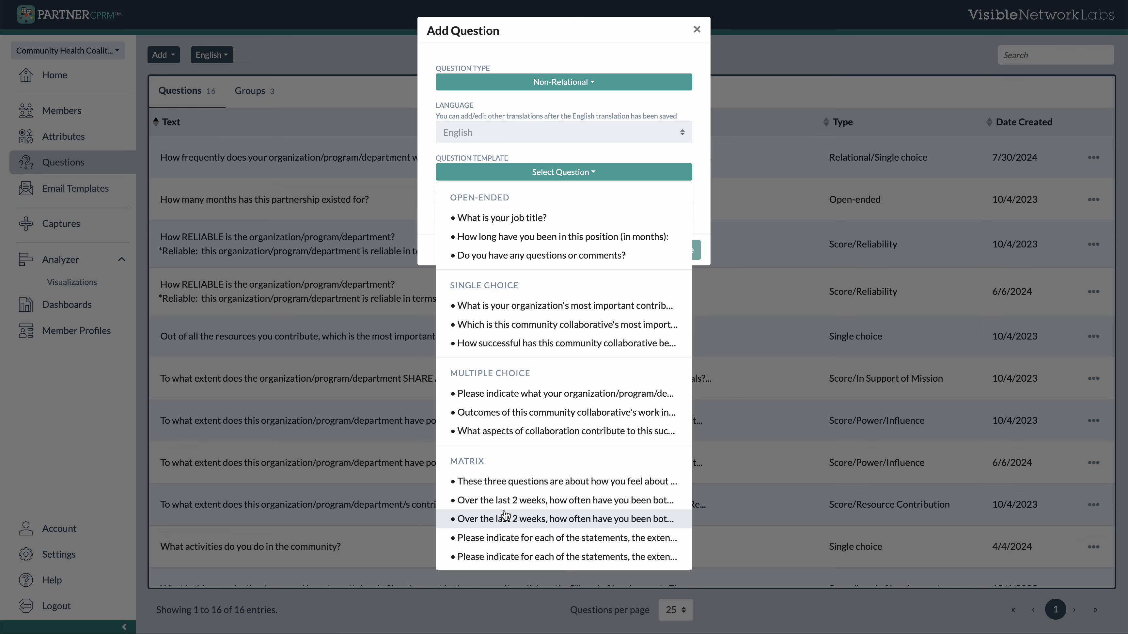
pyautogui.moveTo(500, 218)
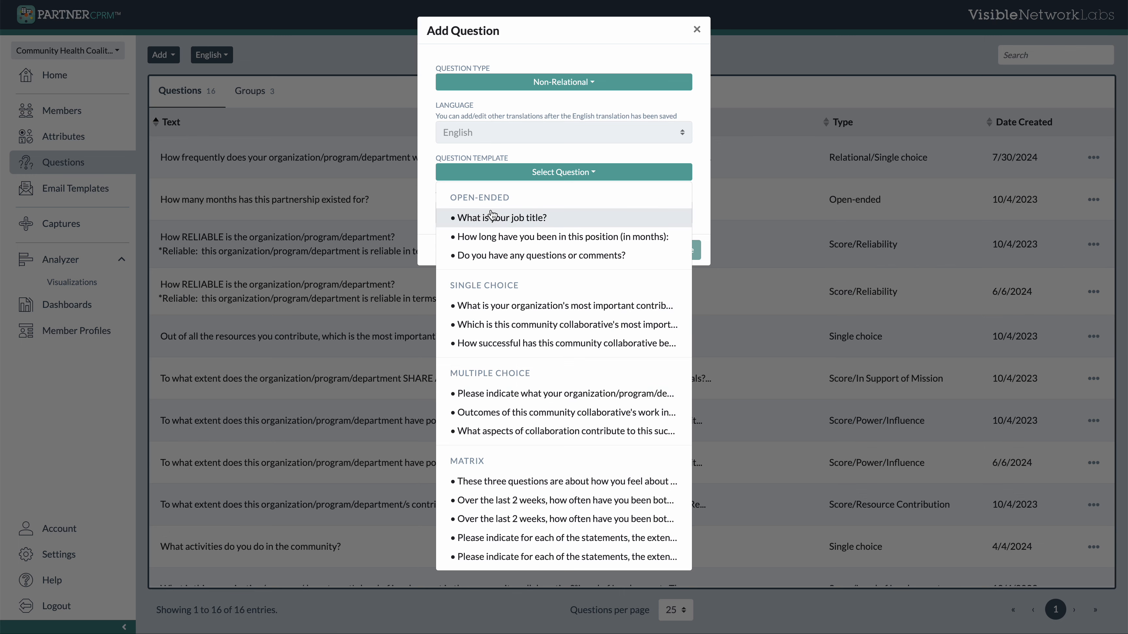
# Step: Change the new question's type to Relational
pyautogui.click(563, 82)
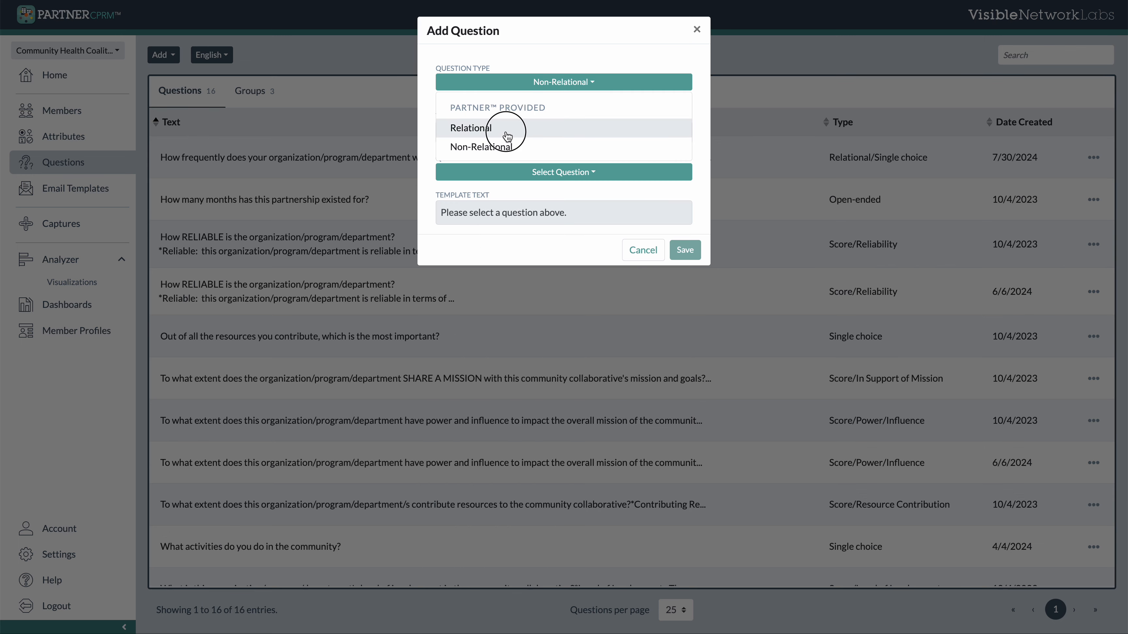
pyautogui.click(471, 128)
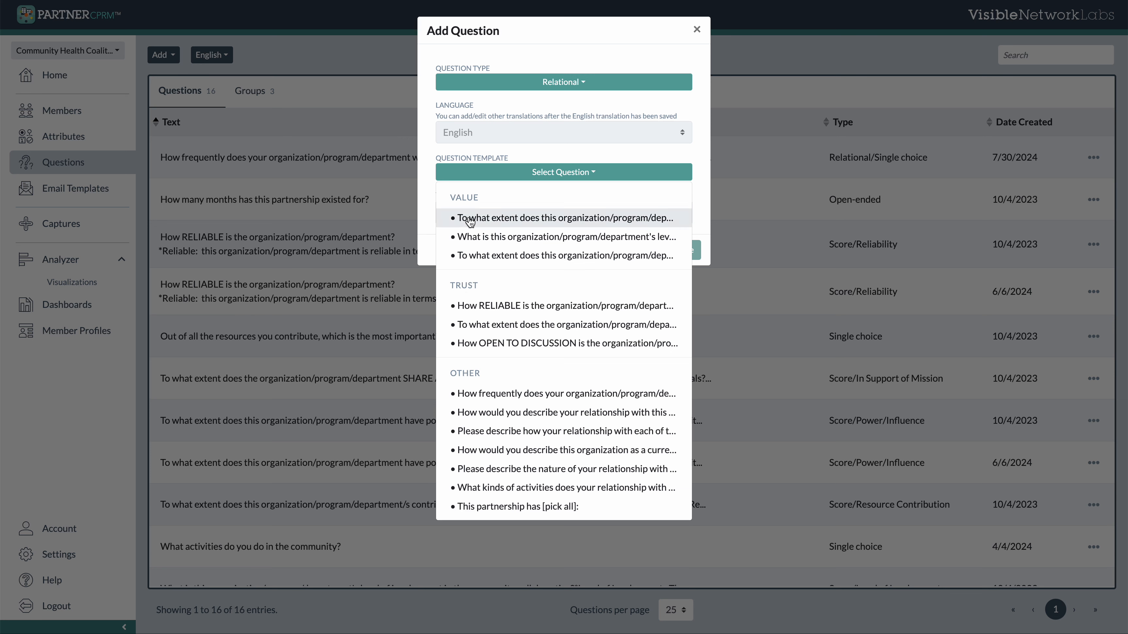
pyautogui.moveTo(568, 343)
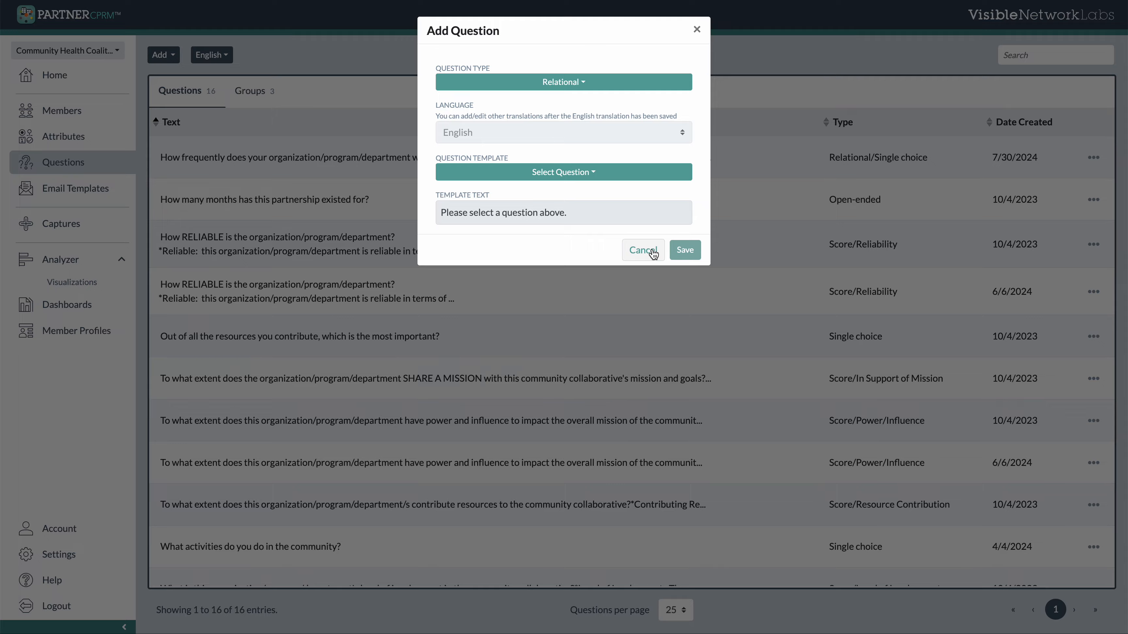
# Step: Cancel the Relational draft, start another new question, then close it unsaved
pyautogui.click(642, 249)
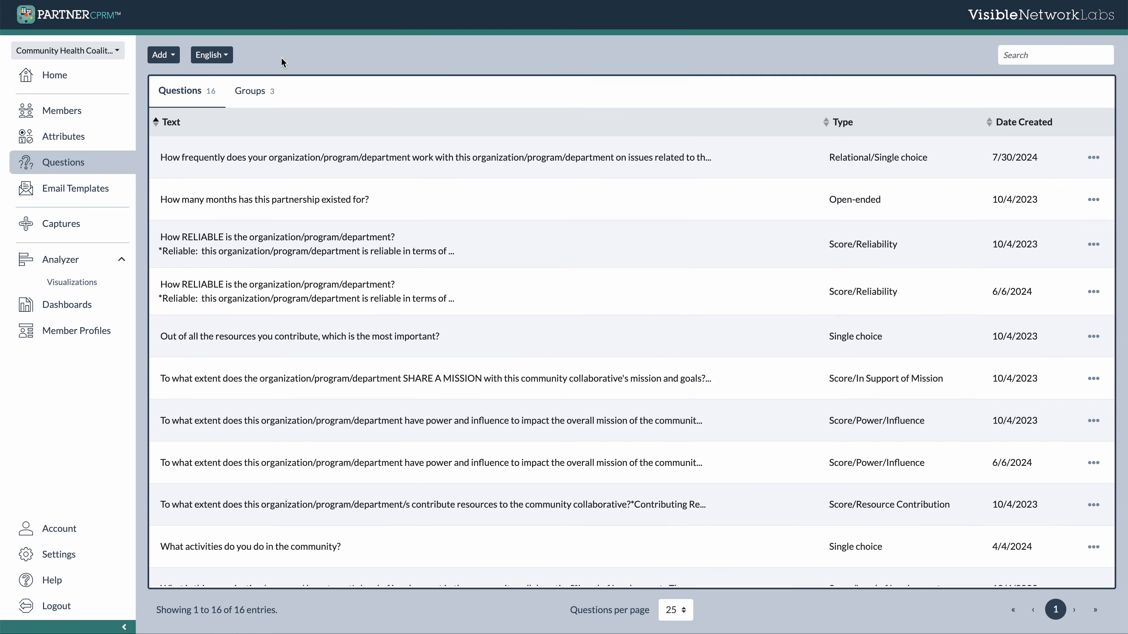
pyautogui.click(160, 54)
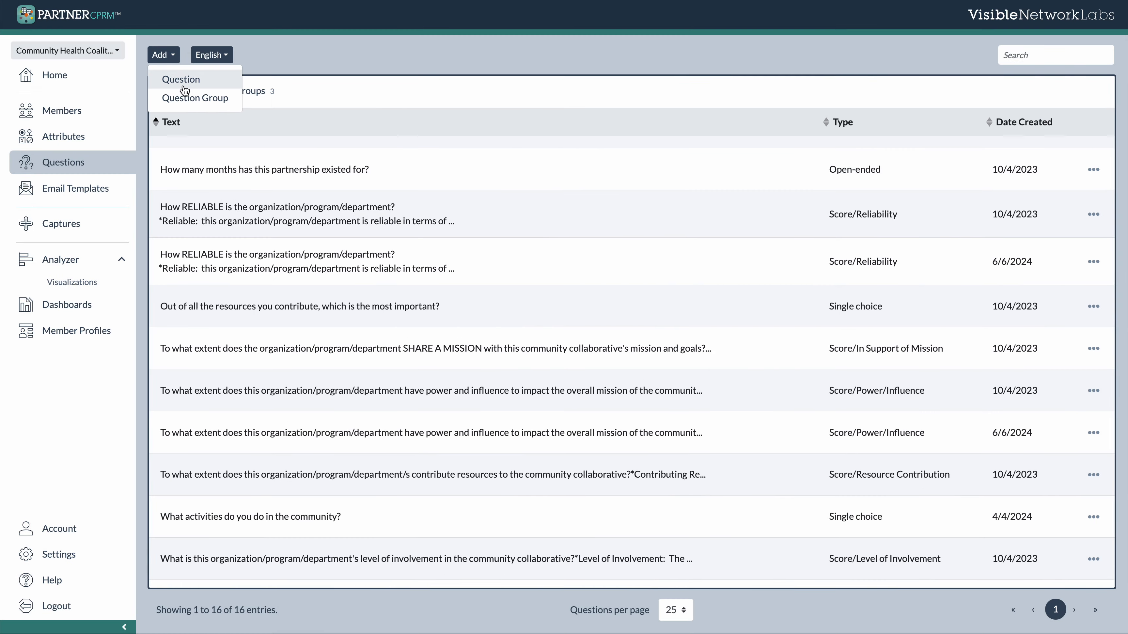
pyautogui.click(181, 79)
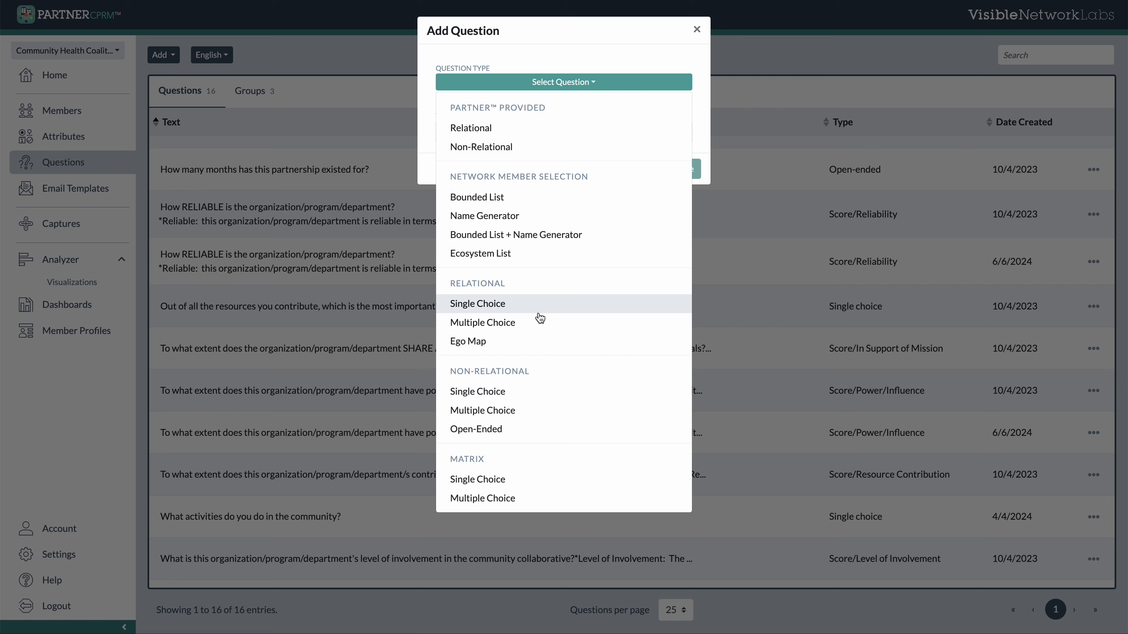
pyautogui.moveTo(482, 322)
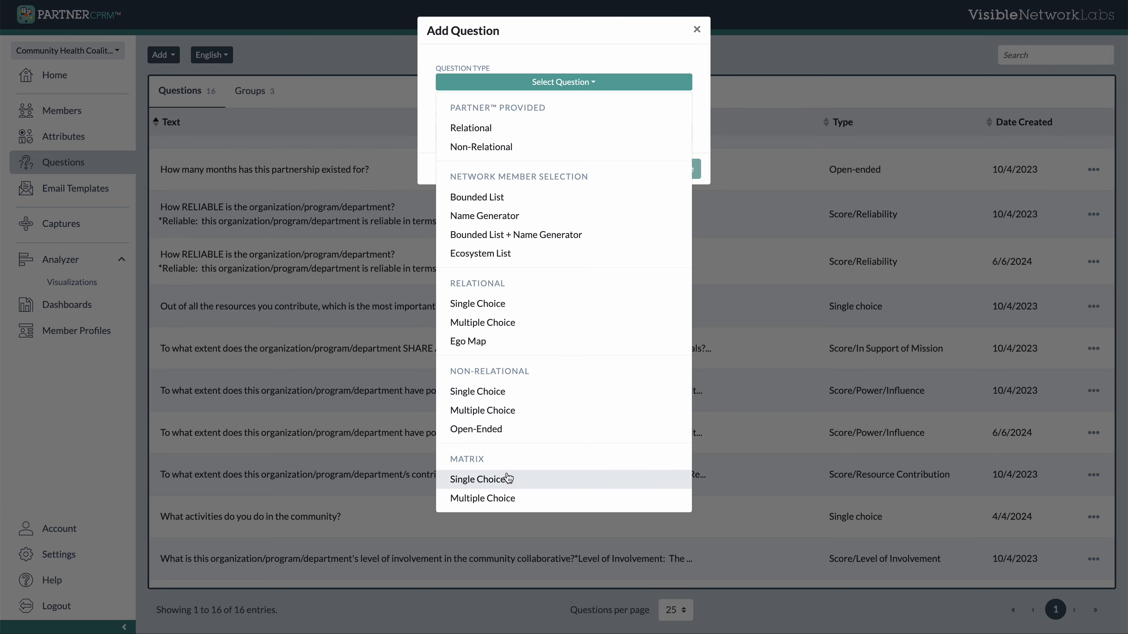
pyautogui.click(696, 29)
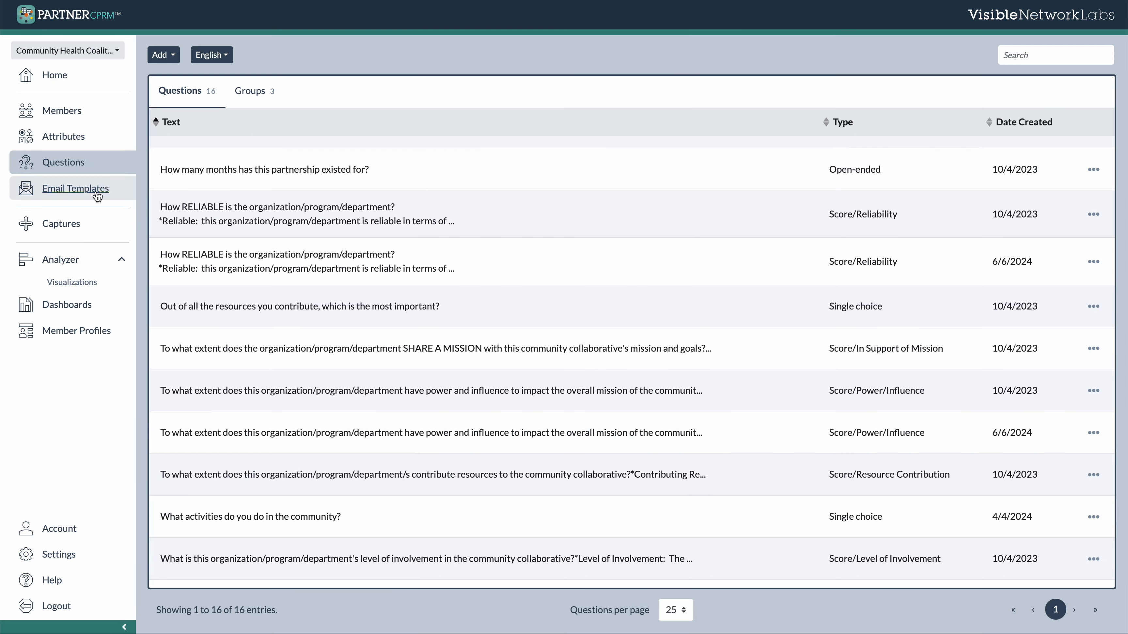
# Step: Start a new email template from the Email Templates list
pyautogui.click(75, 188)
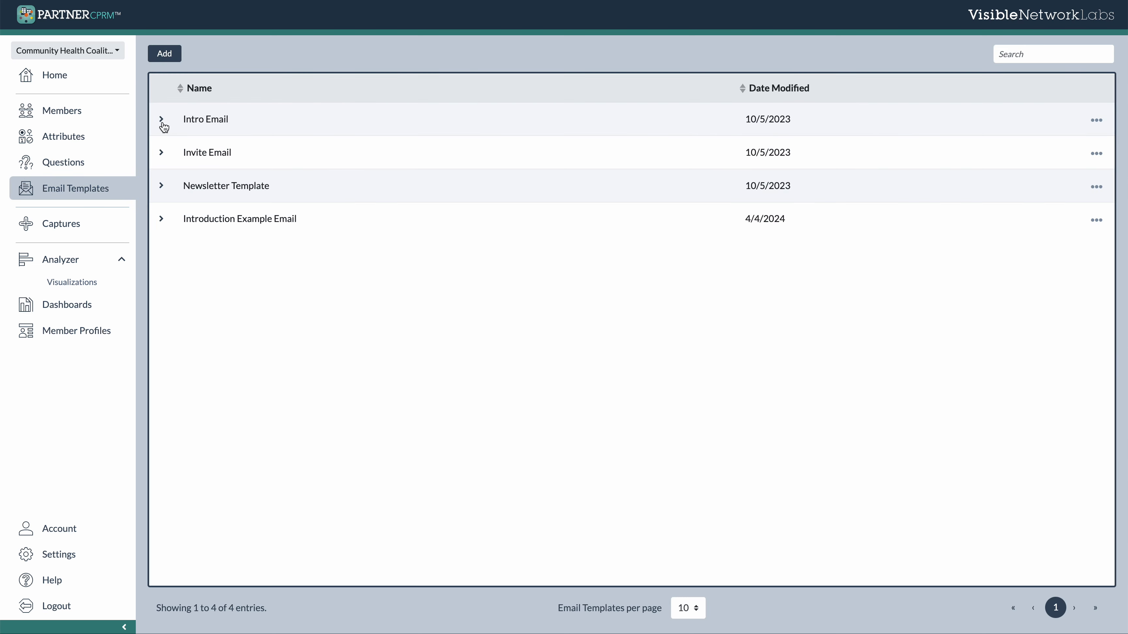
pyautogui.click(164, 54)
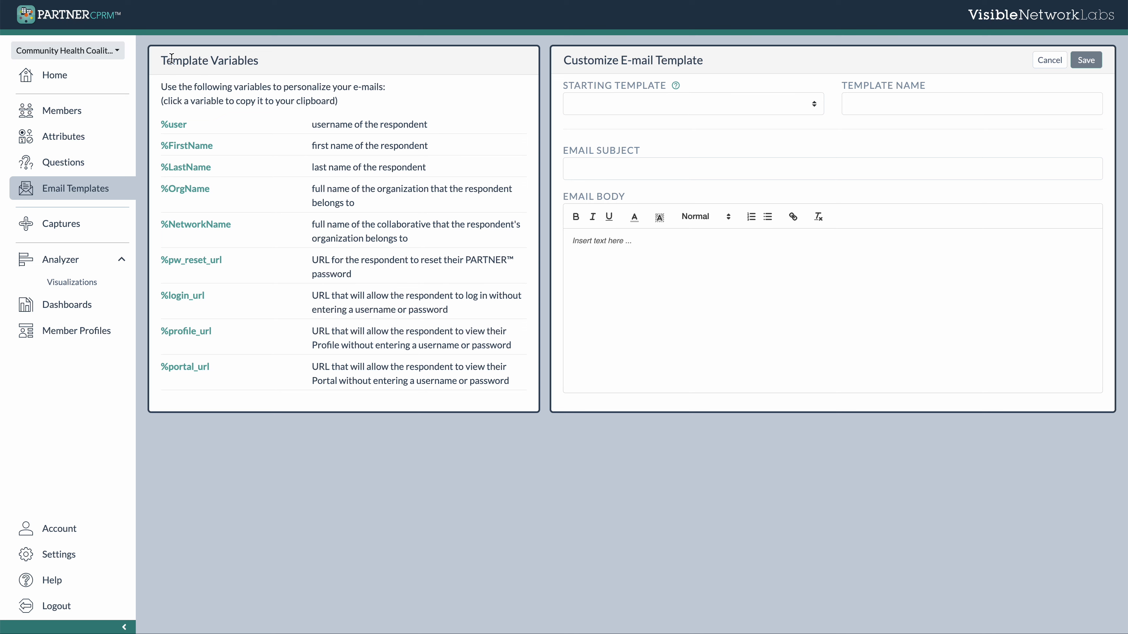
pyautogui.moveTo(512, 120)
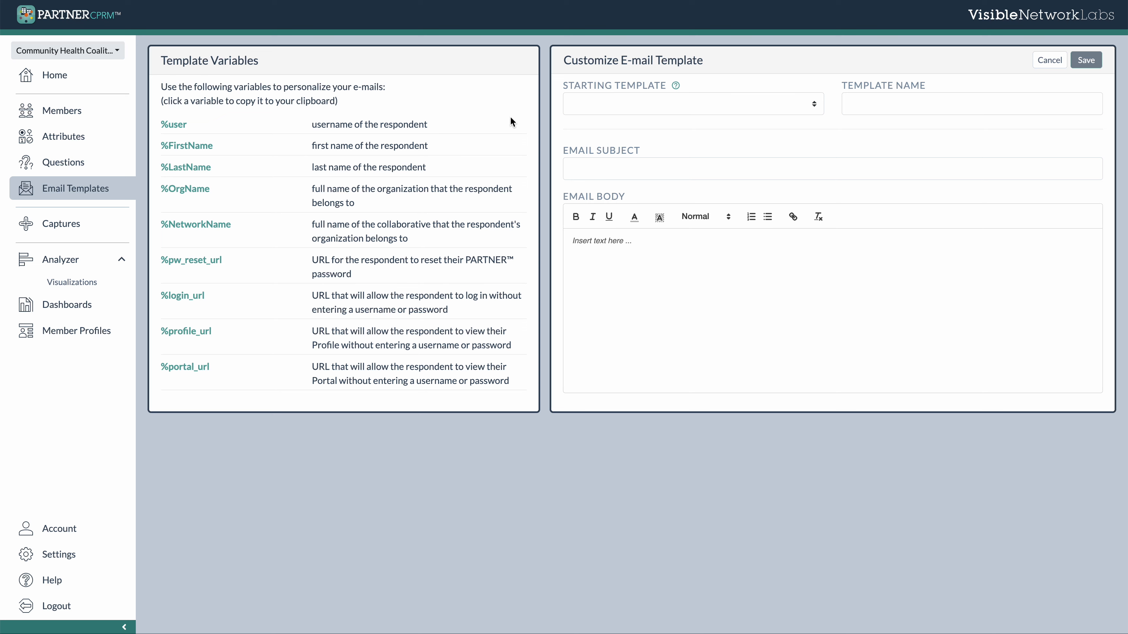
pyautogui.moveTo(363, 330)
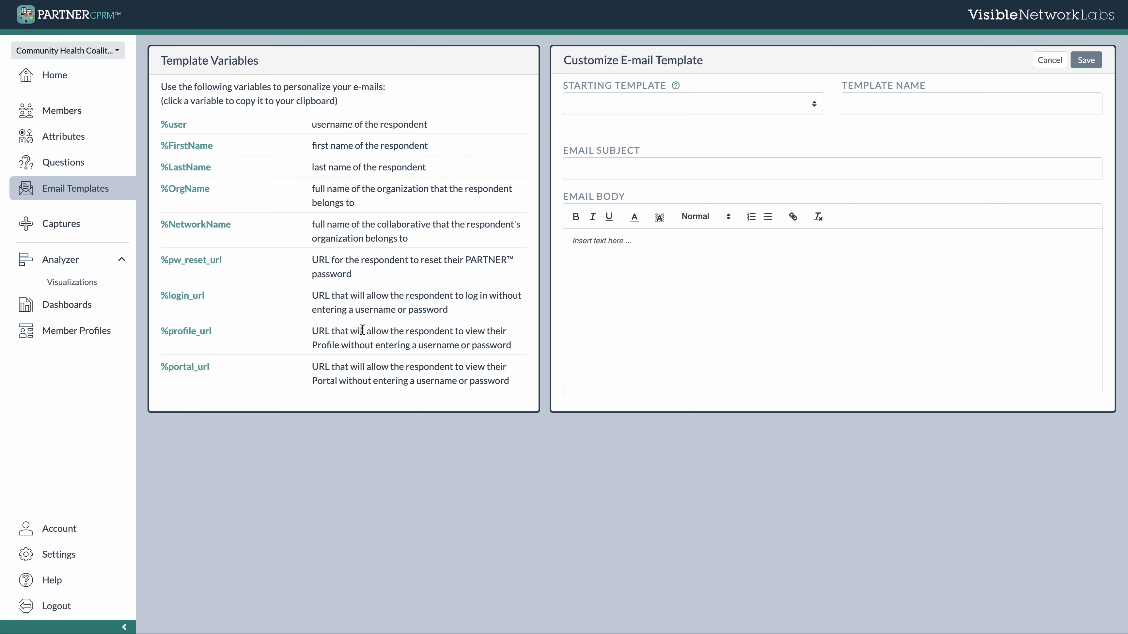
pyautogui.moveTo(707, 186)
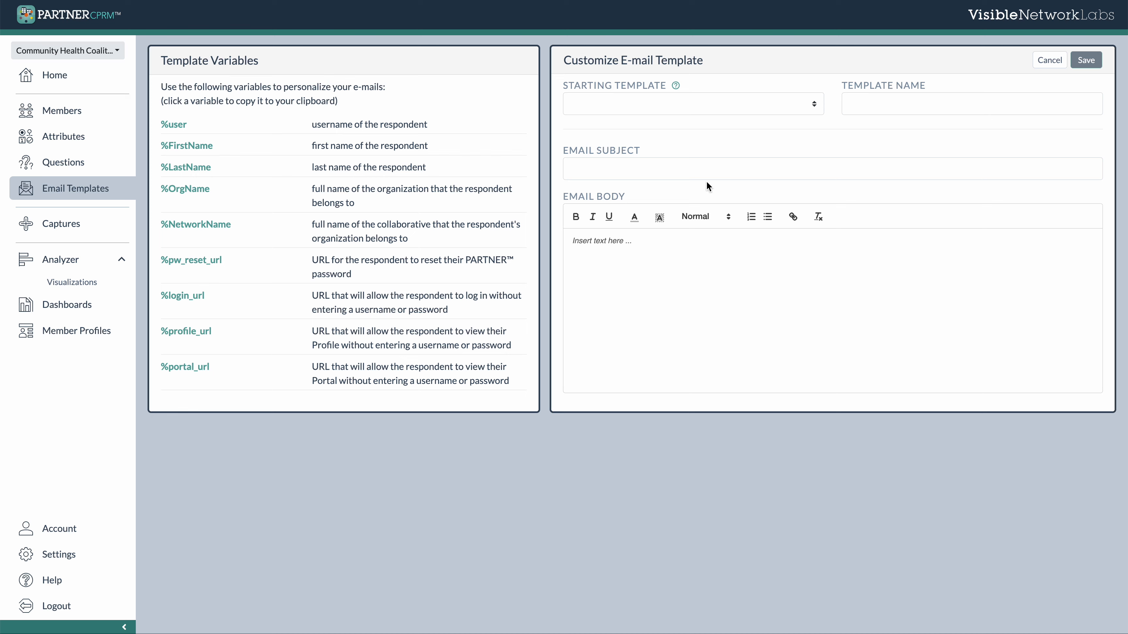
pyautogui.click(832, 169)
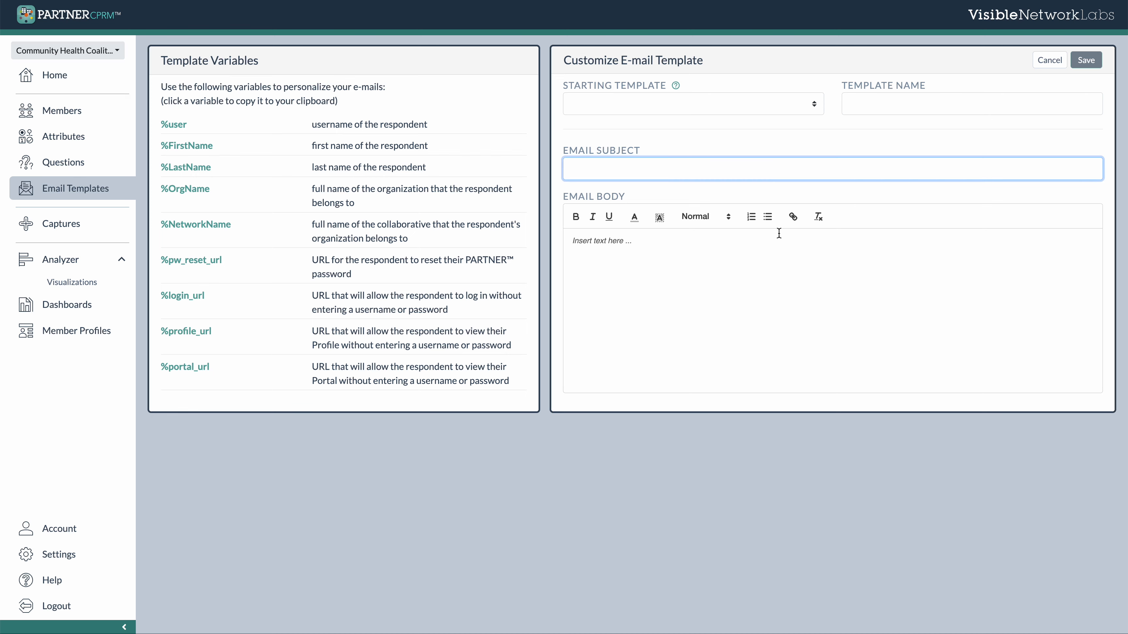
pyautogui.moveTo(772, 244)
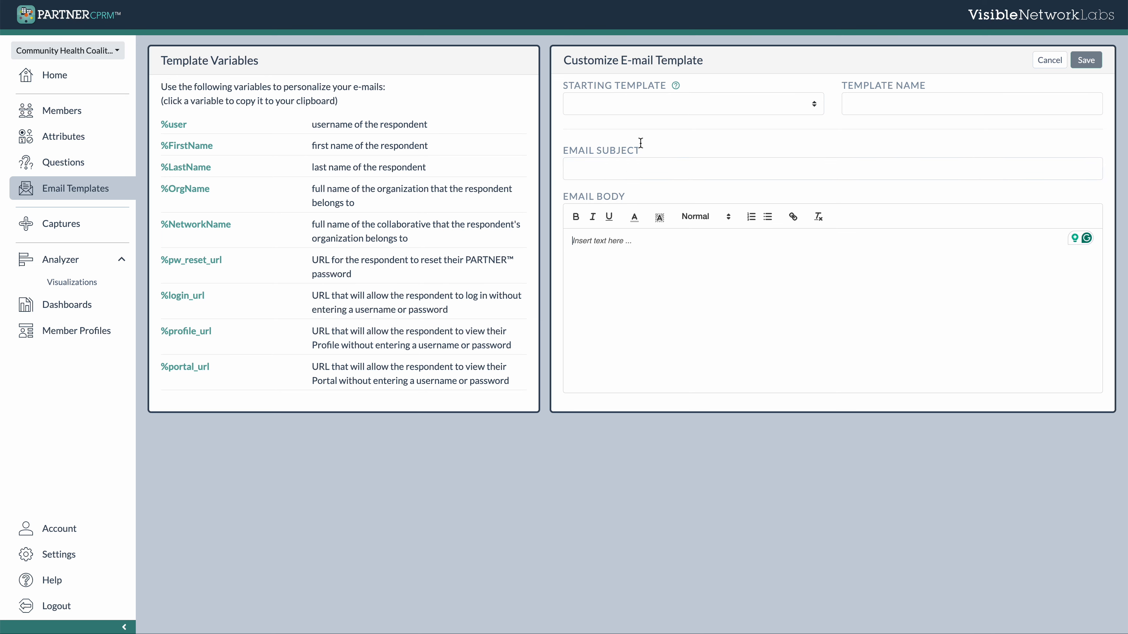
# Step: Preview the Invitation then Reminder starting templates and return to the list without saving
pyautogui.click(692, 104)
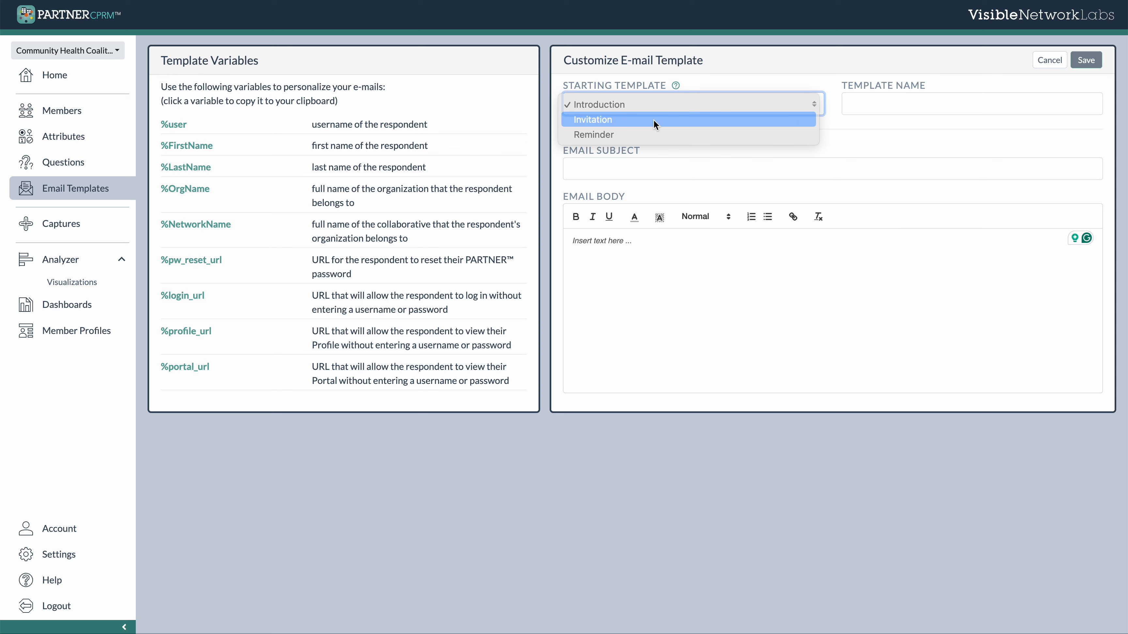
pyautogui.click(591, 119)
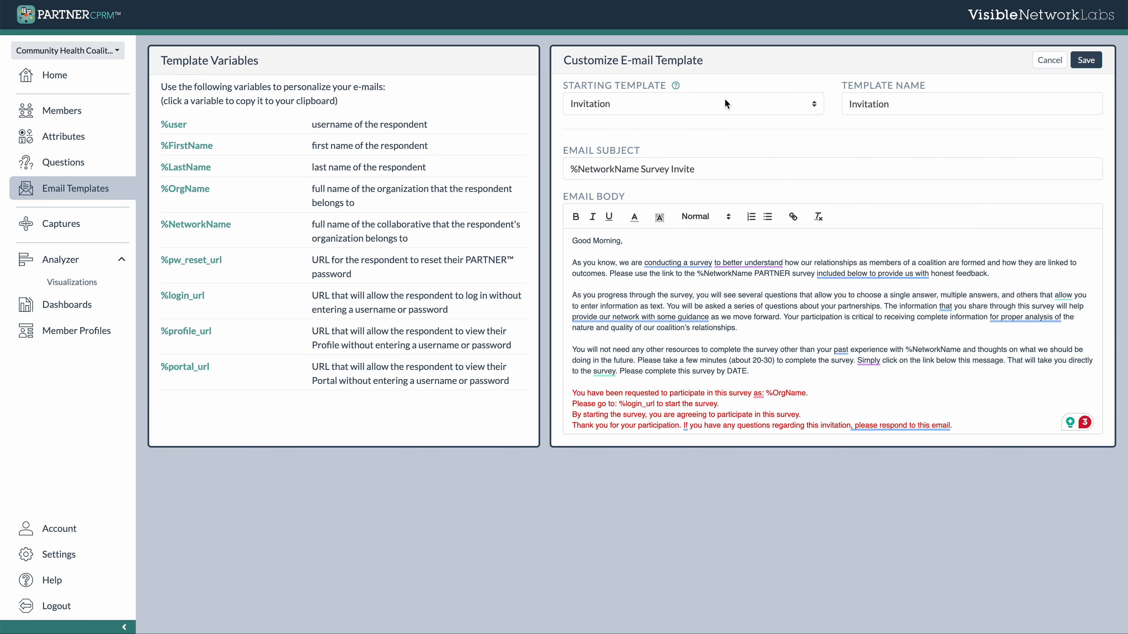
pyautogui.click(692, 103)
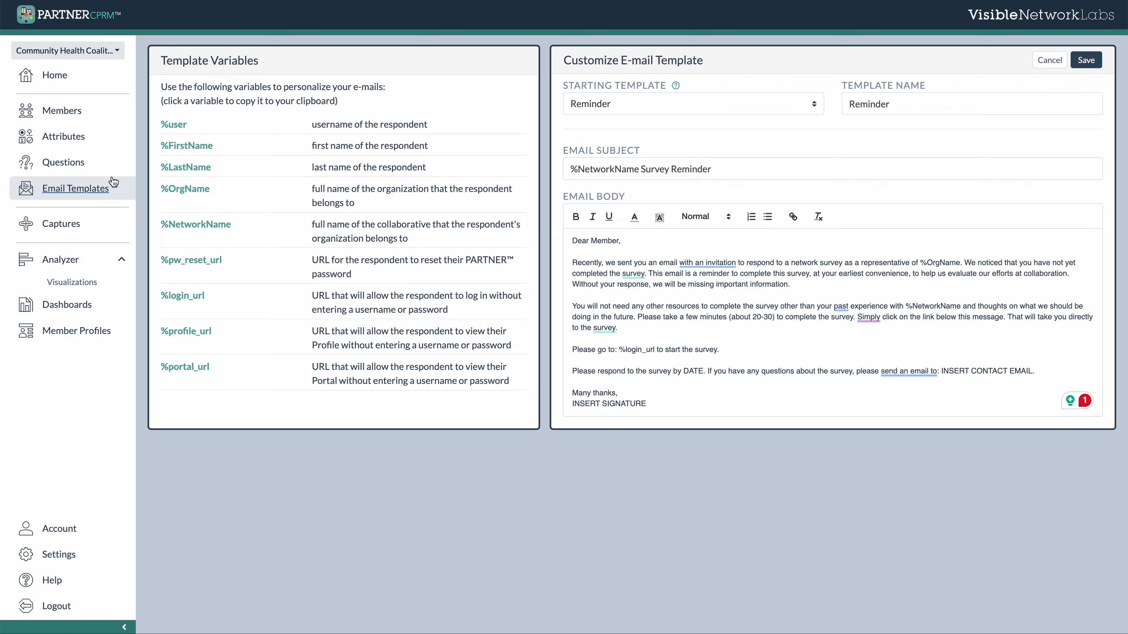
pyautogui.click(1049, 59)
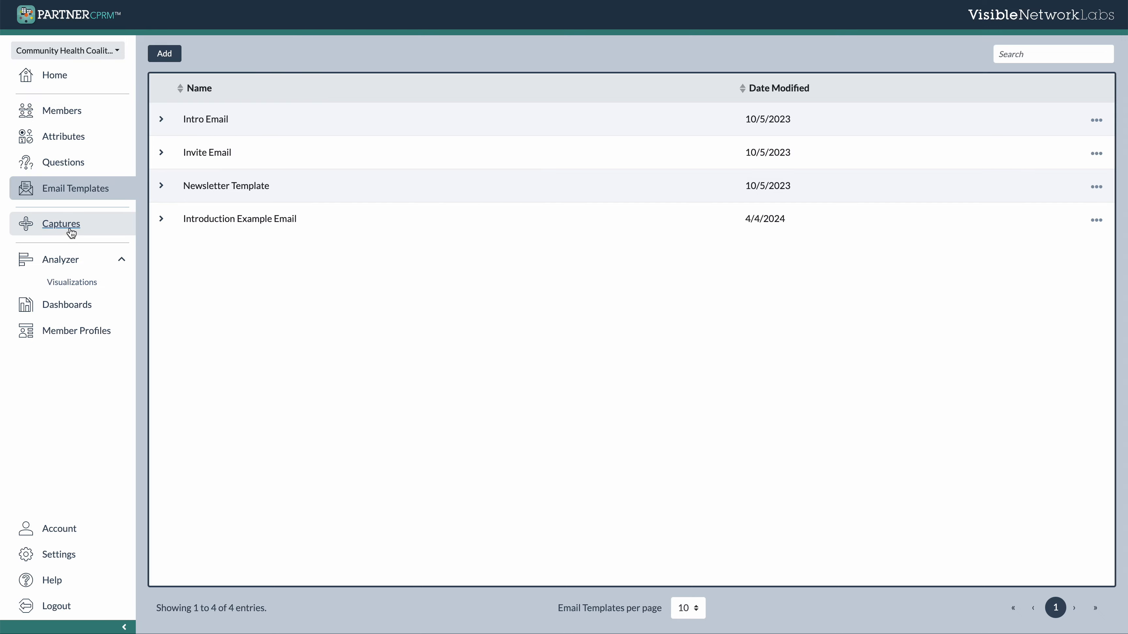
# Step: Show the Captures list with its five CPRM Pro captures
pyautogui.click(61, 224)
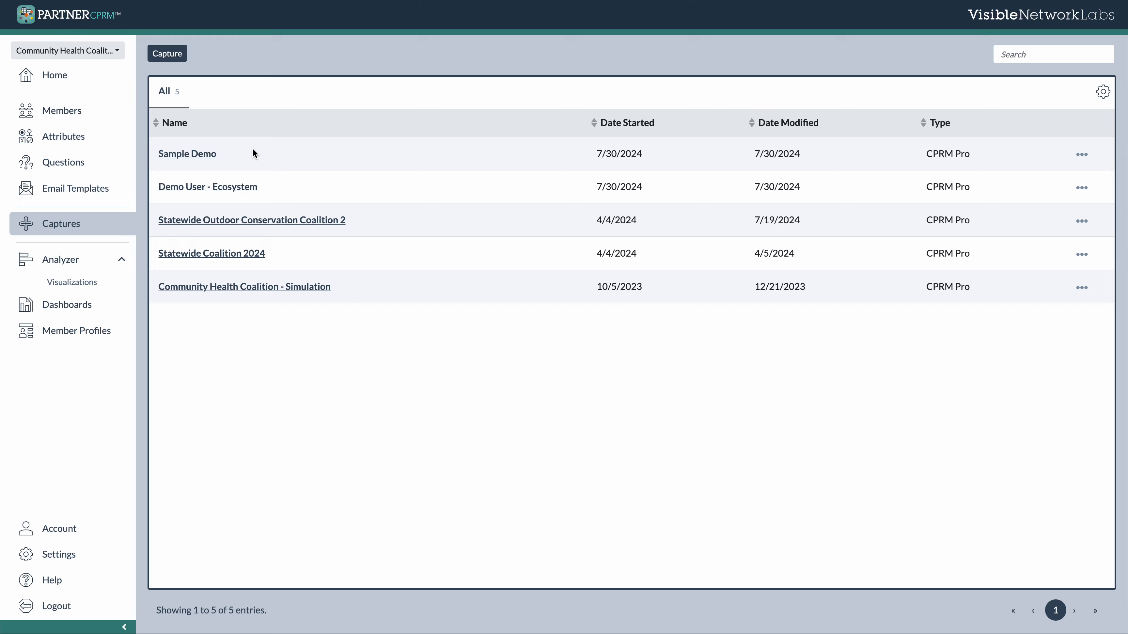
pyautogui.moveTo(296, 294)
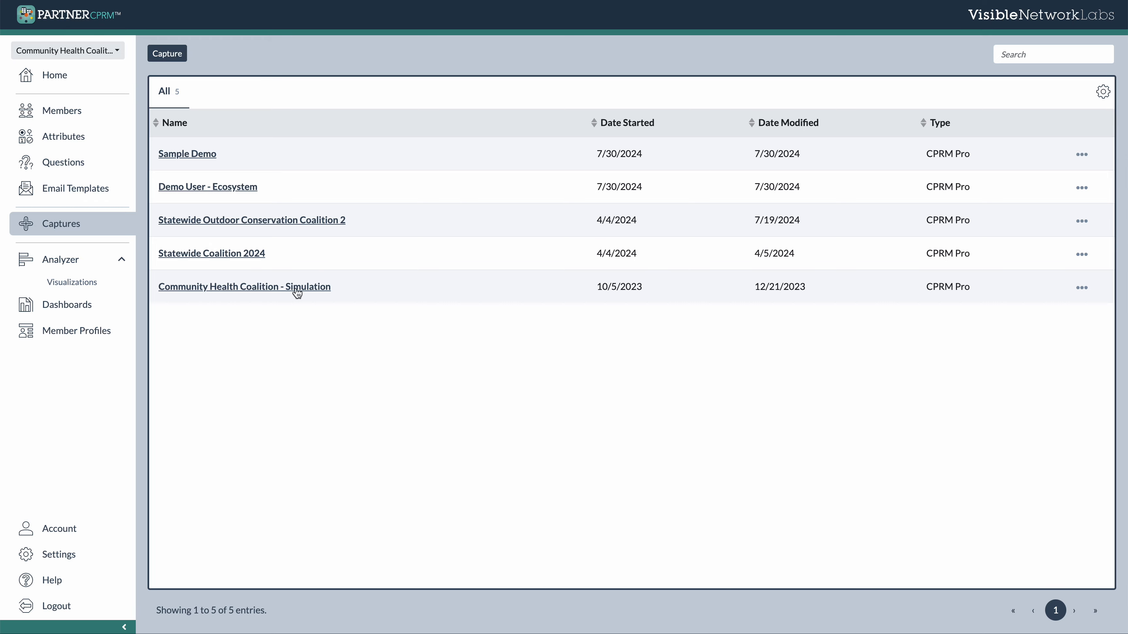
pyautogui.moveTo(218, 216)
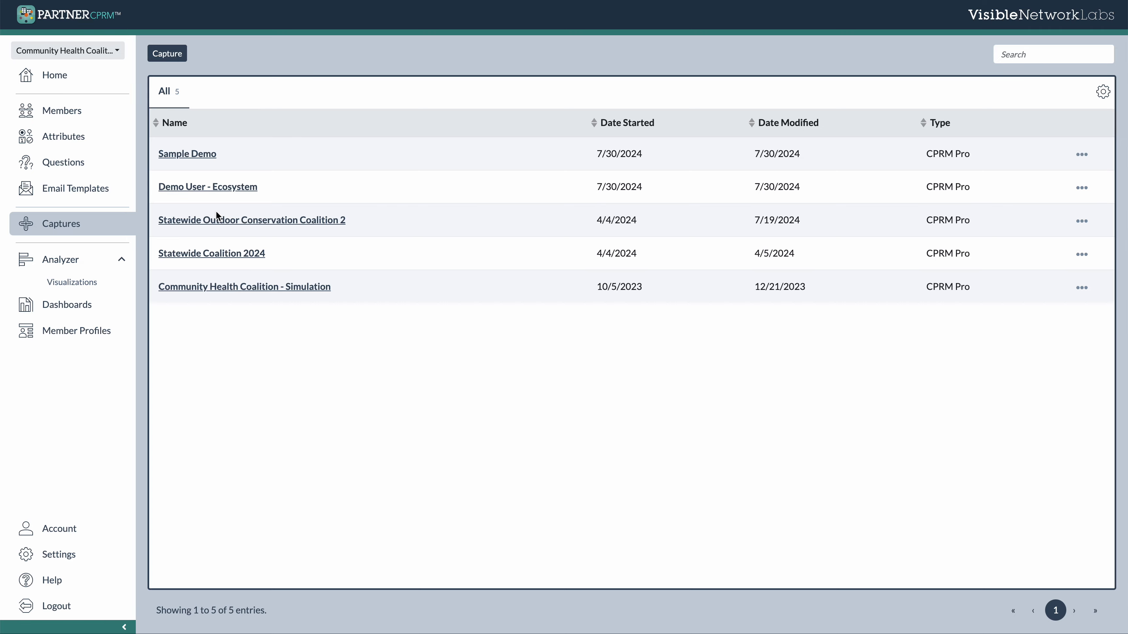
pyautogui.moveTo(265, 298)
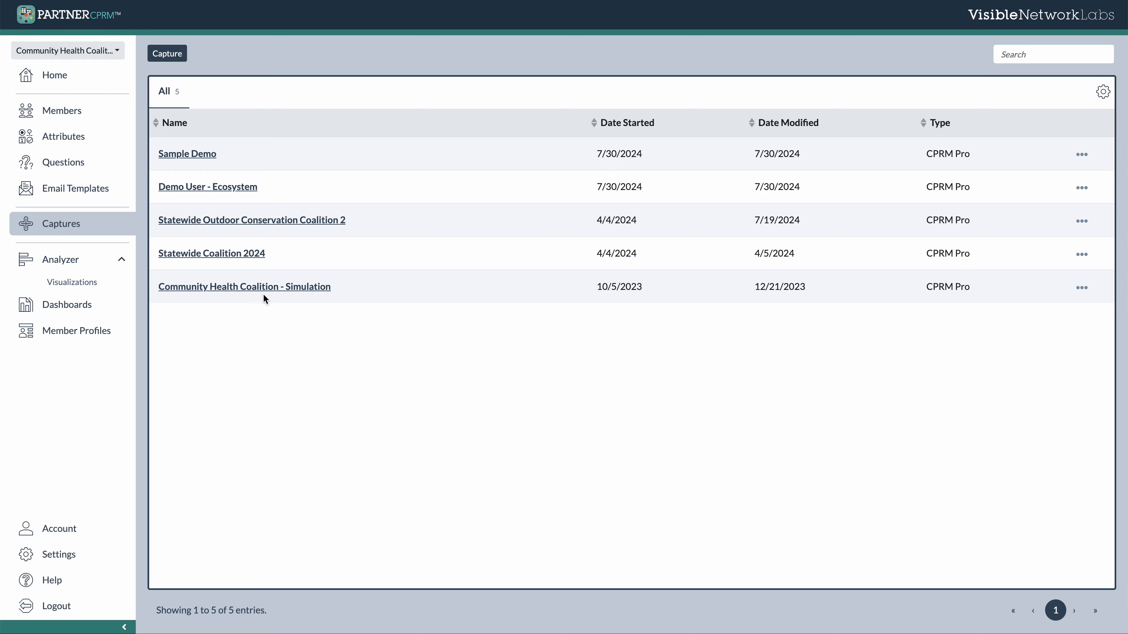
pyautogui.moveTo(272, 296)
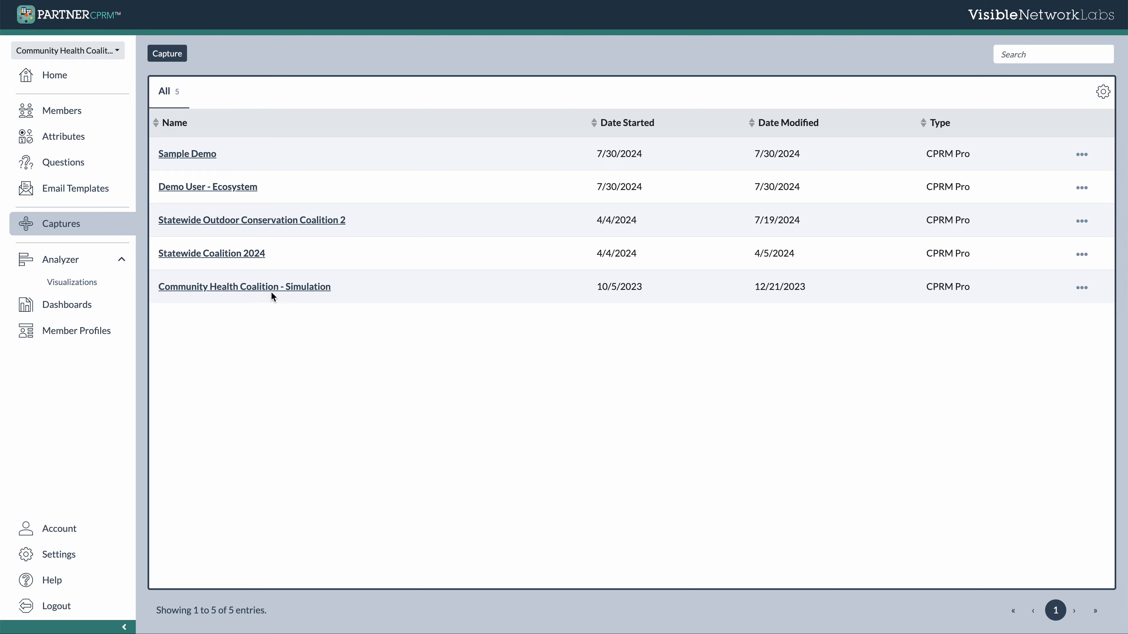
pyautogui.click(245, 287)
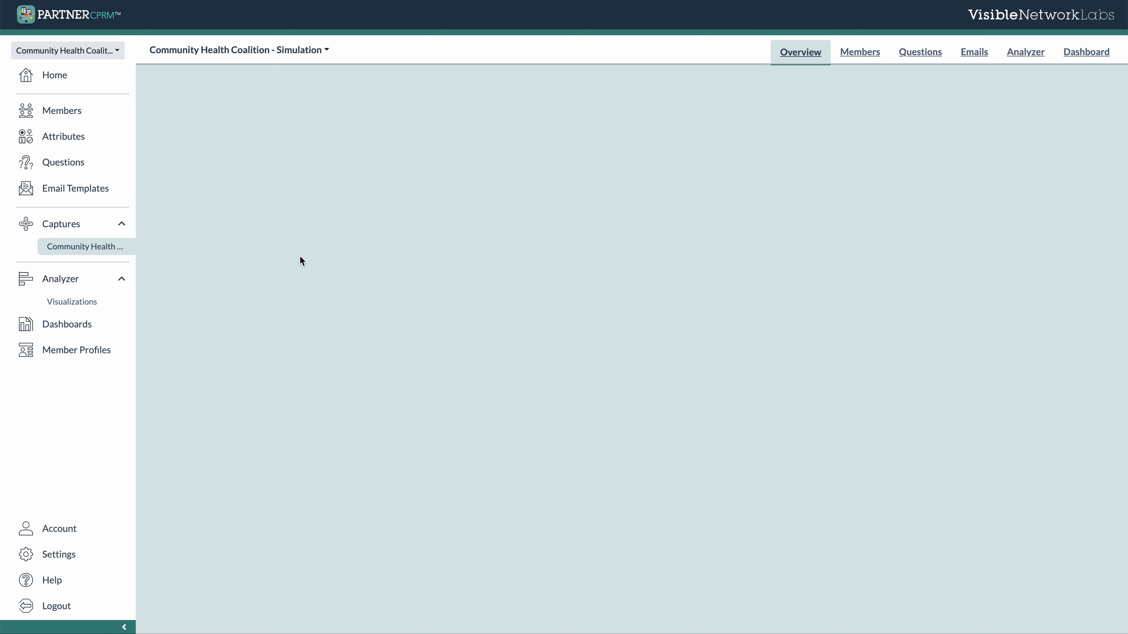
pyautogui.moveTo(310, 260)
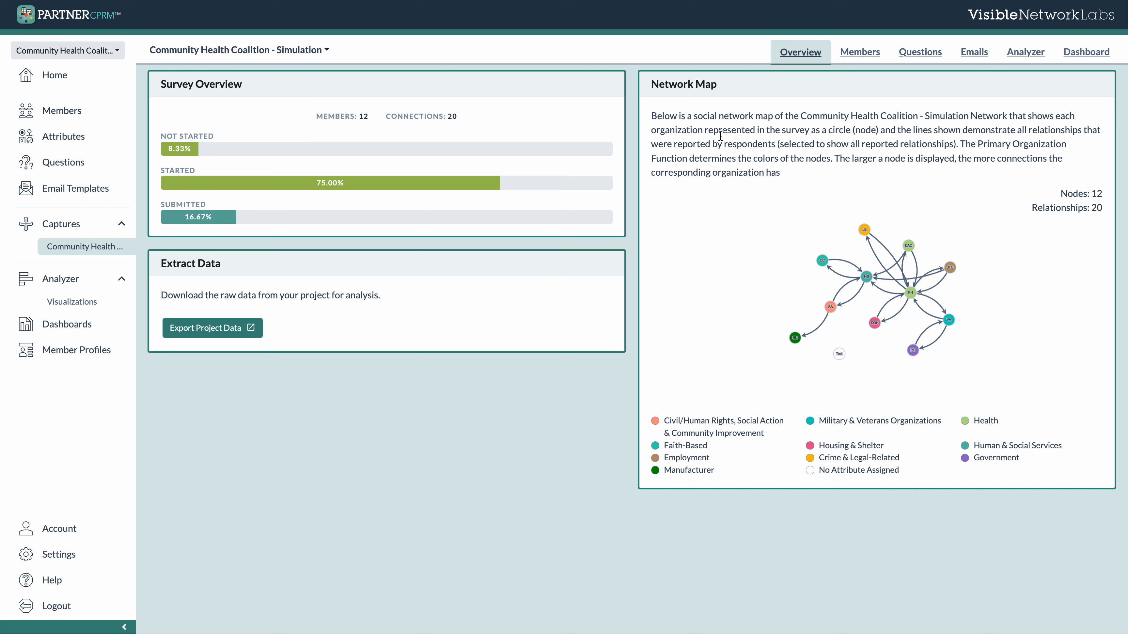
pyautogui.moveTo(1087, 51)
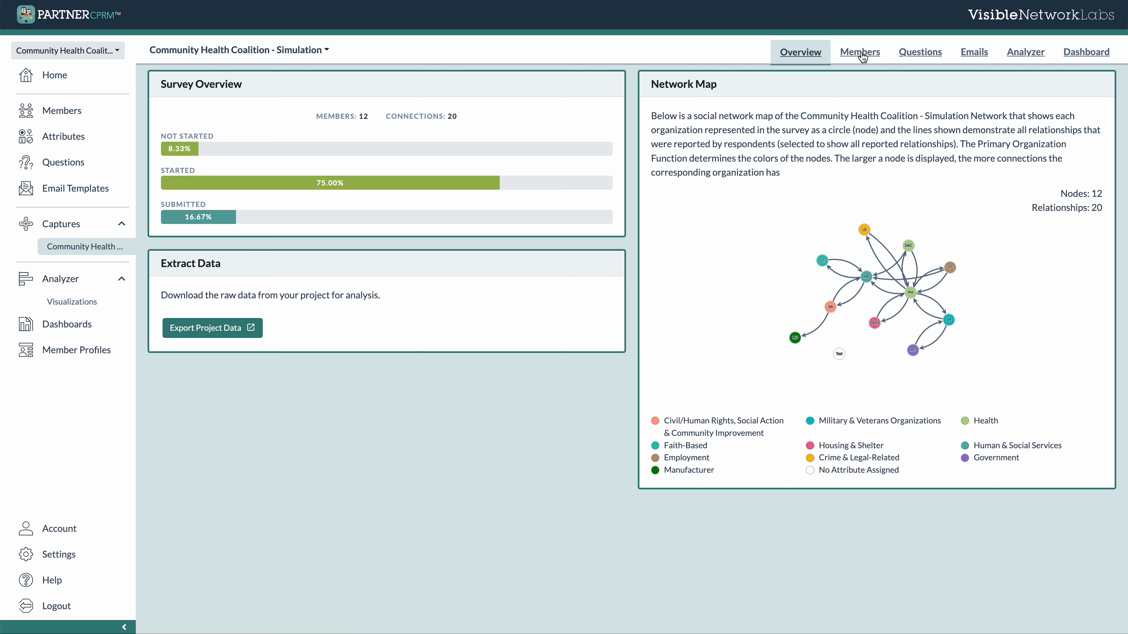
pyautogui.moveTo(770, 55)
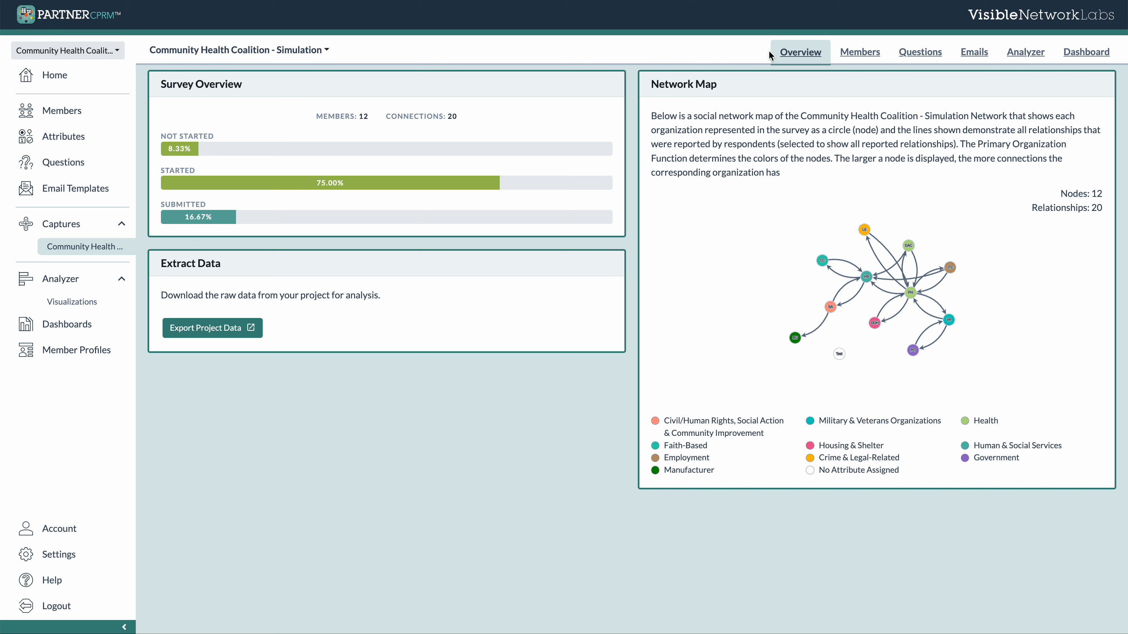
pyautogui.moveTo(414, 135)
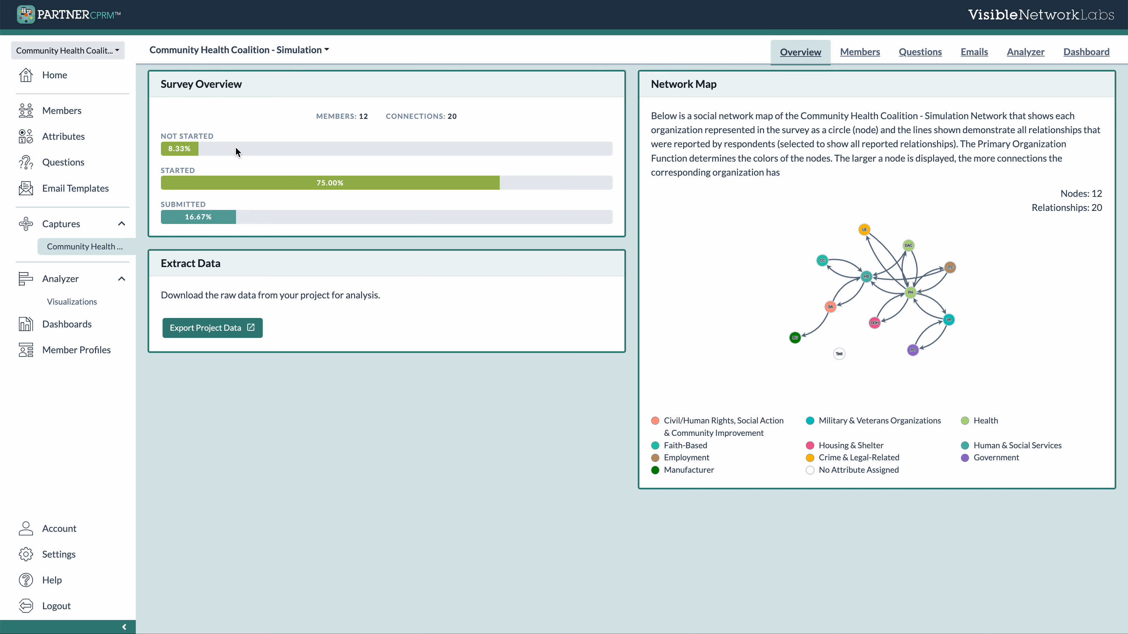
pyautogui.moveTo(318, 170)
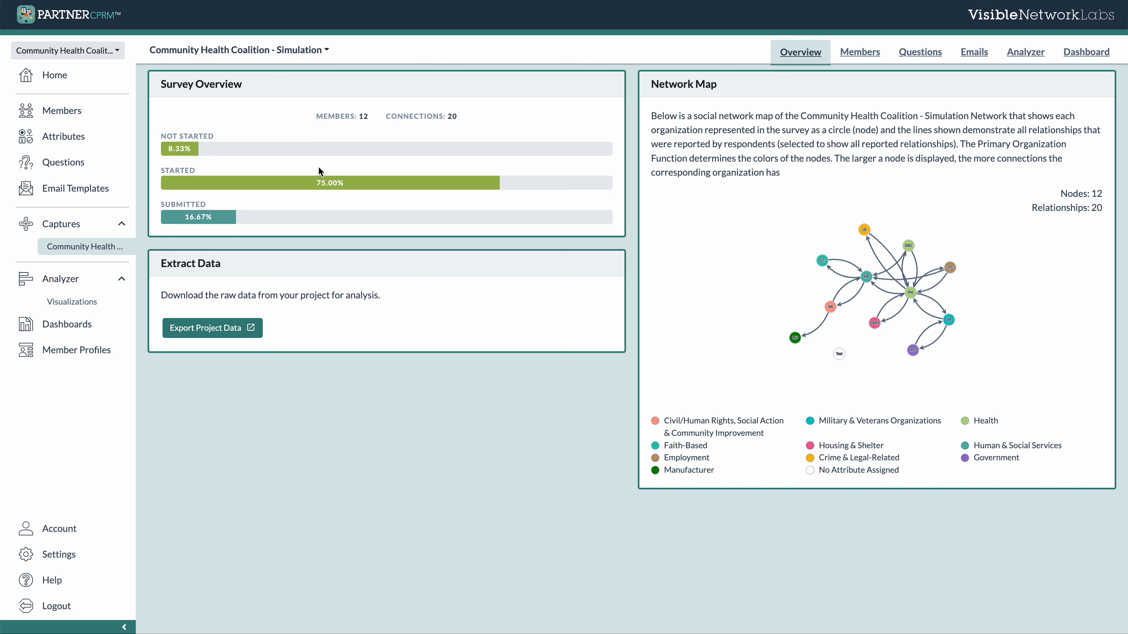
pyautogui.moveTo(334, 155)
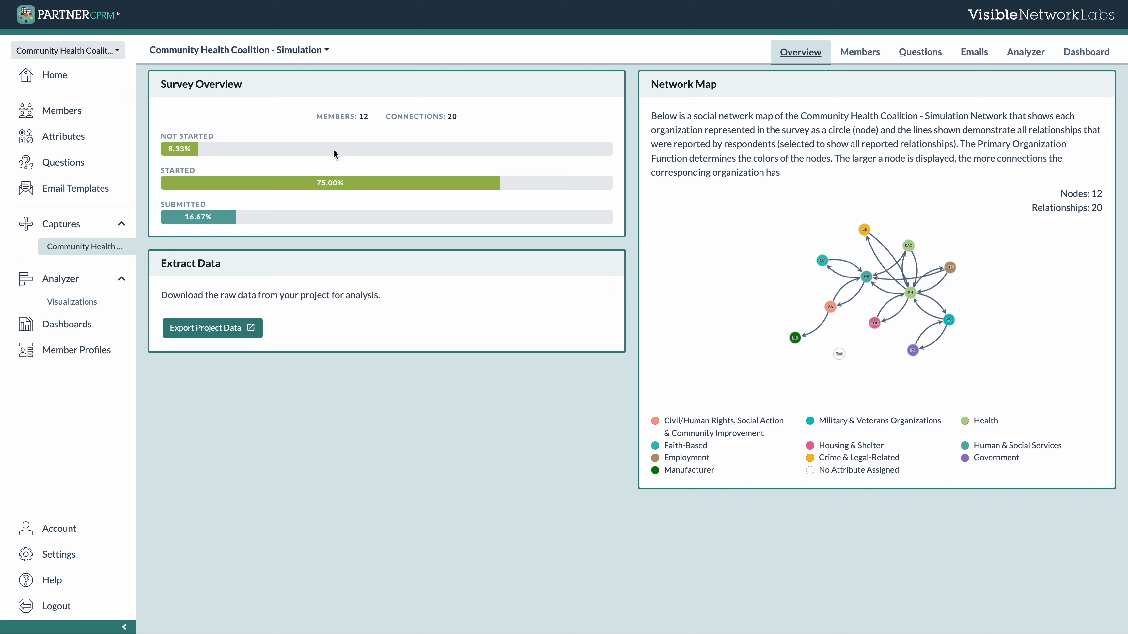
pyautogui.moveTo(293, 208)
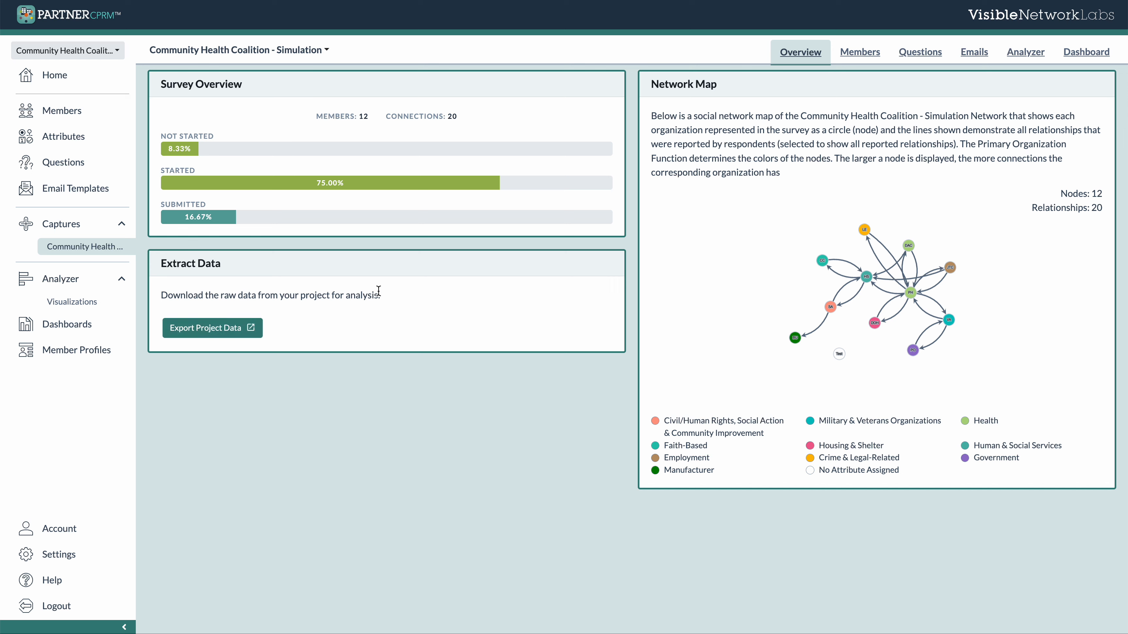
pyautogui.moveTo(915, 280)
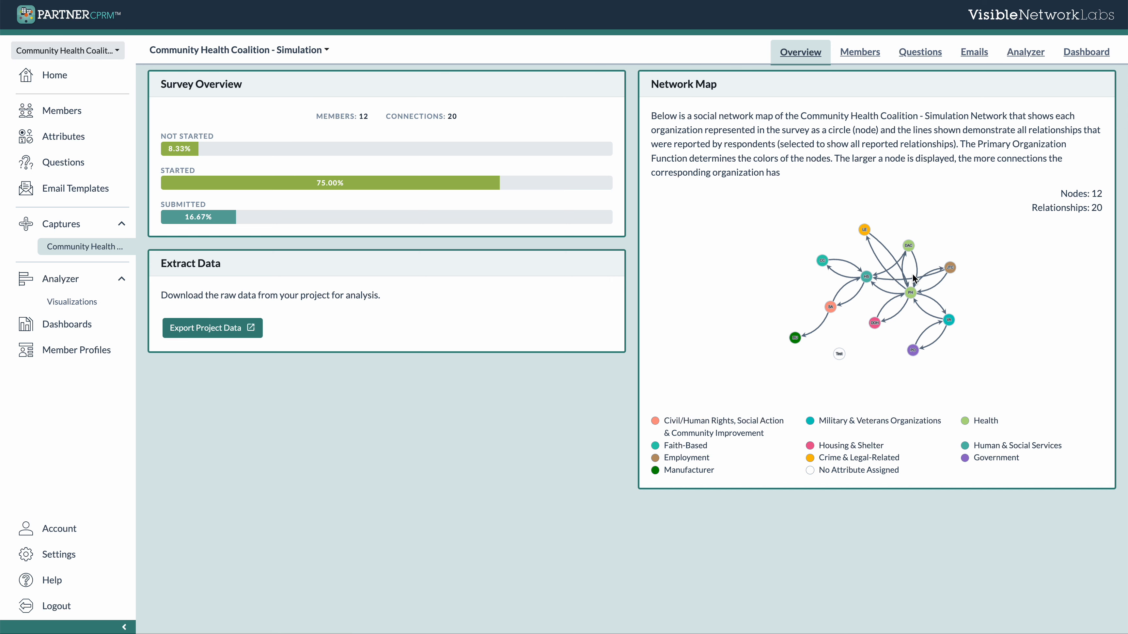
pyautogui.moveTo(901, 249)
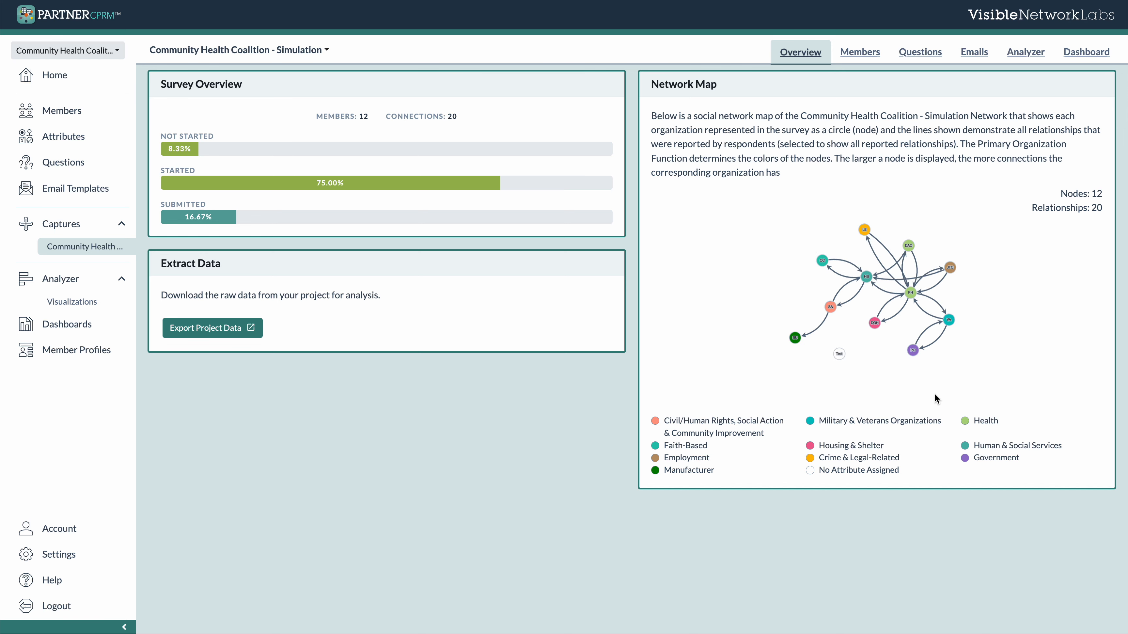
pyautogui.moveTo(874, 237)
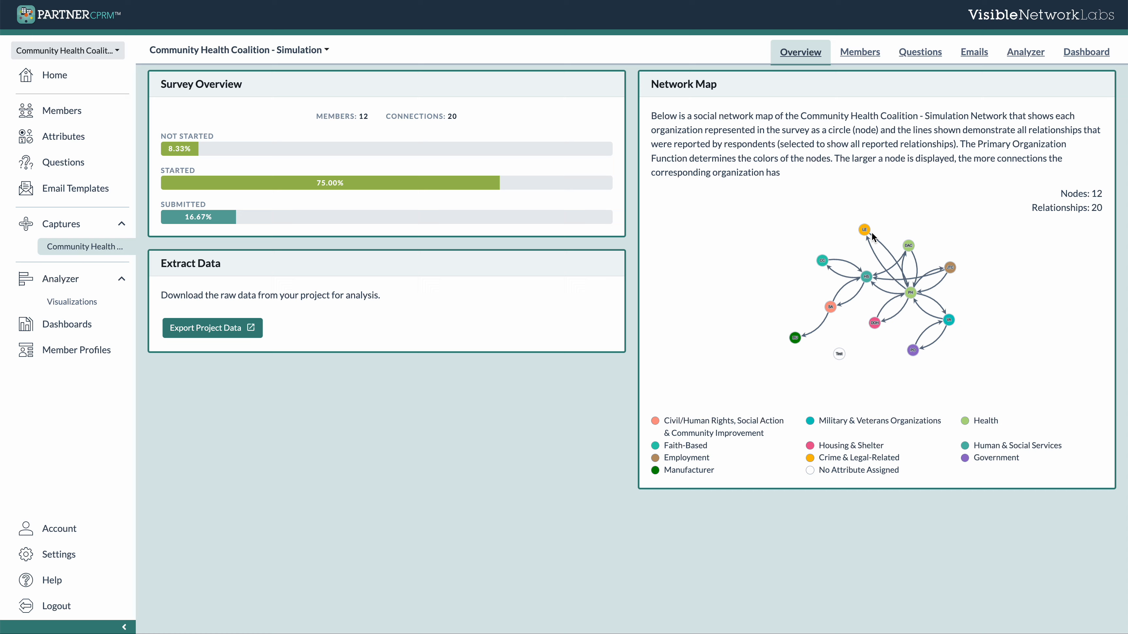
pyautogui.moveTo(917, 360)
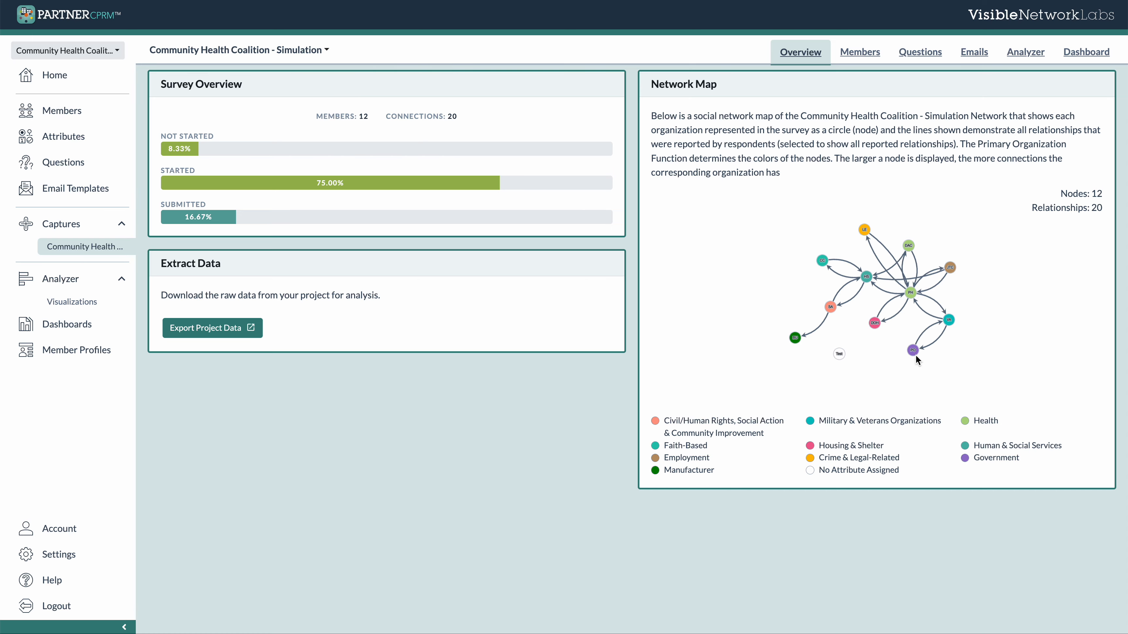
# Step: View the project's member list with its 12 members, completion rates and survey statuses
pyautogui.click(860, 52)
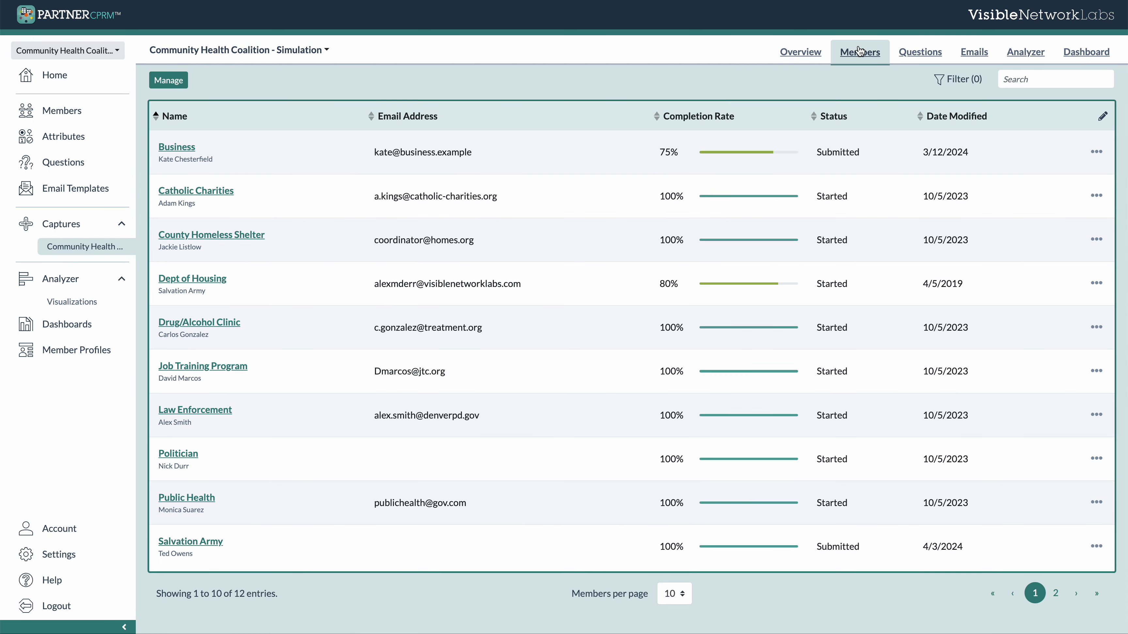
pyautogui.moveTo(516, 211)
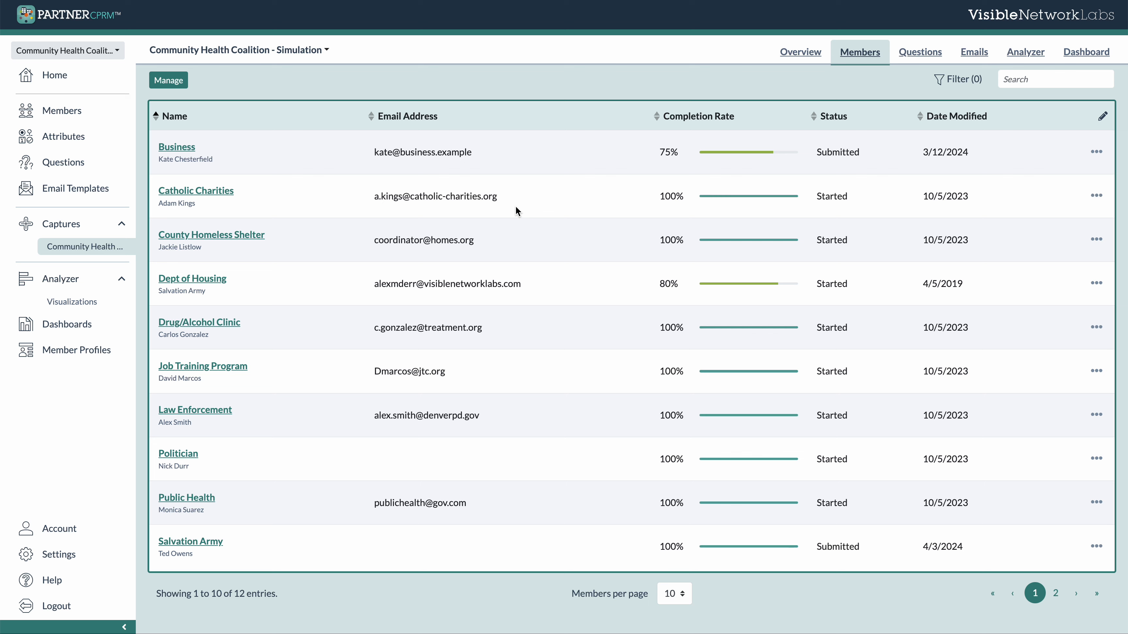
pyautogui.moveTo(732, 276)
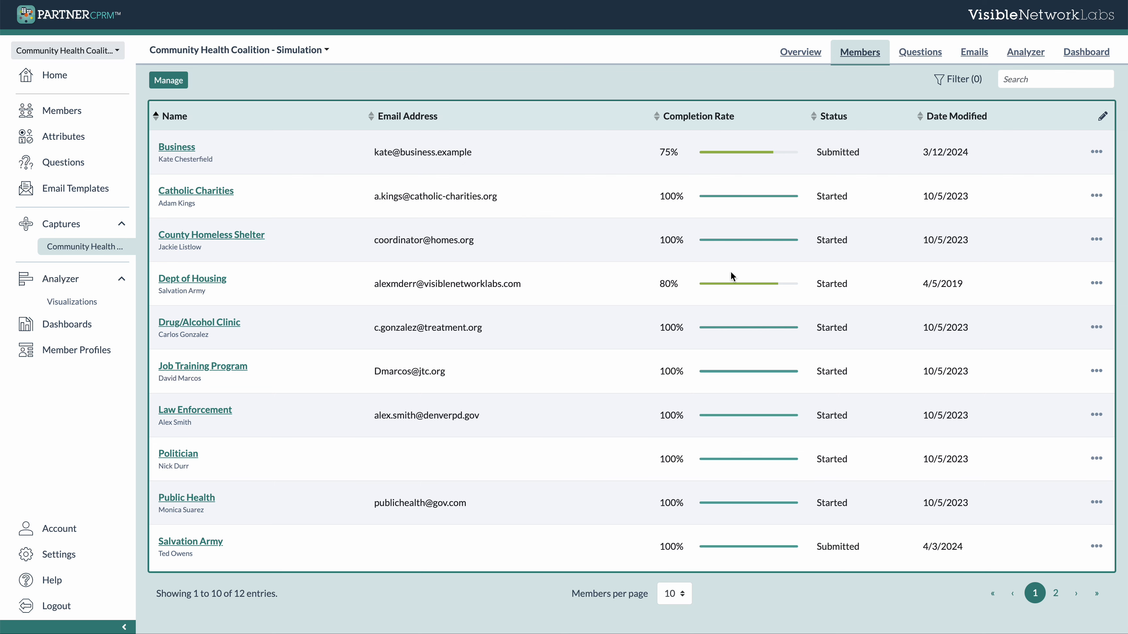
pyautogui.moveTo(500, 320)
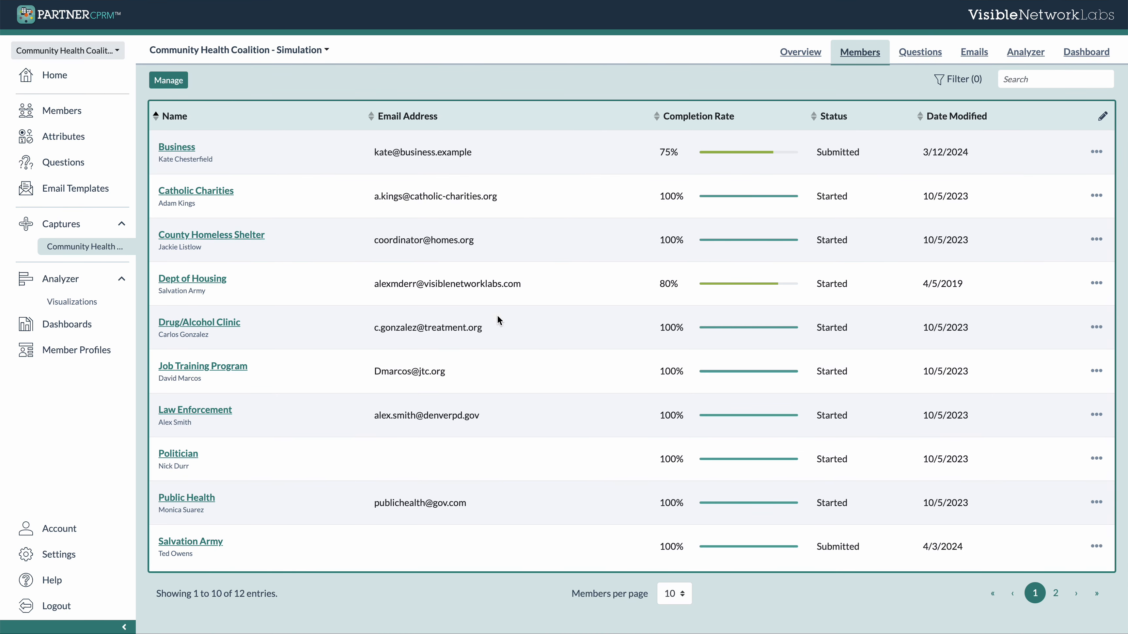
pyautogui.moveTo(1094, 156)
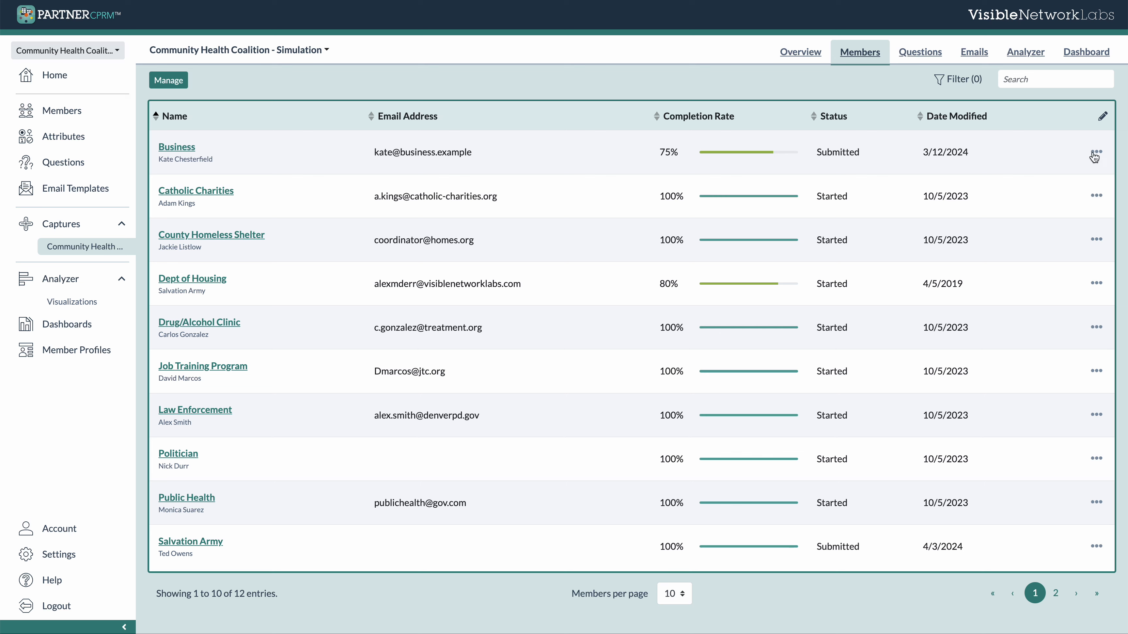
pyautogui.click(1096, 156)
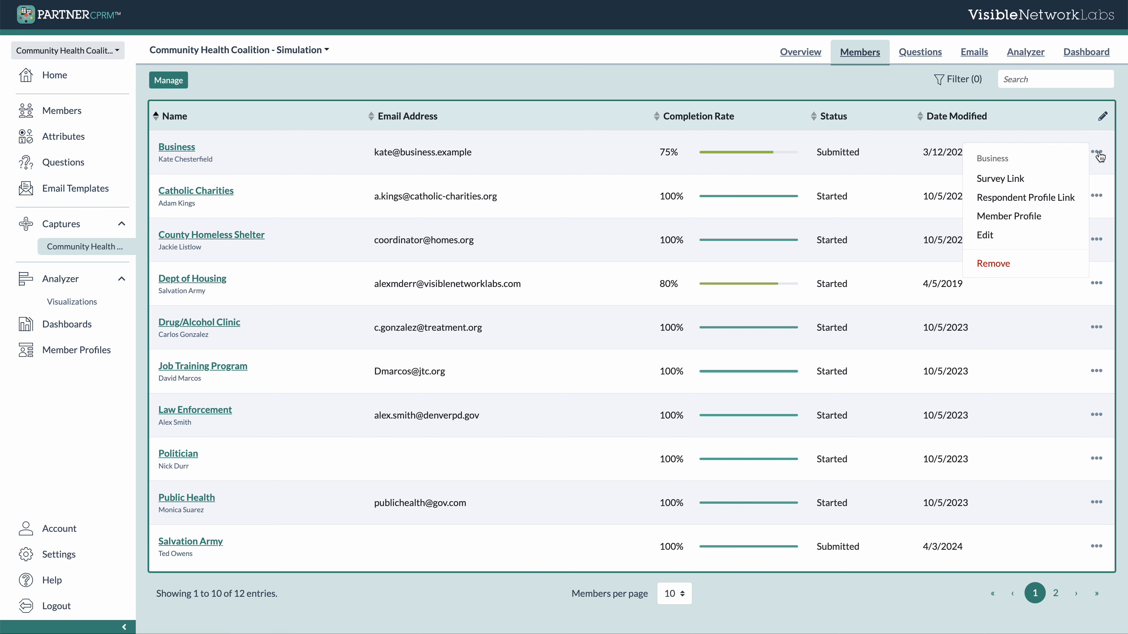
pyautogui.moveTo(1000, 179)
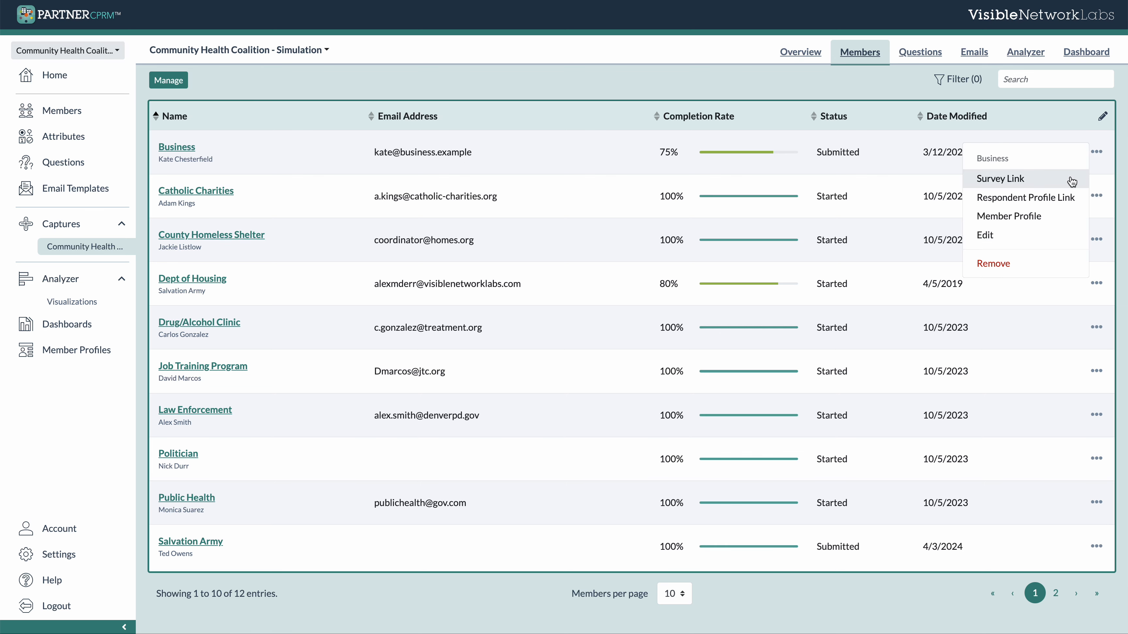
pyautogui.moveTo(1011, 184)
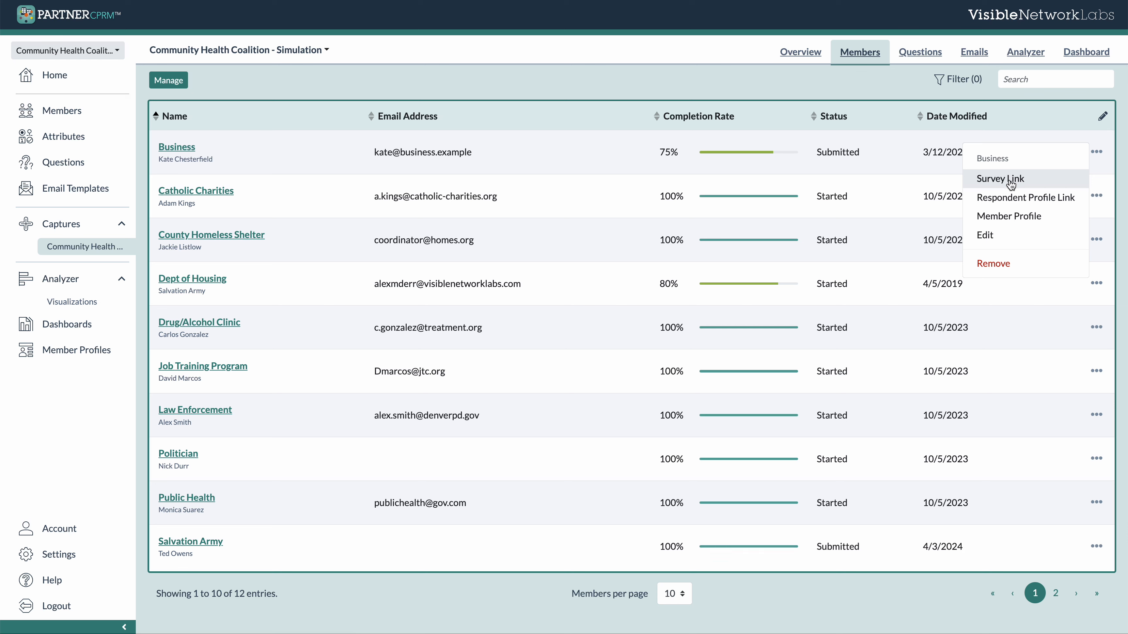
pyautogui.moveTo(1001, 191)
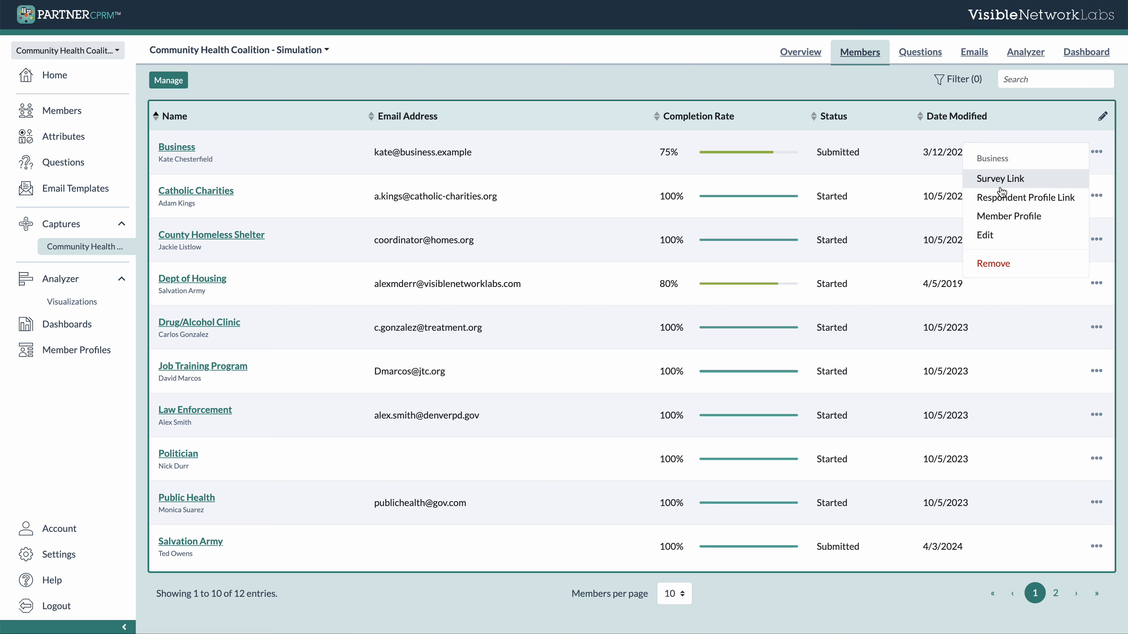
pyautogui.moveTo(1011, 189)
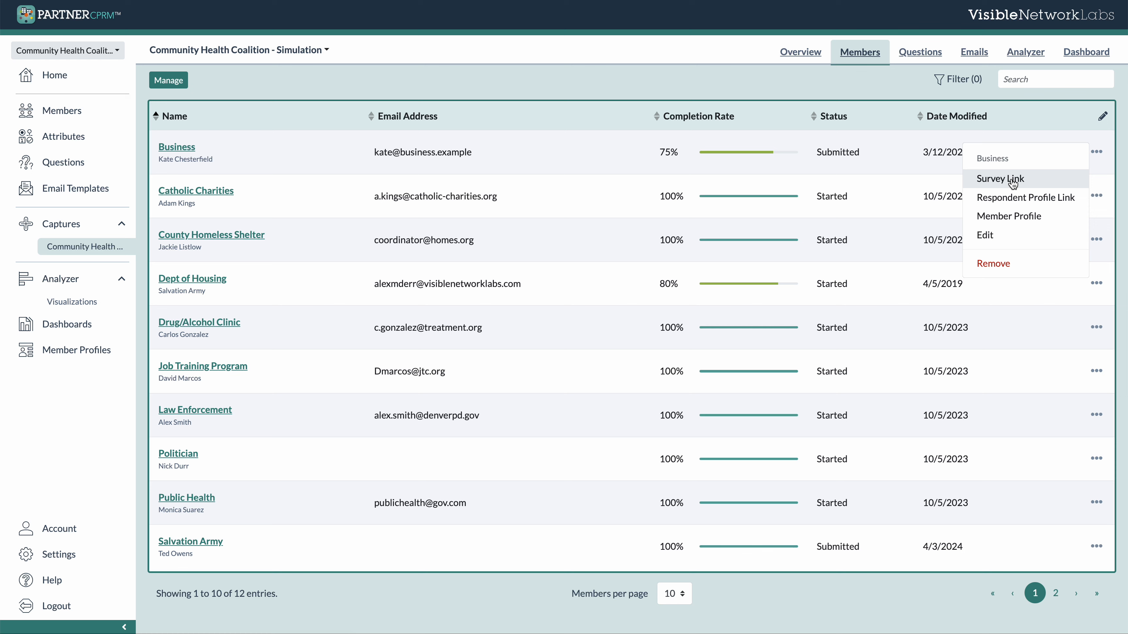
pyautogui.moveTo(1016, 182)
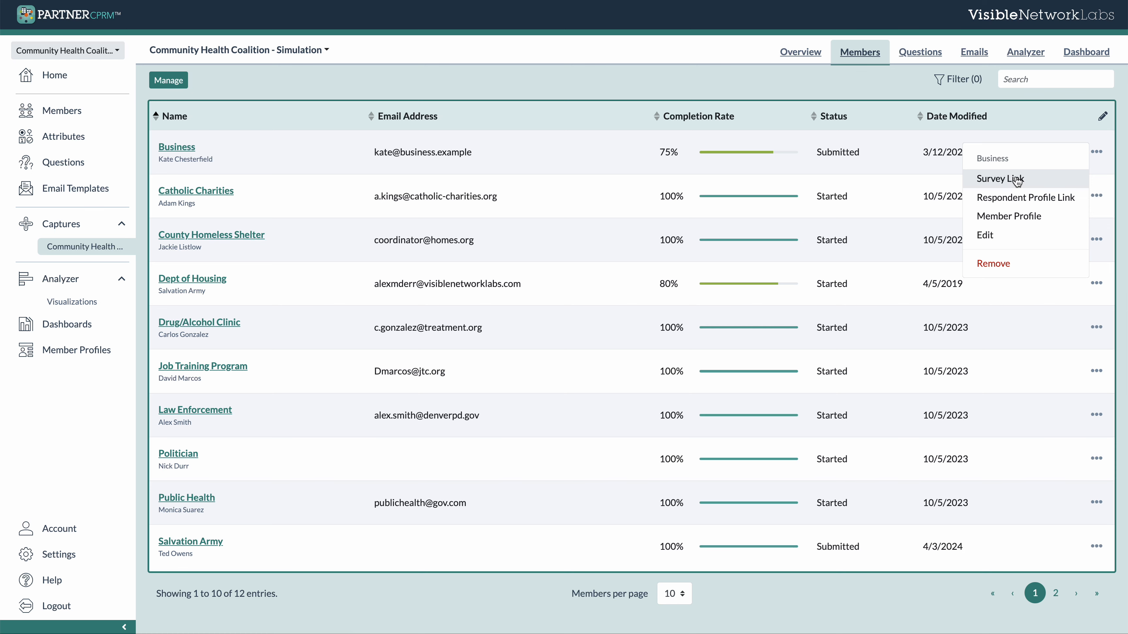
pyautogui.moveTo(1009, 216)
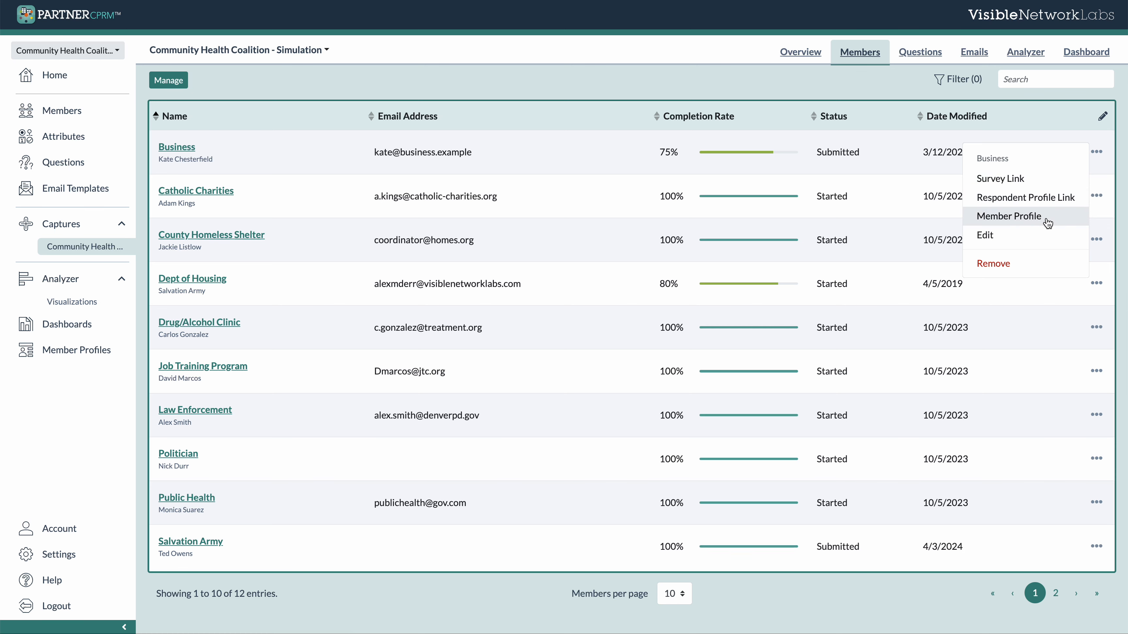
pyautogui.moveTo(1048, 202)
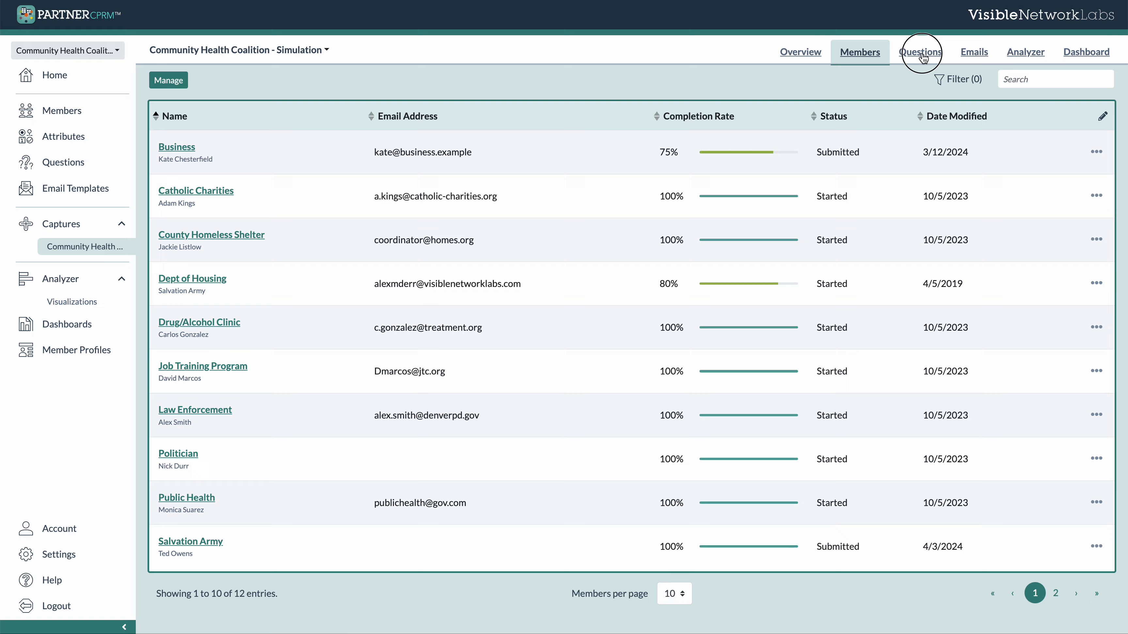
# Step: View the capture's survey questions, showing the verification, consent and instructions sections
pyautogui.click(921, 52)
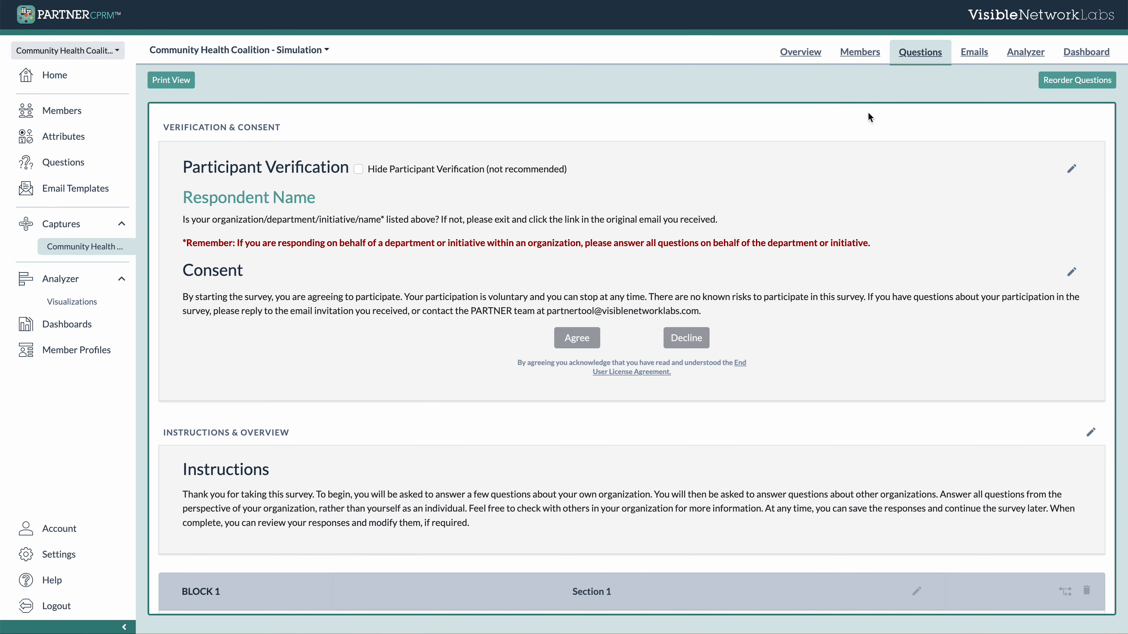
pyautogui.moveTo(681, 375)
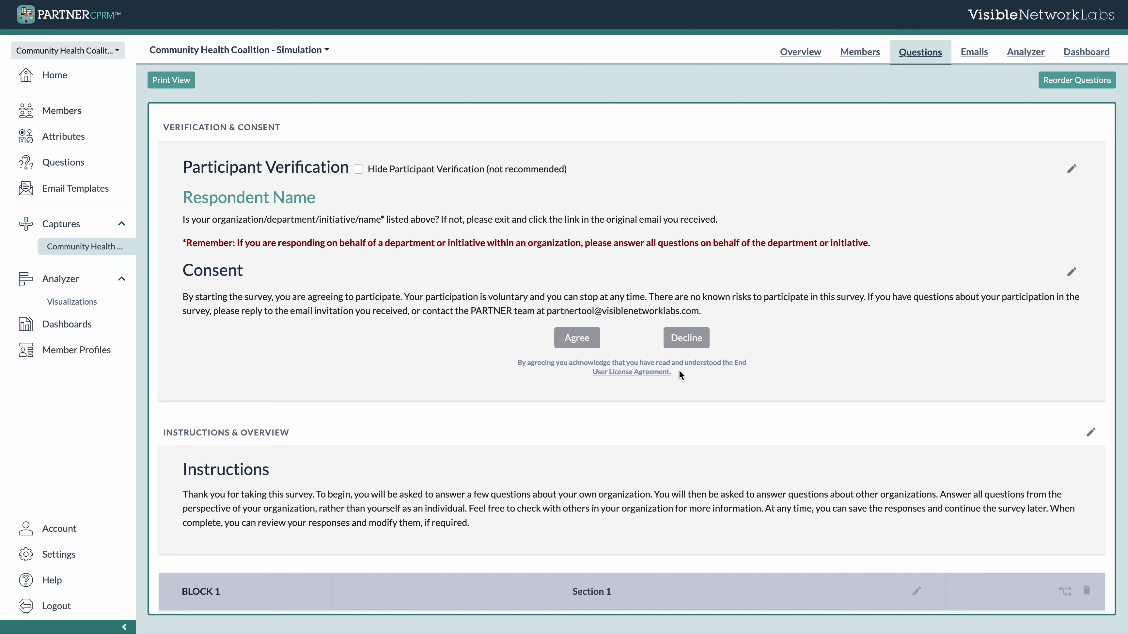
pyautogui.scroll(-3)
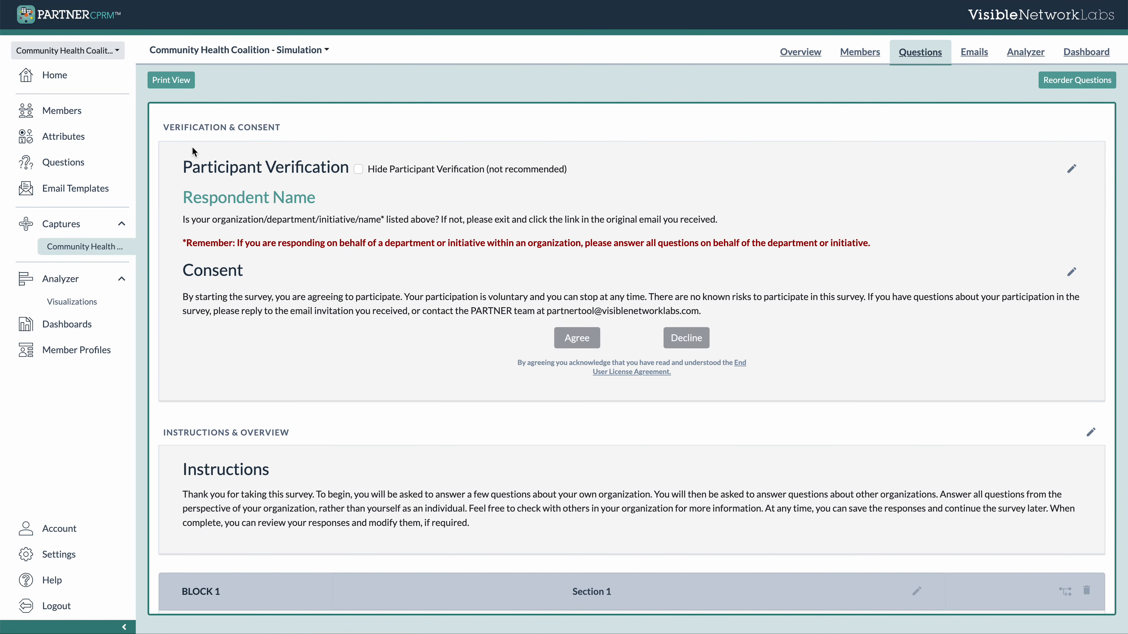
pyautogui.moveTo(515, 273)
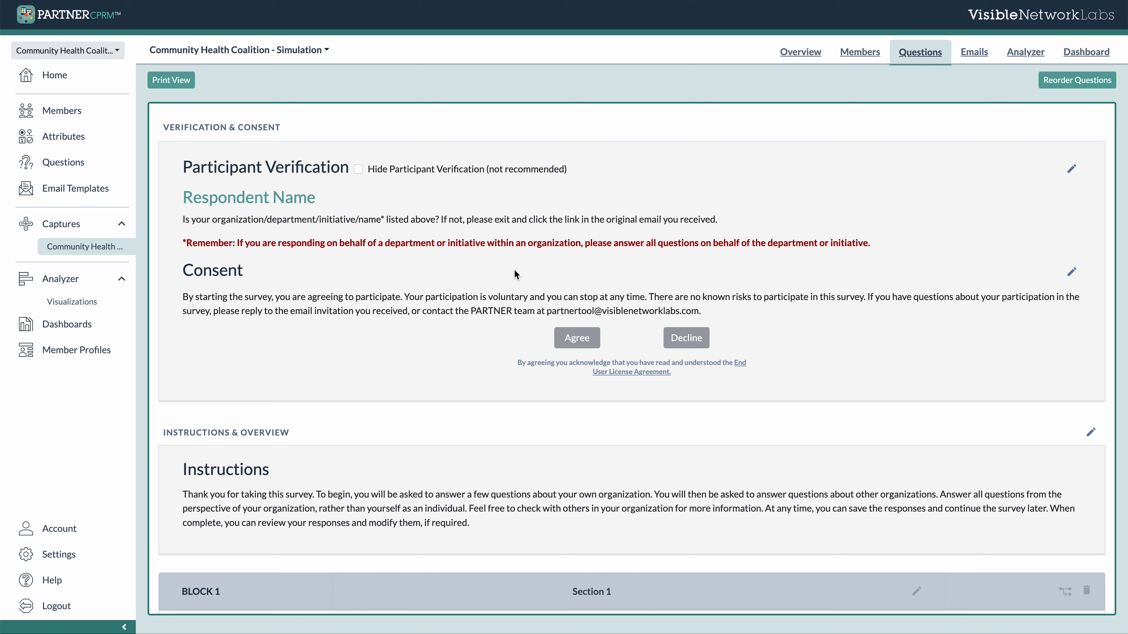
pyautogui.moveTo(515, 274)
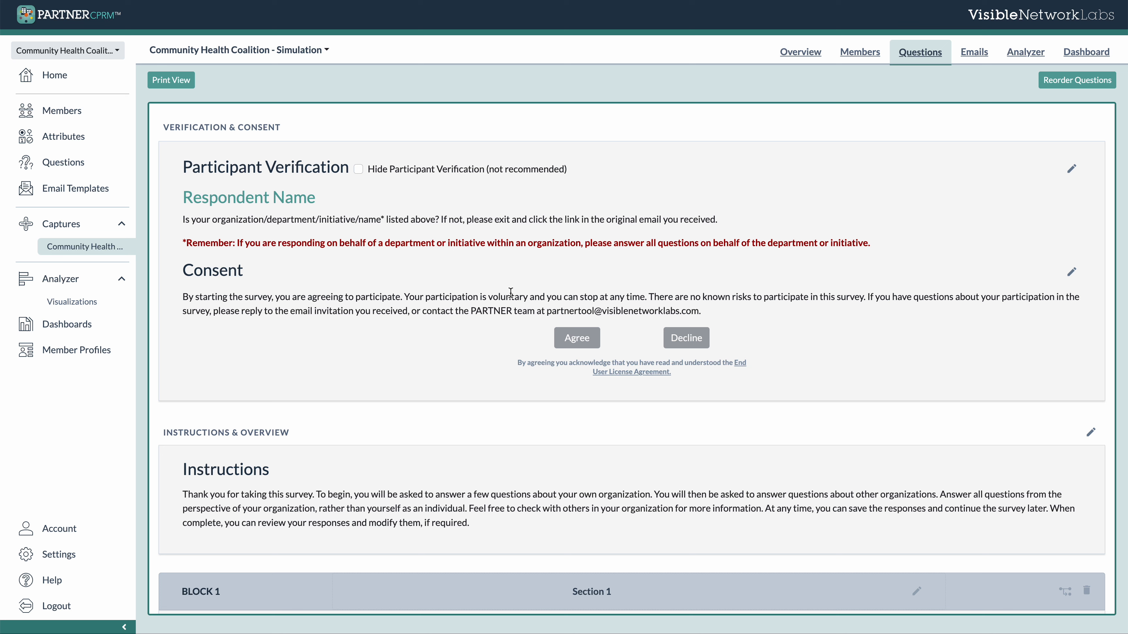
pyautogui.moveTo(483, 188)
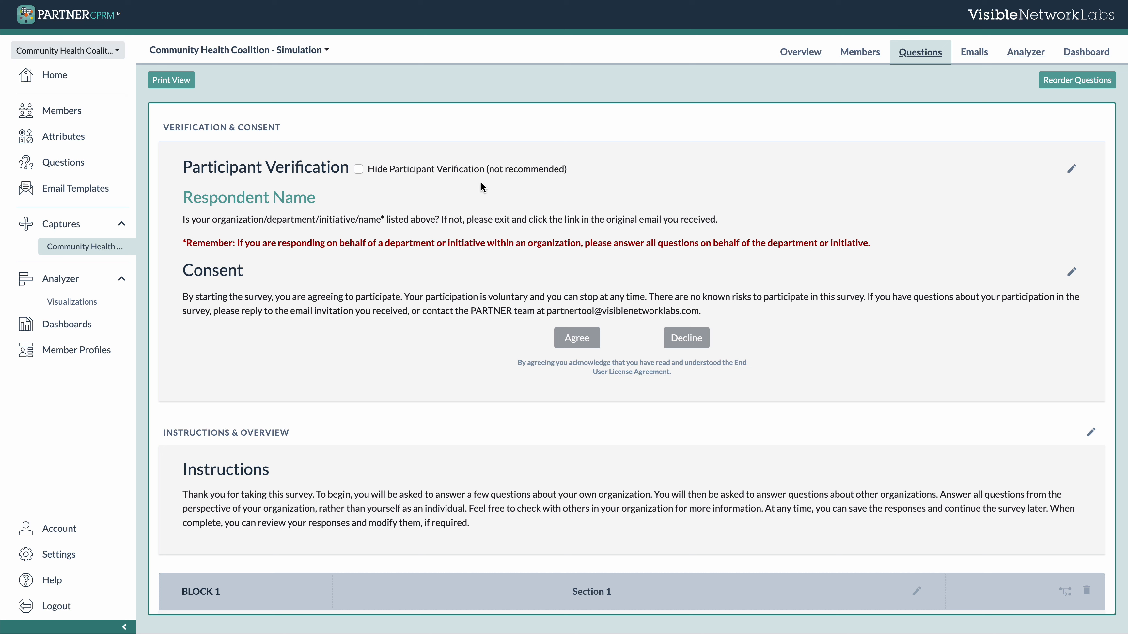
pyautogui.moveTo(484, 217)
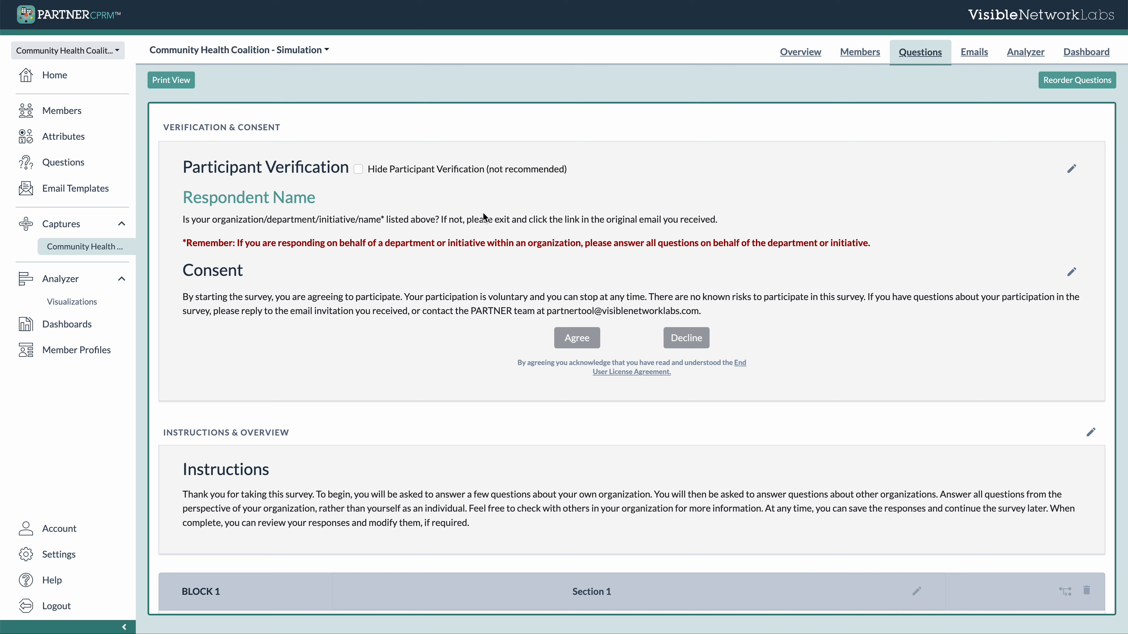
pyautogui.moveTo(417, 179)
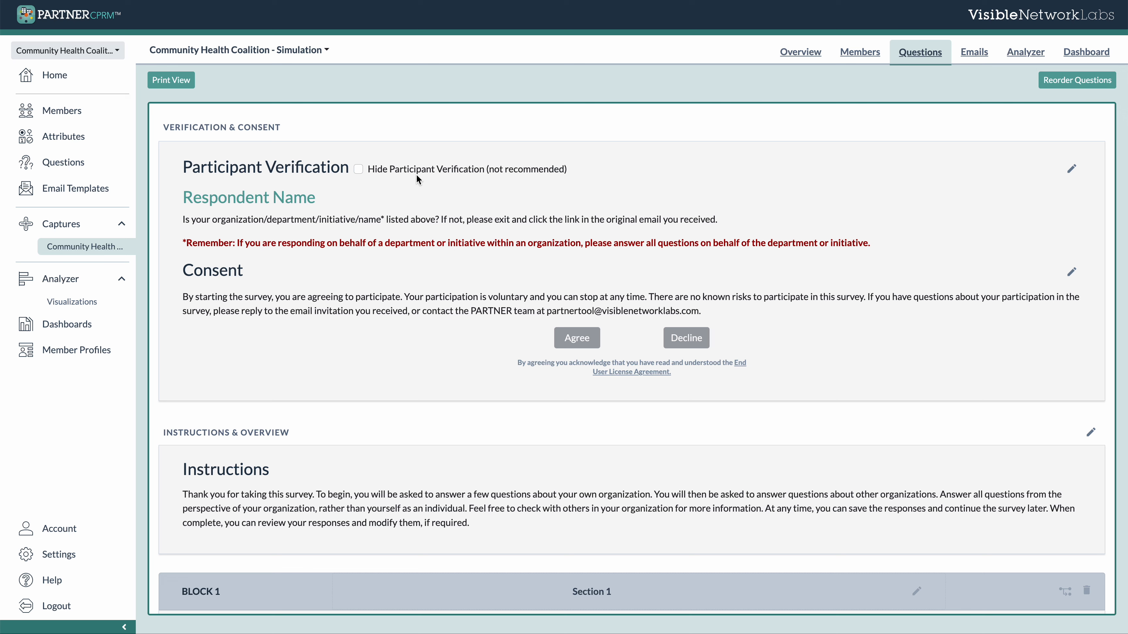
pyautogui.click(358, 168)
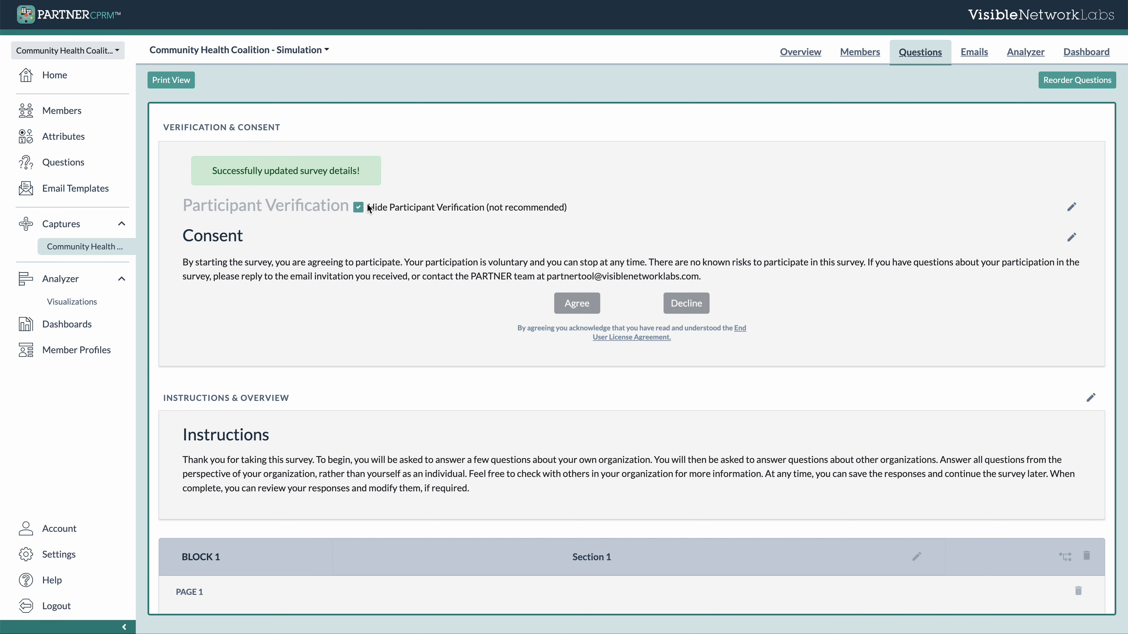
pyautogui.click(359, 207)
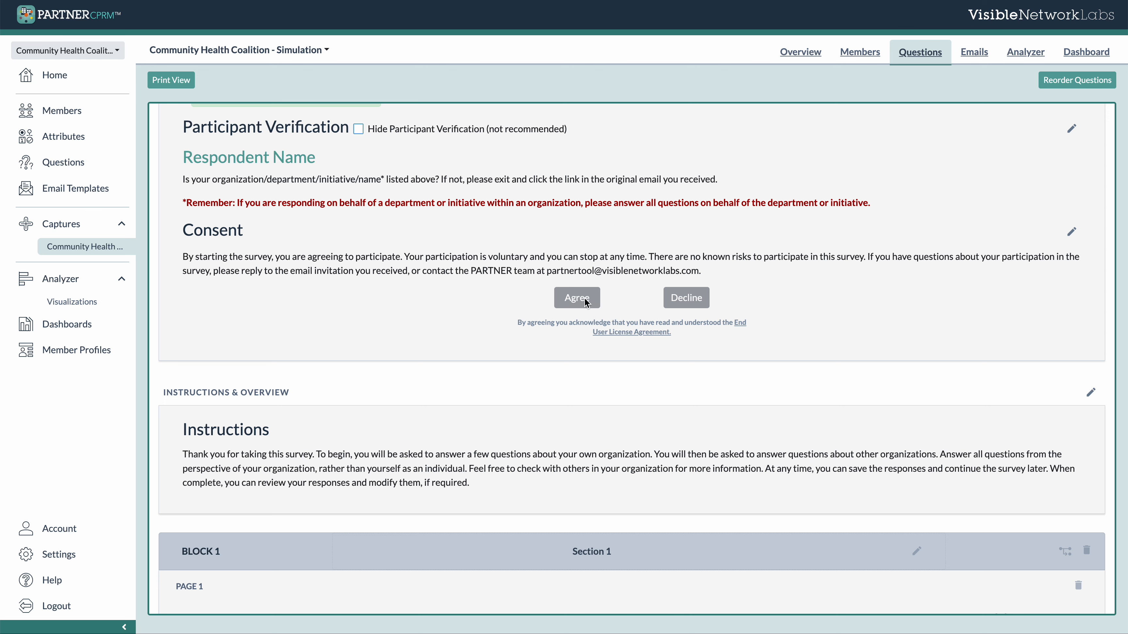
# Step: Scroll through the survey questions down to Question 10 and the Submission Message
pyautogui.scroll(-3)
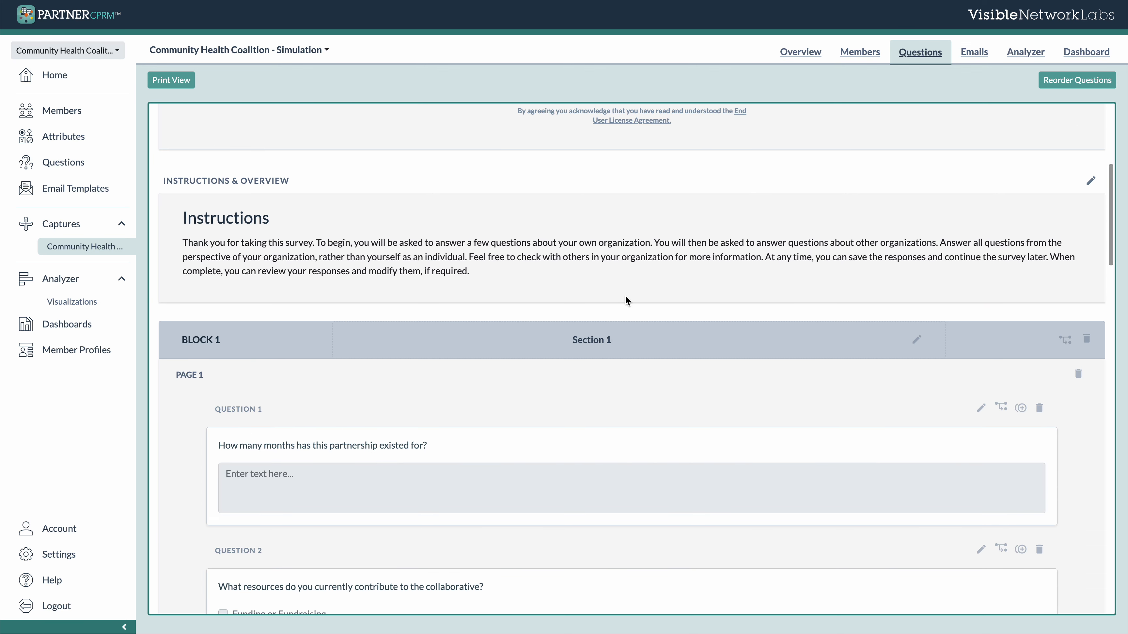
pyautogui.scroll(-3)
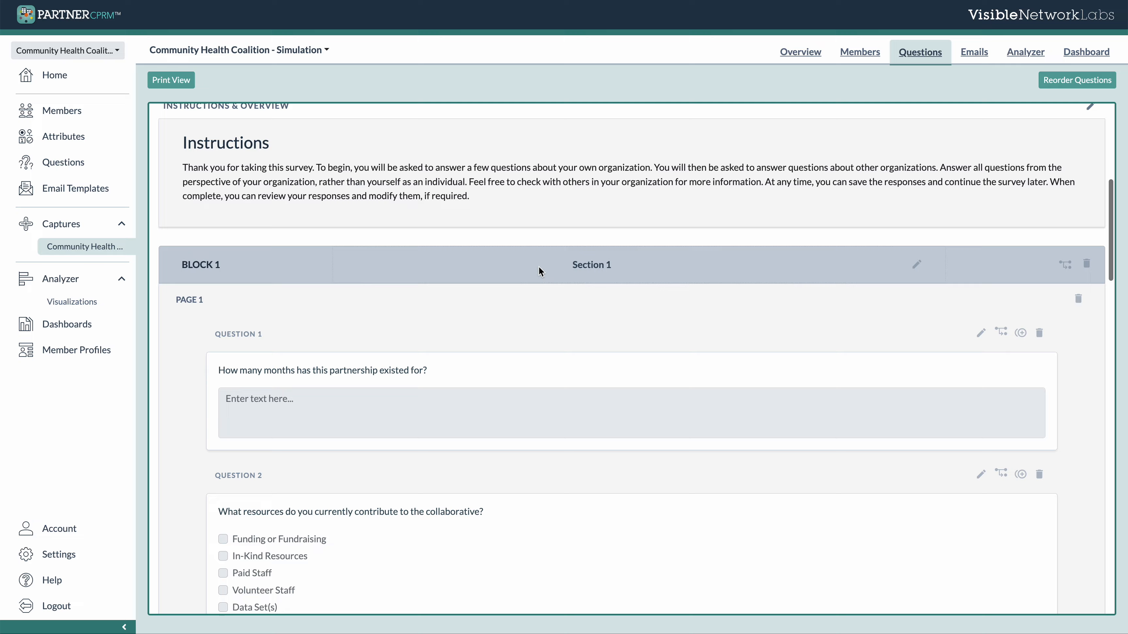
pyautogui.scroll(-3)
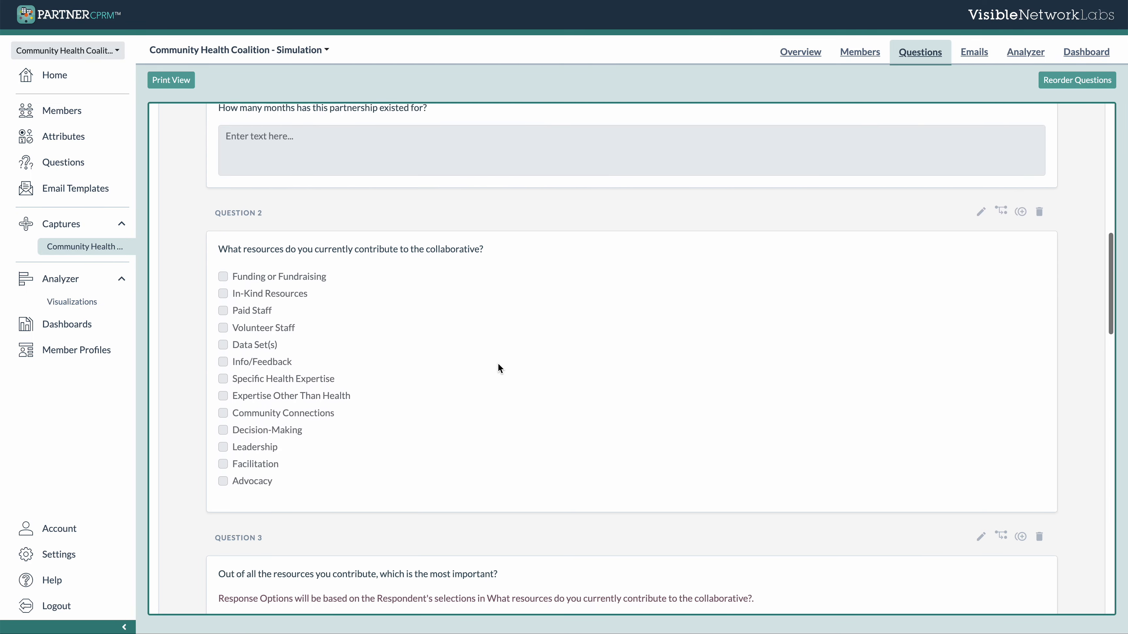
pyautogui.scroll(-3)
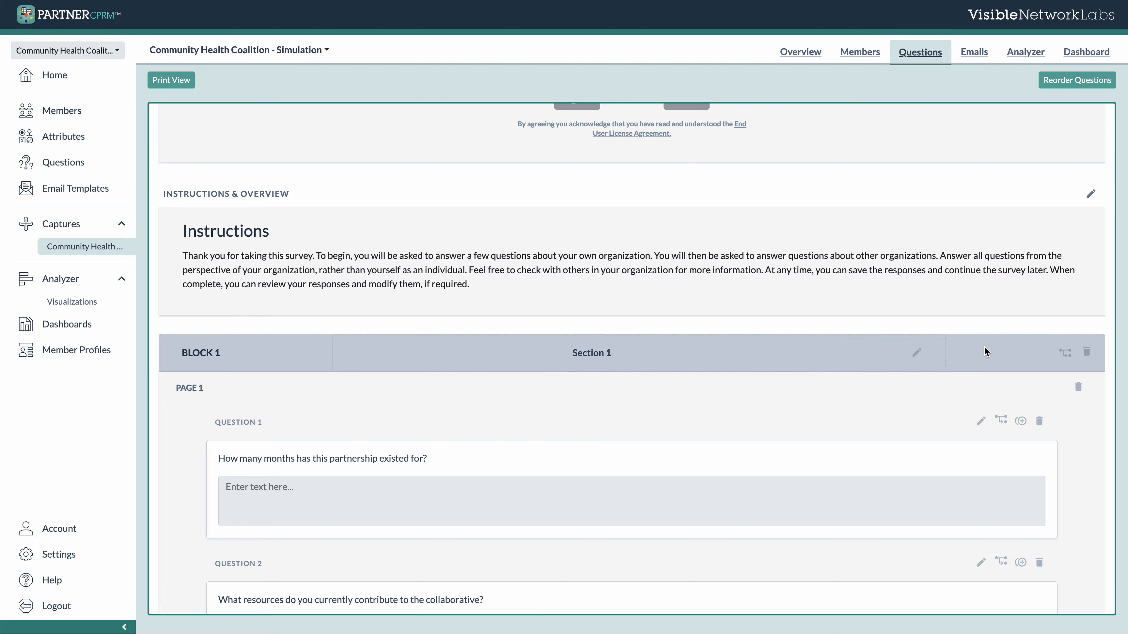
pyautogui.scroll(-3)
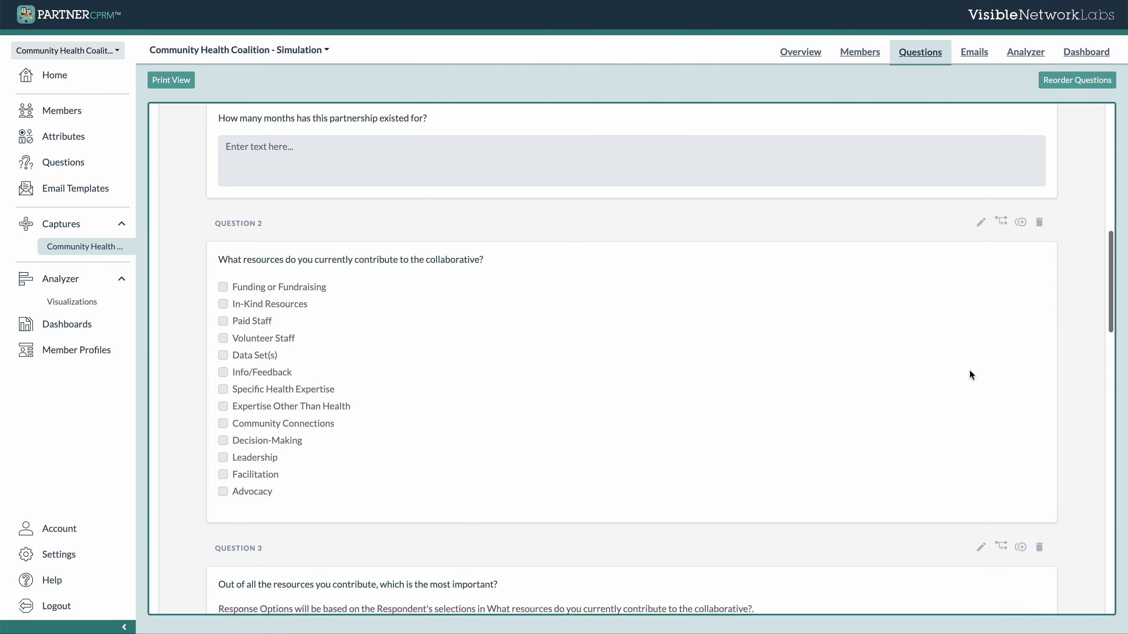
pyautogui.scroll(-3)
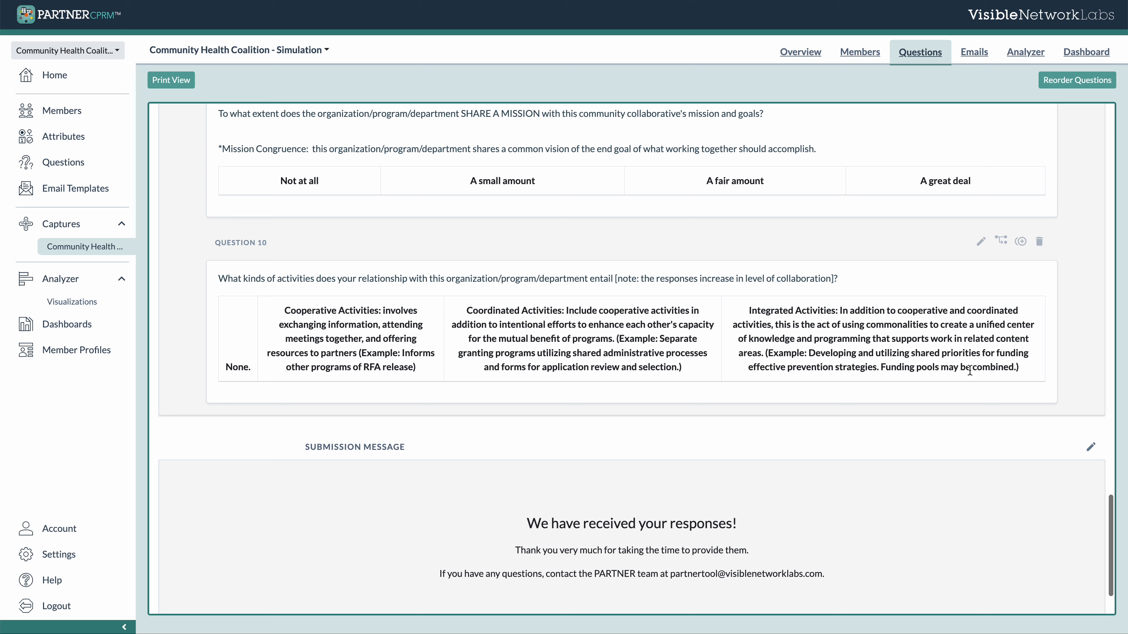
pyautogui.scroll(-3)
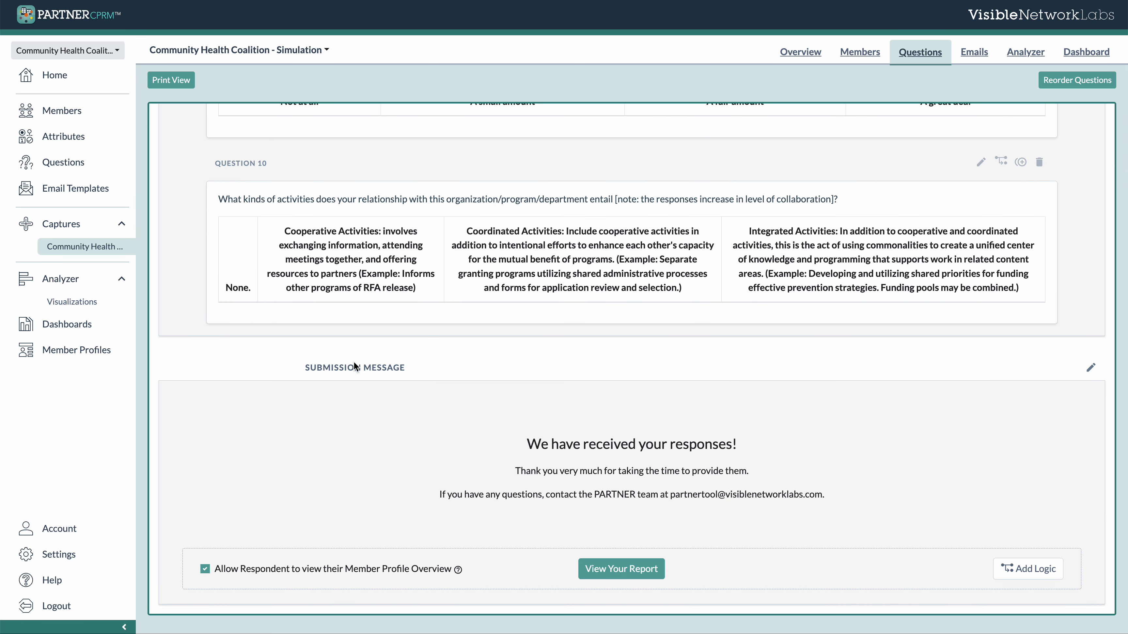
pyautogui.moveTo(354, 367)
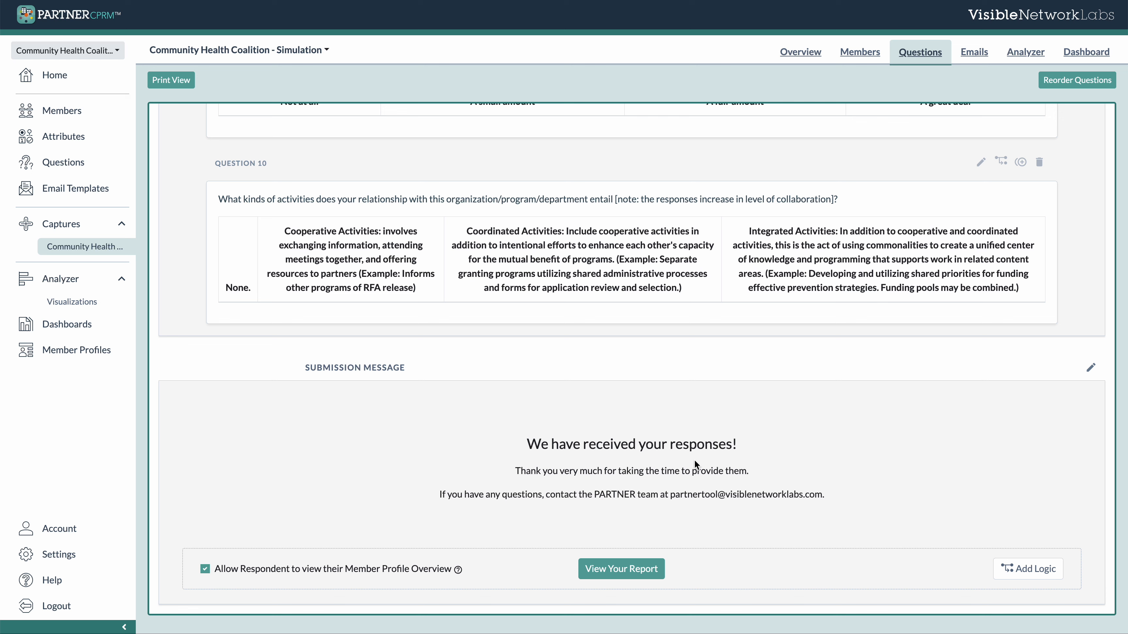
pyautogui.moveTo(241, 586)
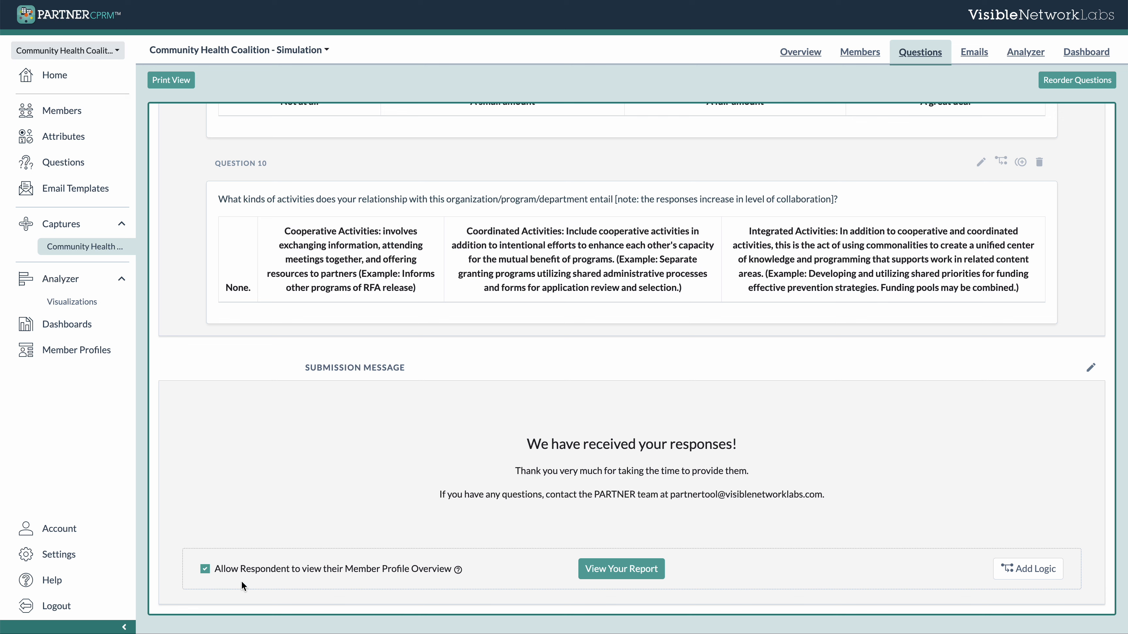
pyautogui.moveTo(205, 579)
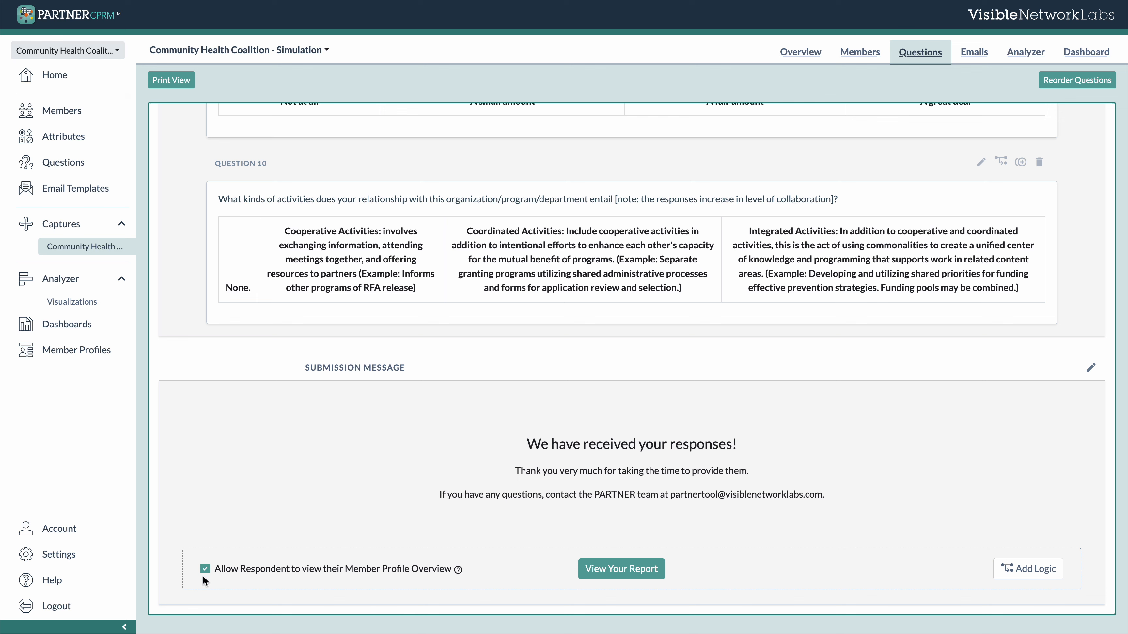
pyautogui.moveTo(788, 491)
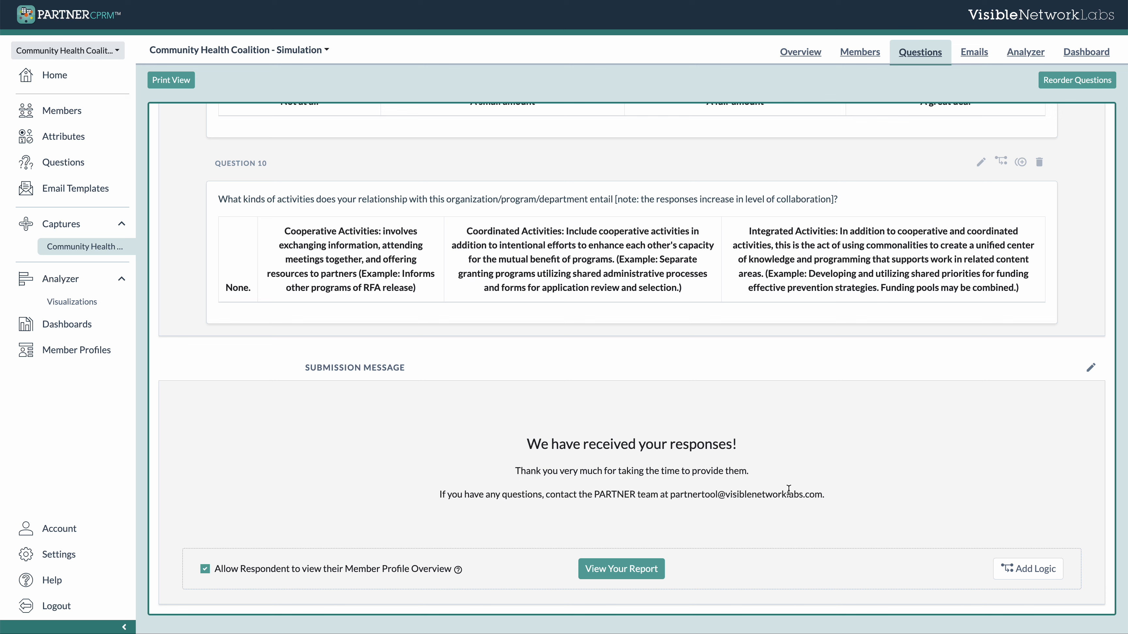
pyautogui.click(204, 569)
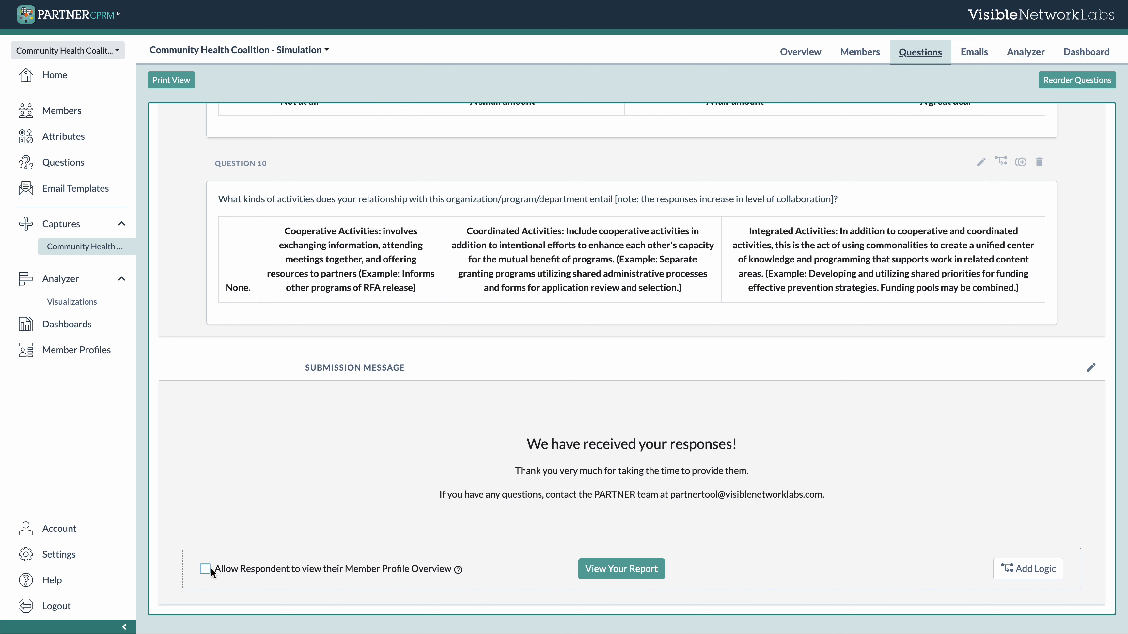
pyautogui.click(206, 569)
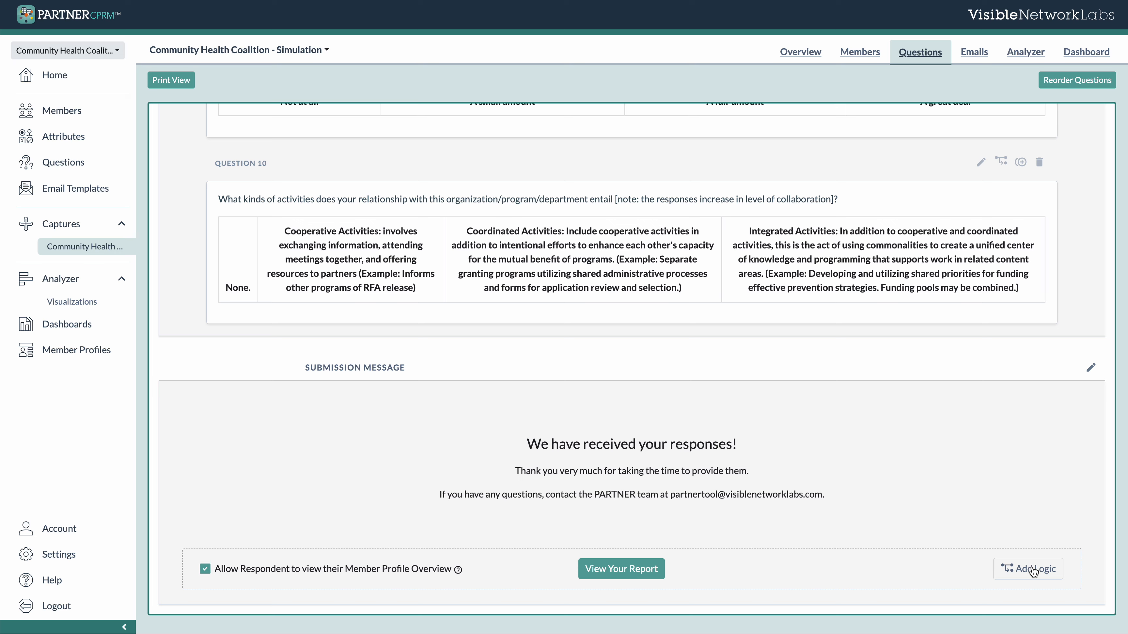
# Step: Draft a display-logic rule Organization Size Is Equal To 100+ Staff, then discard it unsaved
pyautogui.click(1028, 568)
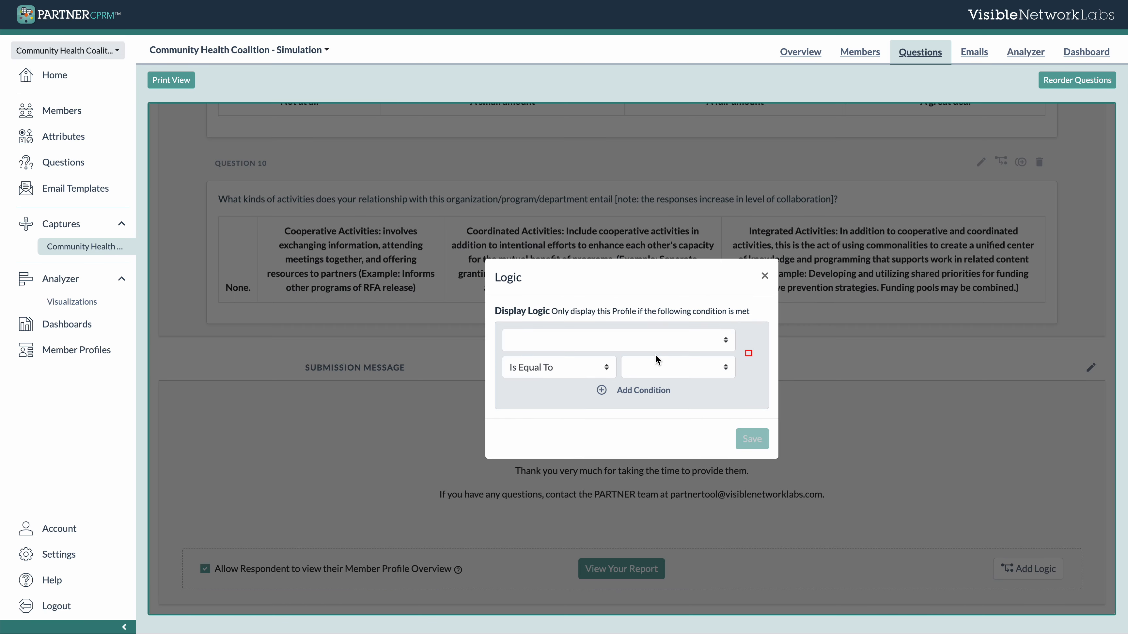
pyautogui.click(617, 339)
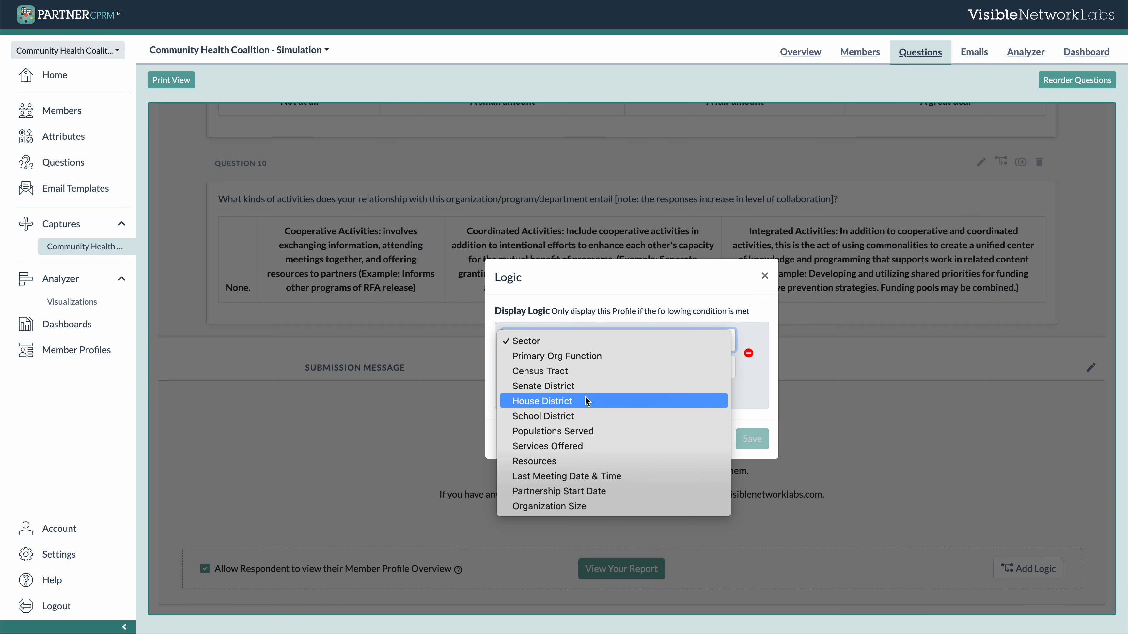
pyautogui.moveTo(595, 506)
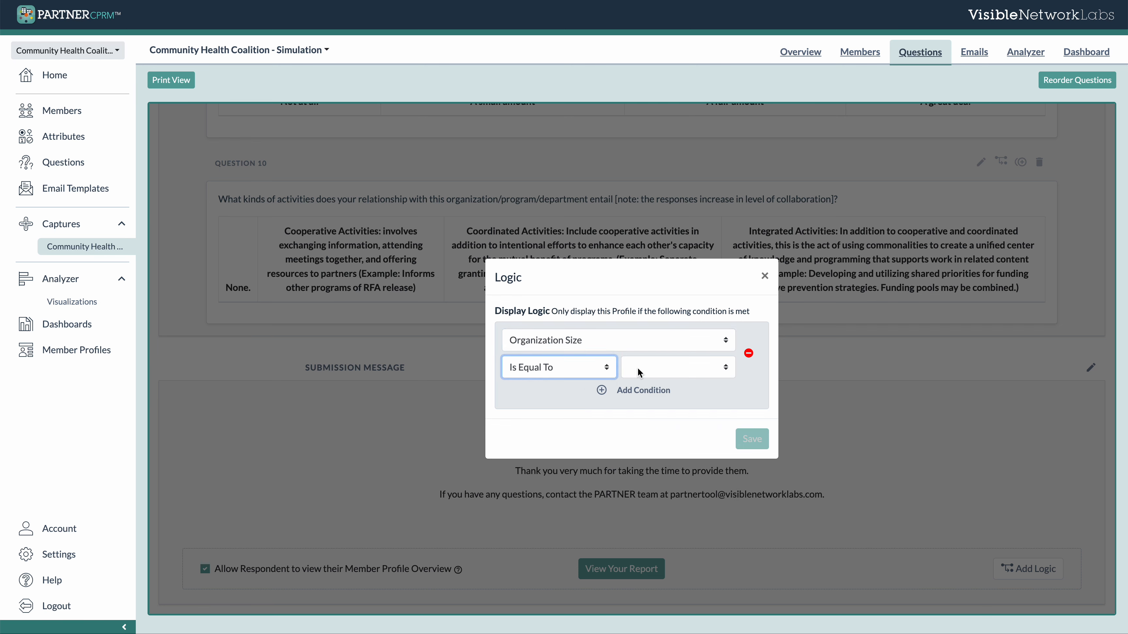
pyautogui.click(676, 367)
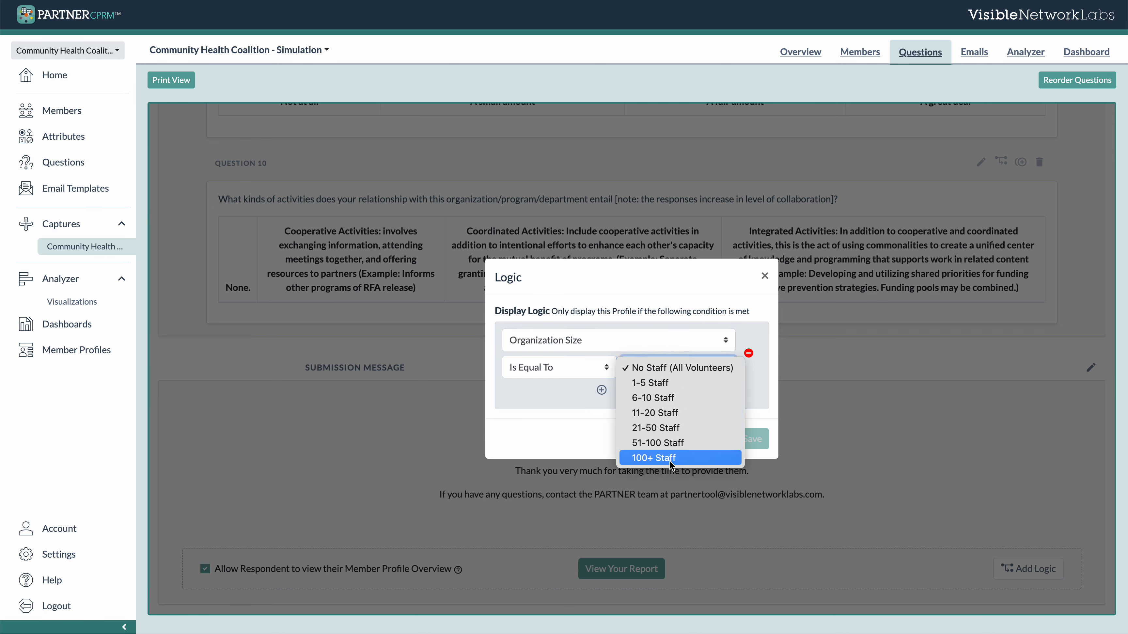
pyautogui.click(657, 457)
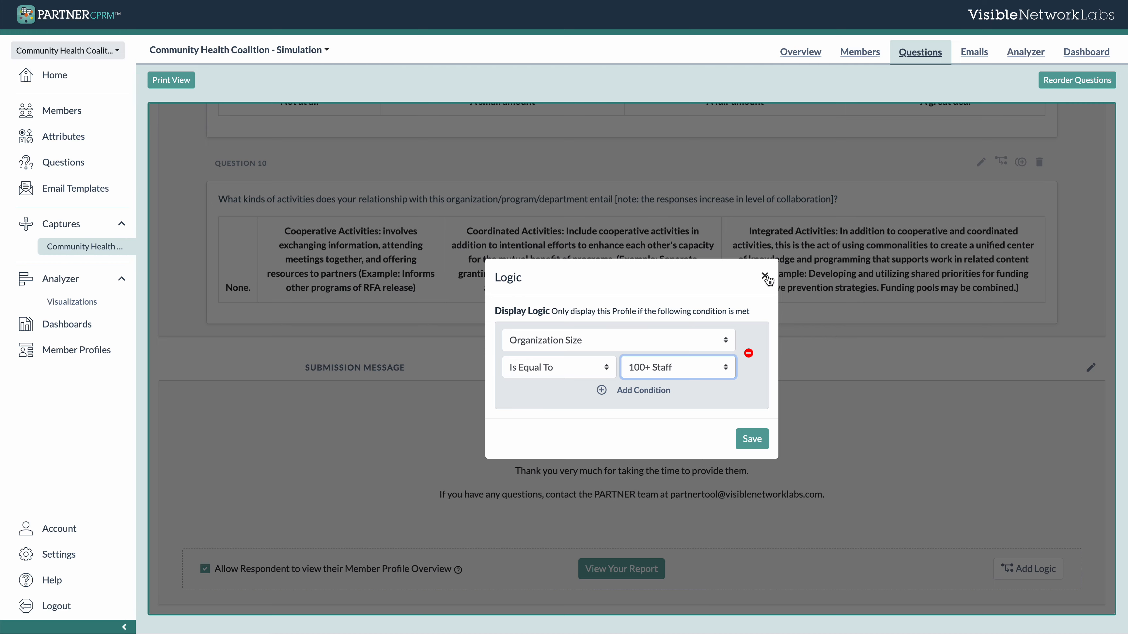
pyautogui.click(767, 279)
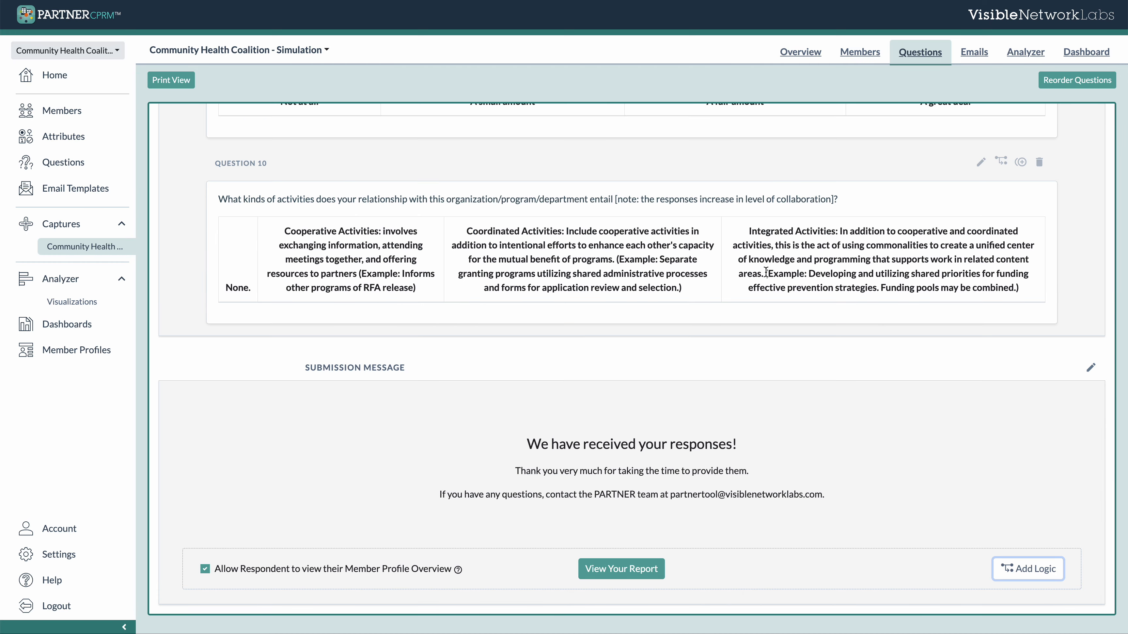
pyautogui.moveTo(335, 158)
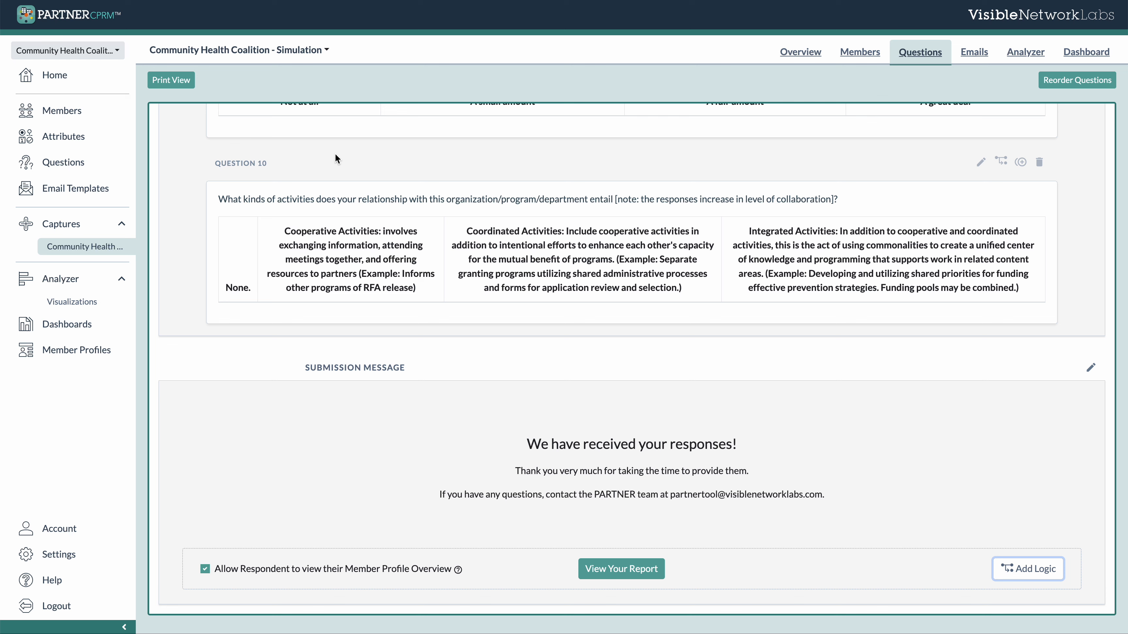
pyautogui.moveTo(363, 59)
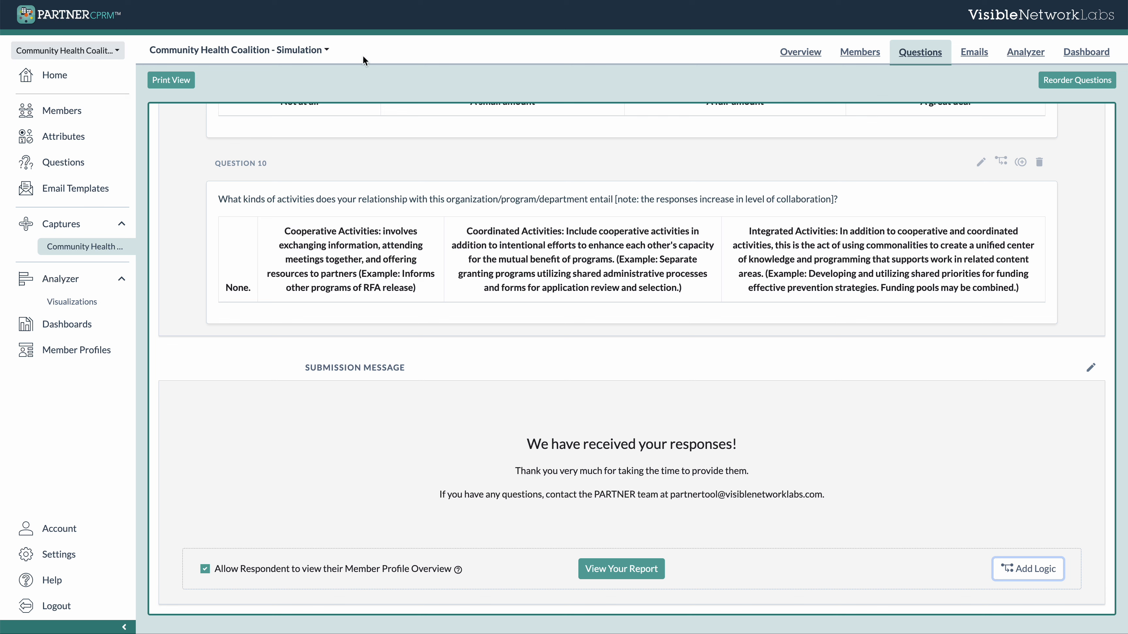
pyautogui.moveTo(371, 130)
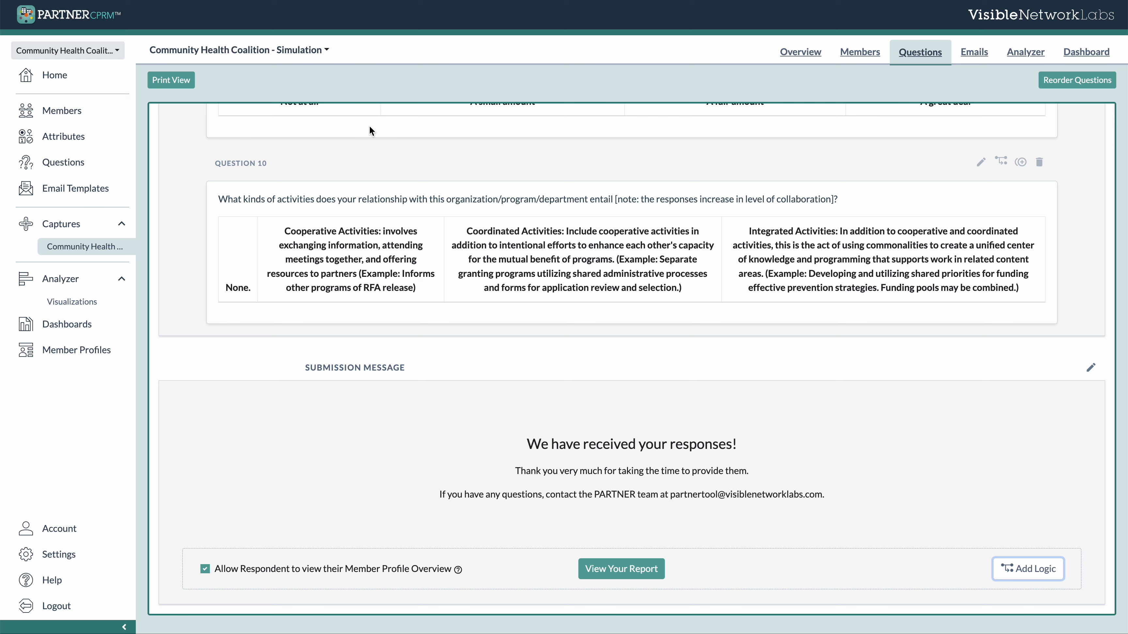
pyautogui.moveTo(756, 120)
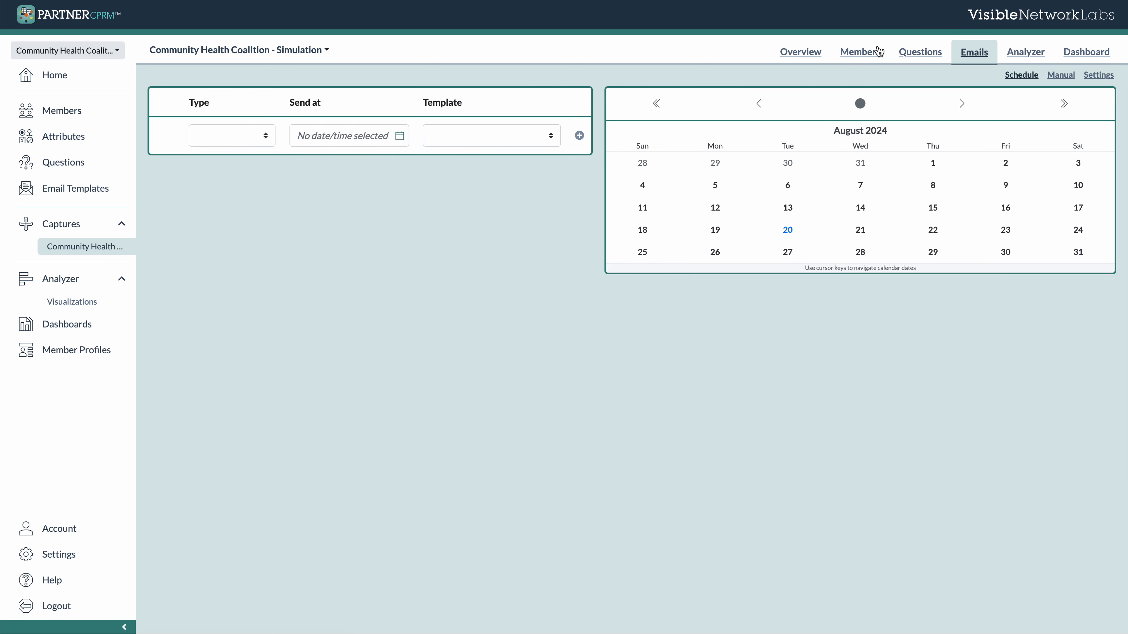
pyautogui.moveTo(171, 104)
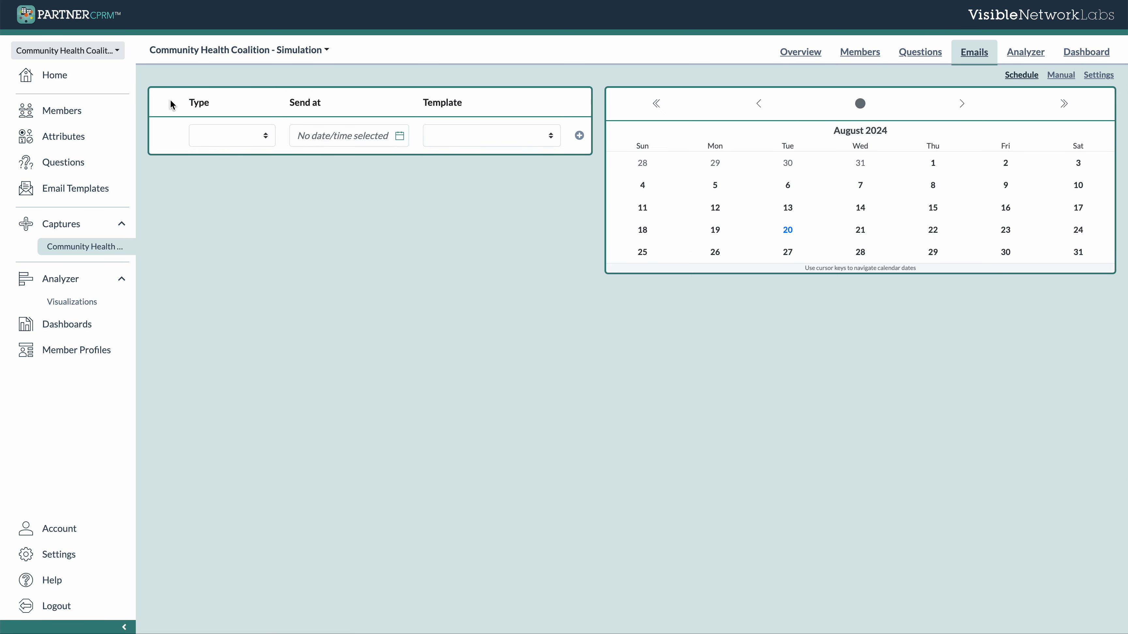
# Step: Schedule an Invitation email using Introduction Example Email for 08/07/2024 at 3:00 PM
pyautogui.click(232, 135)
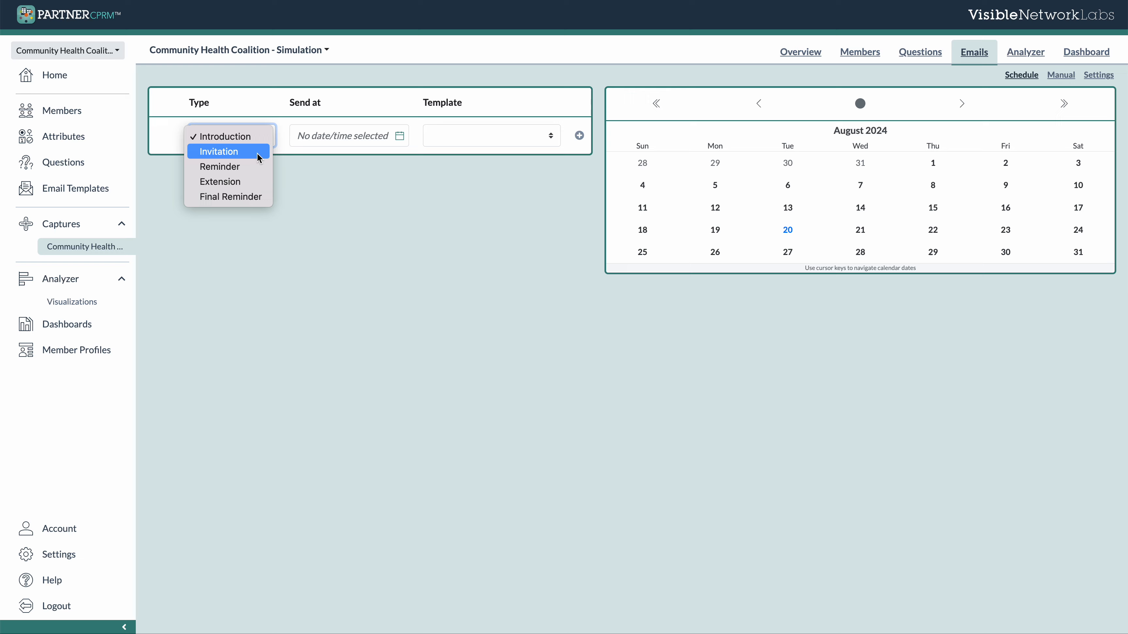
pyautogui.click(219, 151)
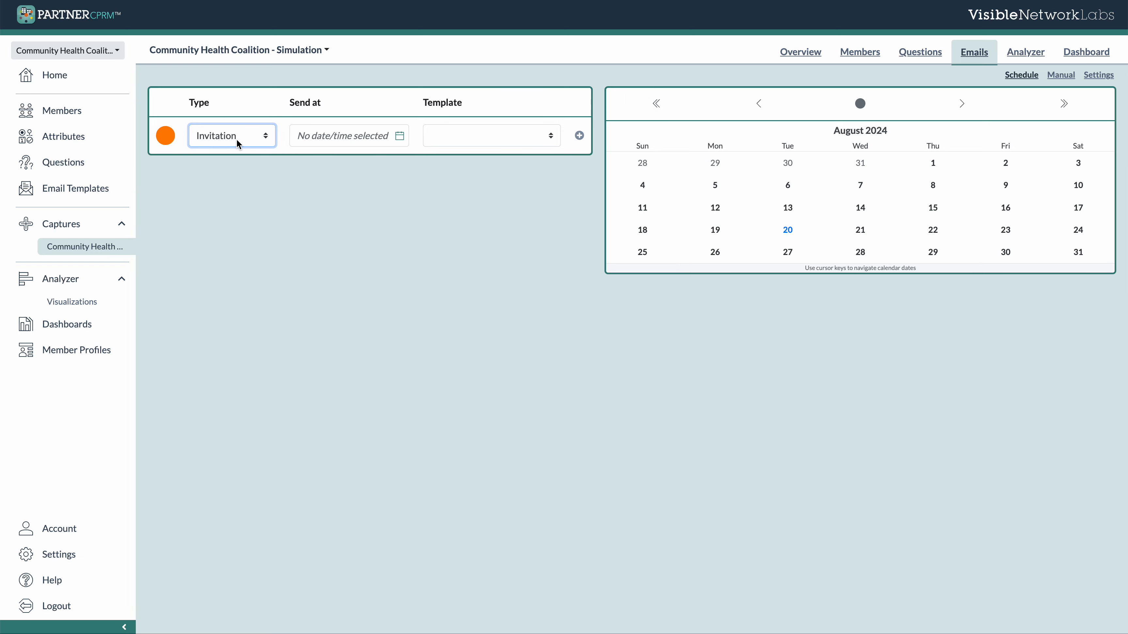
pyautogui.click(344, 135)
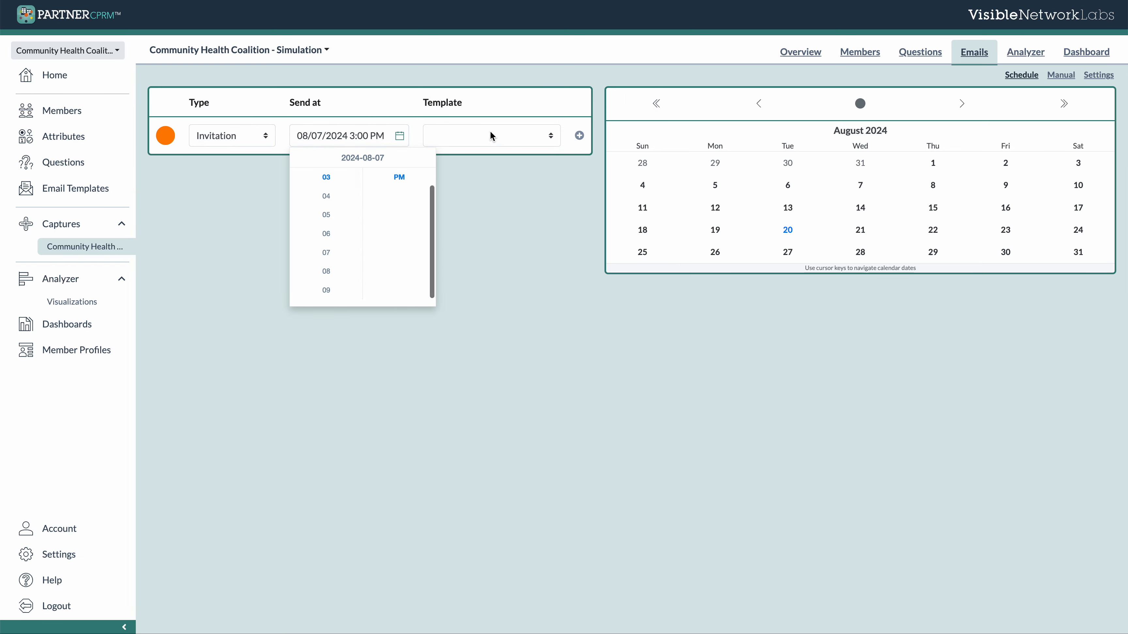
pyautogui.click(491, 135)
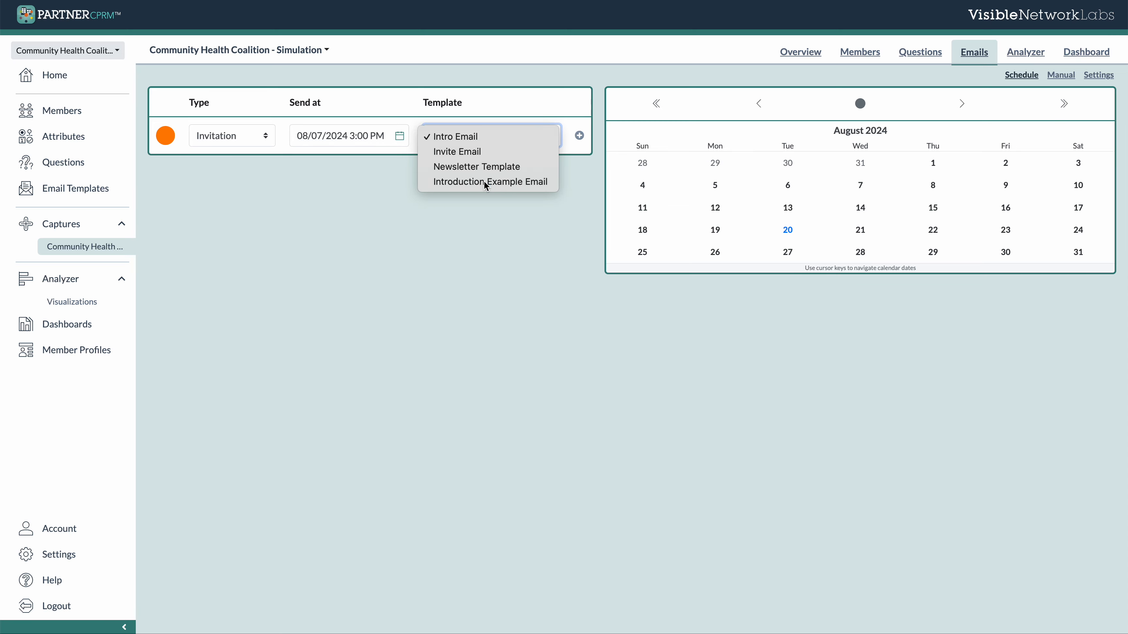
pyautogui.click(489, 181)
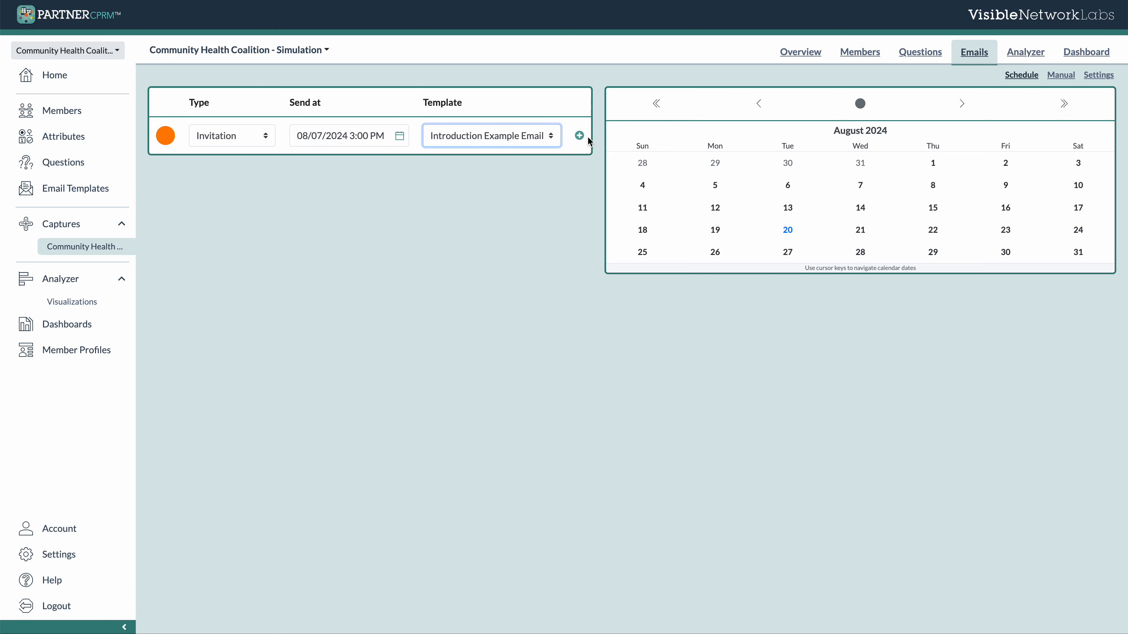
pyautogui.click(579, 135)
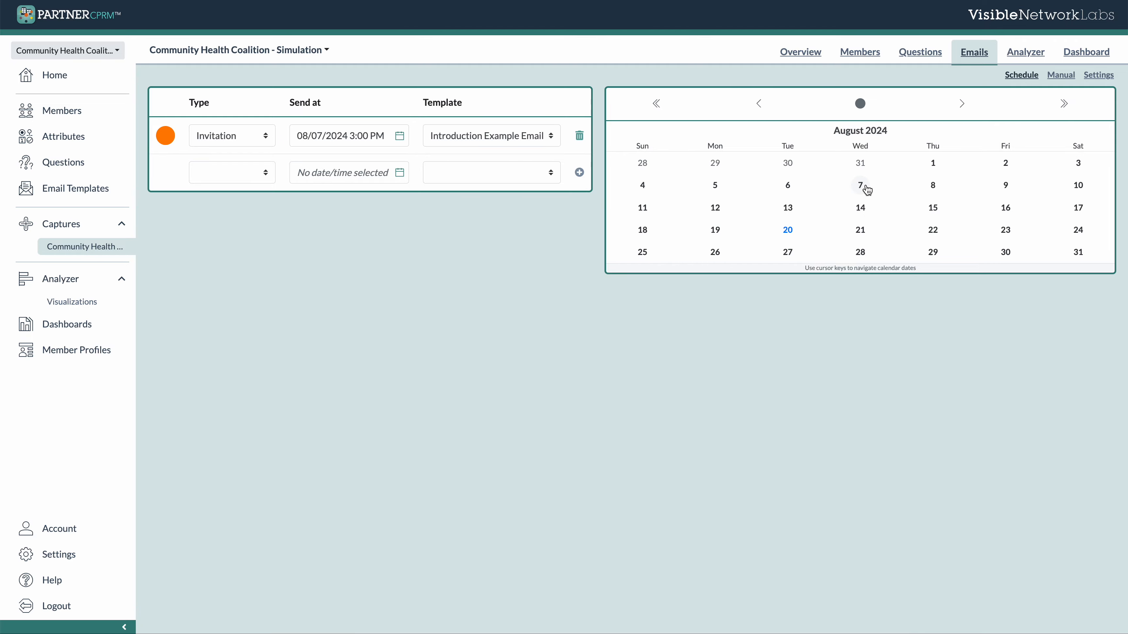
# Step: Start deleting the scheduled invitation but keep it, then go to manual email sending
pyautogui.click(579, 135)
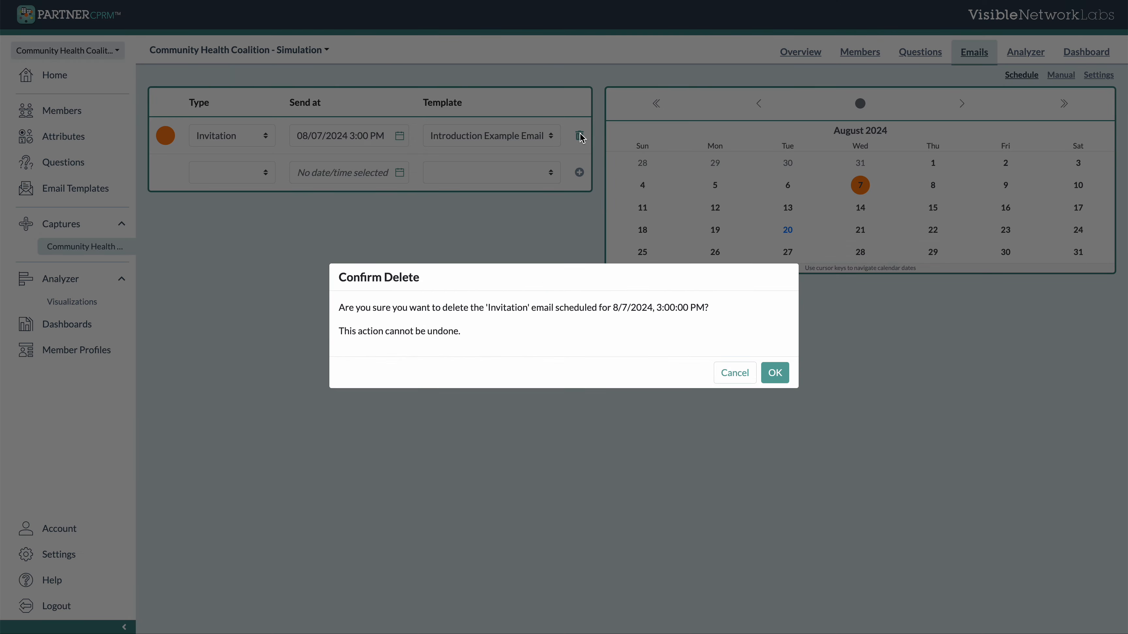
pyautogui.click(734, 373)
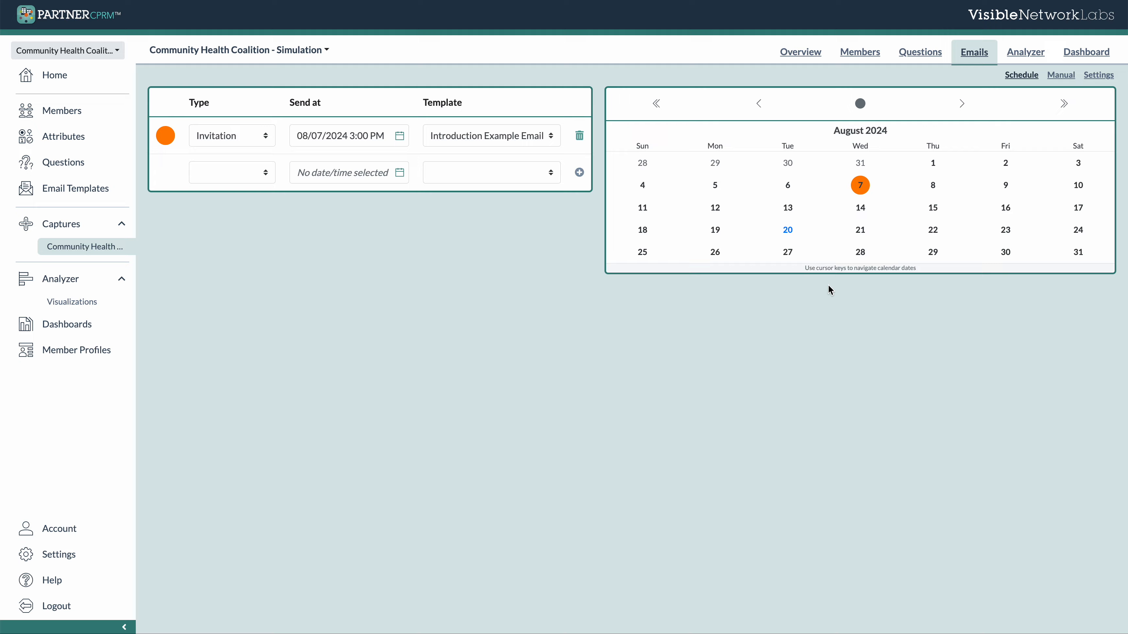
pyautogui.click(1061, 75)
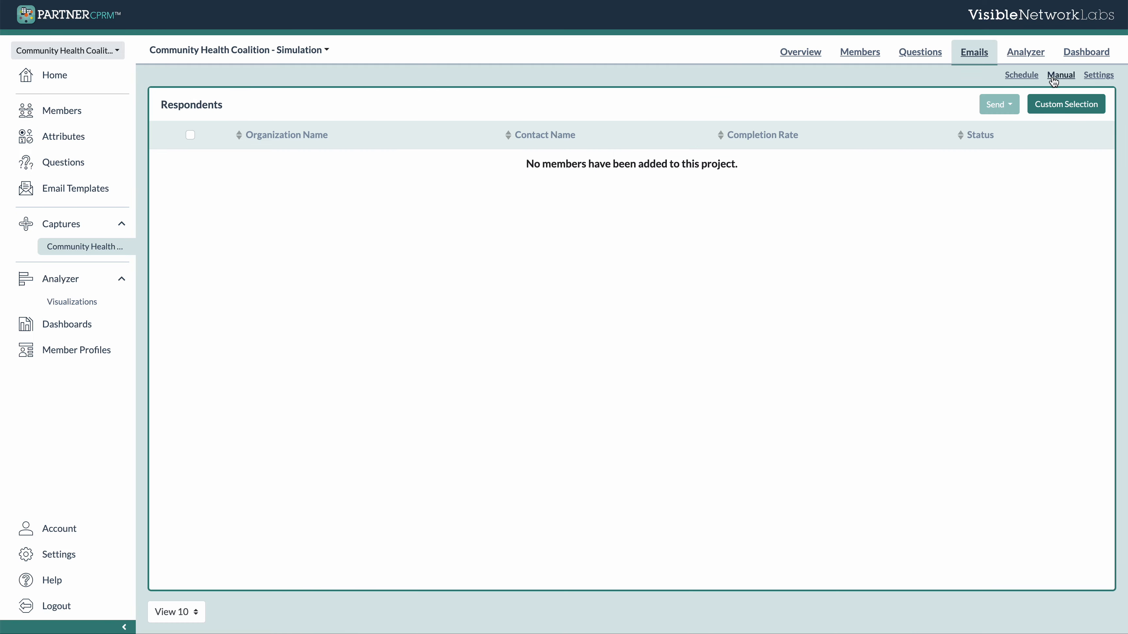
# Step: Select Catholic Charities and Dept of Housing as manual email recipients and view the send options
pyautogui.click(1062, 75)
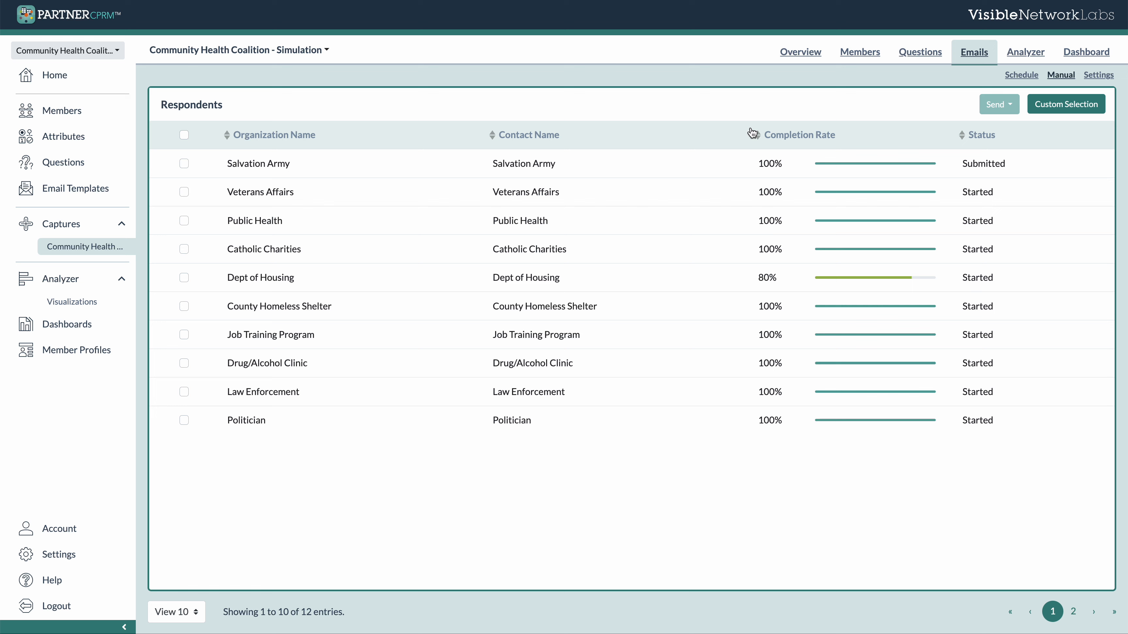
pyautogui.moveTo(236, 251)
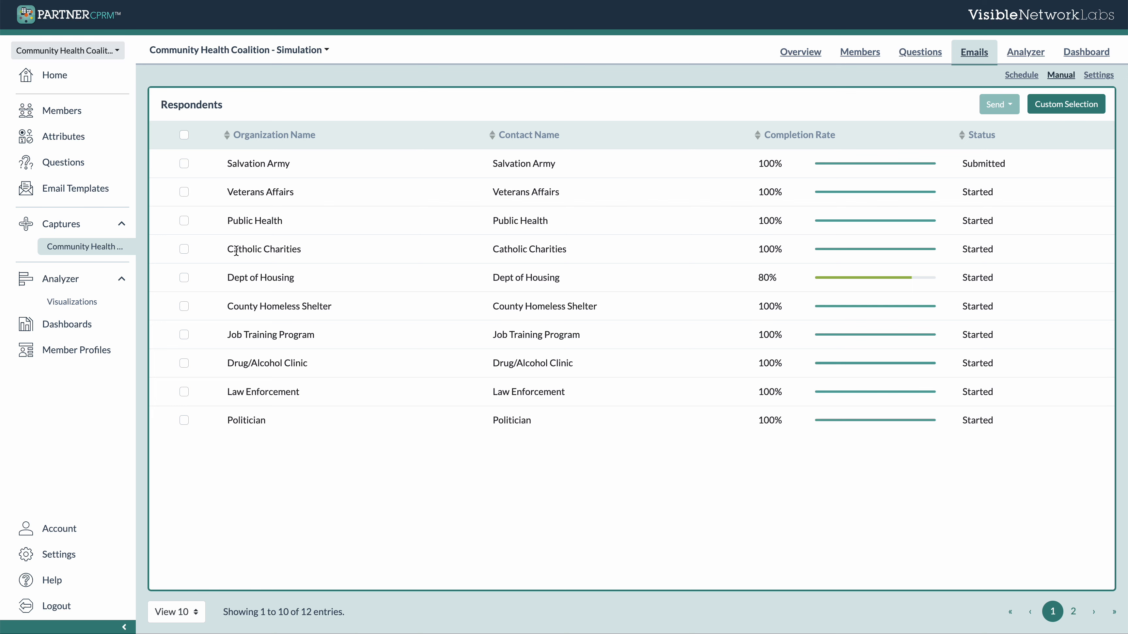
pyautogui.click(184, 248)
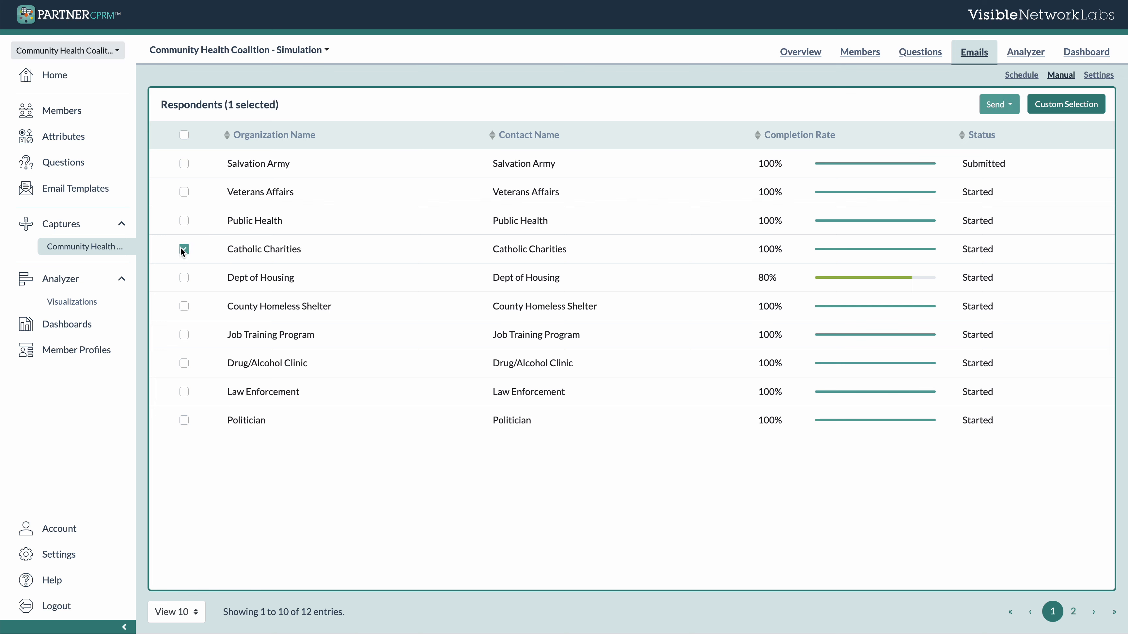
pyautogui.click(184, 276)
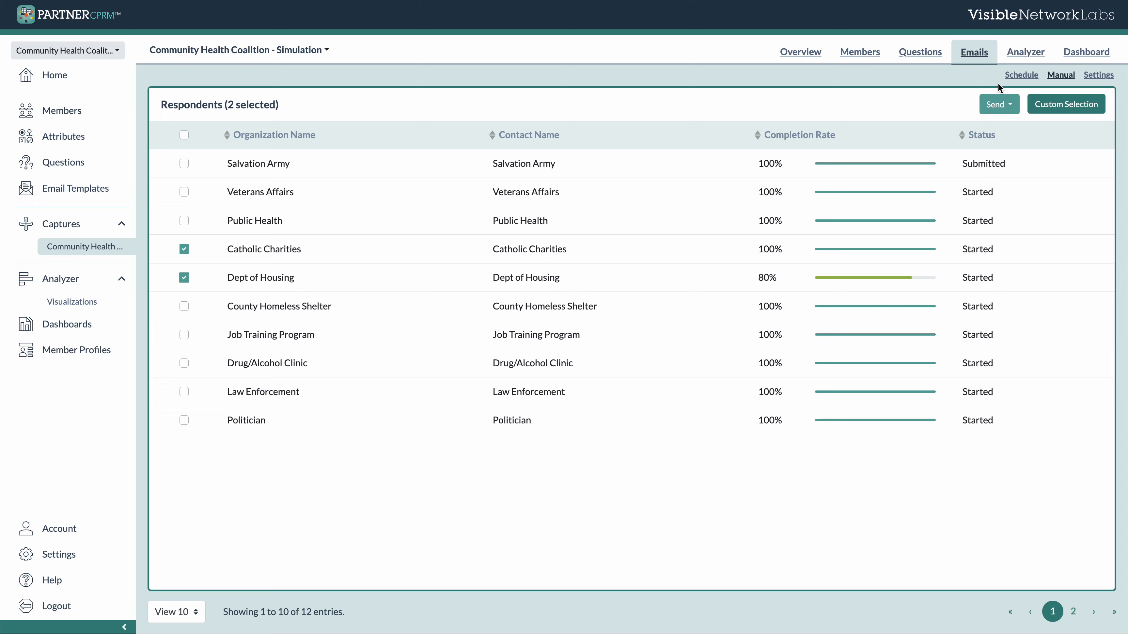
pyautogui.click(999, 104)
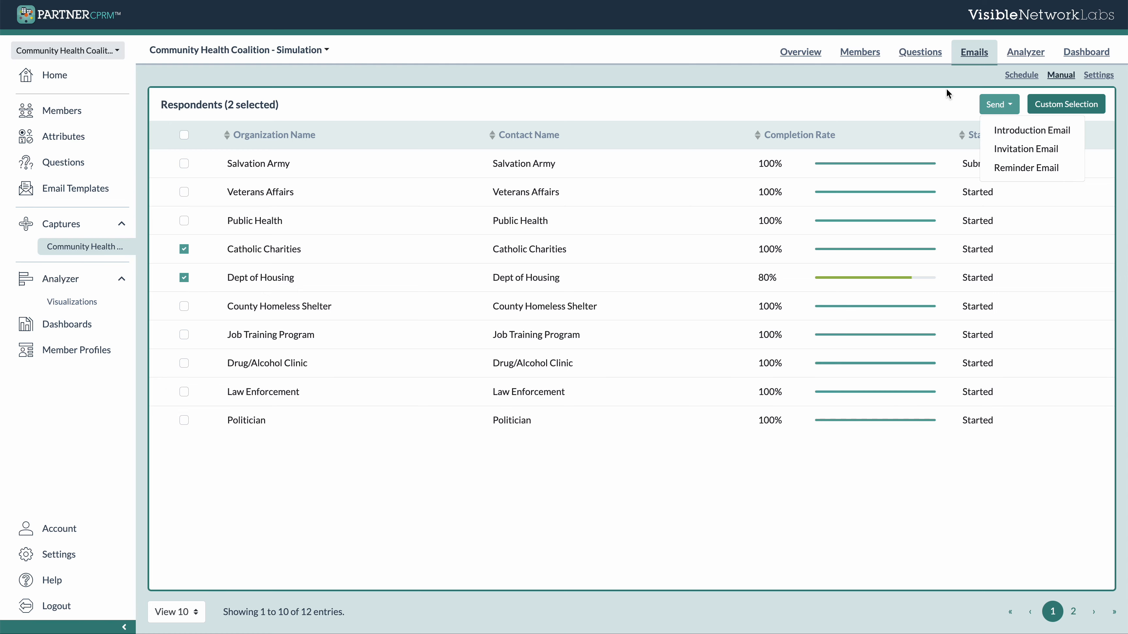
# Step: Review the capture's email settings, then move to the network analyzer
pyautogui.click(1097, 74)
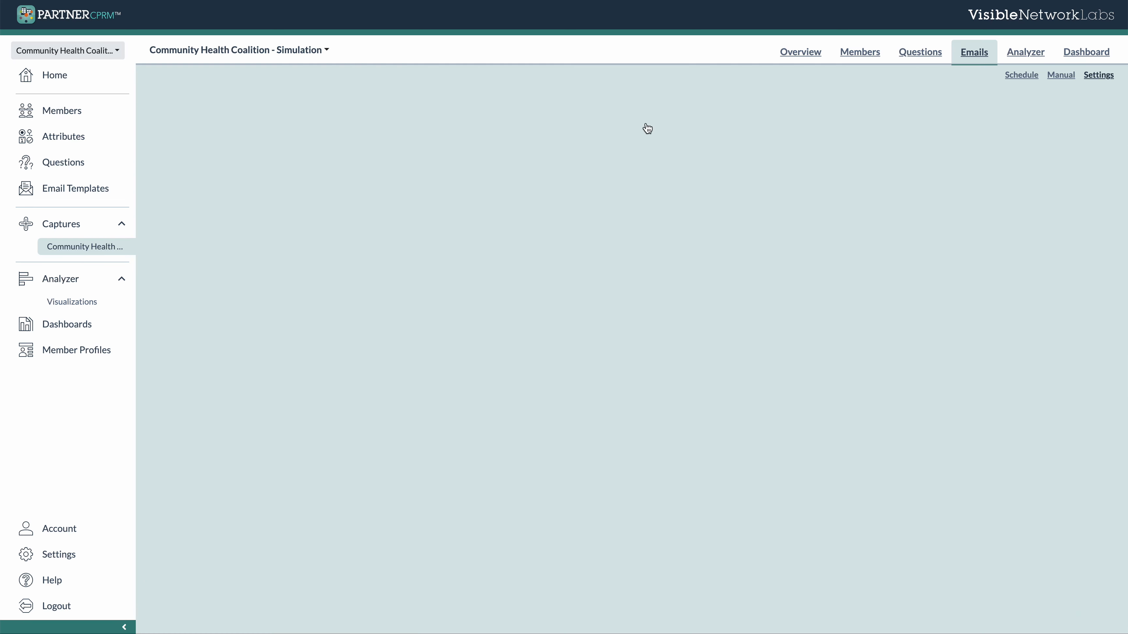
pyautogui.click(1098, 75)
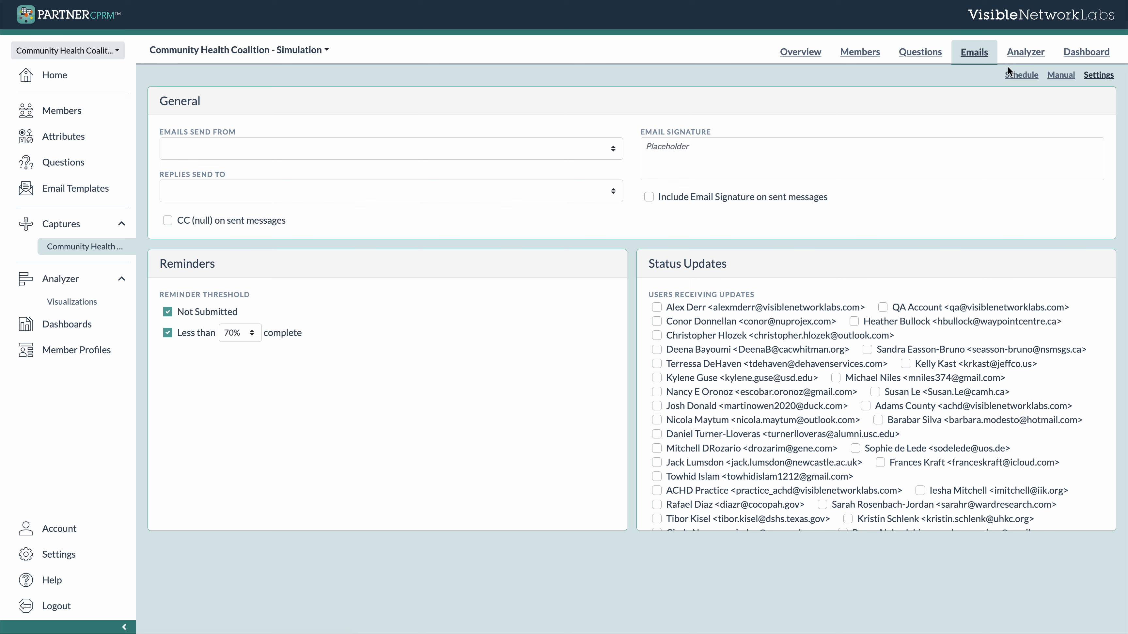
pyautogui.moveTo(941, 55)
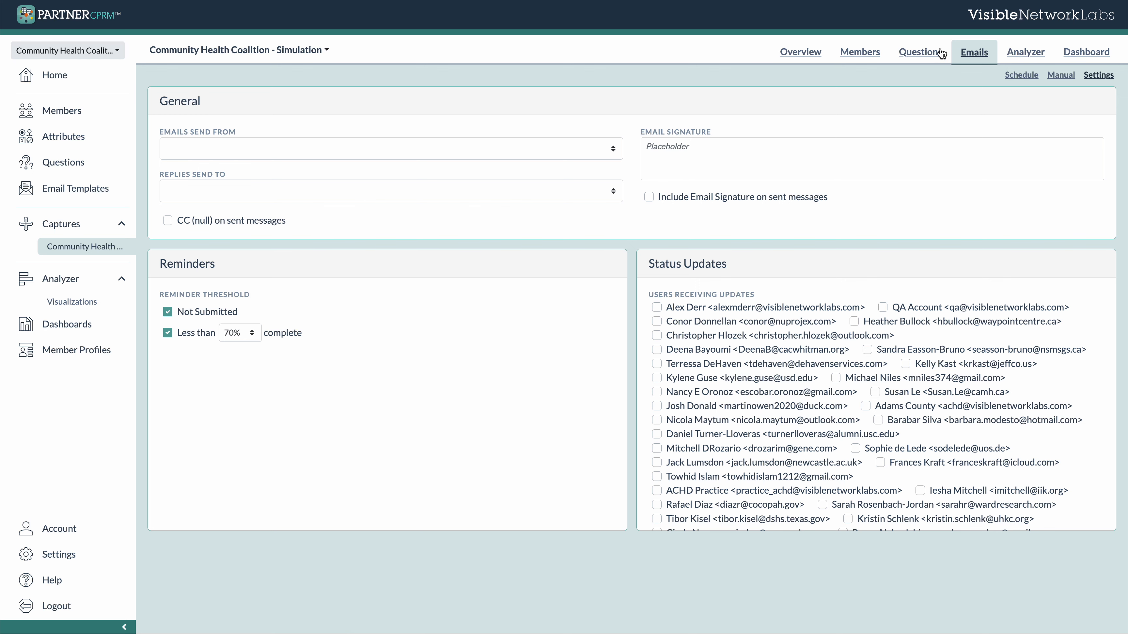
pyautogui.click(1025, 51)
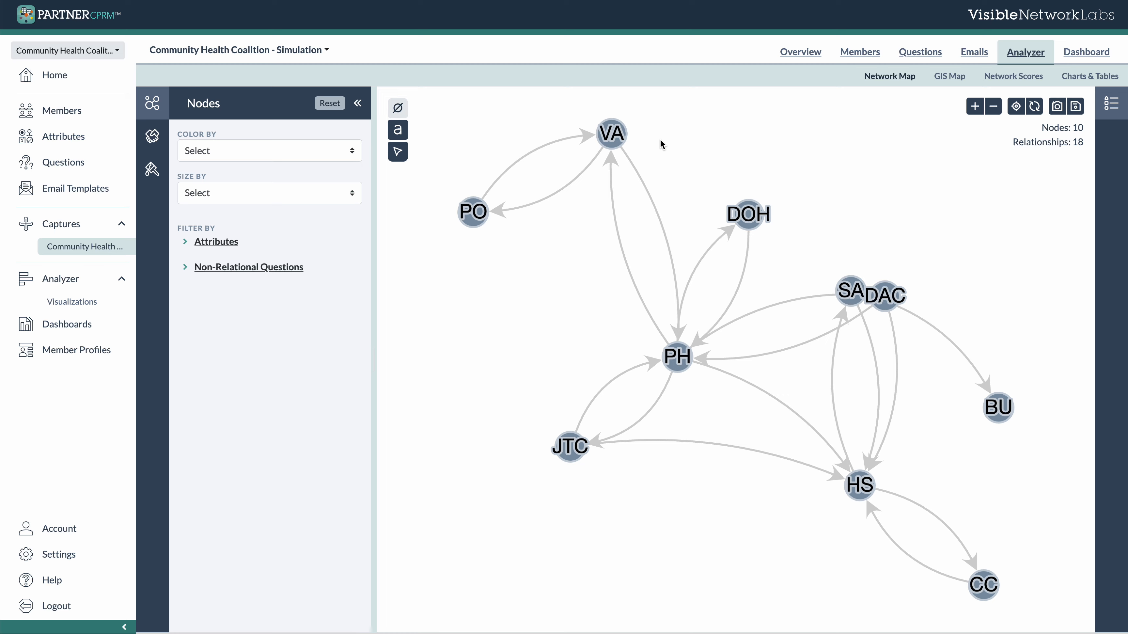
pyautogui.moveTo(655, 145)
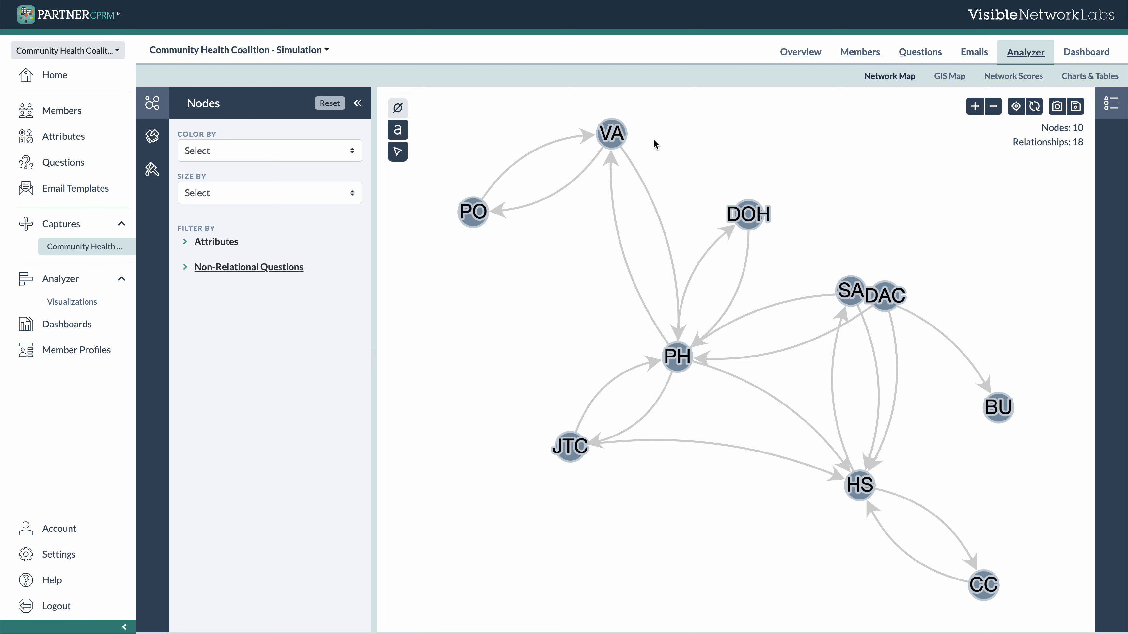
pyautogui.moveTo(408, 182)
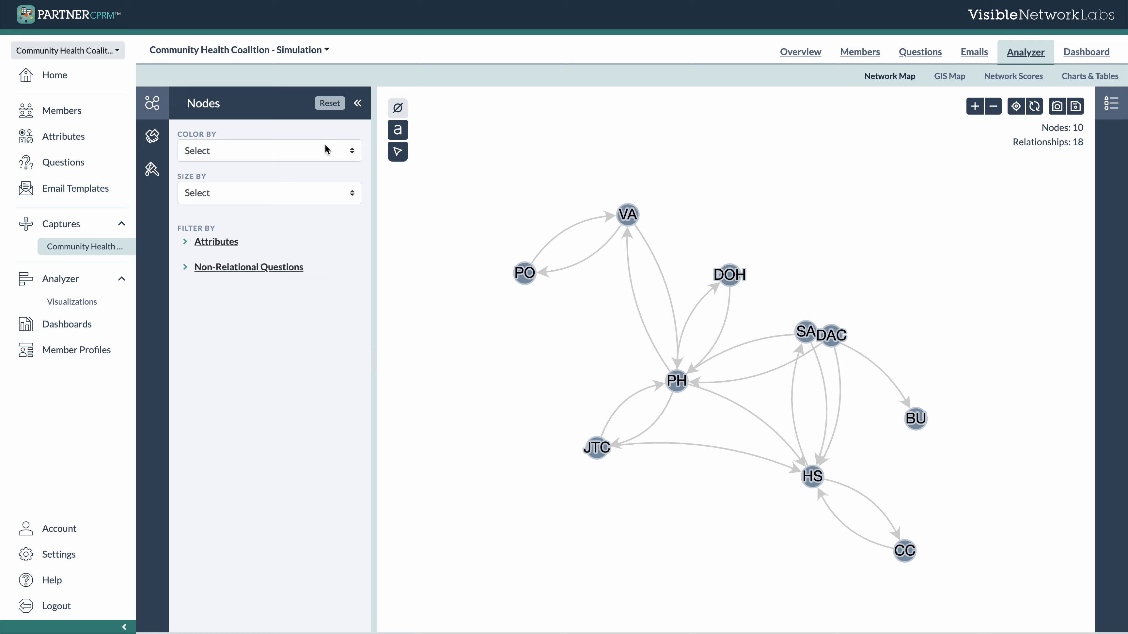
# Step: Start choosing how the network map's nodes are coloured
pyautogui.click(269, 150)
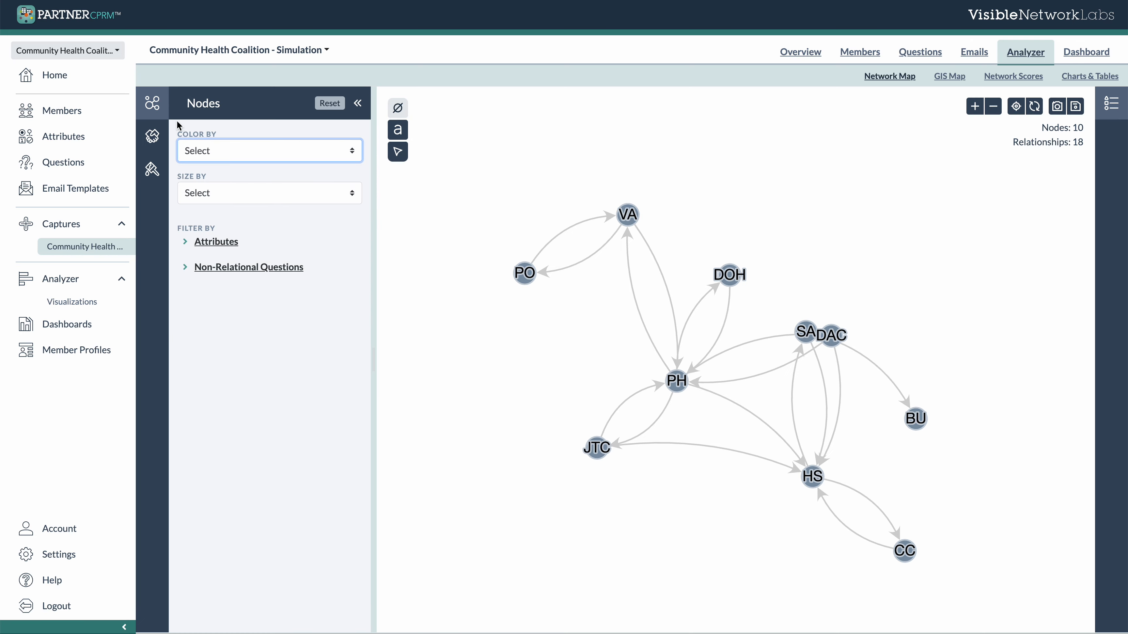
# Step: Colour the nodes by Sector and dismiss the Veterans Affairs details card
pyautogui.click(269, 149)
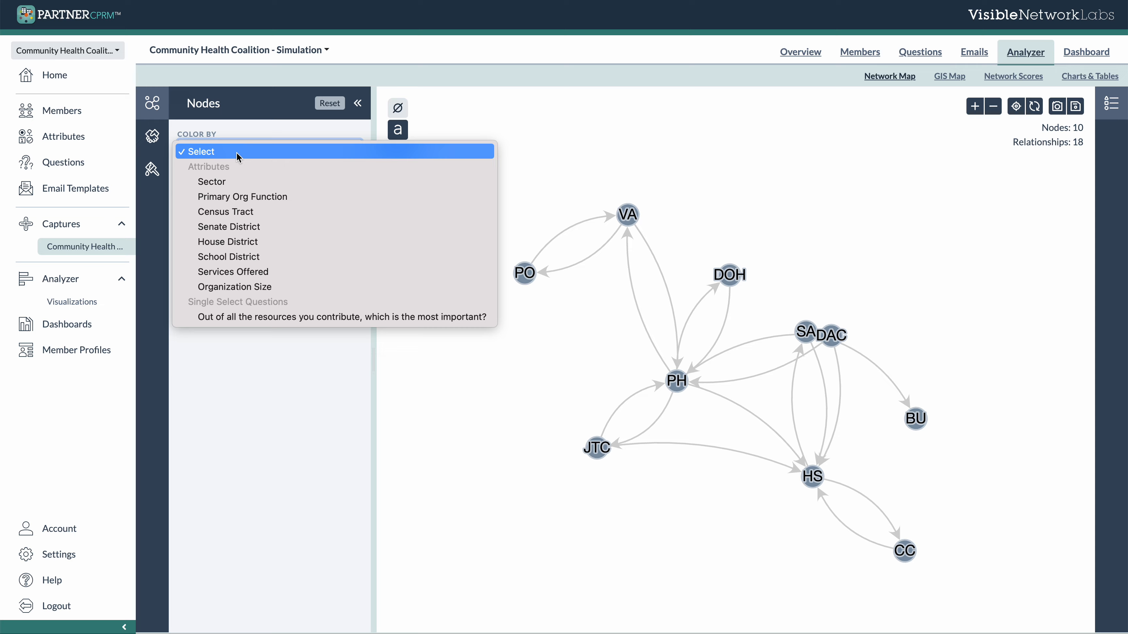
pyautogui.click(212, 182)
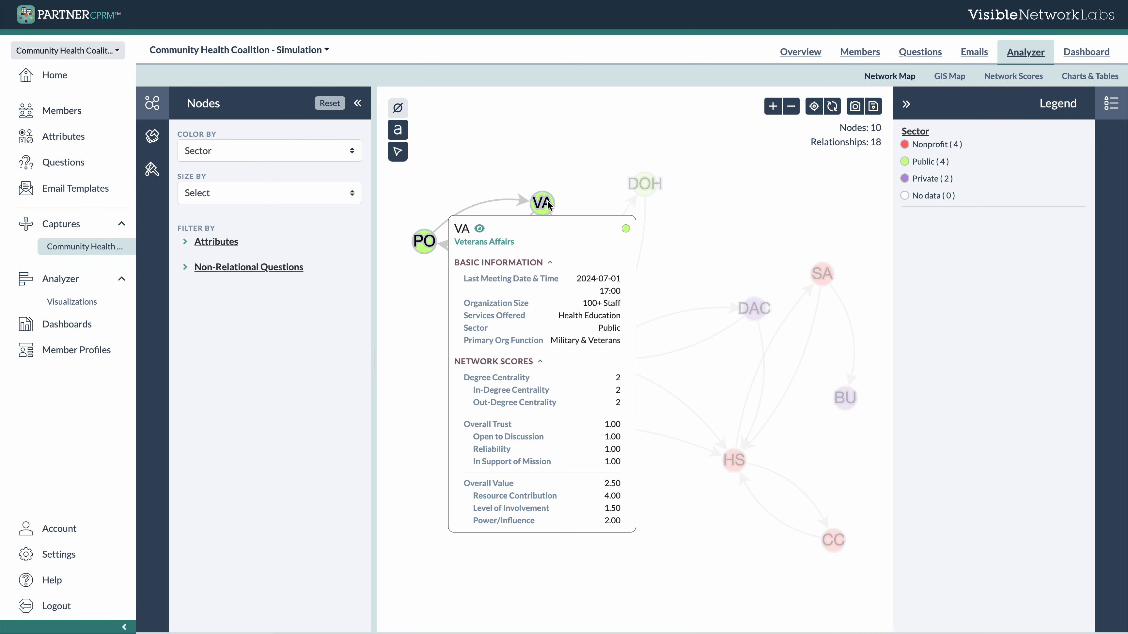
pyautogui.moveTo(496, 276)
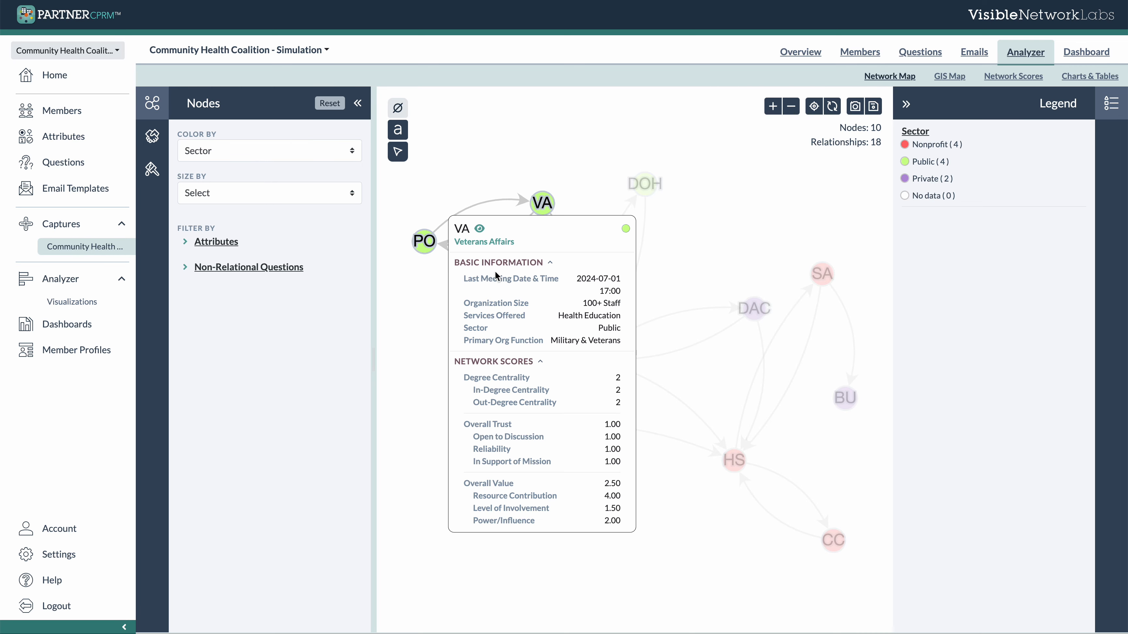
pyautogui.moveTo(565, 310)
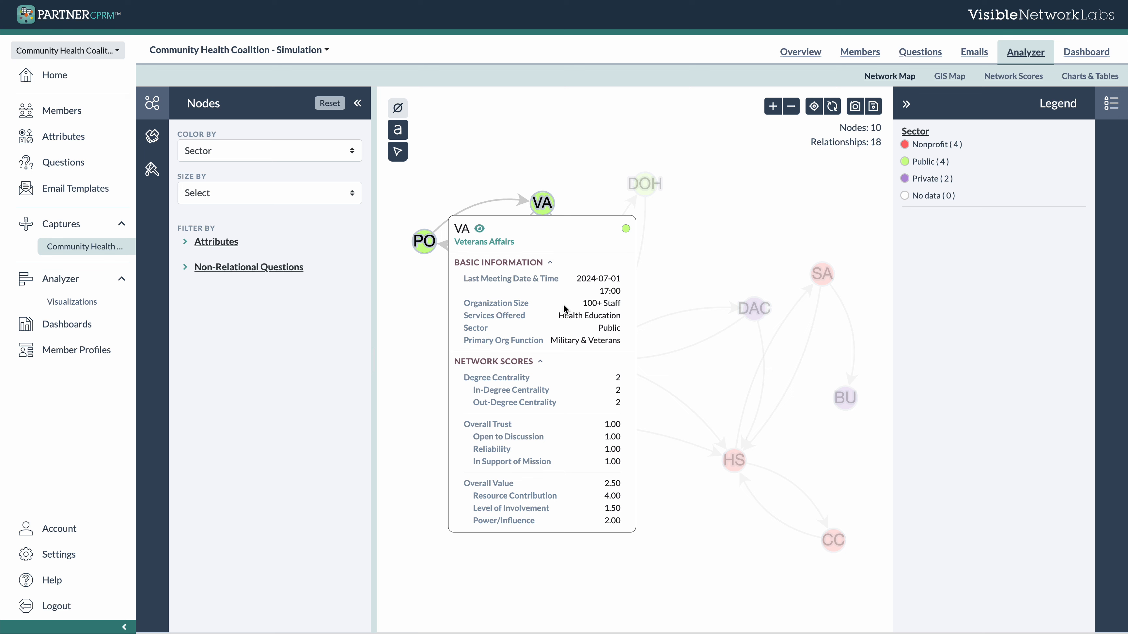
pyautogui.moveTo(541, 357)
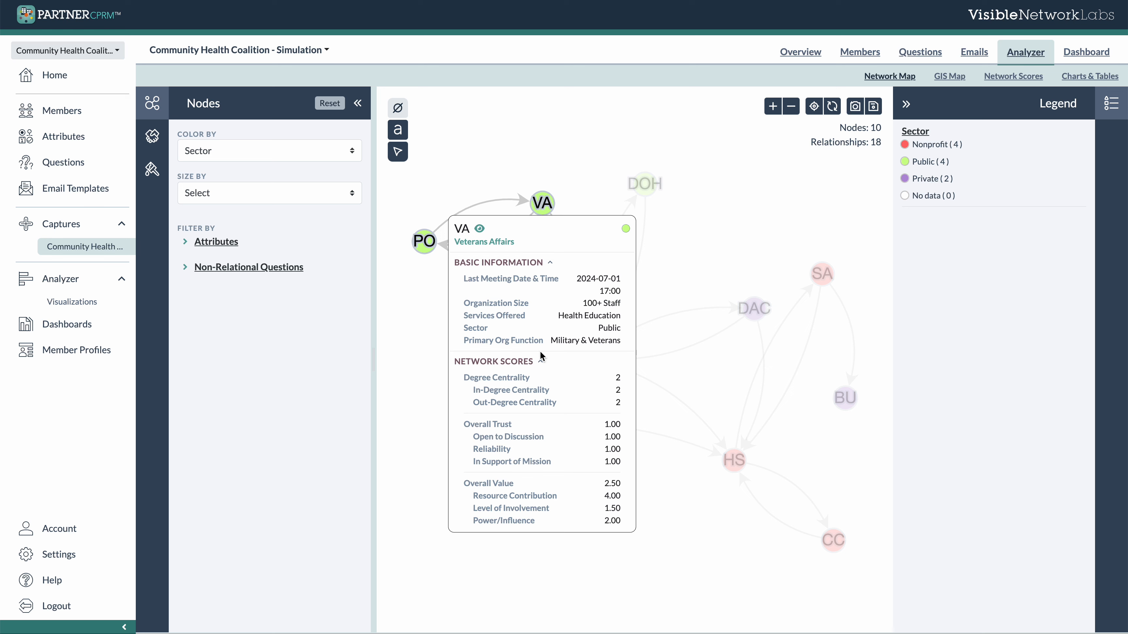
pyautogui.moveTo(559, 383)
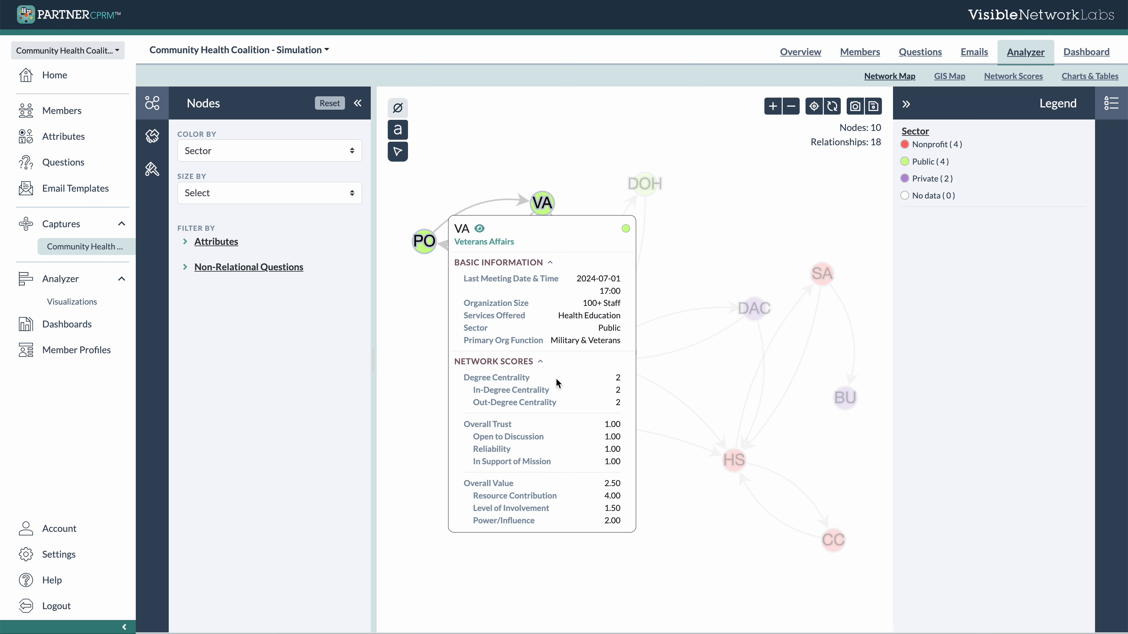
pyautogui.moveTo(553, 266)
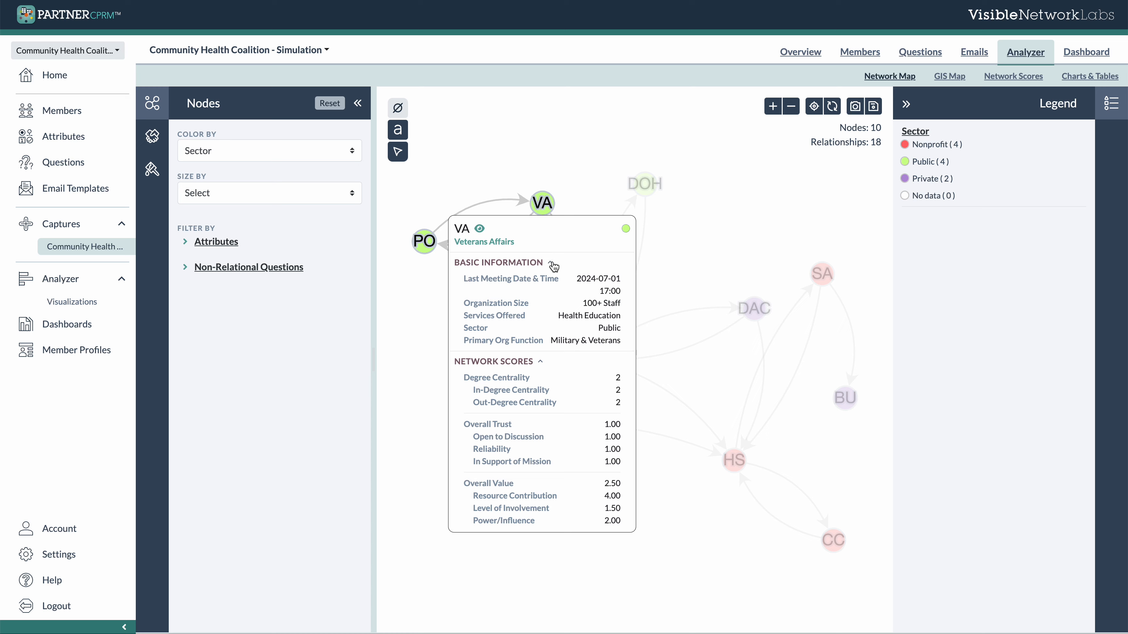
pyautogui.click(568, 167)
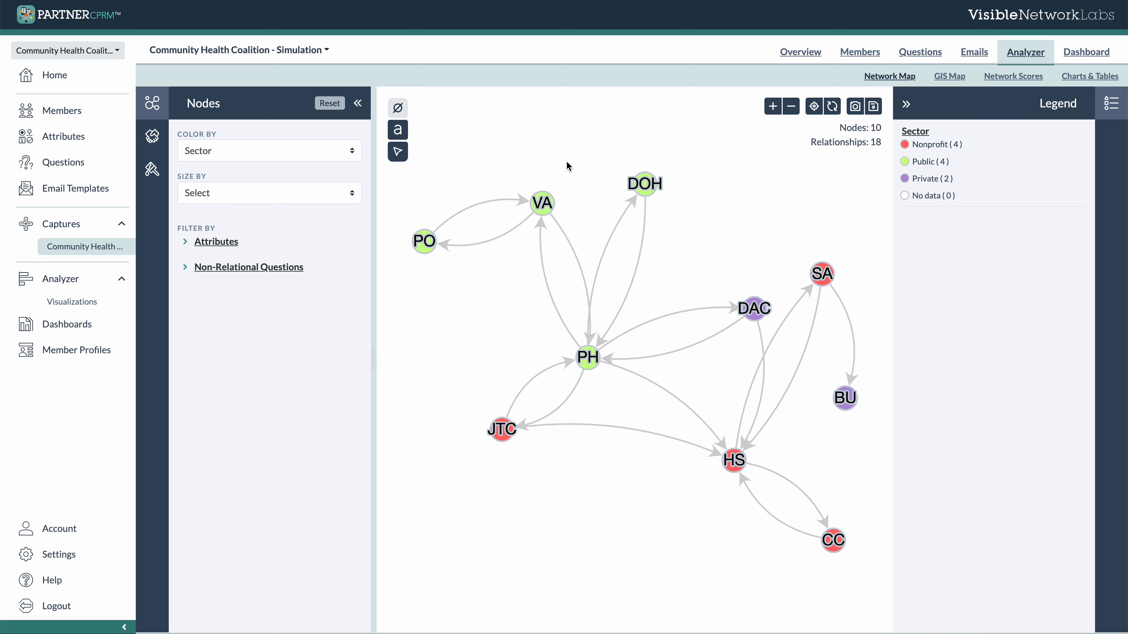
pyautogui.click(268, 192)
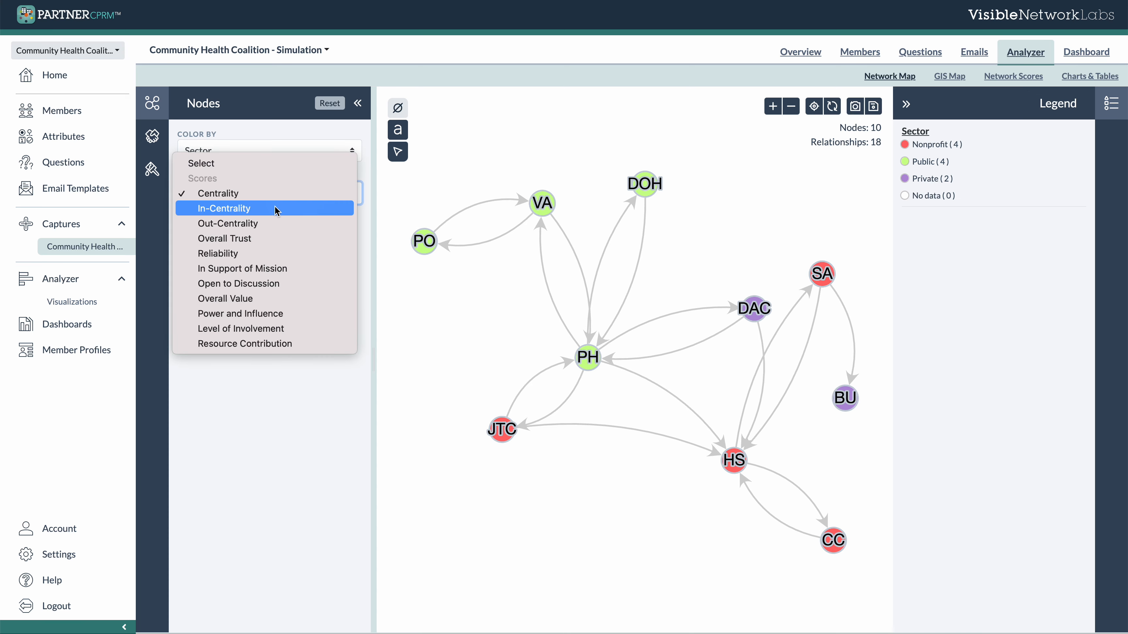
pyautogui.moveTo(271, 239)
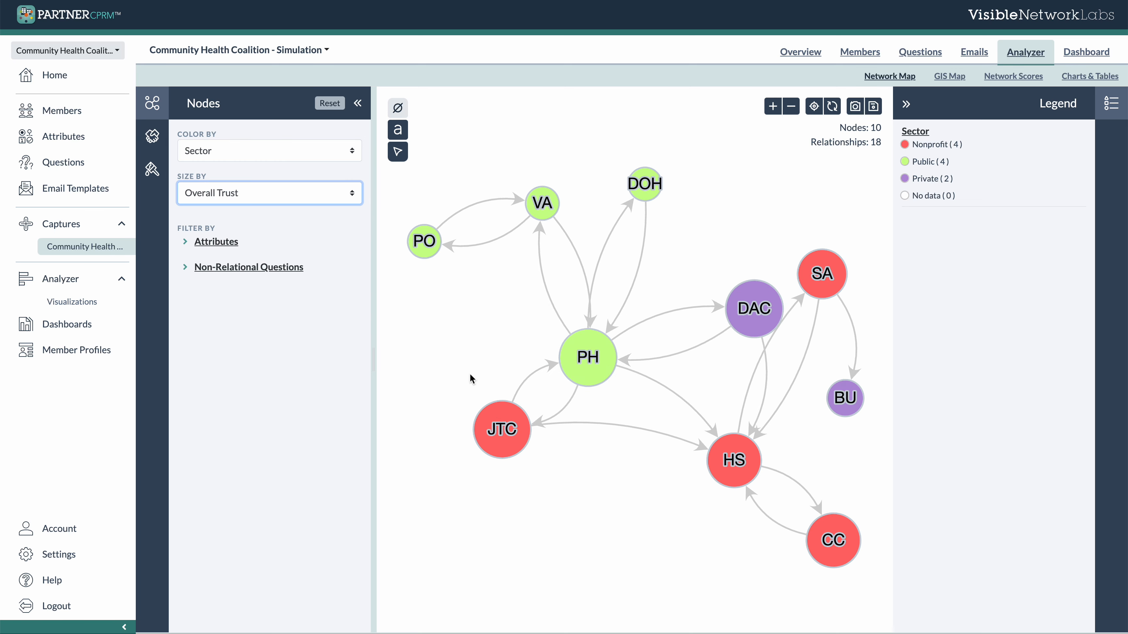
pyautogui.moveTo(492, 352)
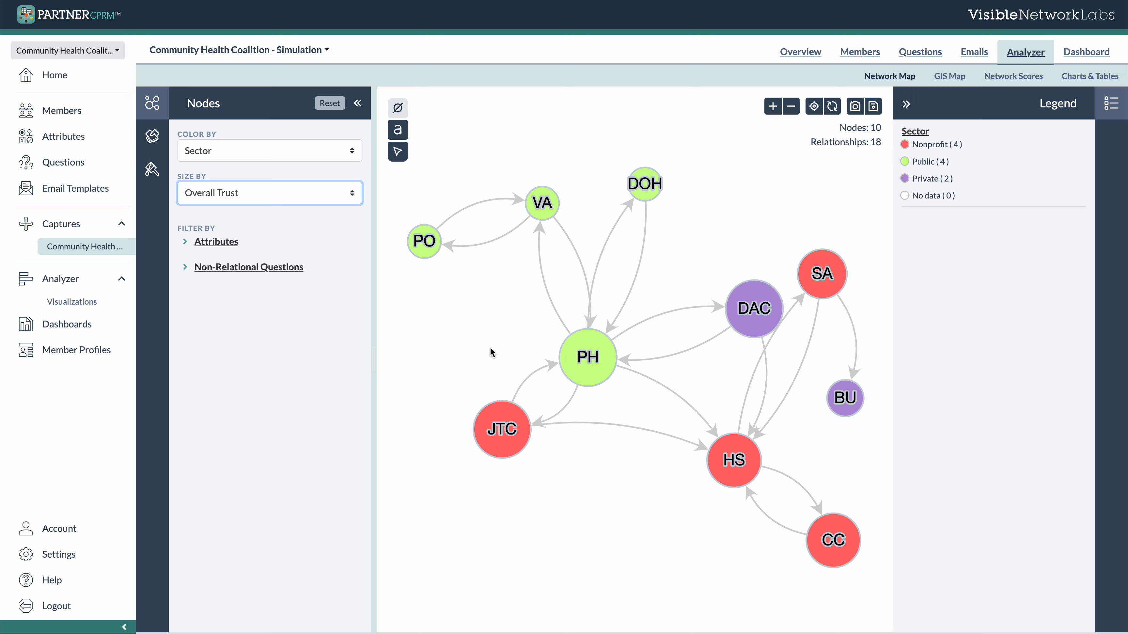
pyautogui.moveTo(447, 281)
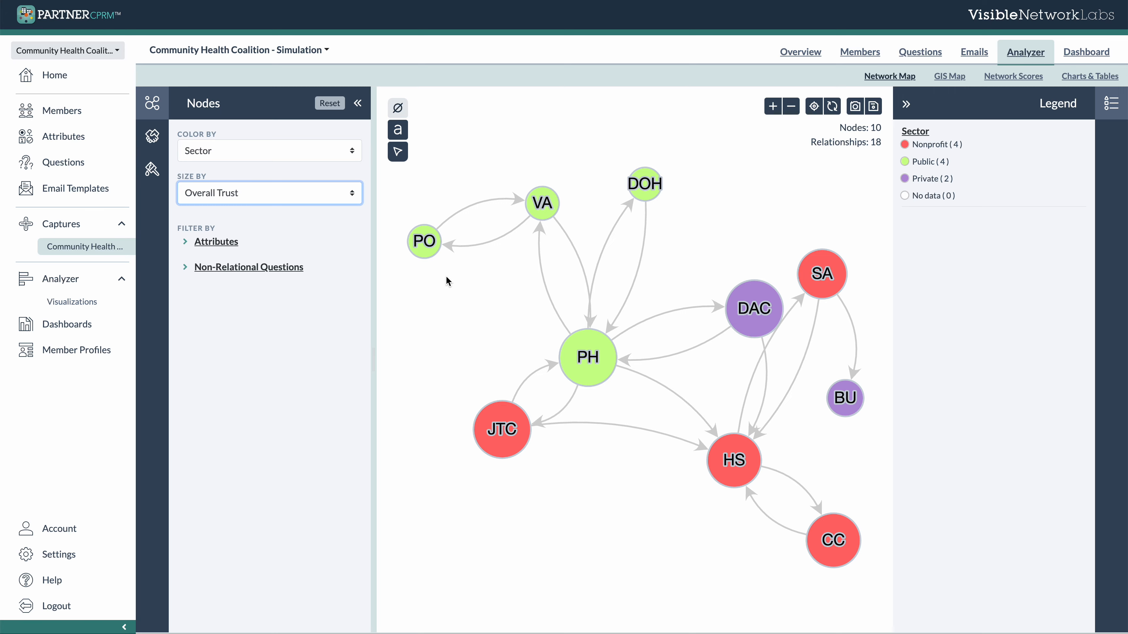
# Step: Bring up the relationship filters for the network map
pyautogui.click(152, 136)
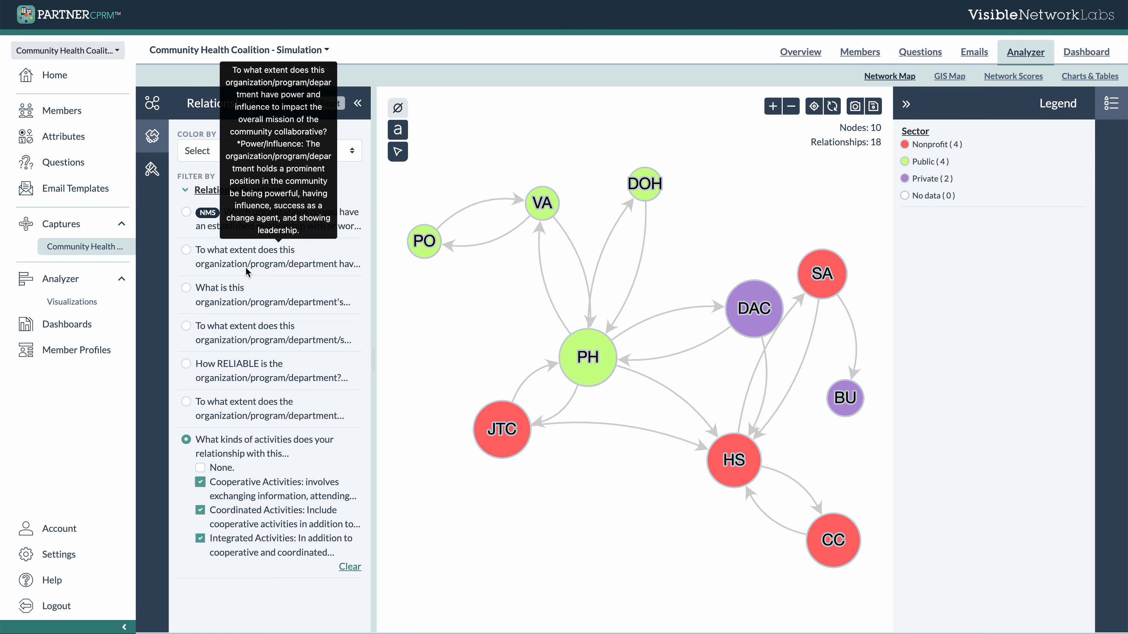
# Step: Filter relationships by the reliability question, toggling the Not at all and A fair amount levels
pyautogui.click(186, 365)
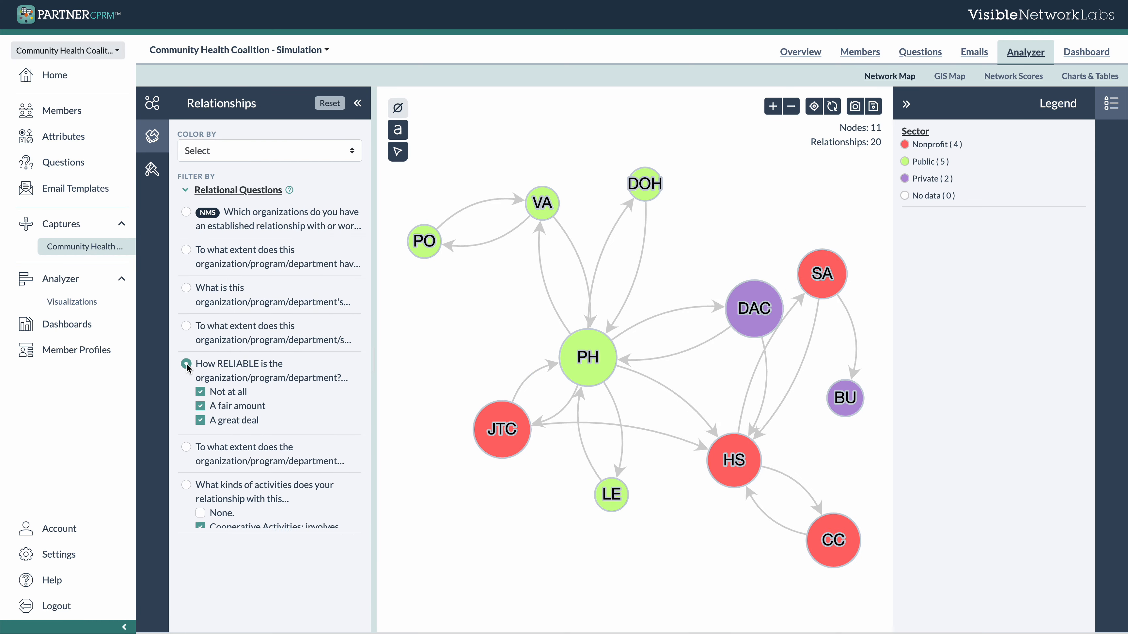
pyautogui.click(186, 364)
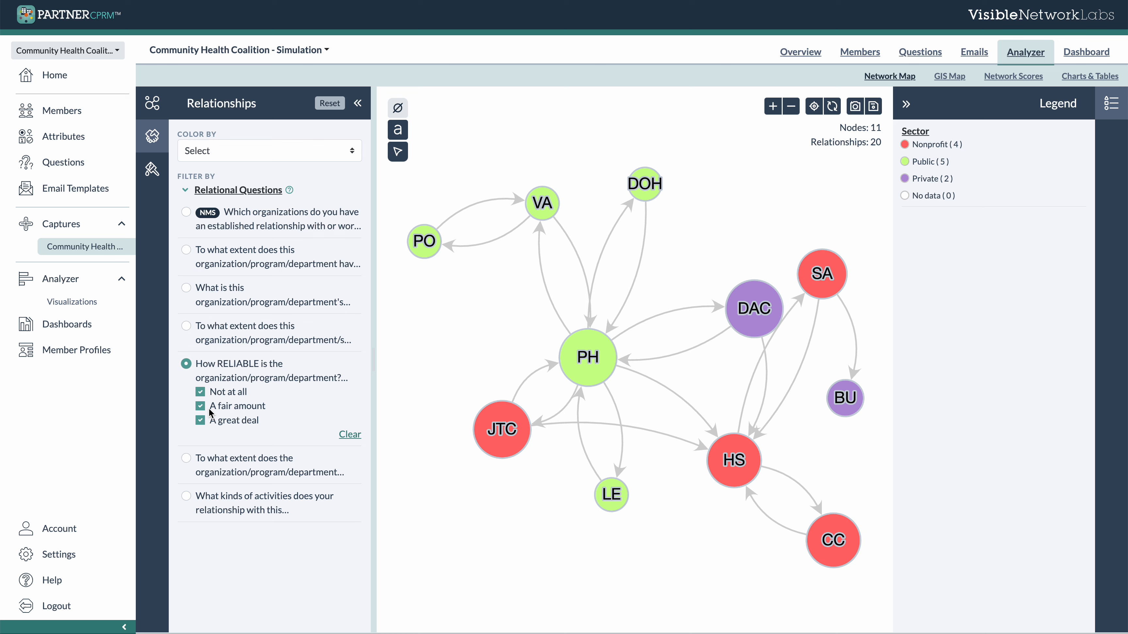
pyautogui.click(200, 392)
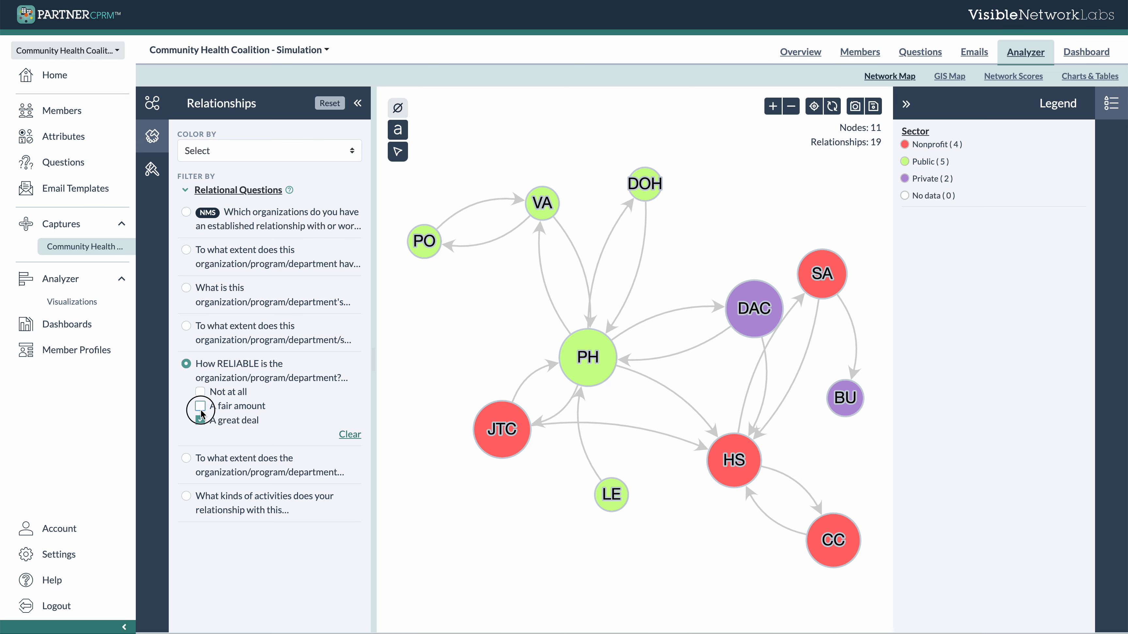
pyautogui.click(200, 420)
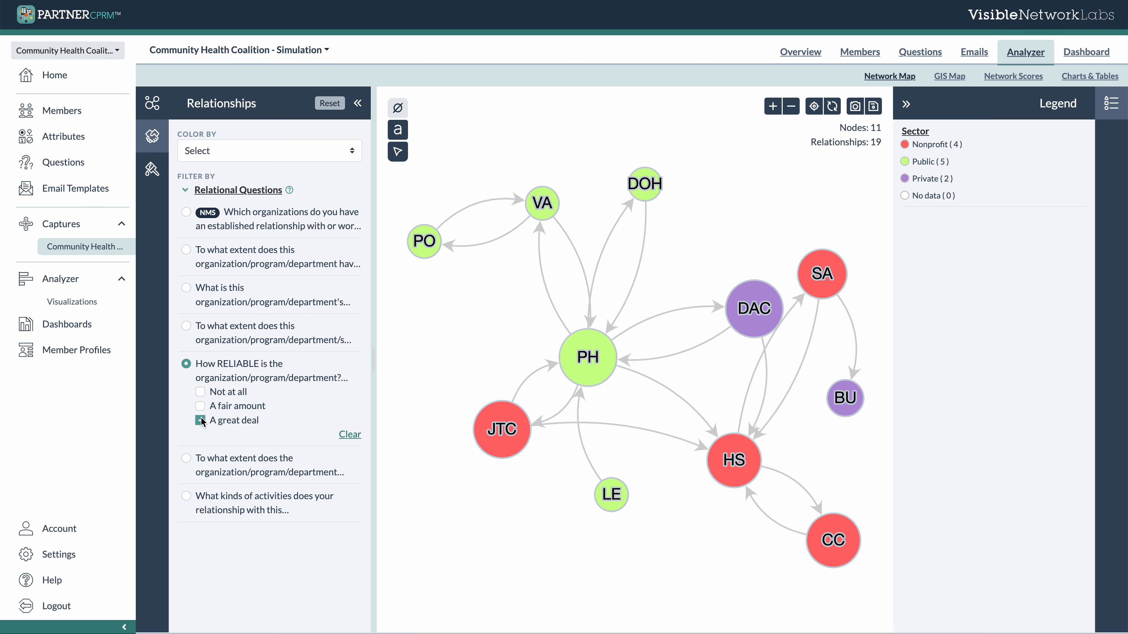
pyautogui.click(200, 391)
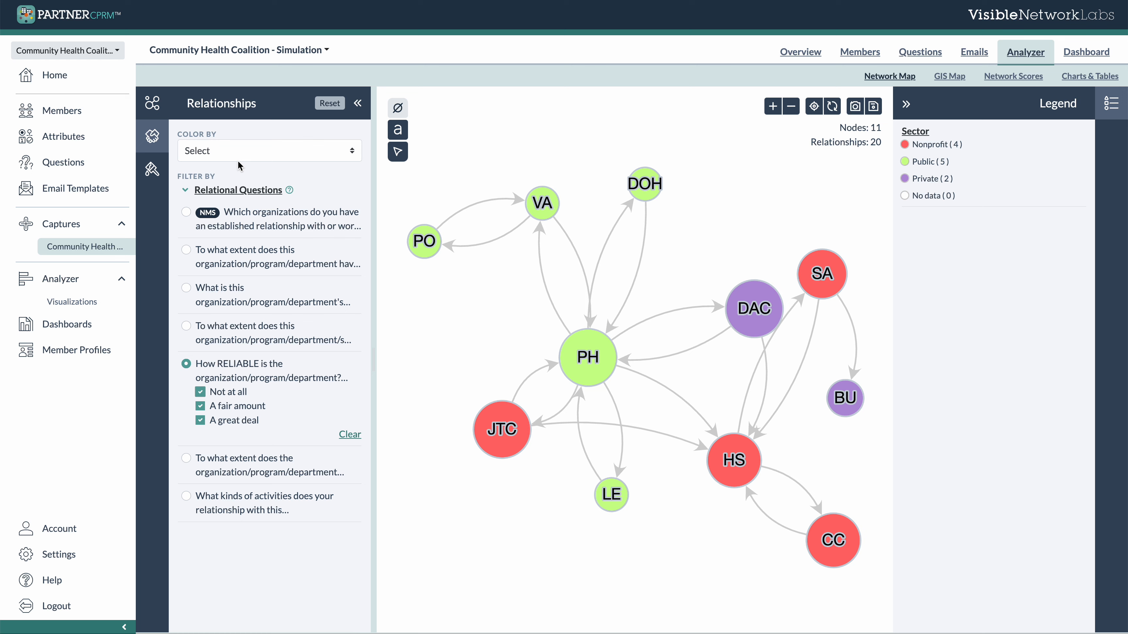
# Step: Show the network map's styling options, restore all connections, and save the map as an image
pyautogui.click(152, 169)
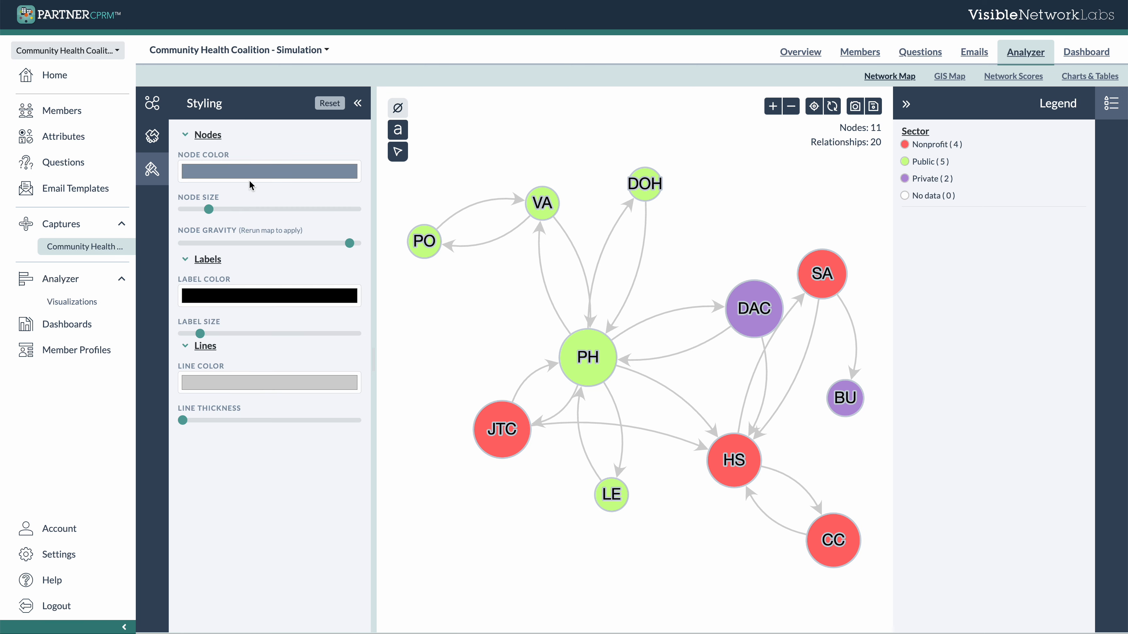
pyautogui.moveTo(873, 106)
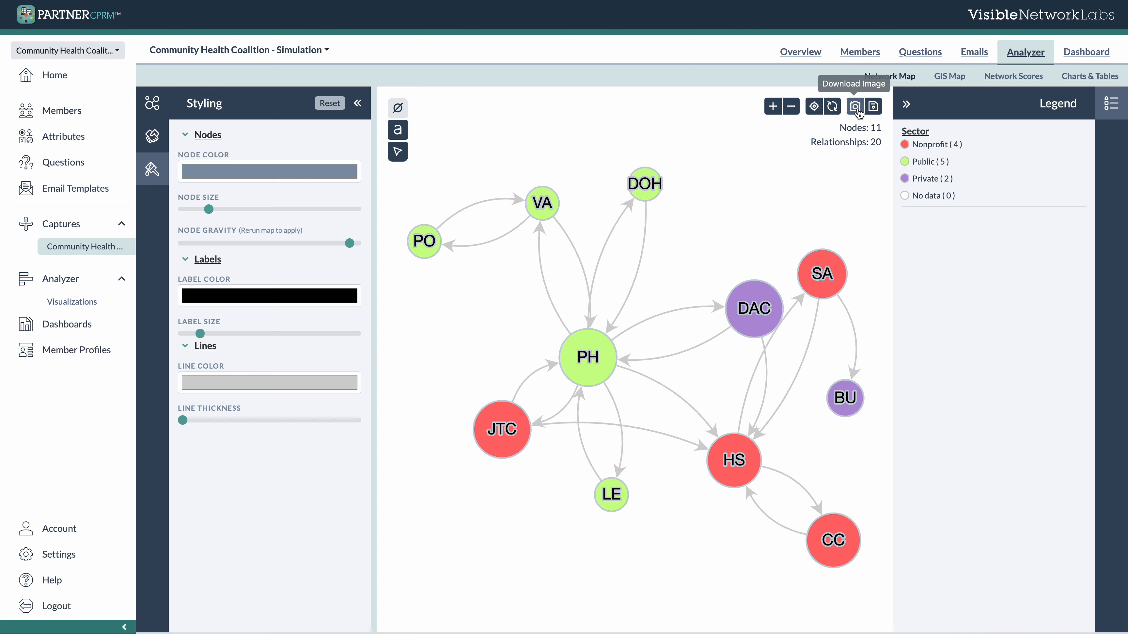
pyautogui.moveTo(873, 107)
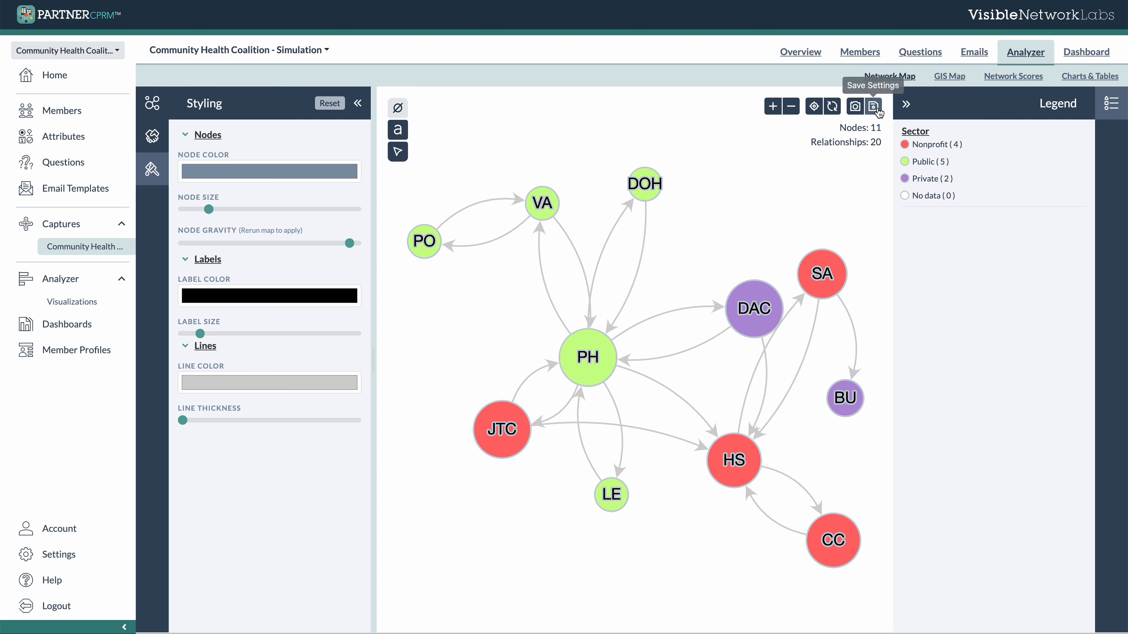
pyautogui.moveTo(845, 121)
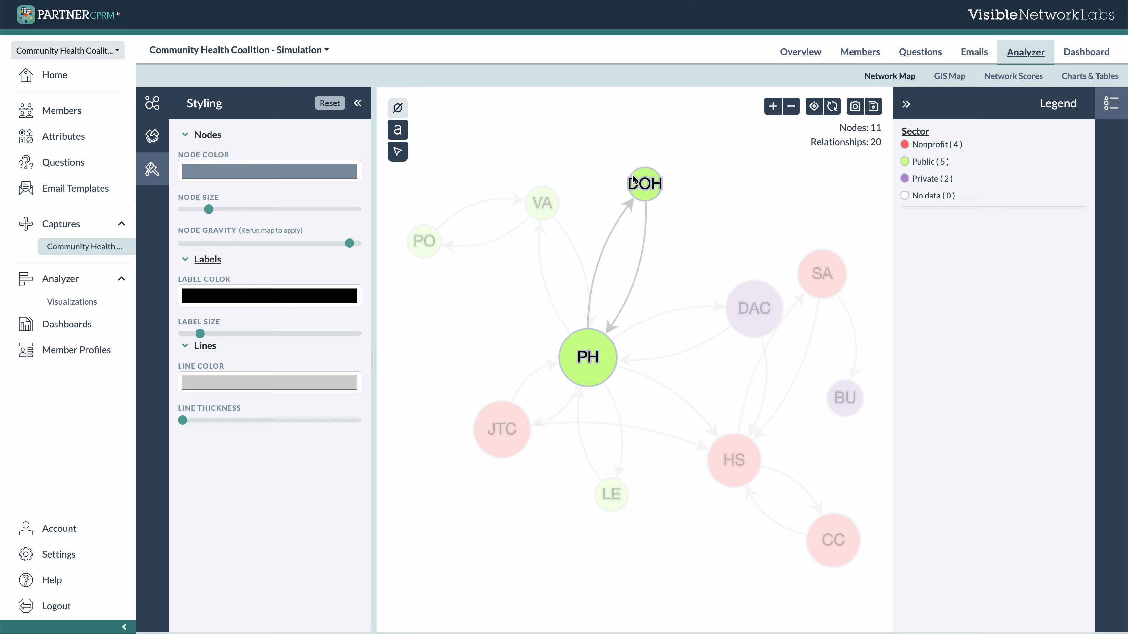
pyautogui.click(586, 358)
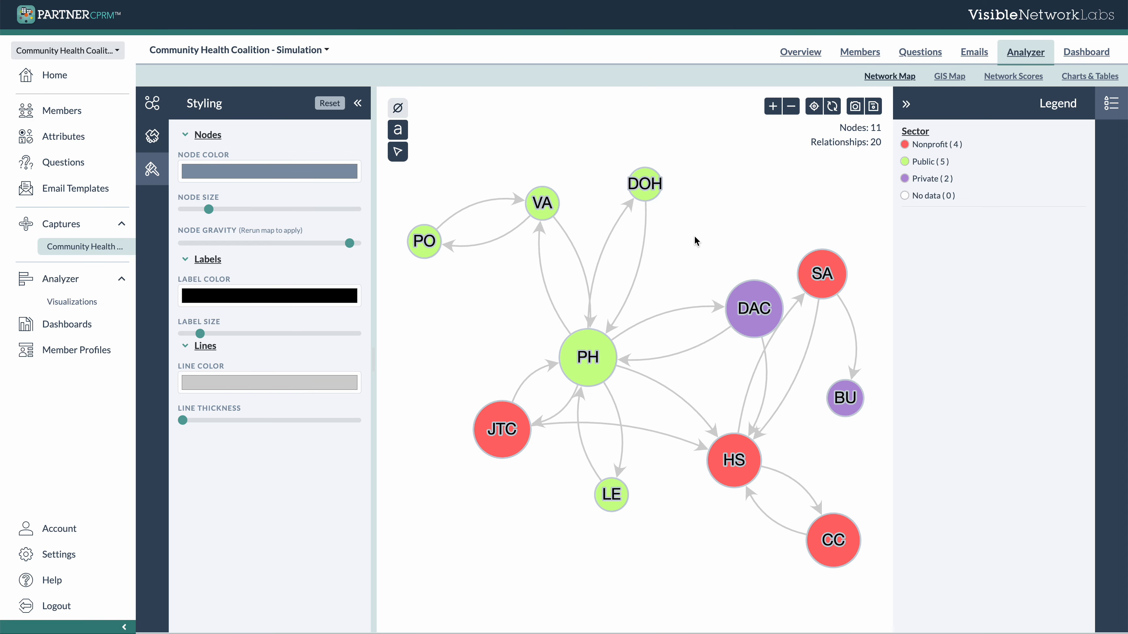
pyautogui.moveTo(874, 106)
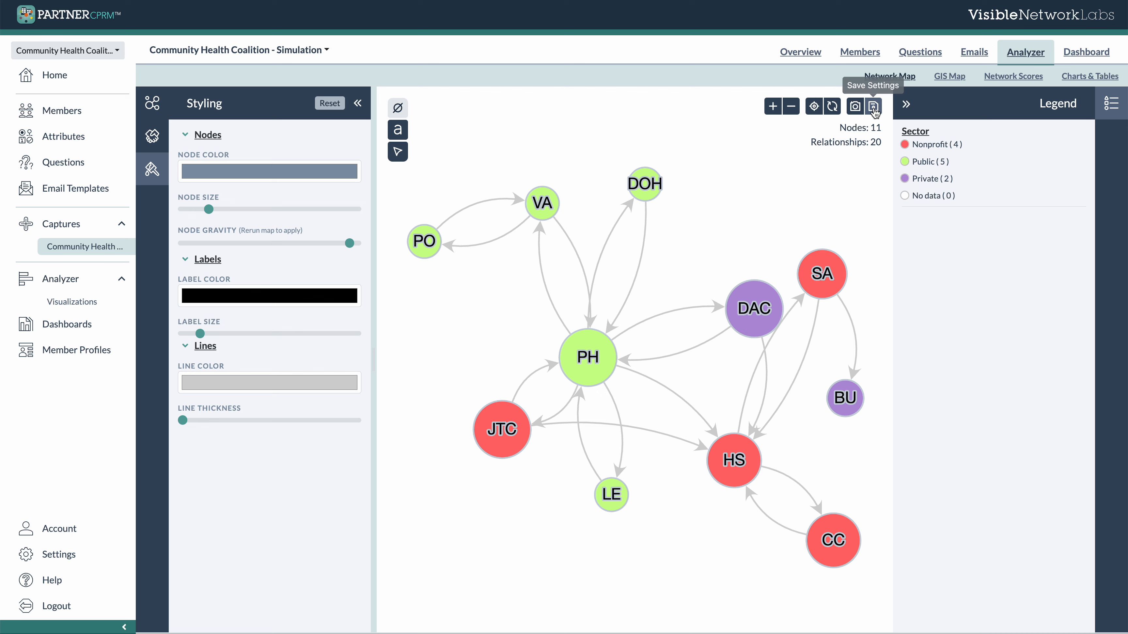
pyautogui.moveTo(854, 106)
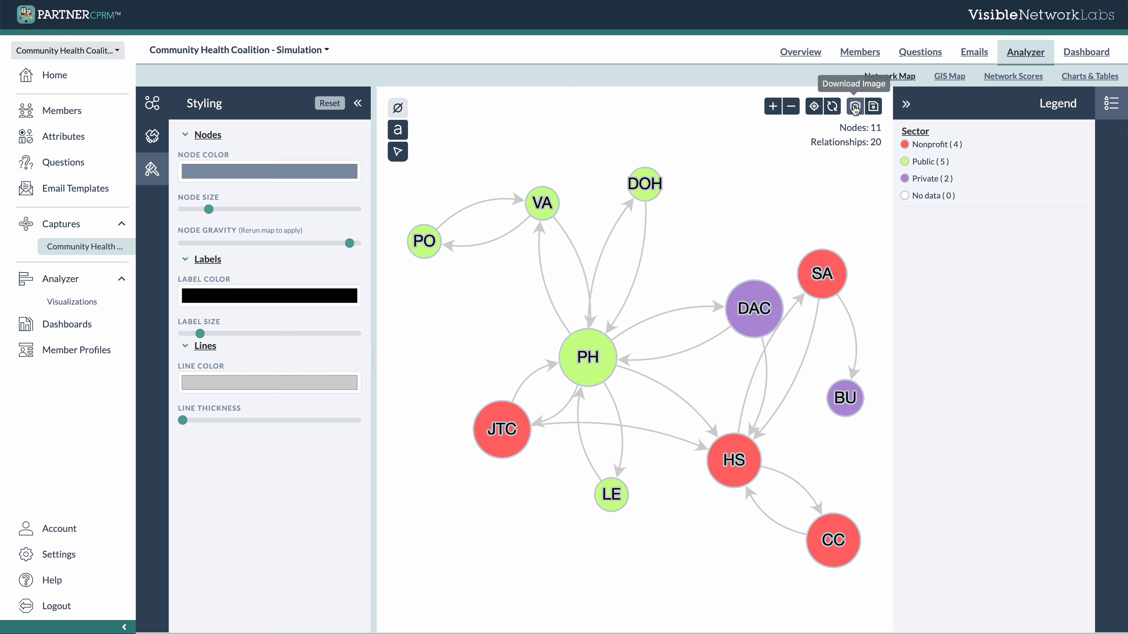
pyautogui.click(929, 144)
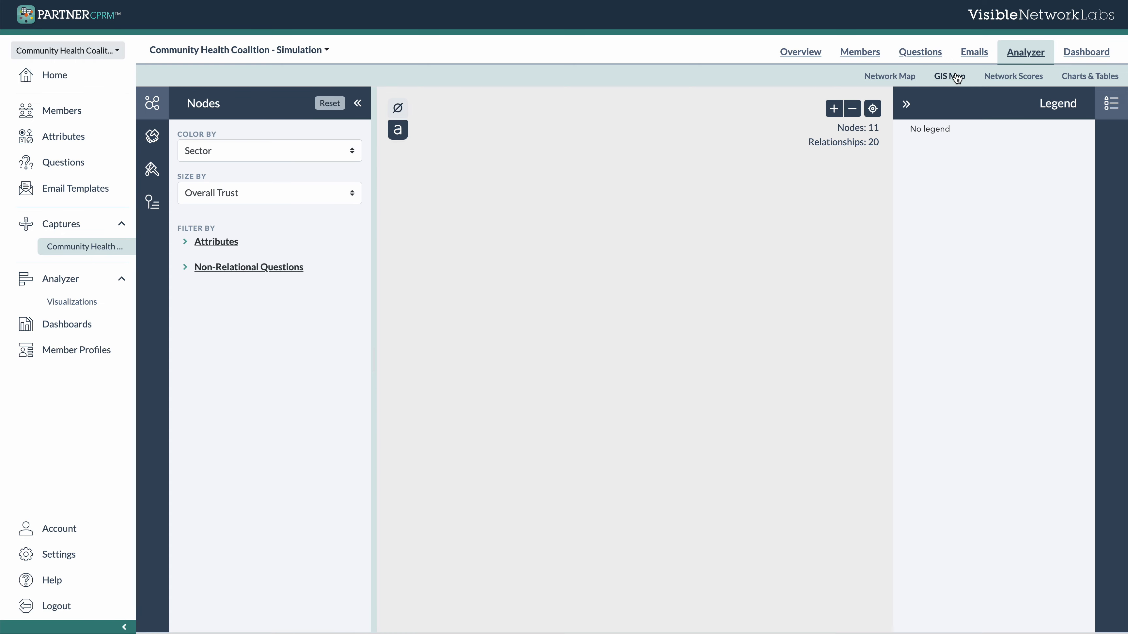
# Step: Load members onto the GIS map around Denver, then view each organization's network scores
pyautogui.click(949, 75)
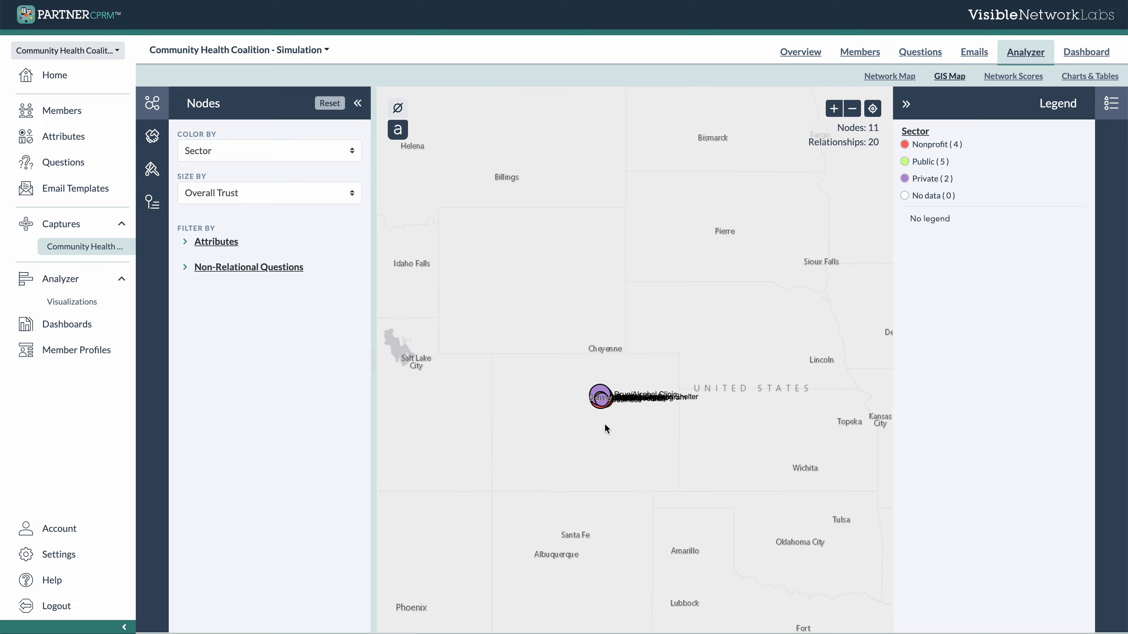
pyautogui.moveTo(594, 401)
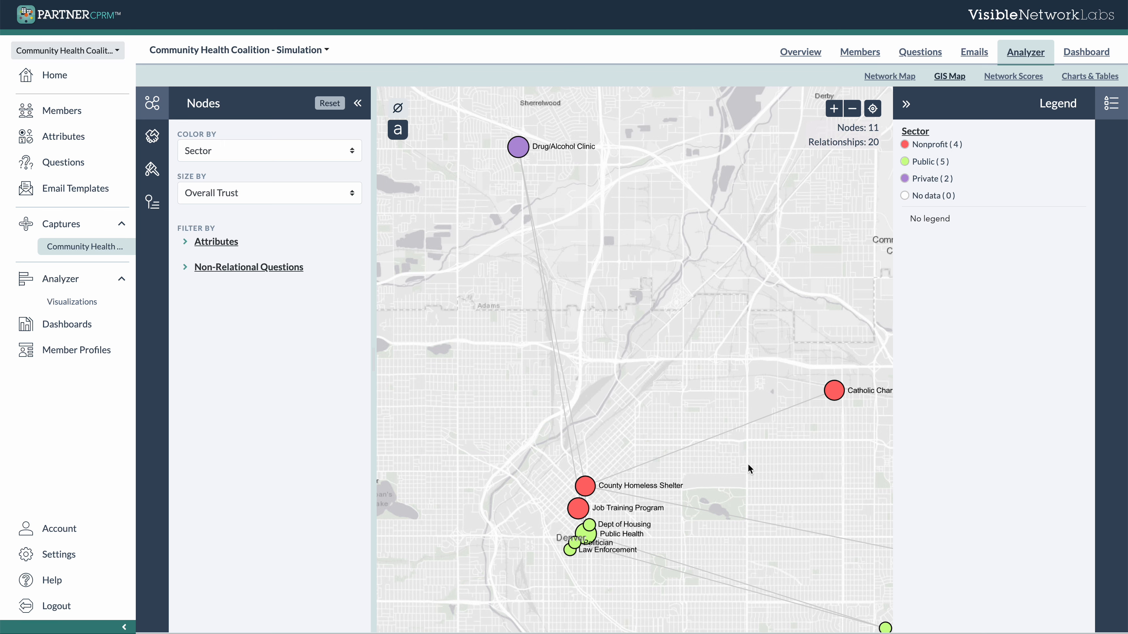
pyautogui.moveTo(724, 275)
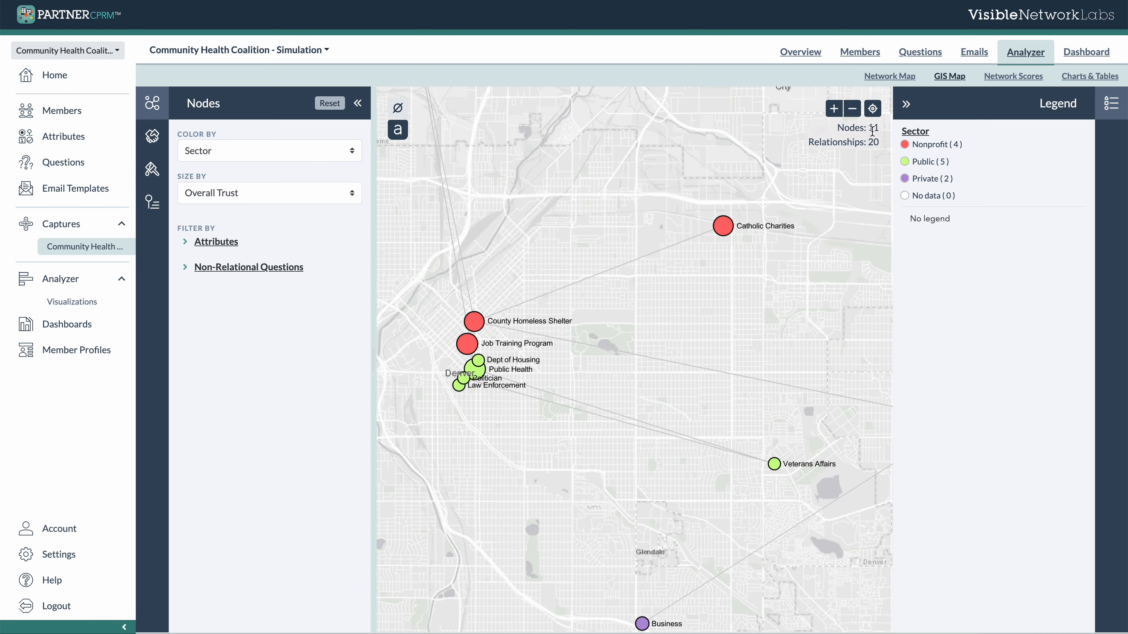
pyautogui.click(1013, 75)
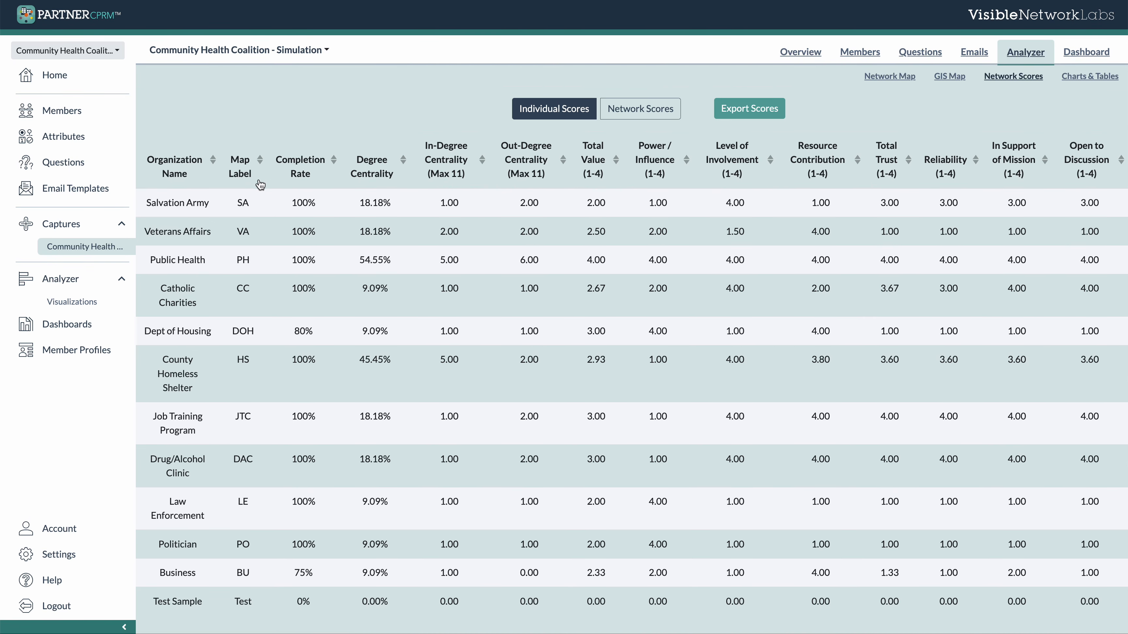
pyautogui.moveTo(271, 153)
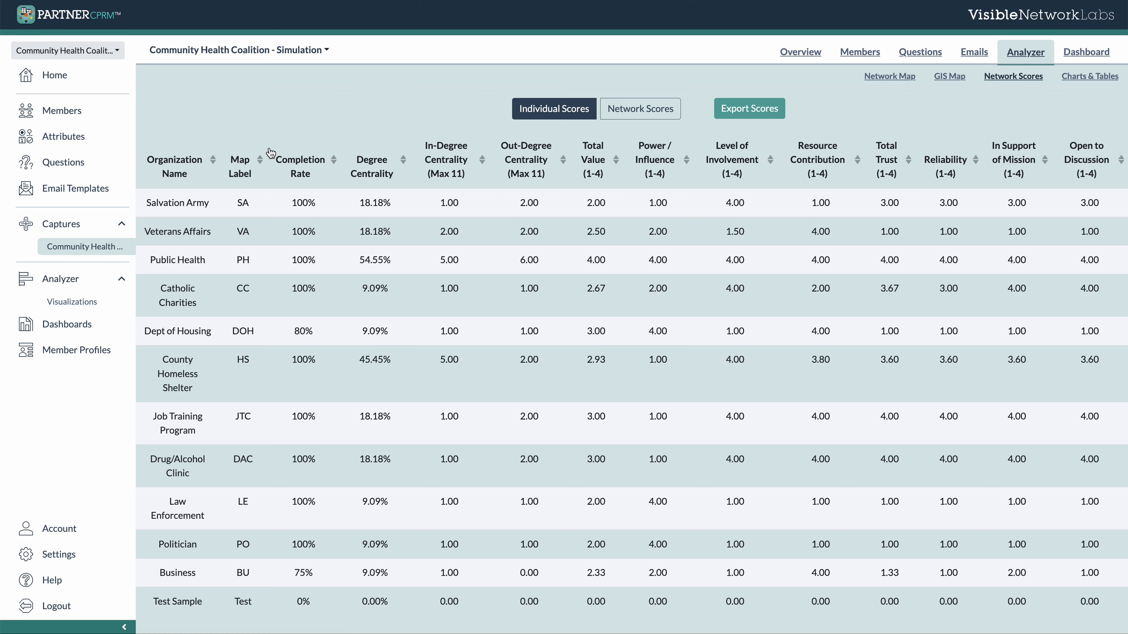
# Step: Compare whole-network and individual scores, sort Degree Centrality highest first, then go to Charts & Tables
pyautogui.click(640, 108)
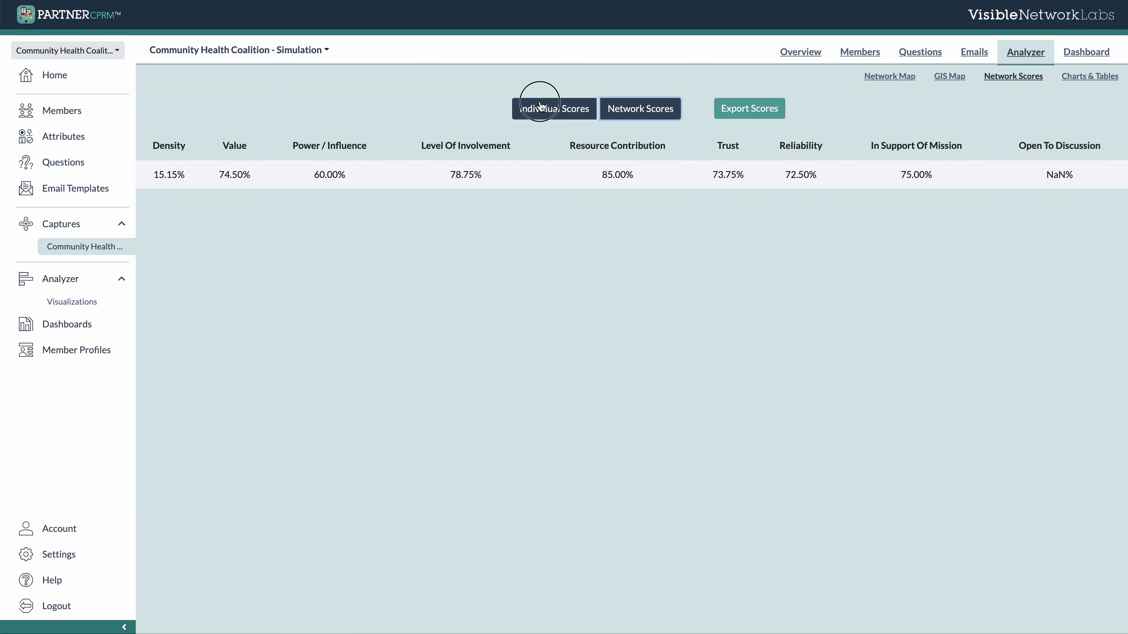
pyautogui.click(555, 107)
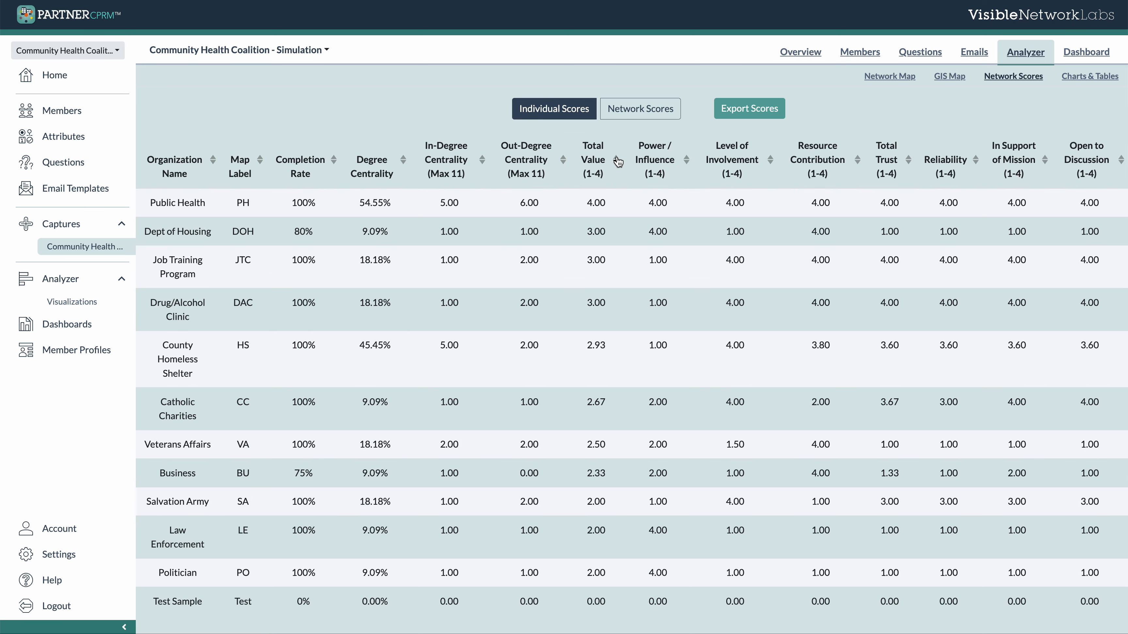
pyautogui.moveTo(402, 165)
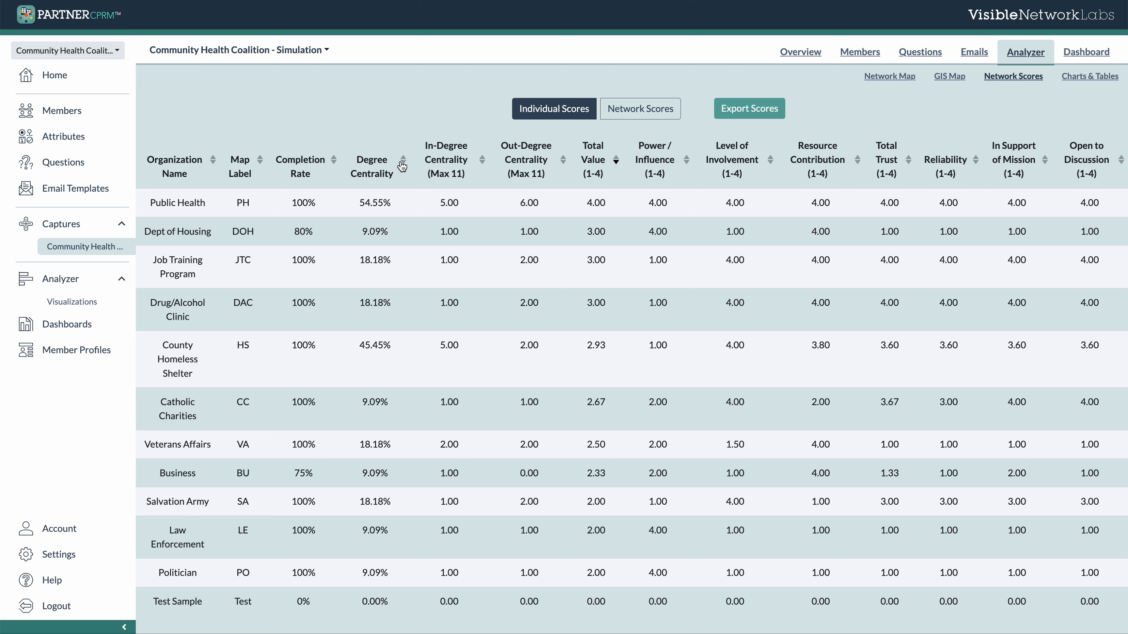
pyautogui.click(401, 164)
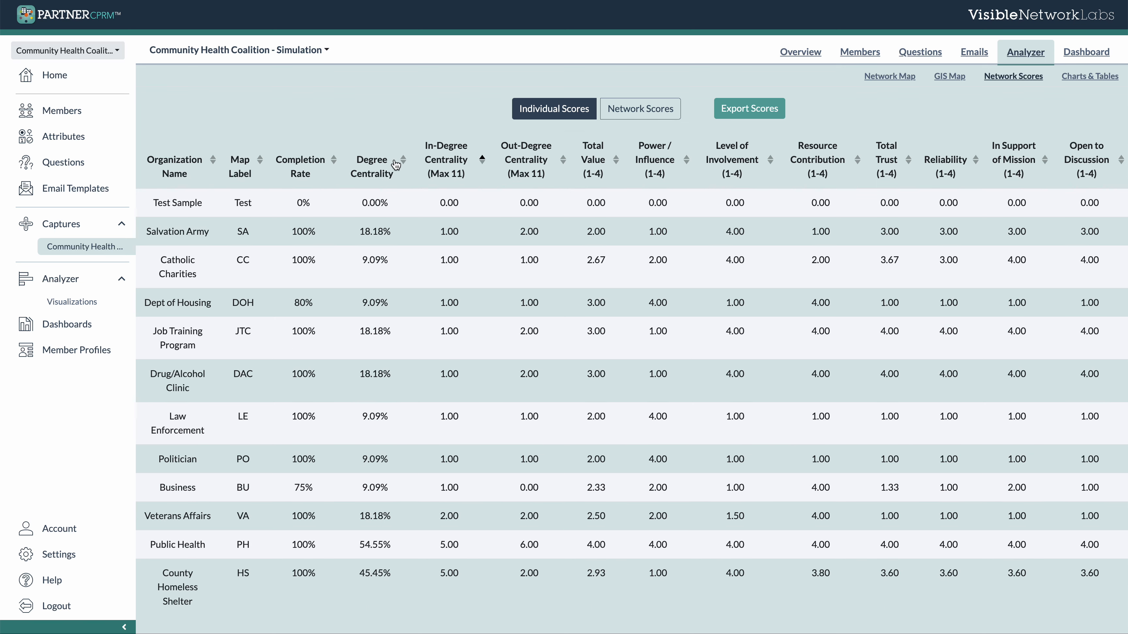
pyautogui.click(401, 160)
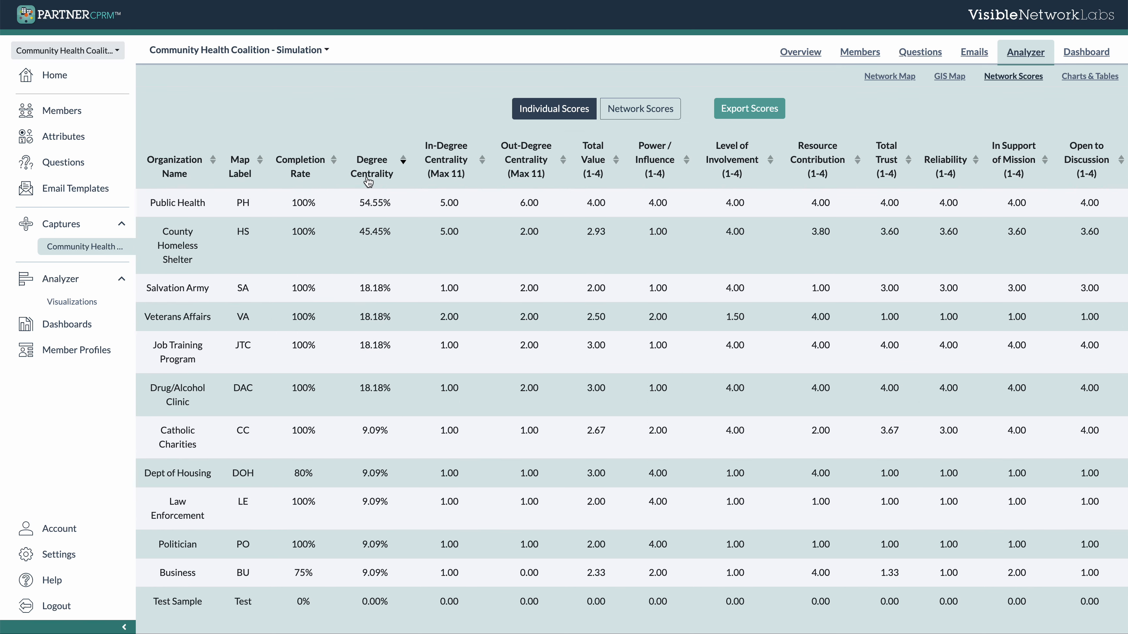
pyautogui.moveTo(393, 188)
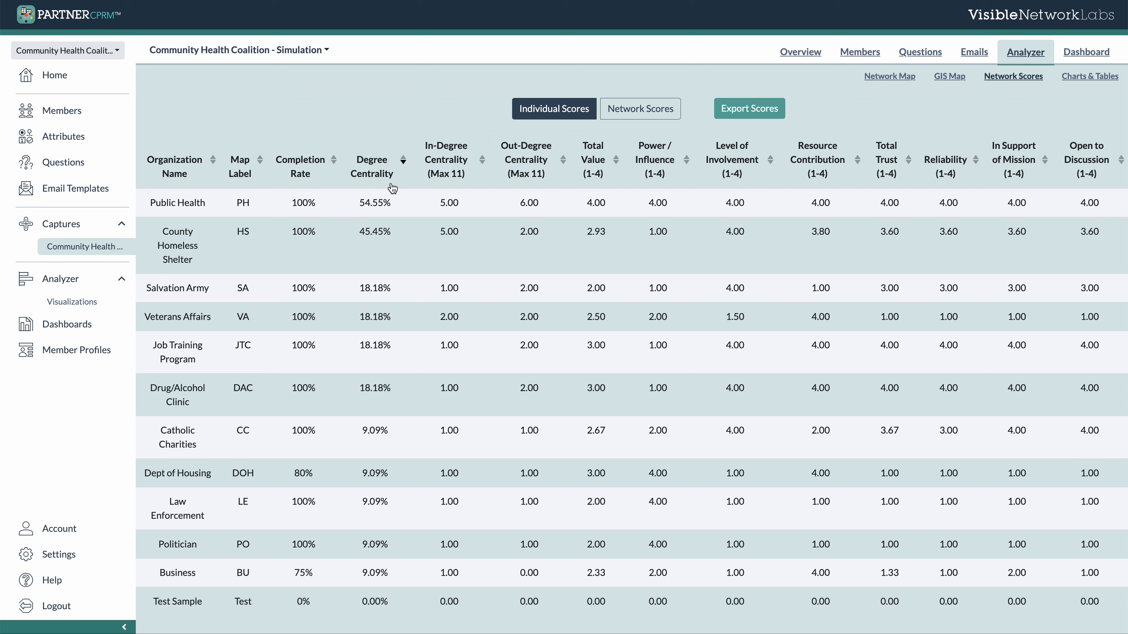
pyautogui.moveTo(398, 189)
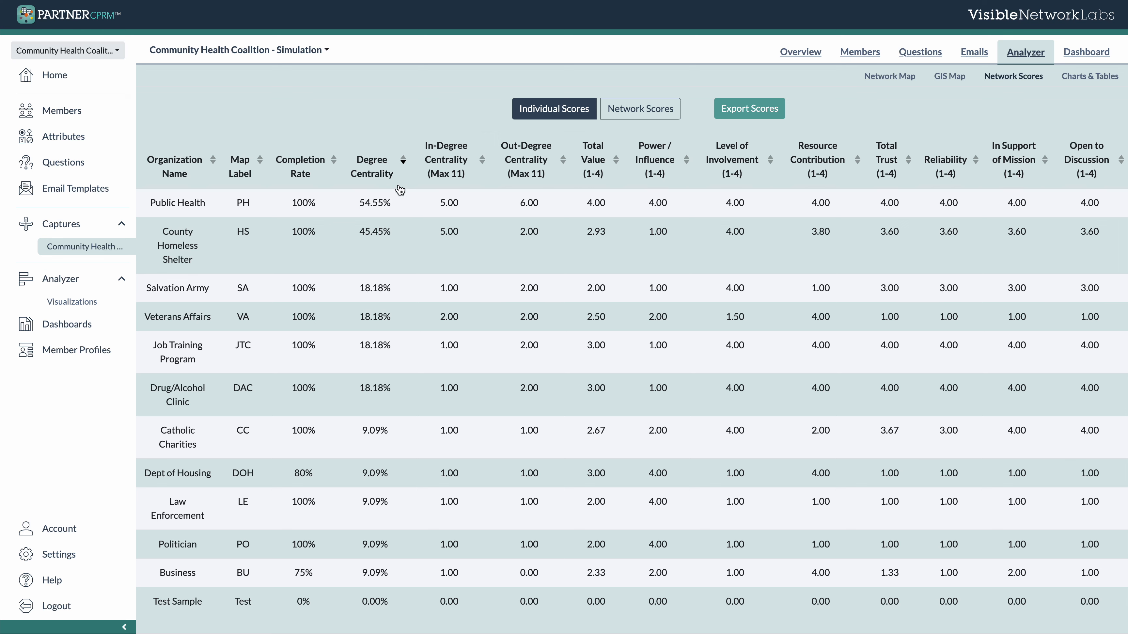
pyautogui.moveTo(193, 213)
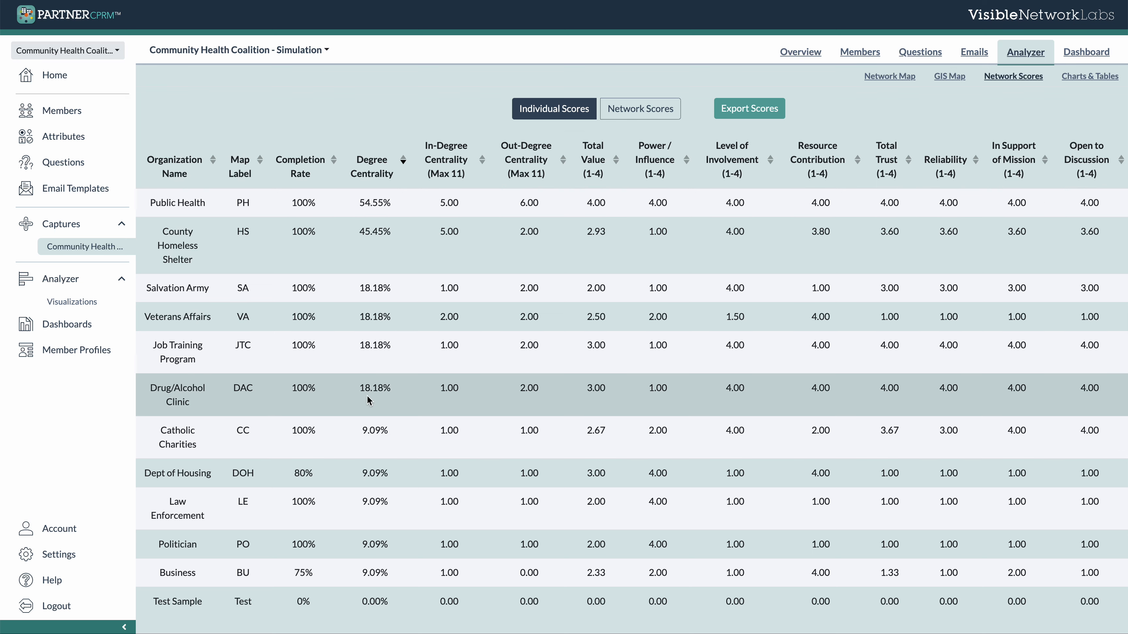
pyautogui.moveTo(655, 148)
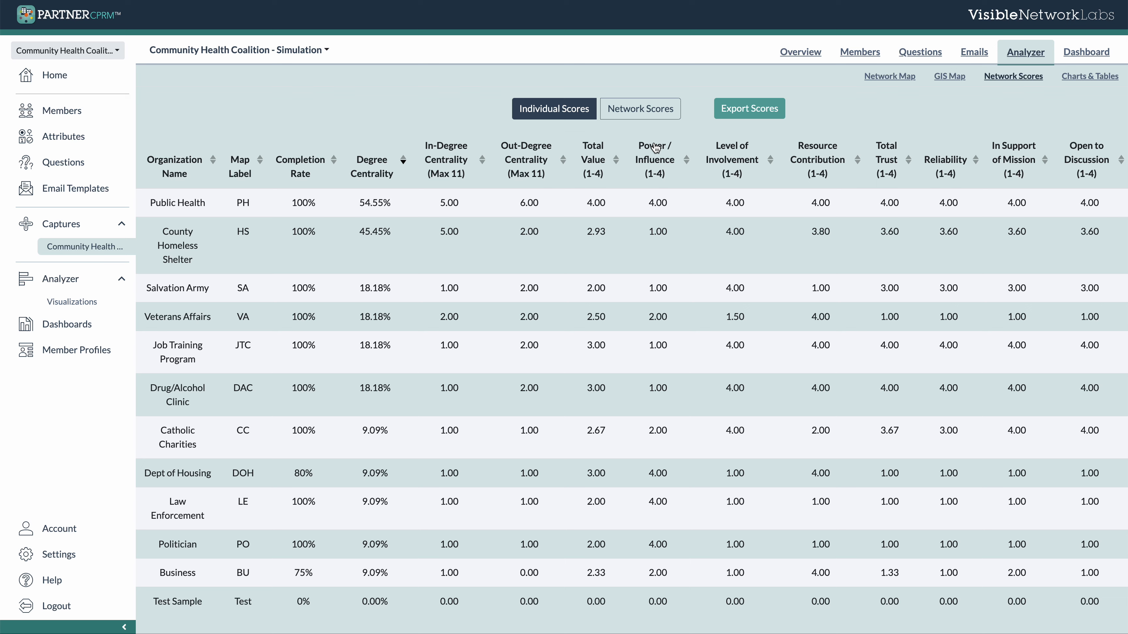
pyautogui.moveTo(846, 289)
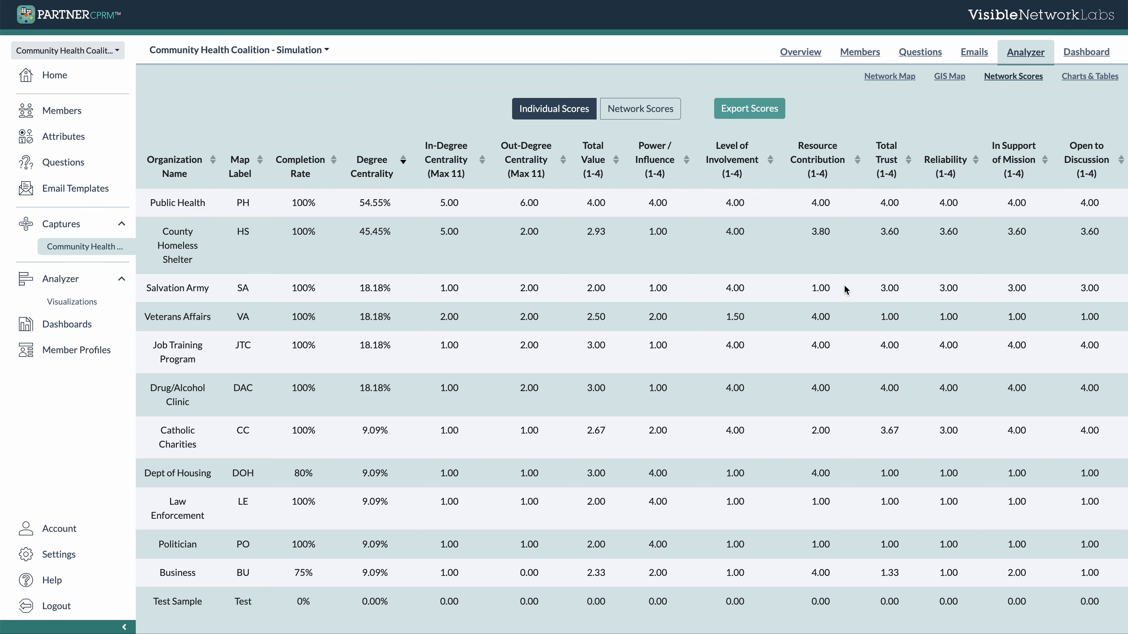
pyautogui.moveTo(1018, 156)
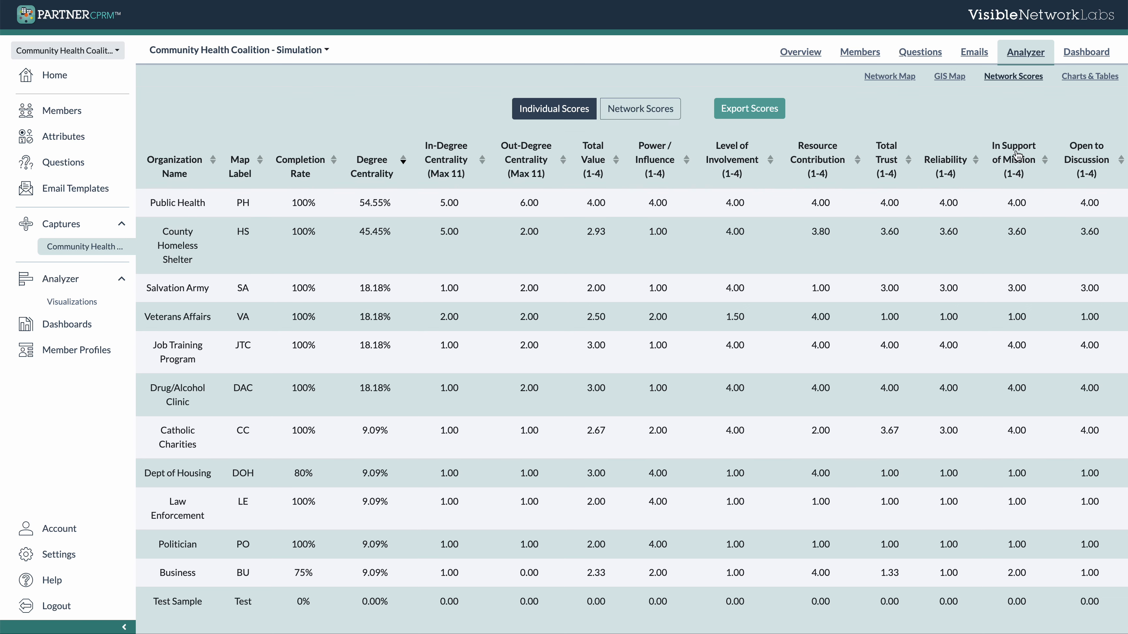
pyautogui.click(1088, 76)
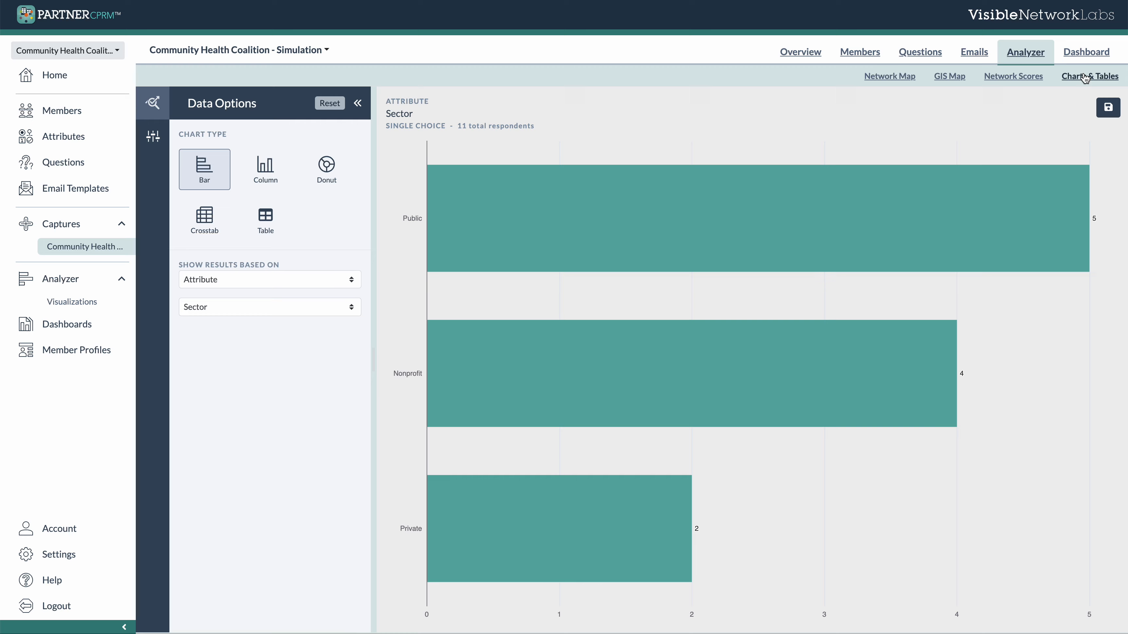
pyautogui.moveTo(224, 166)
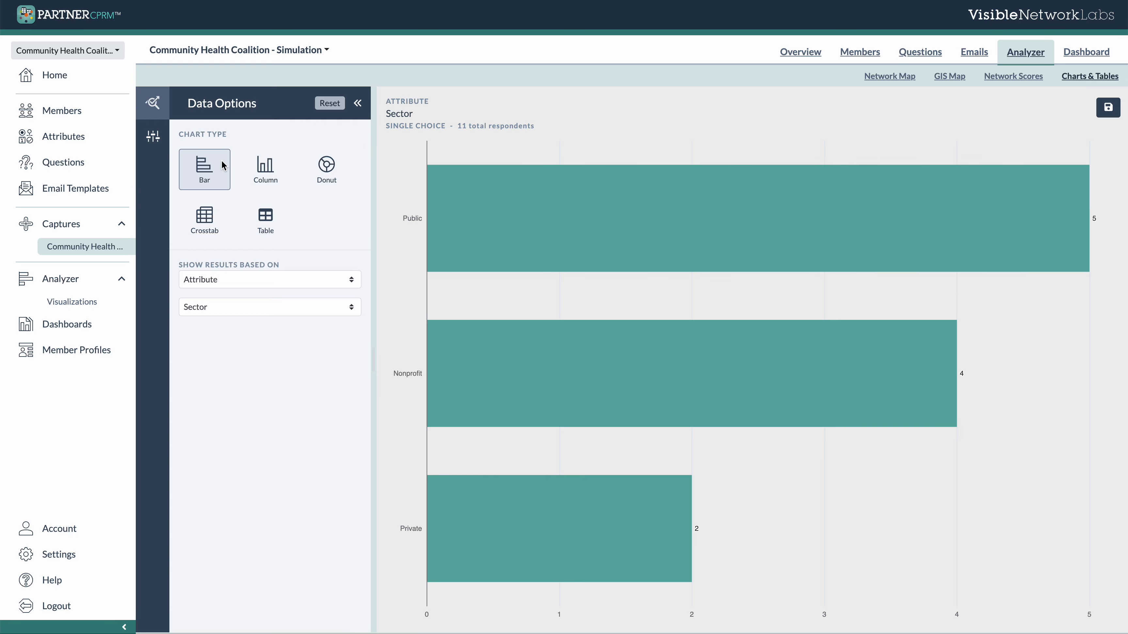
# Step: View the sector results as a donut chart, then as a table
pyautogui.click(326, 169)
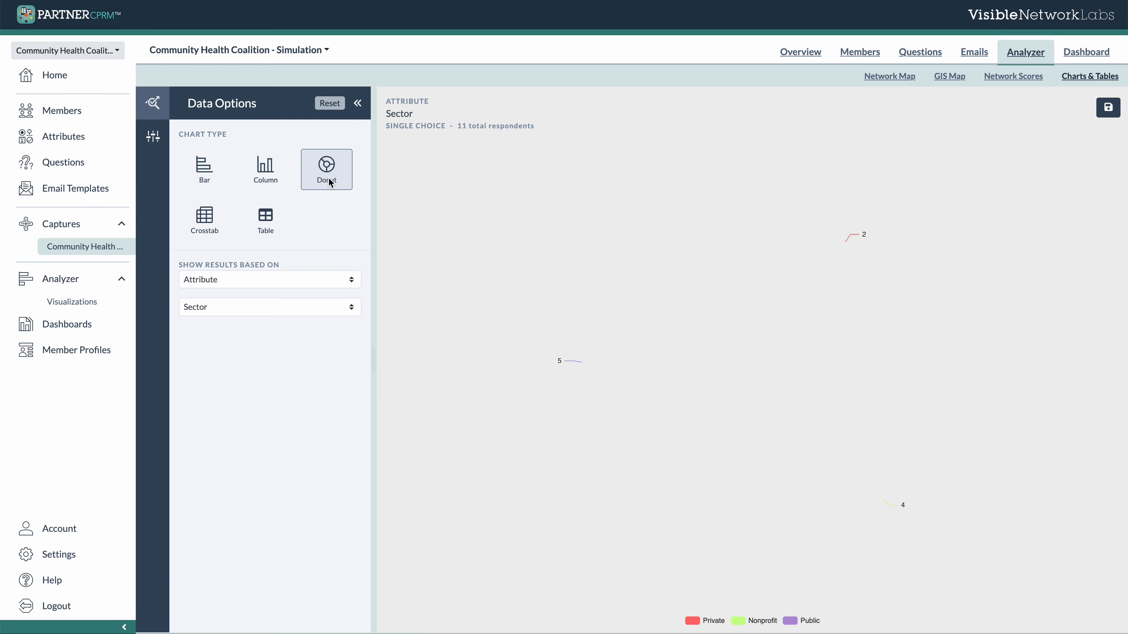
pyautogui.click(325, 170)
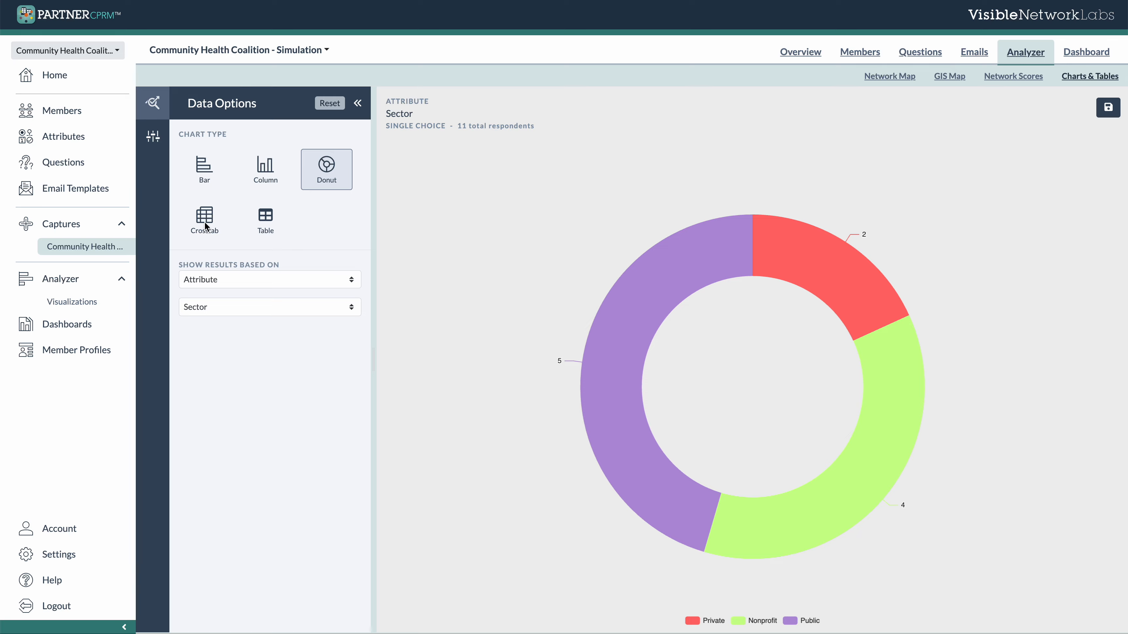
pyautogui.click(265, 220)
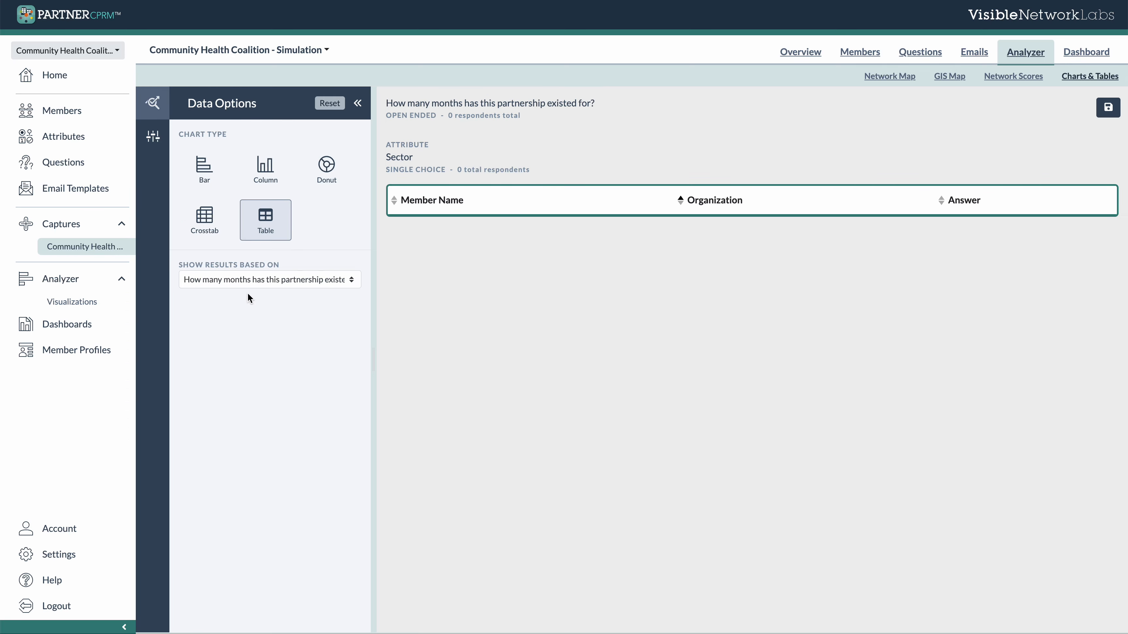
pyautogui.click(204, 220)
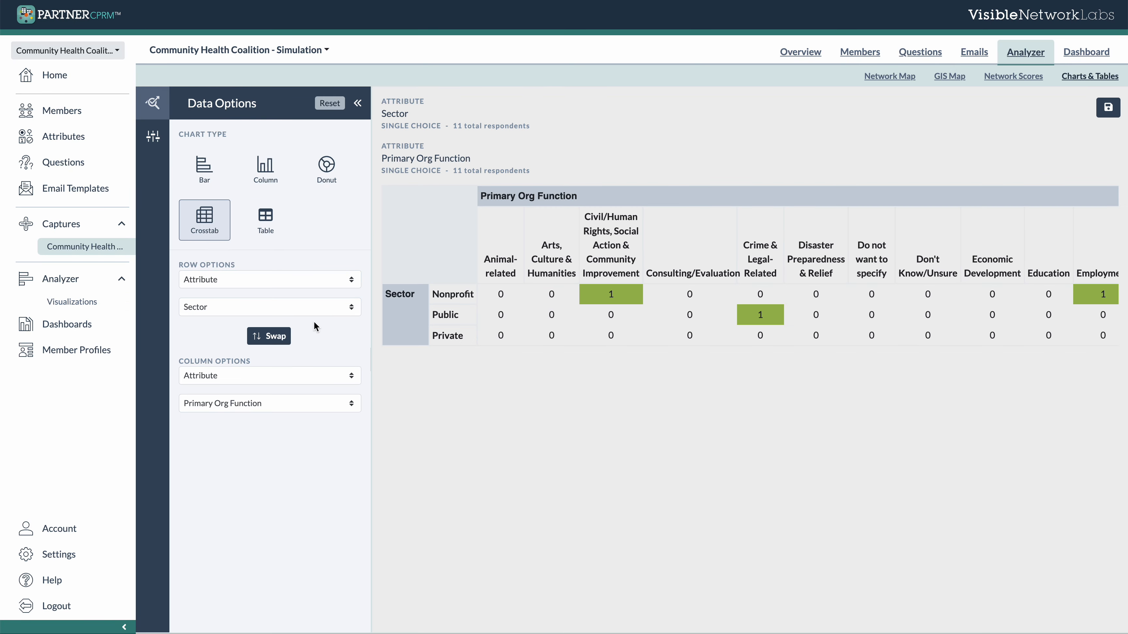
pyautogui.moveTo(275, 289)
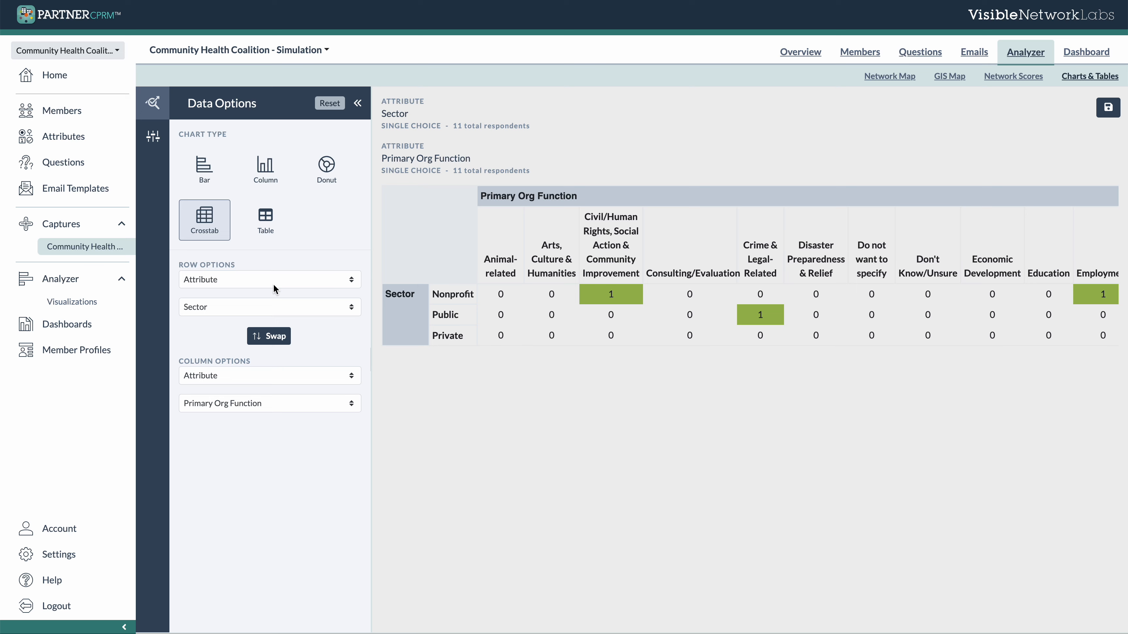
pyautogui.moveTo(277, 286)
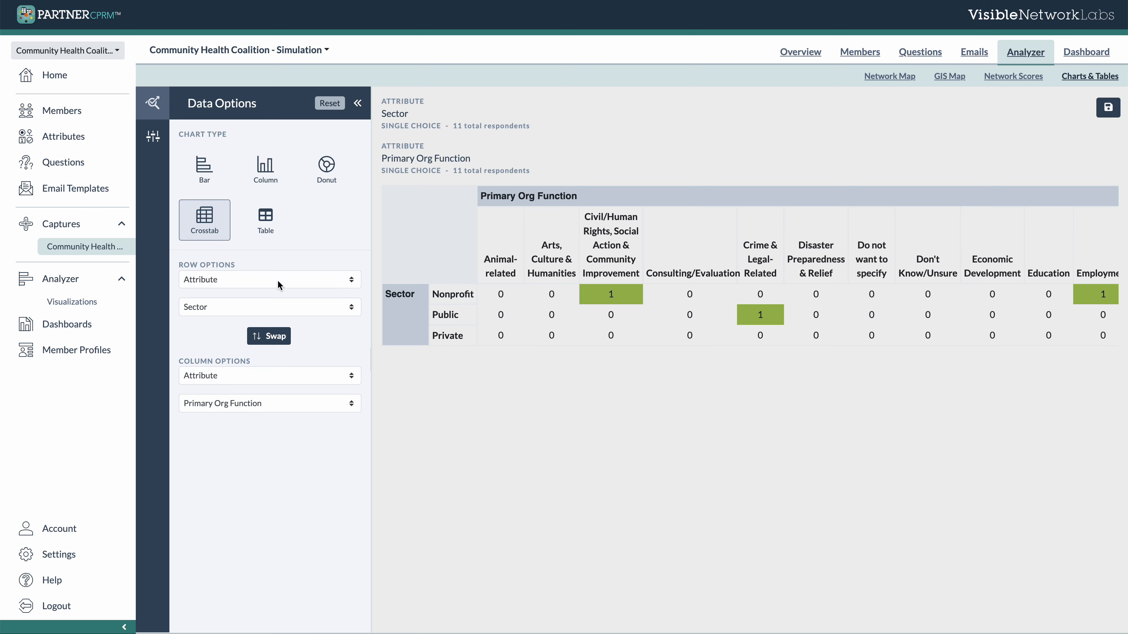
# Step: Use the question 'What resources do you currently contribute to the collaborative?' as the crosstab columns
pyautogui.click(269, 375)
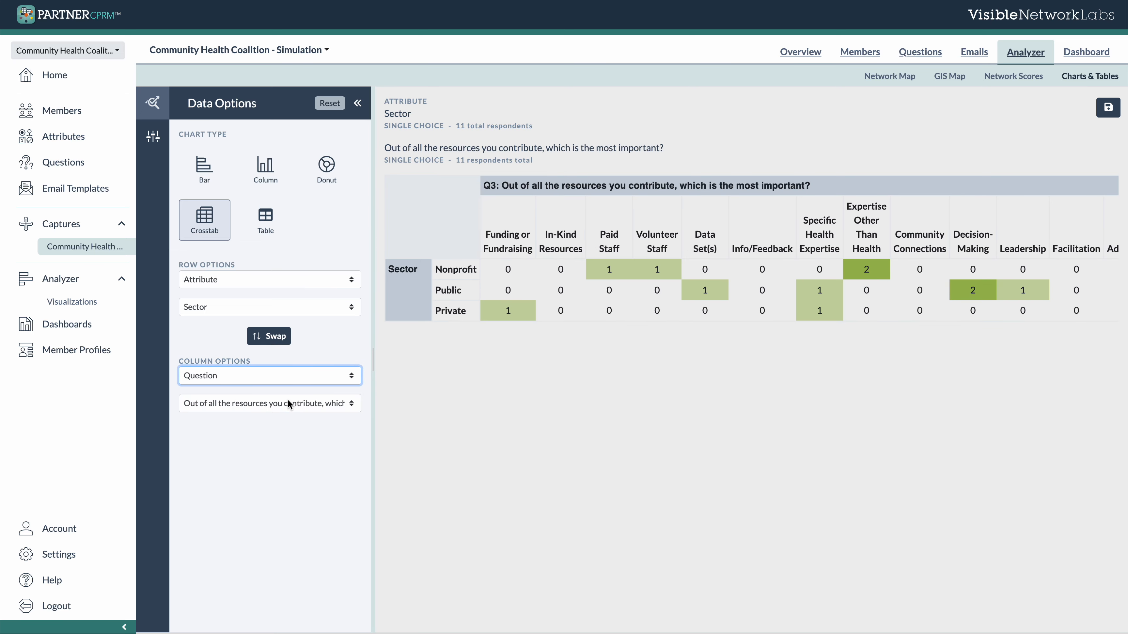
pyautogui.click(268, 402)
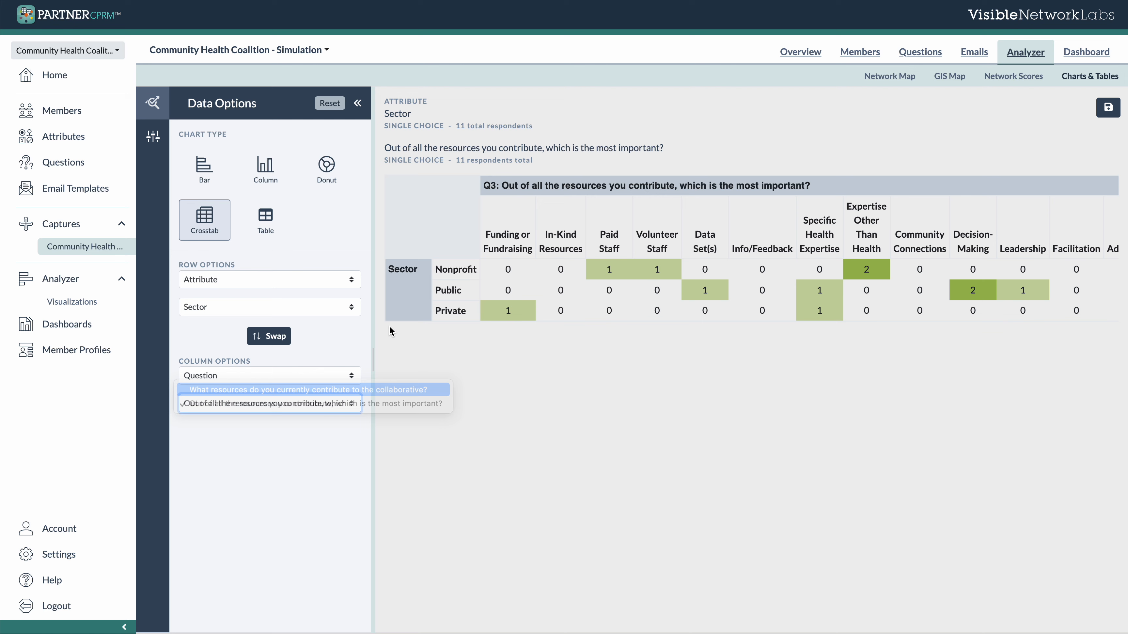
pyautogui.click(307, 389)
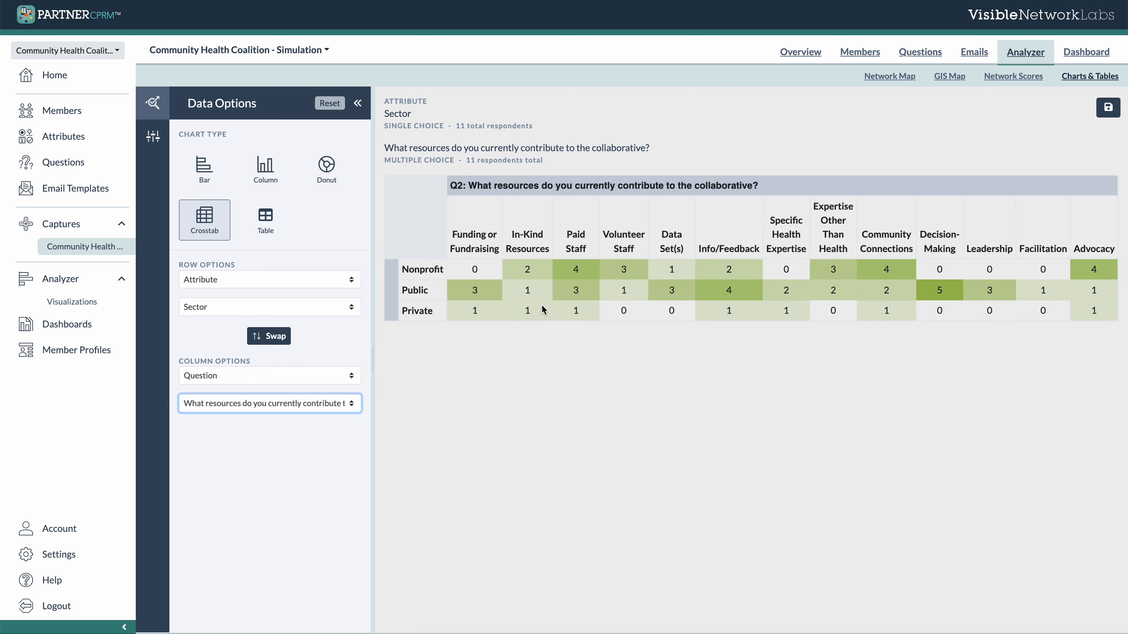
pyautogui.moveTo(951, 186)
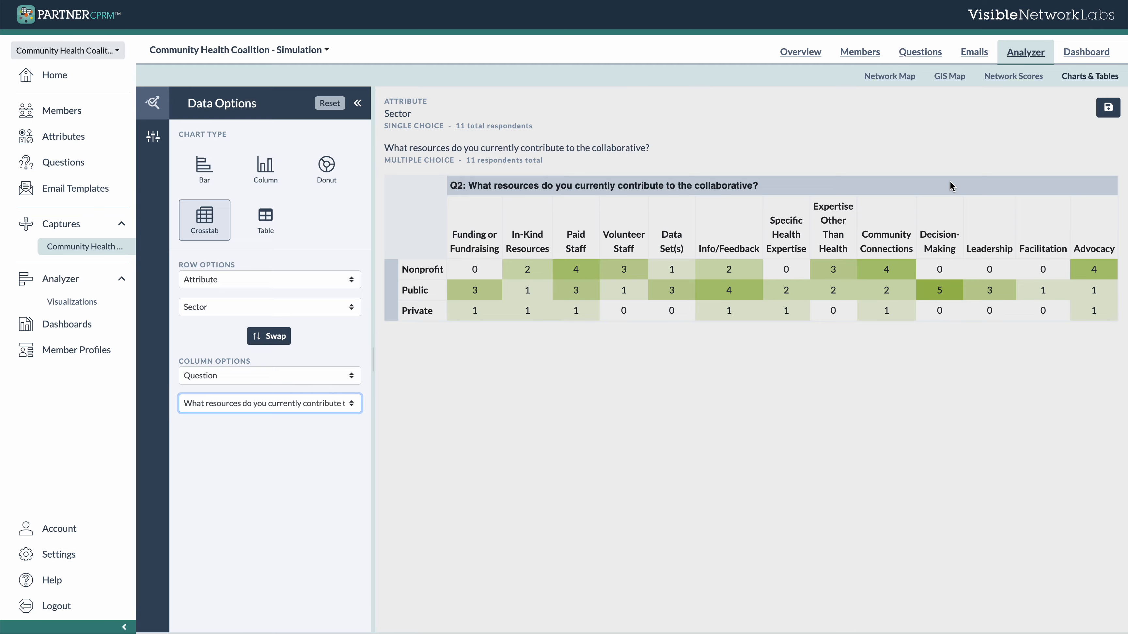
# Step: Open the Community Health Coalition Meeting Report dashboard and move the JTC and VA nodes higher on its ecosystem map
pyautogui.click(65, 323)
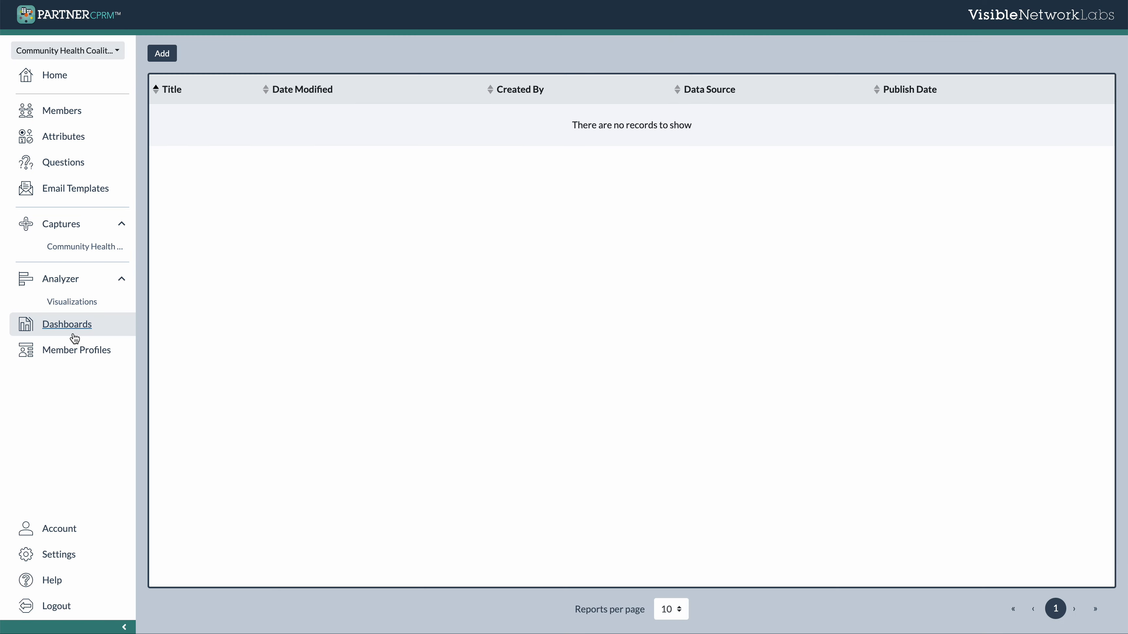
pyautogui.click(66, 323)
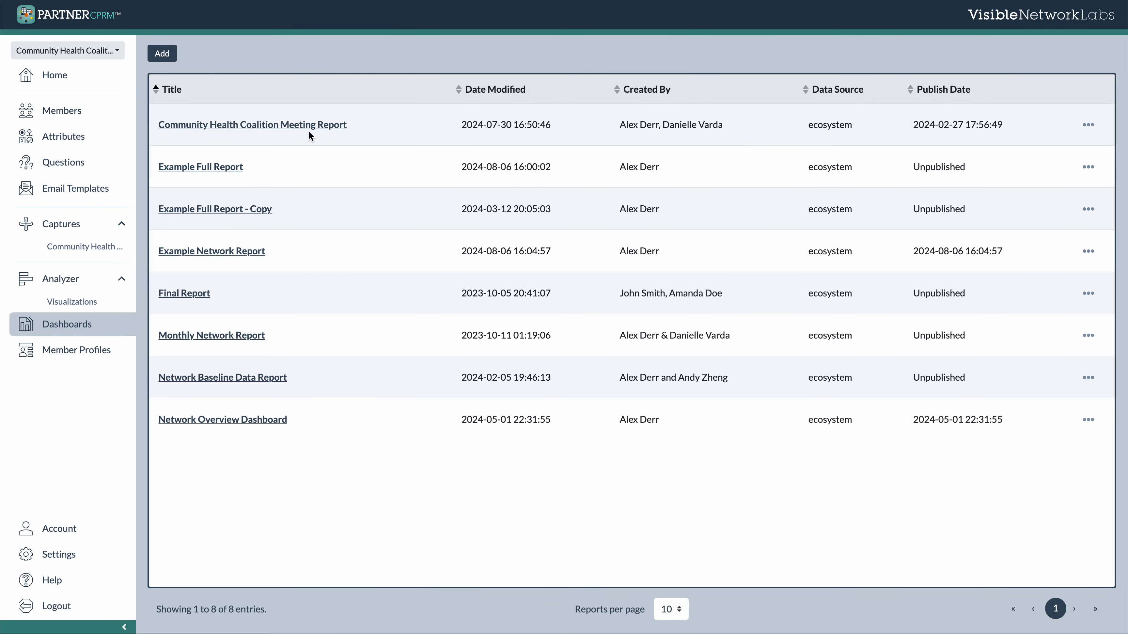
pyautogui.click(252, 124)
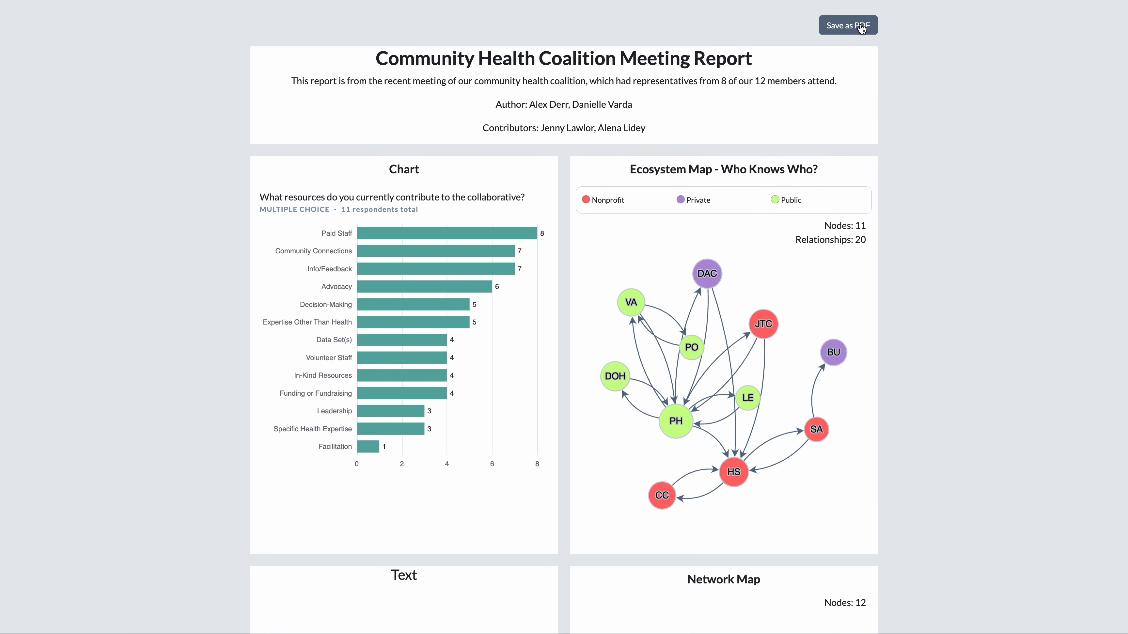
pyautogui.moveTo(728, 287)
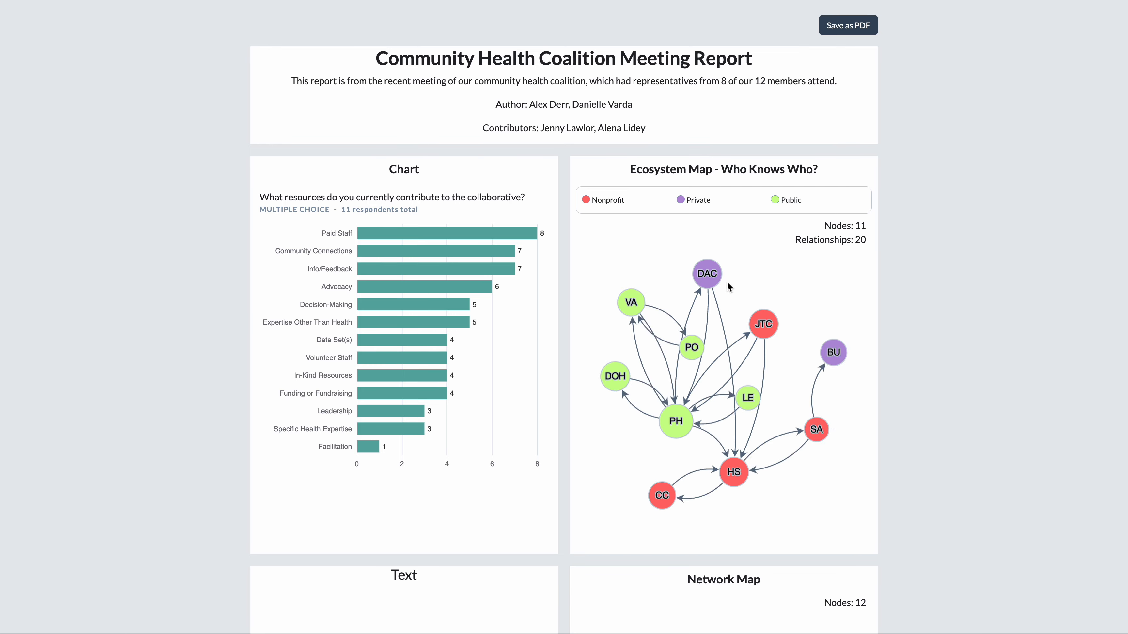
pyautogui.moveTo(761, 324); pyautogui.dragTo(791, 288)
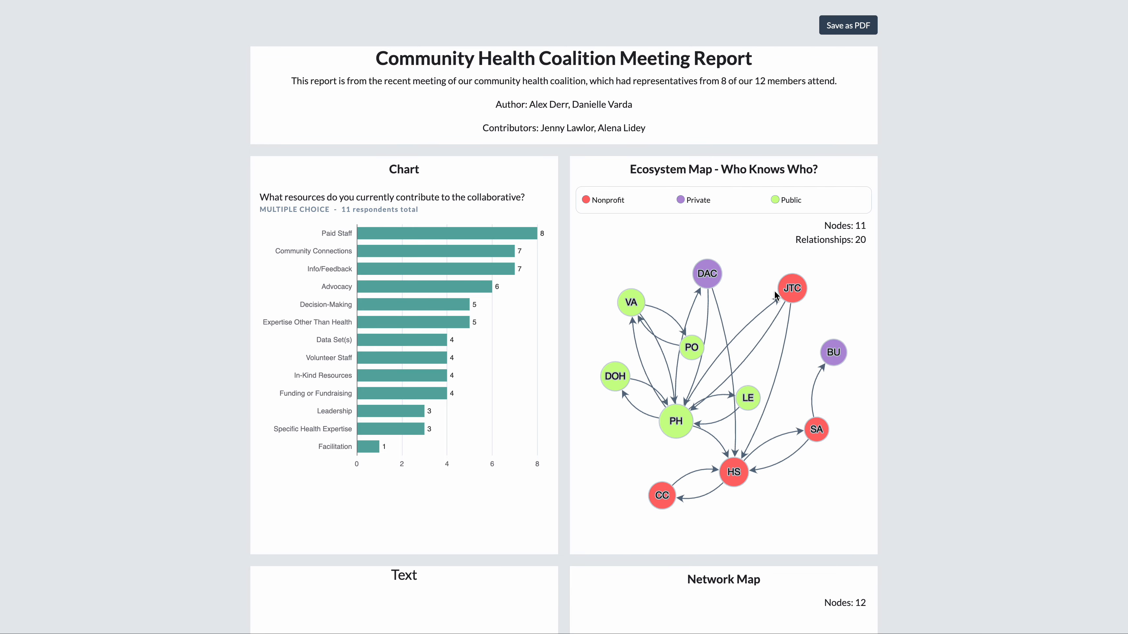
pyautogui.moveTo(631, 302); pyautogui.dragTo(627, 269)
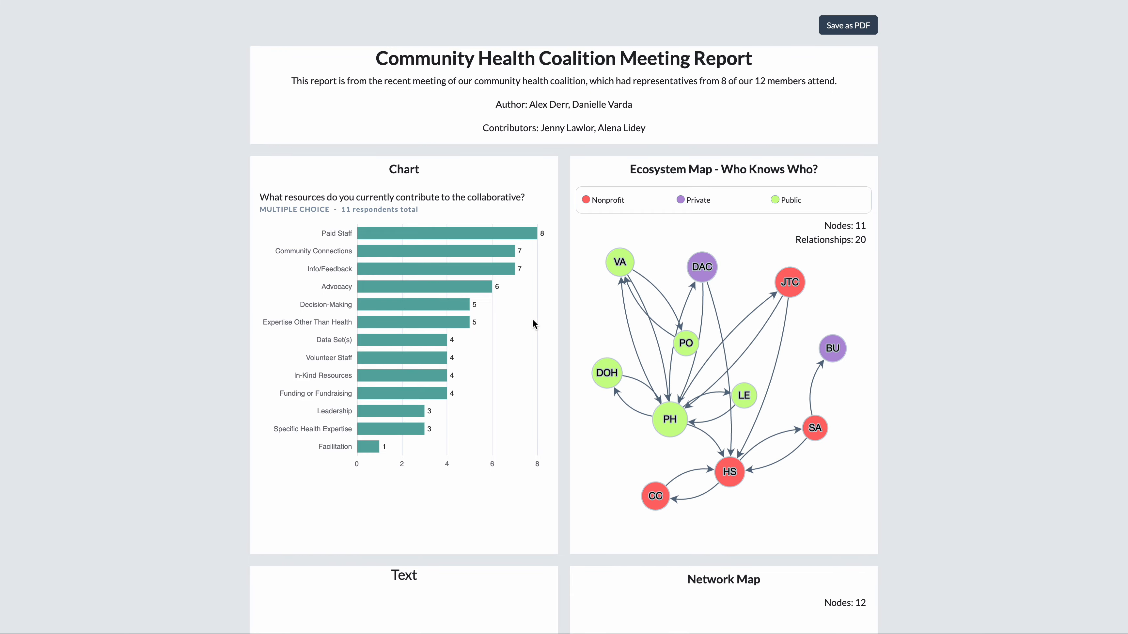
pyautogui.moveTo(415, 248)
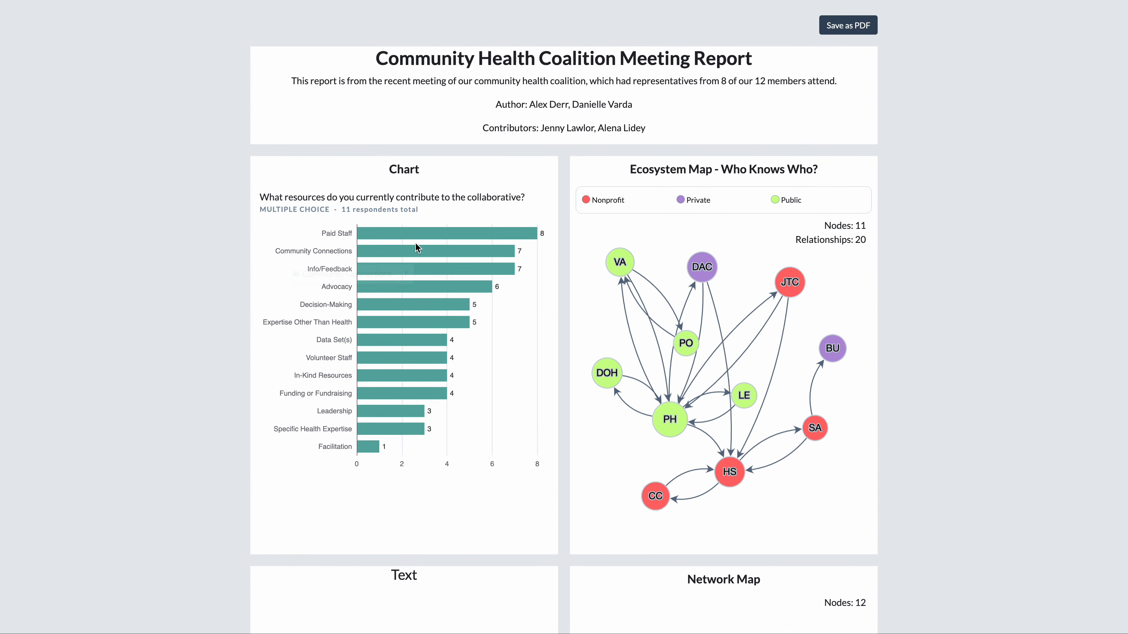
pyautogui.moveTo(404, 410)
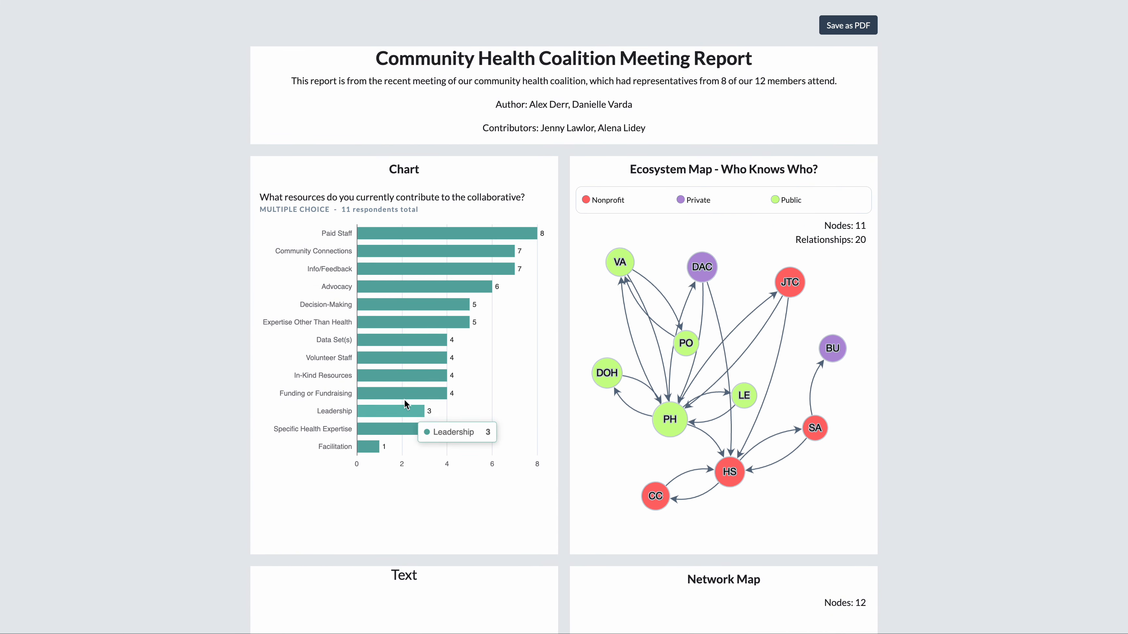
pyautogui.moveTo(683, 61)
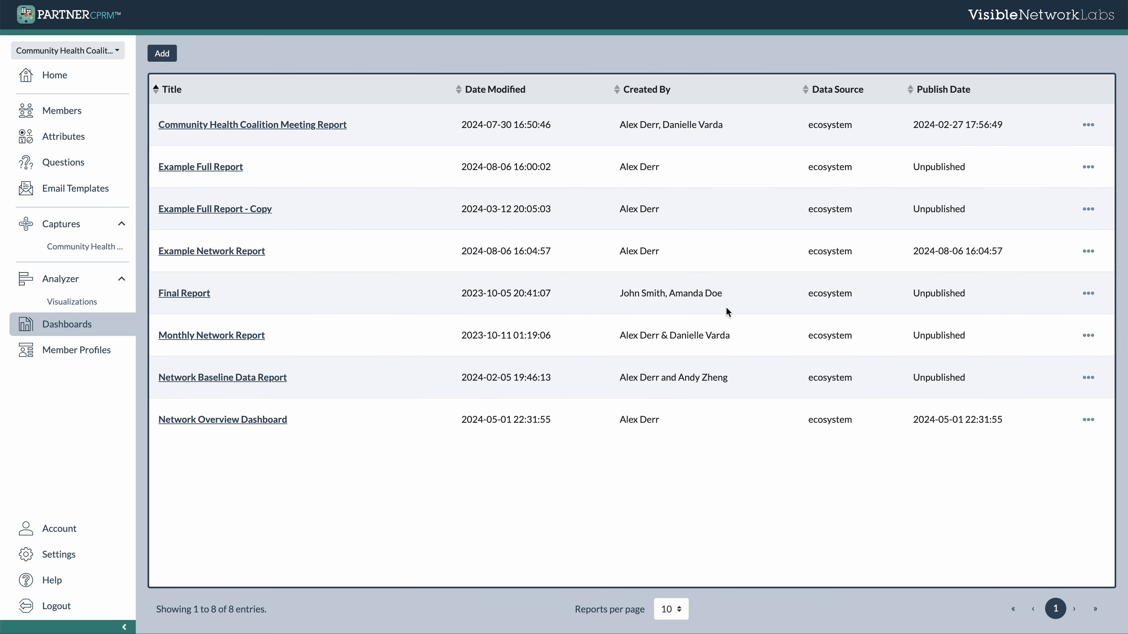
pyautogui.moveTo(76, 350)
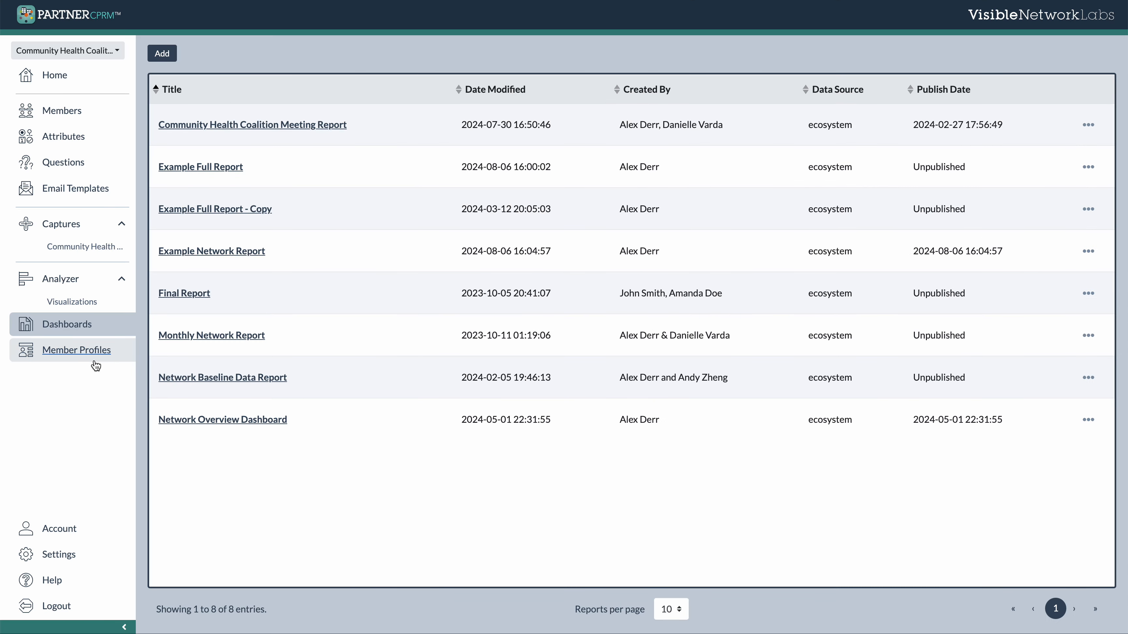
# Step: Go to Member Profiles and browse down through the Coalition Member Profile blocks
pyautogui.click(76, 350)
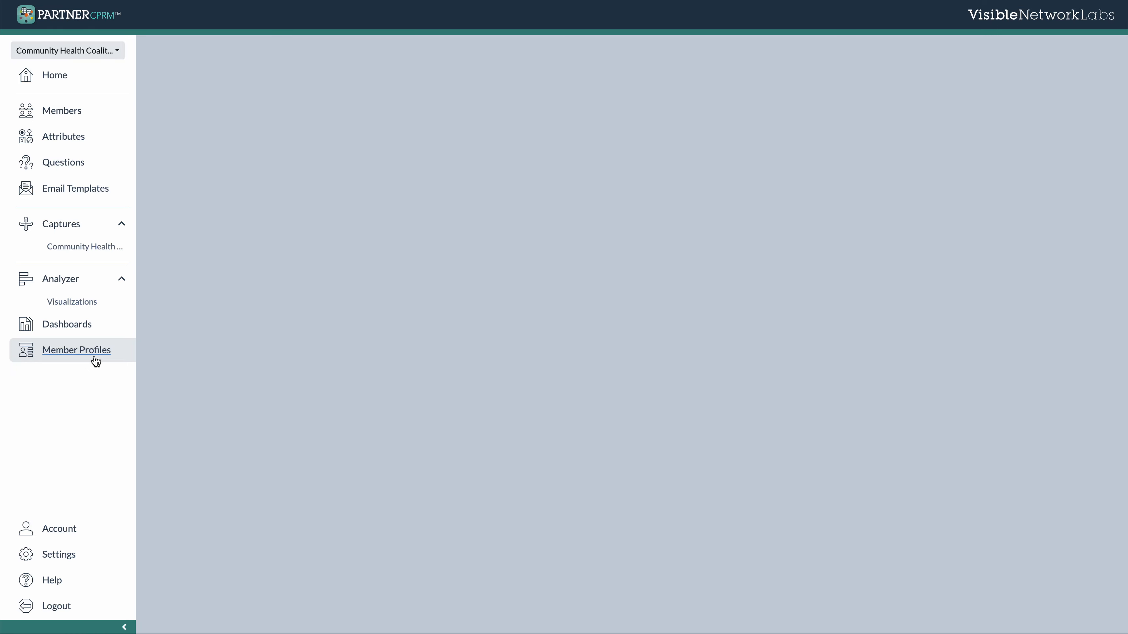
pyautogui.click(76, 349)
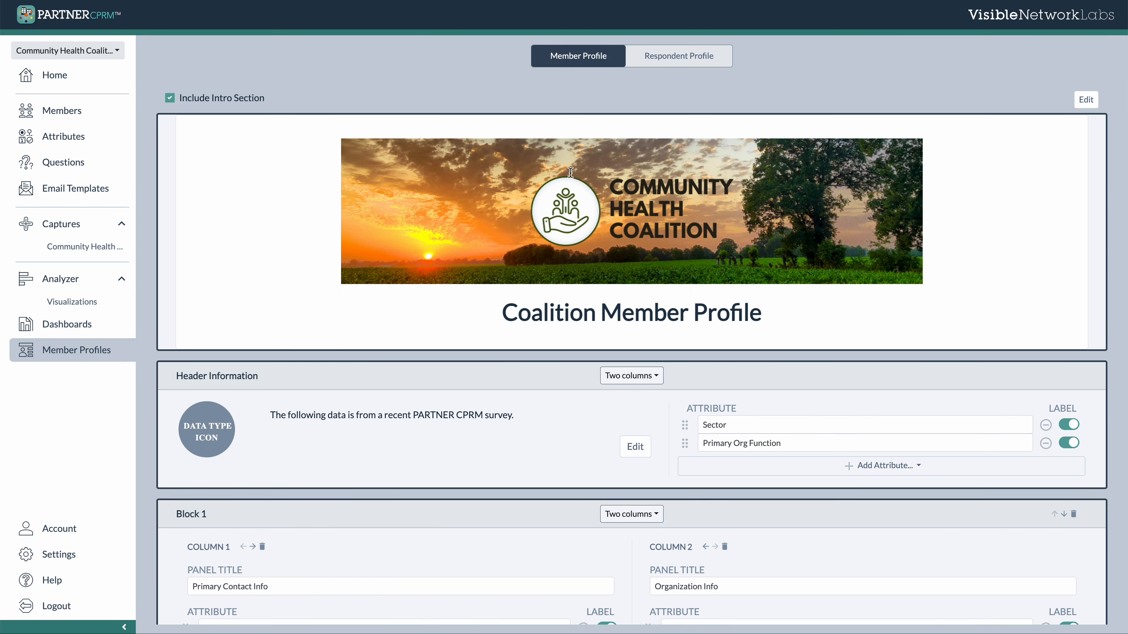
pyautogui.moveTo(525, 248)
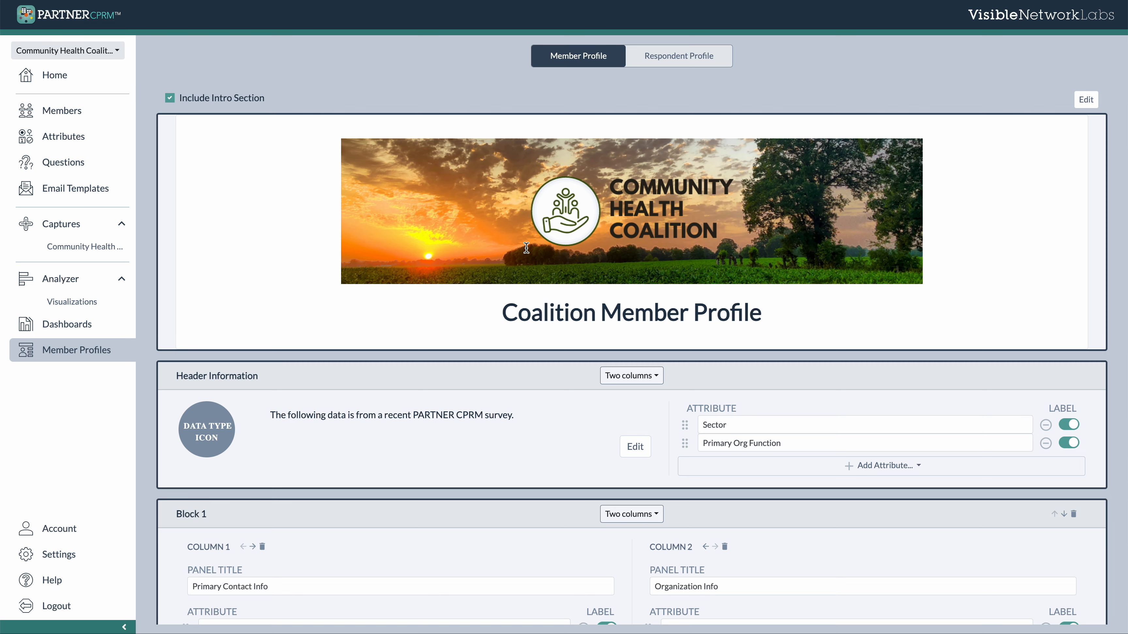
pyautogui.scroll(-3)
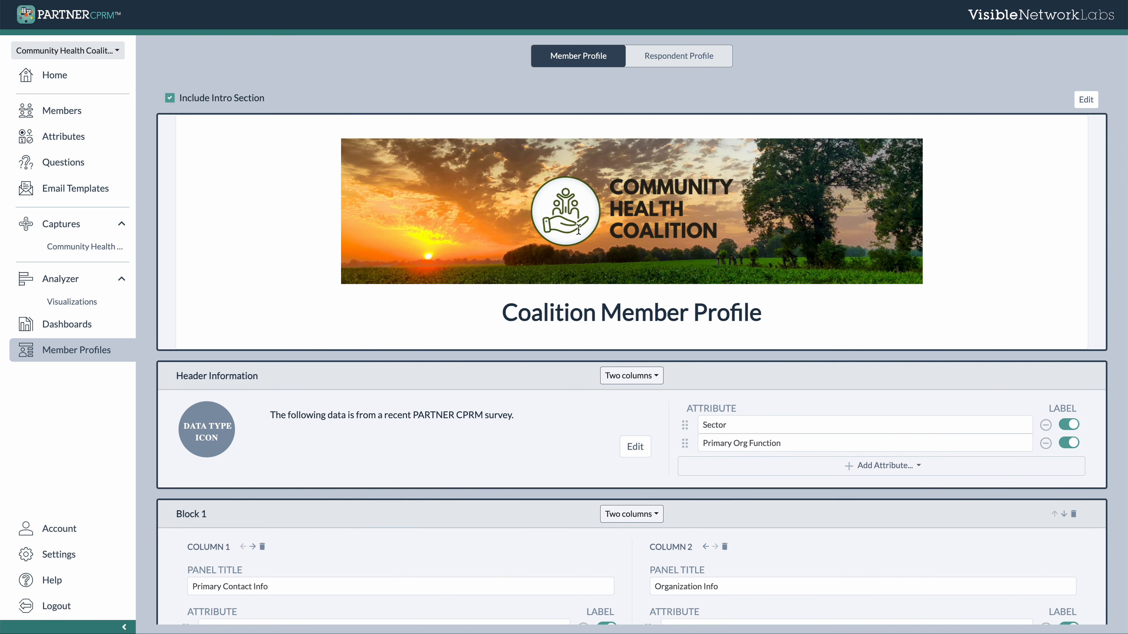
pyautogui.scroll(-3)
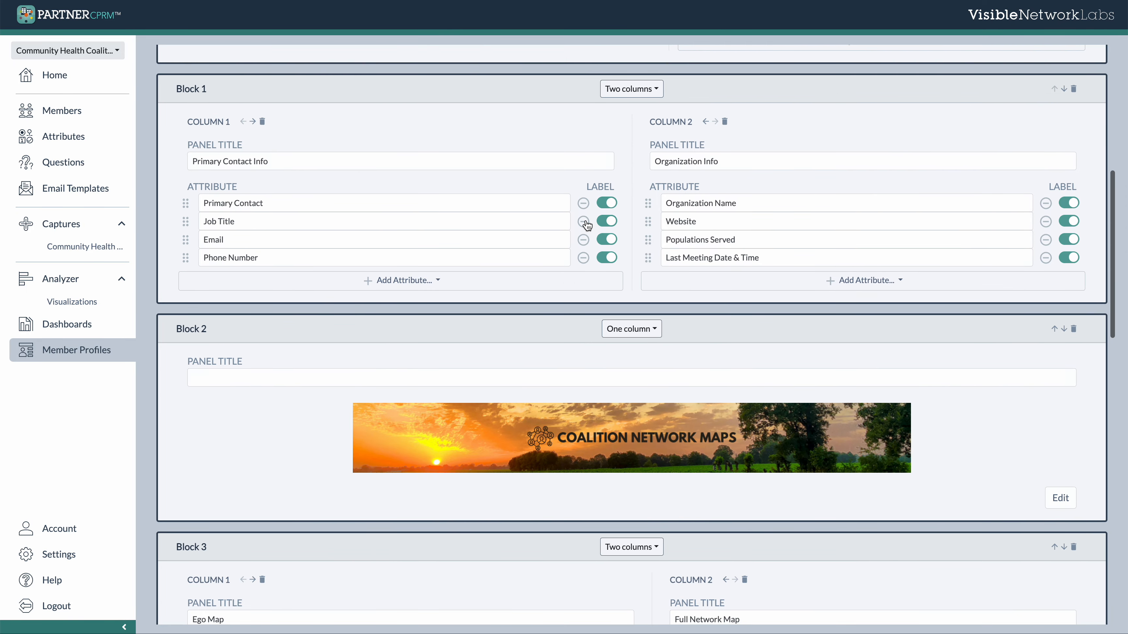
pyautogui.scroll(-3)
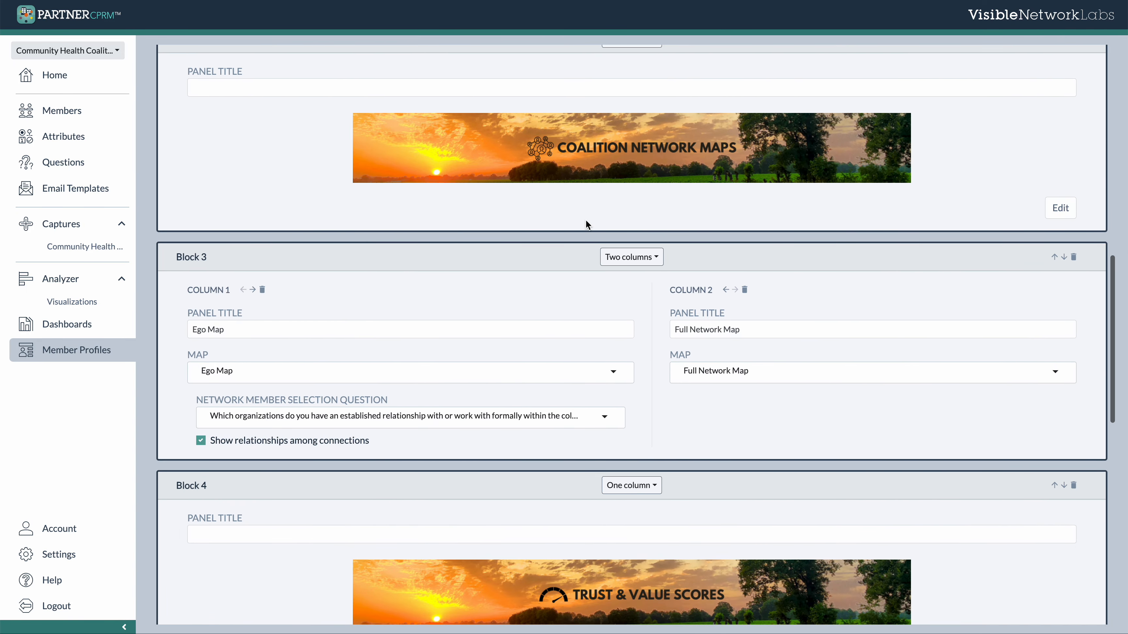
# Step: Check Block 3's column layout choices, keeping two columns, and finish looking over the template
pyautogui.click(631, 125)
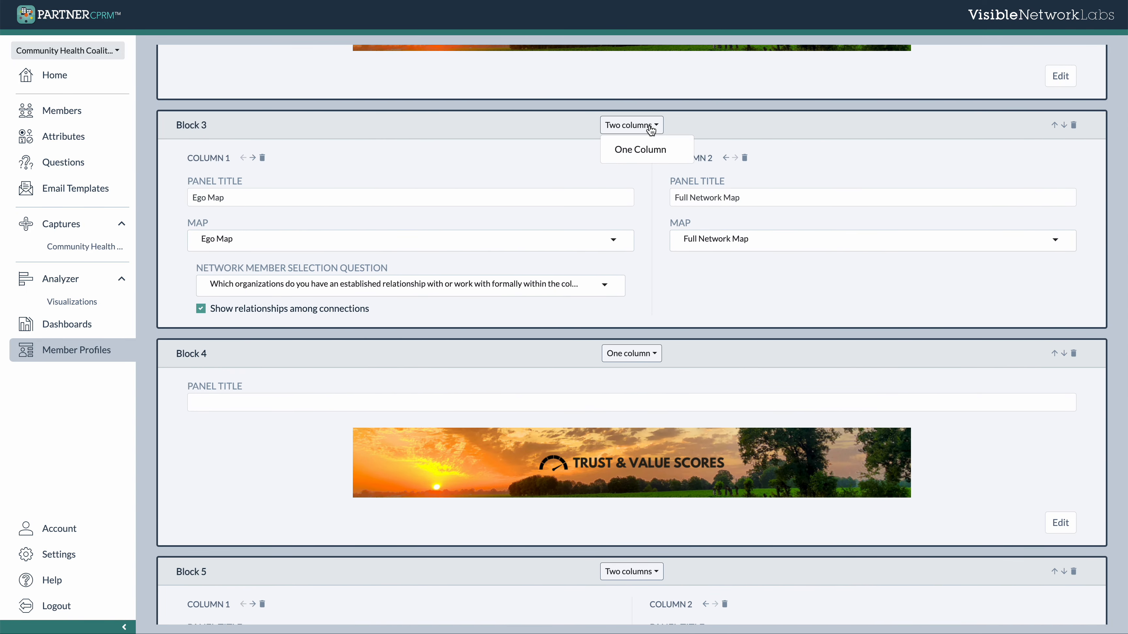
pyautogui.click(728, 124)
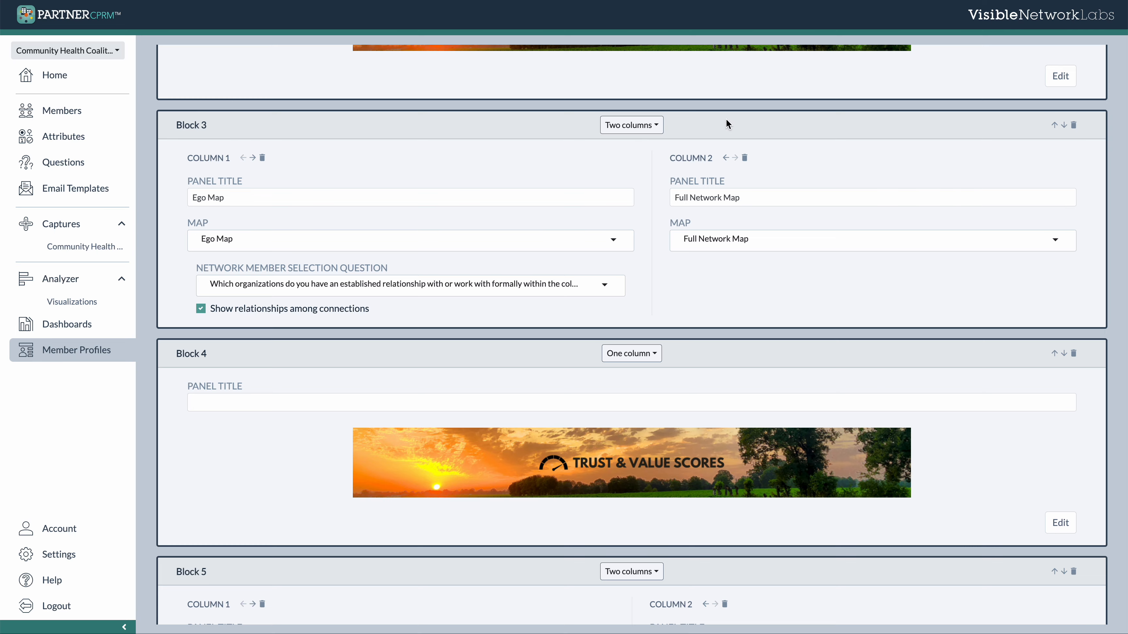
pyautogui.scroll(-3)
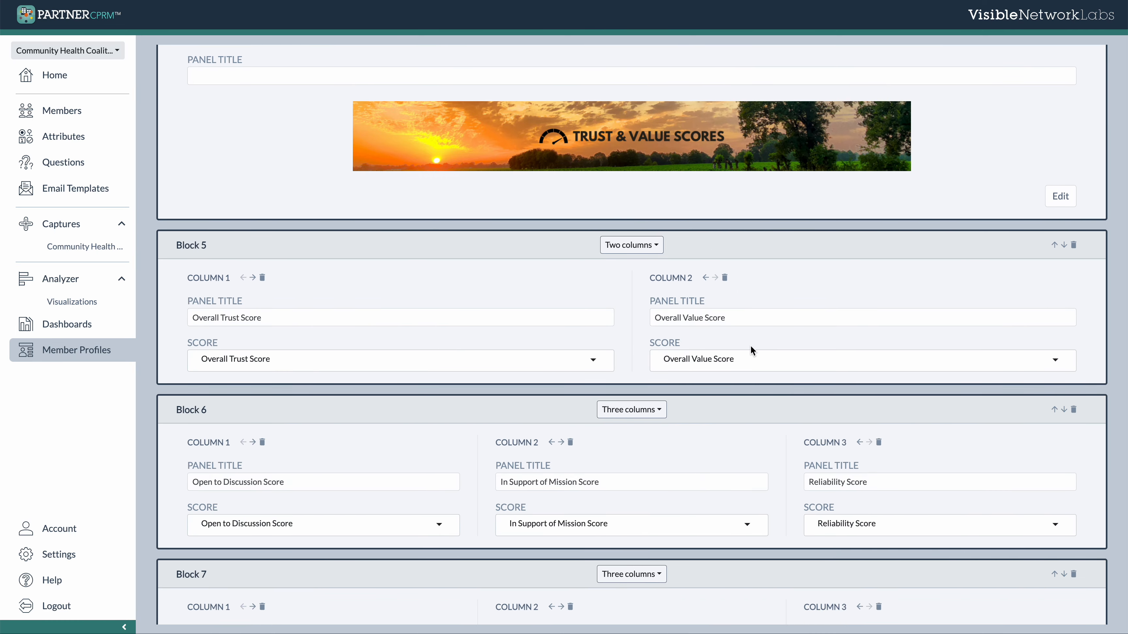
pyautogui.scroll(-3)
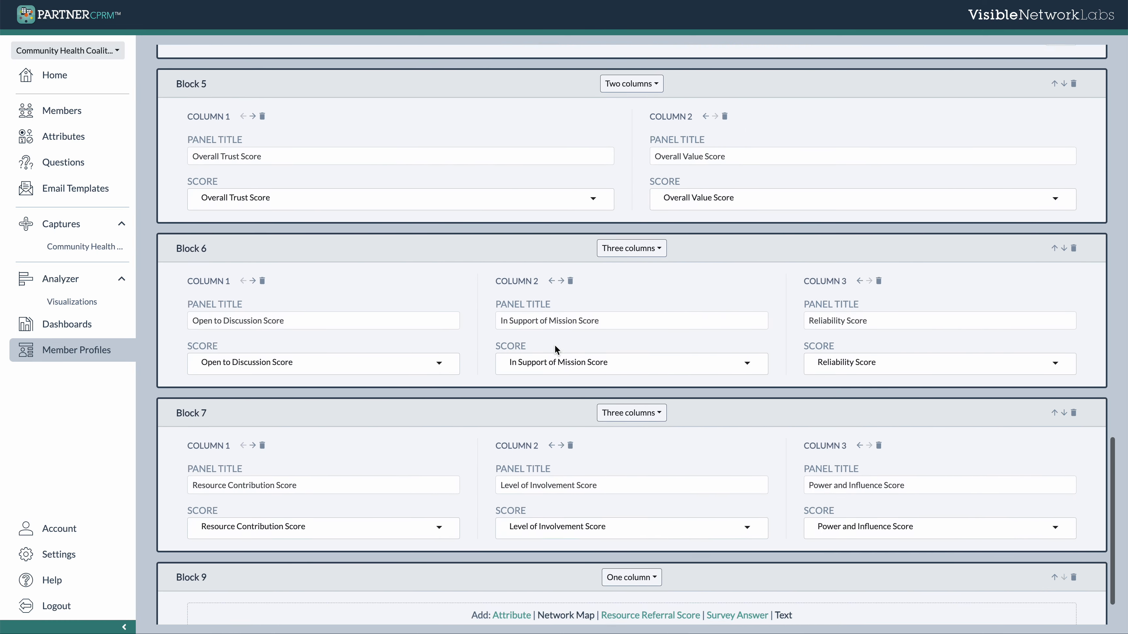
pyautogui.scroll(3)
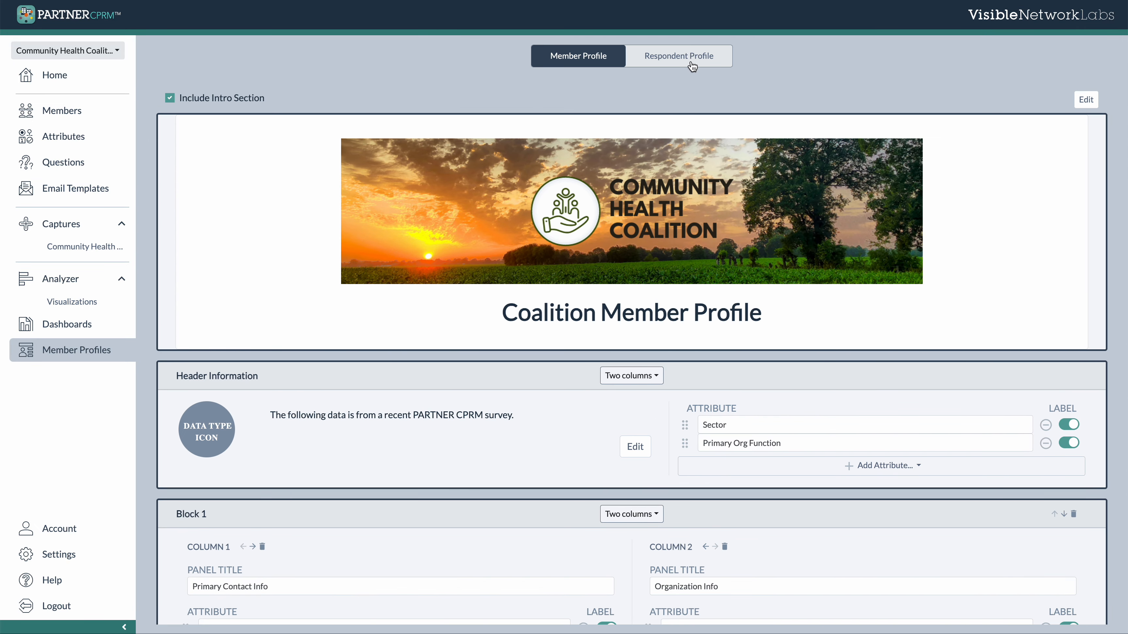
# Step: Switch to the Member Profile template, look it over, then return to the Respondent Profile template
pyautogui.click(679, 56)
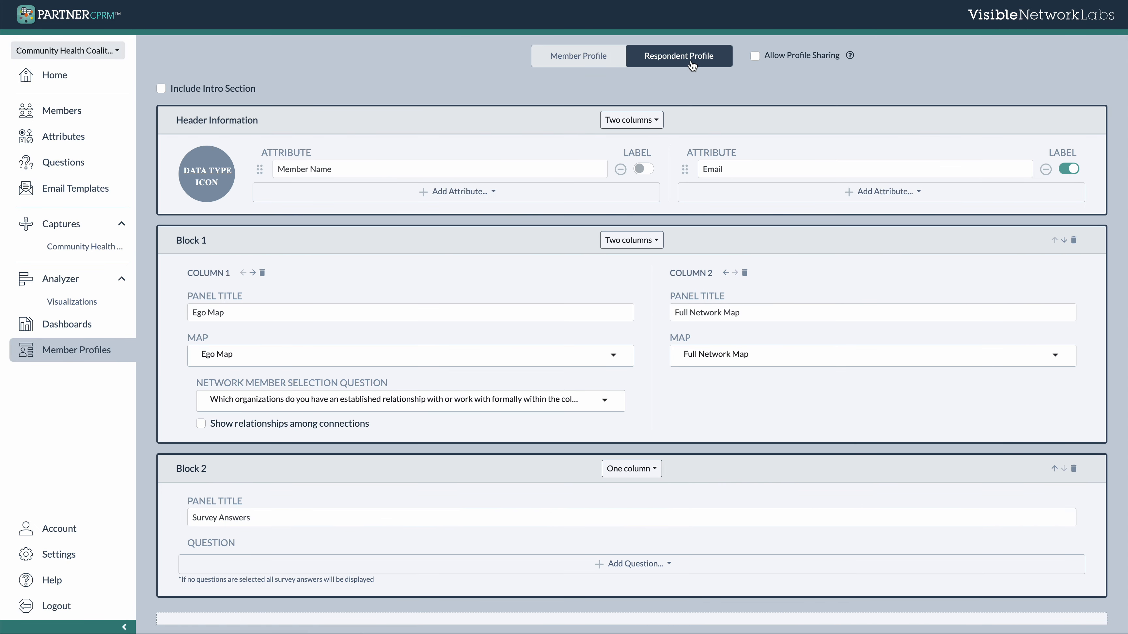
pyautogui.moveTo(684, 360)
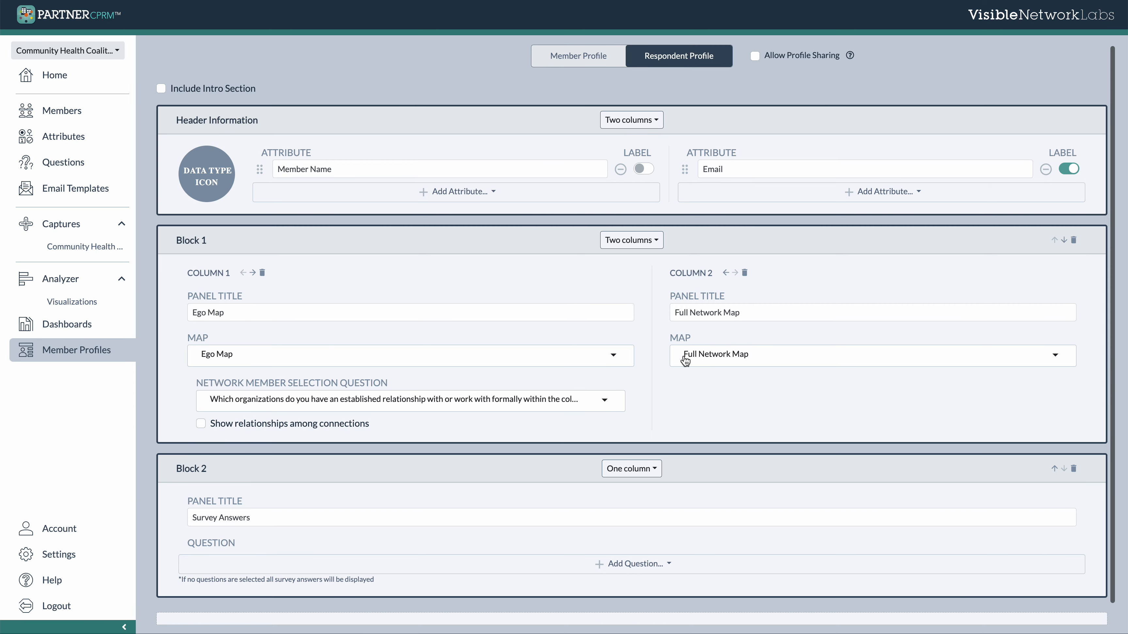
pyautogui.moveTo(566, 98)
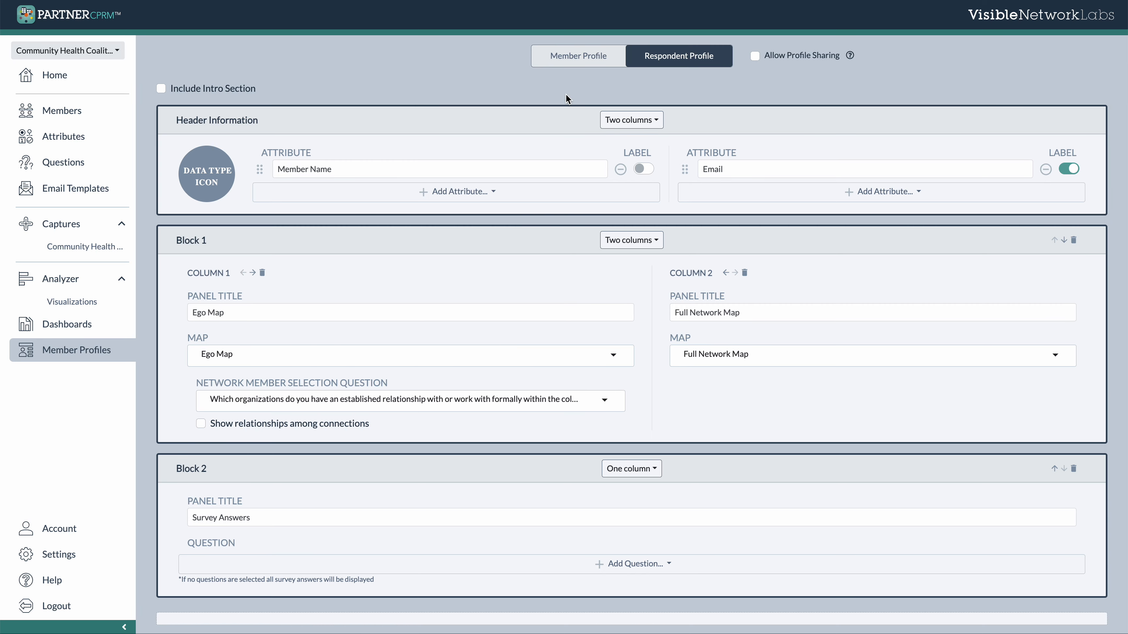
pyautogui.scroll(-3)
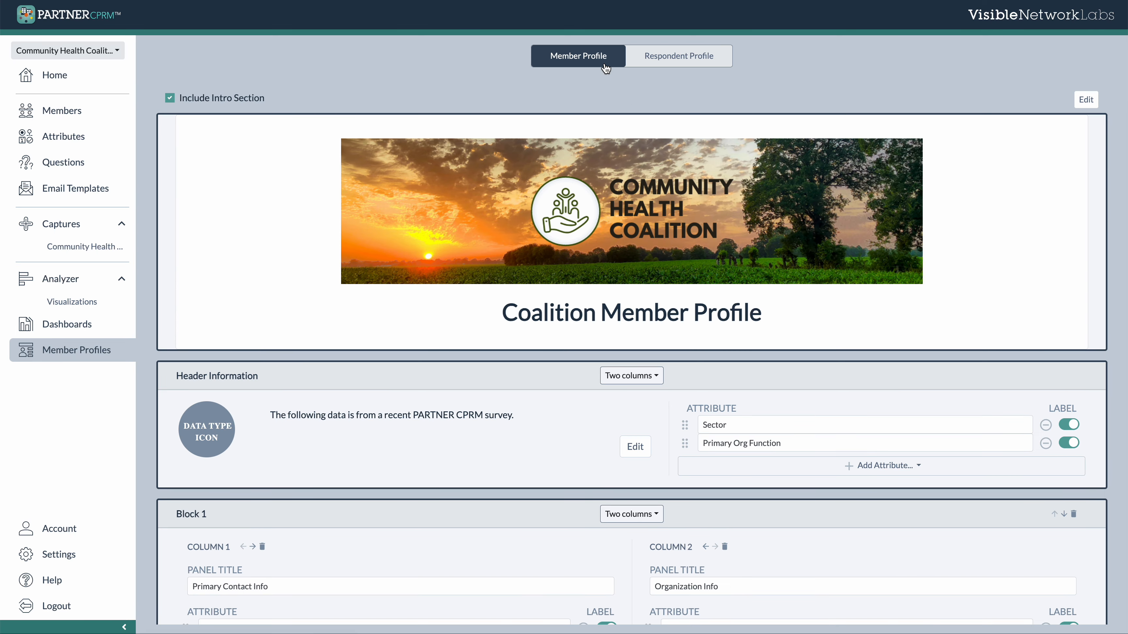
pyautogui.moveTo(701, 69)
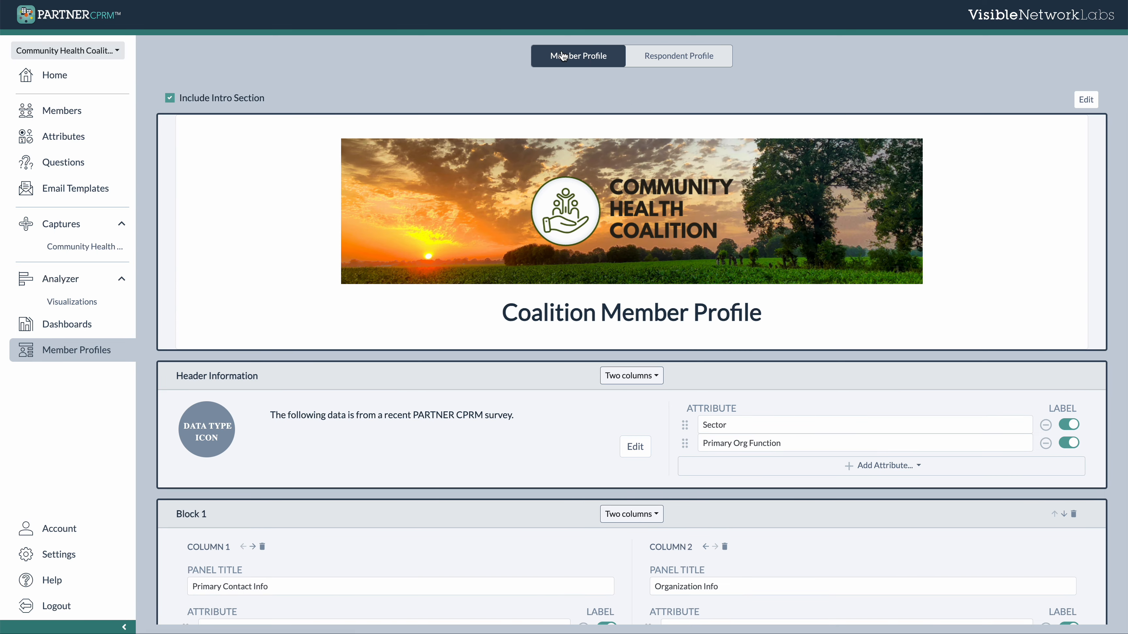
pyautogui.click(679, 55)
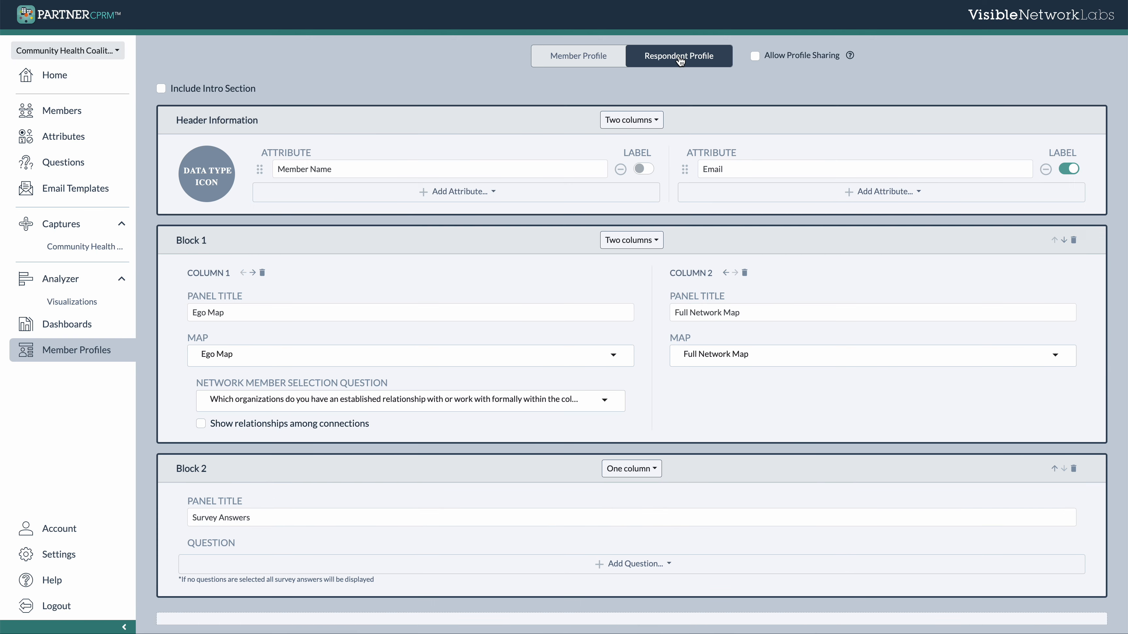
pyautogui.moveTo(475, 191)
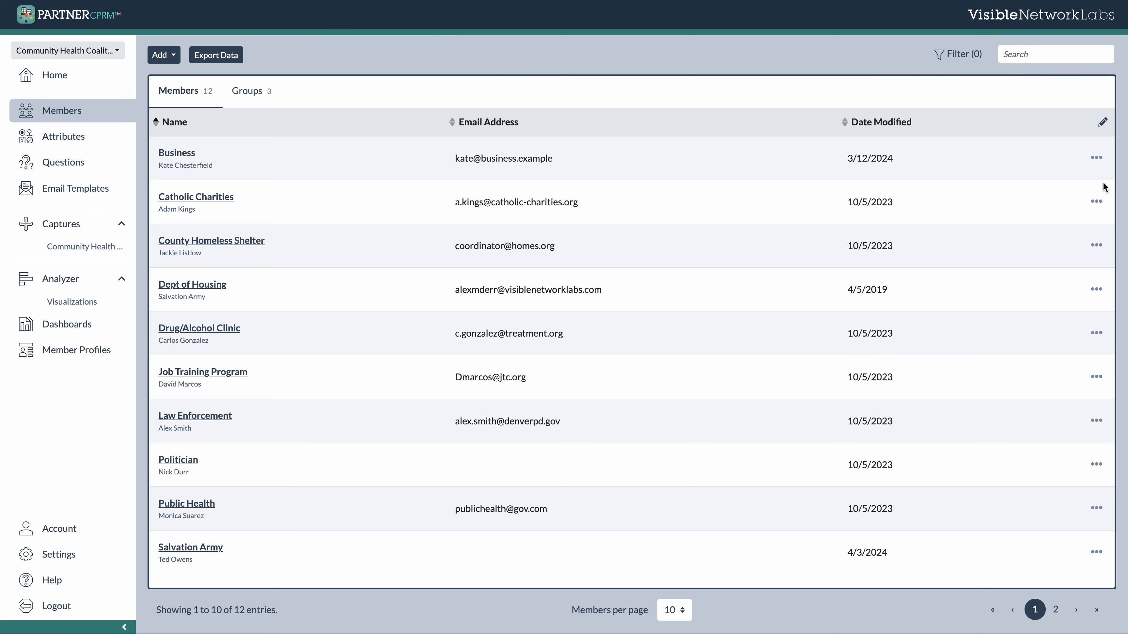
# Step: From Catholic Charities' row actions, preview its Coalition Member Profile and read down it
pyautogui.click(1097, 202)
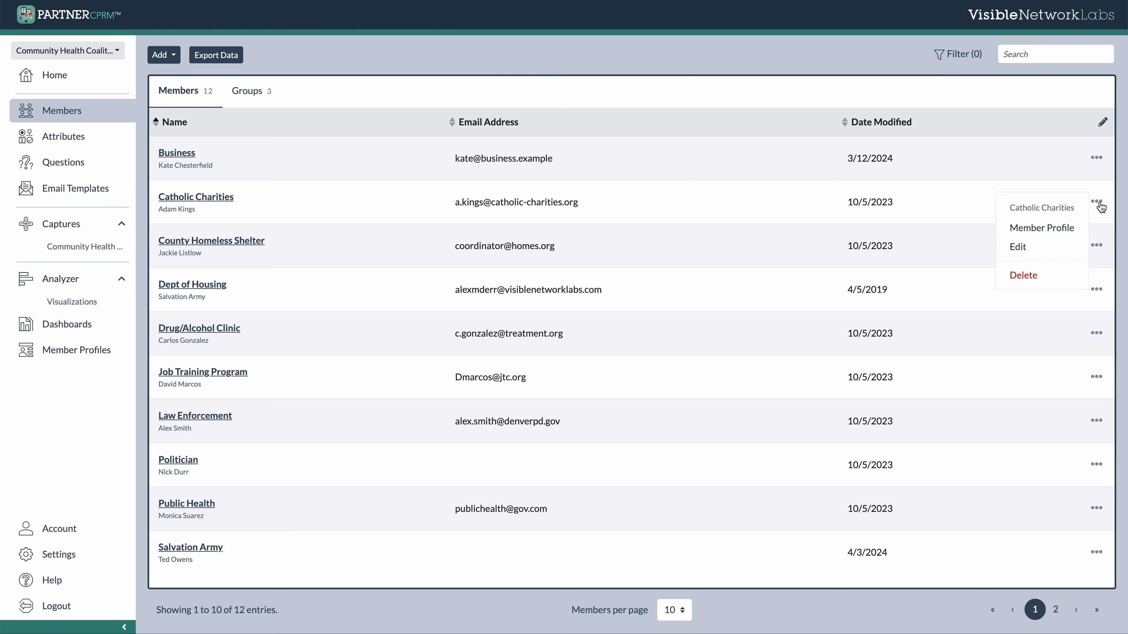
pyautogui.click(1042, 227)
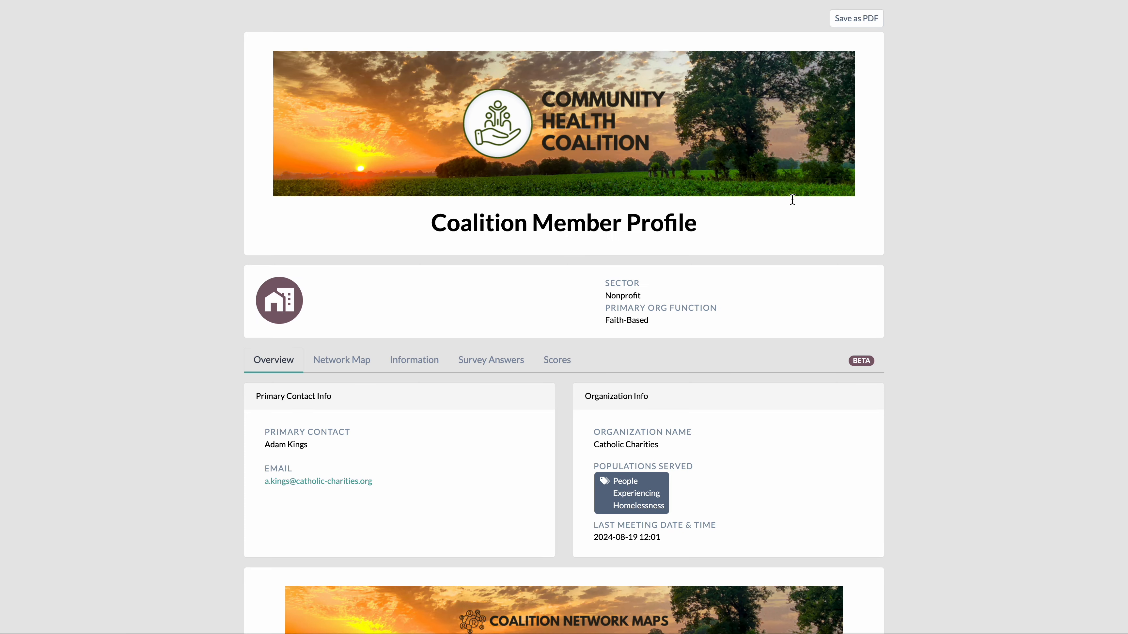
pyautogui.scroll(-3)
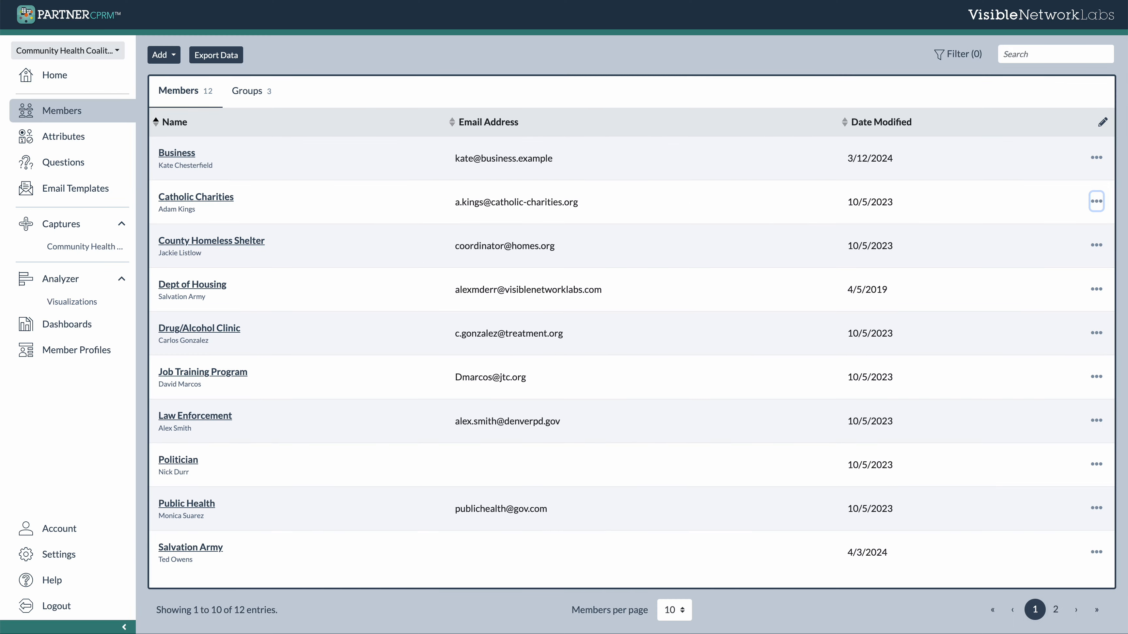
pyautogui.moveTo(219, 360)
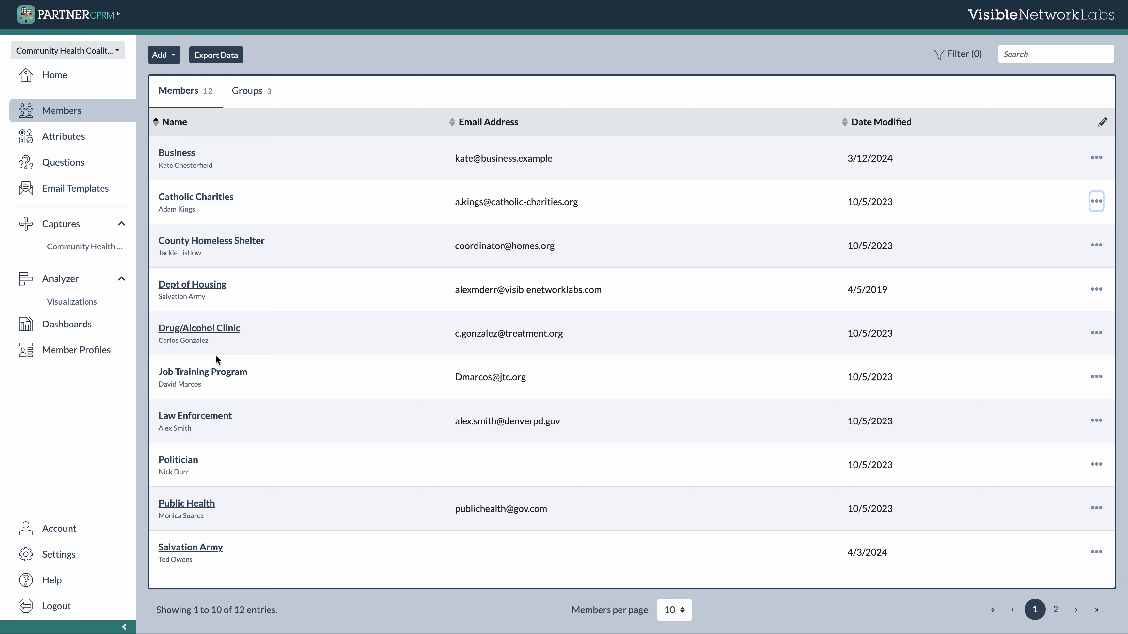
pyautogui.moveTo(220, 346)
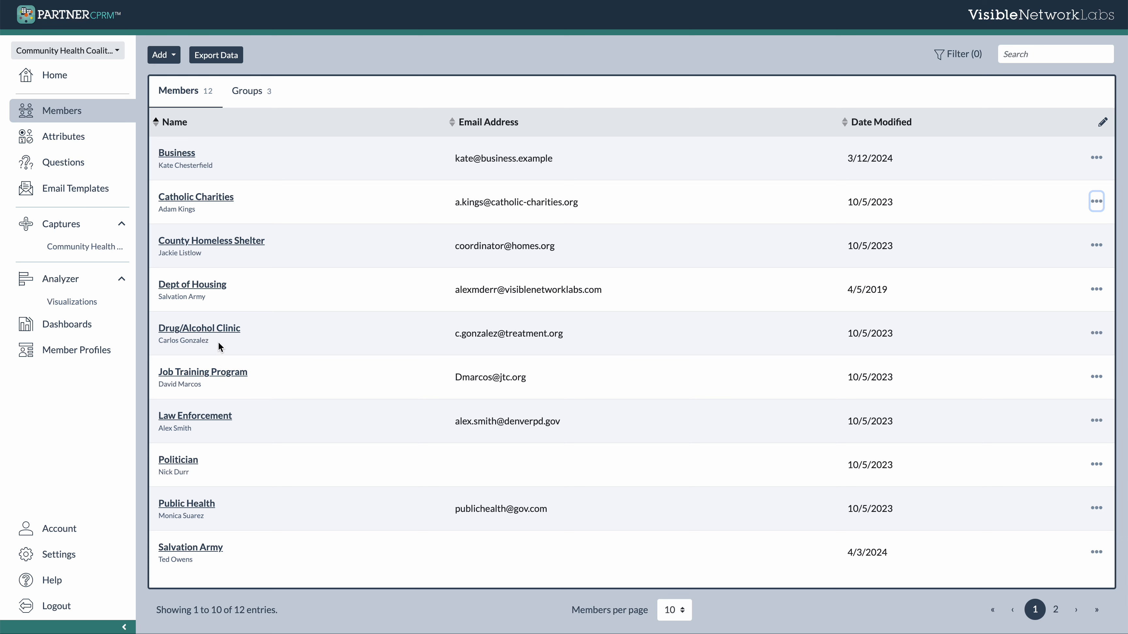
pyautogui.moveTo(150, 315)
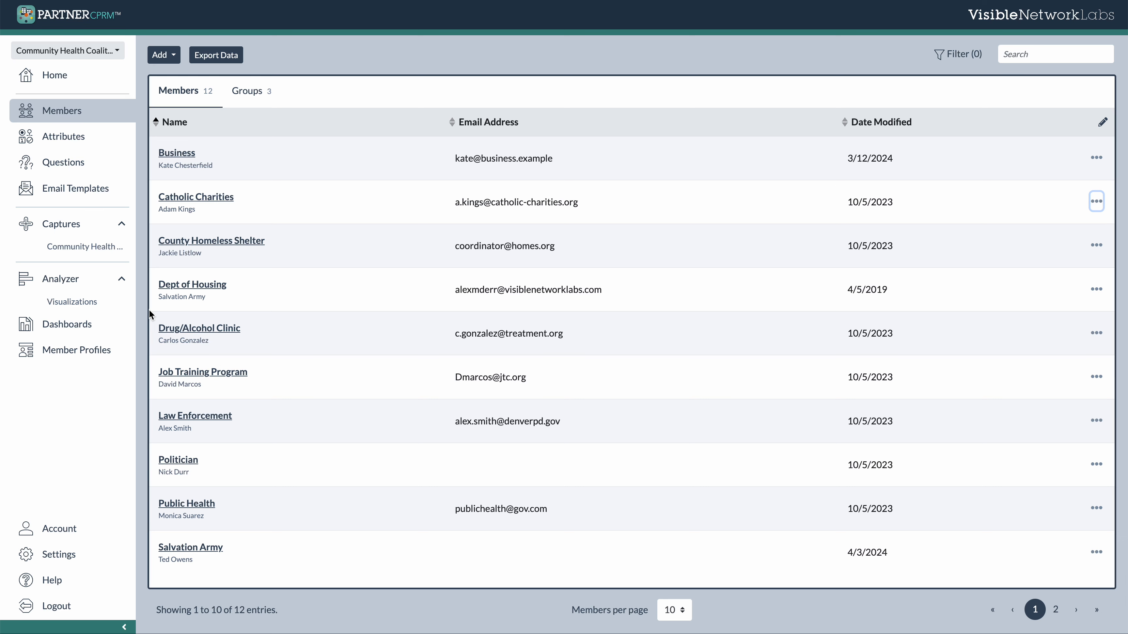
pyautogui.moveTo(72, 301)
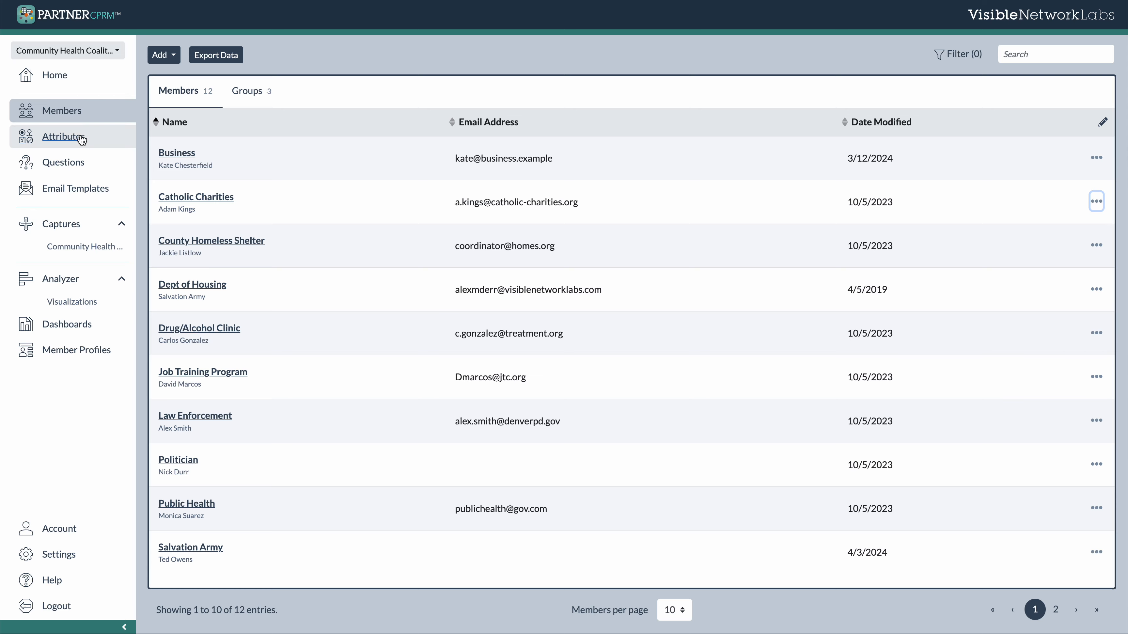
# Step: Review the account details, then in Customize Menu hide Members from navigation and show it again
pyautogui.click(59, 528)
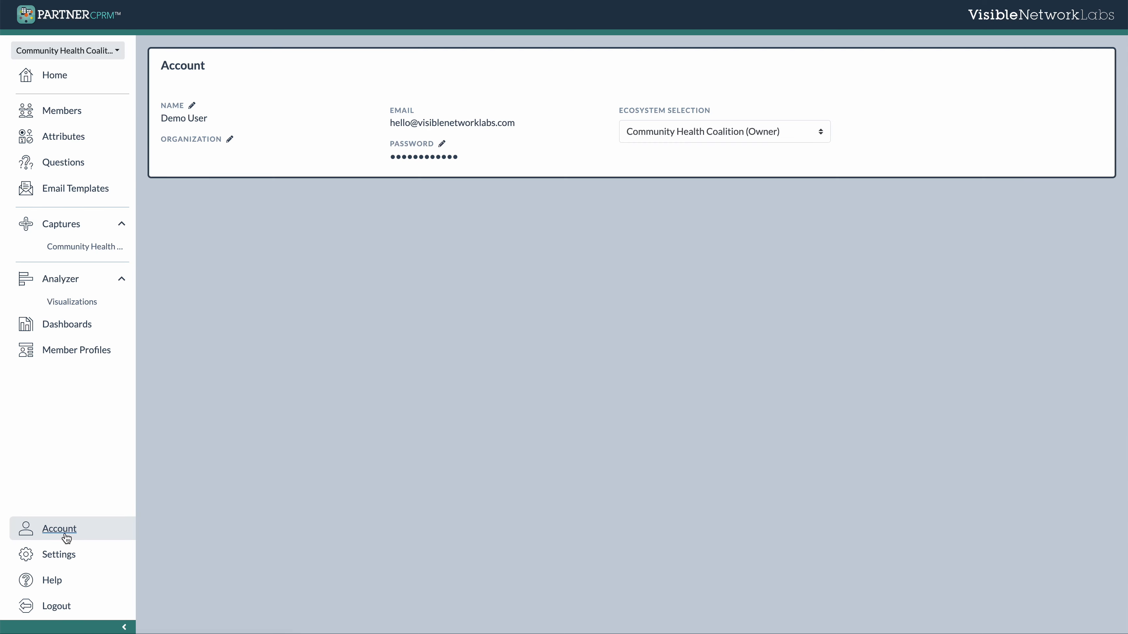
pyautogui.moveTo(341, 142)
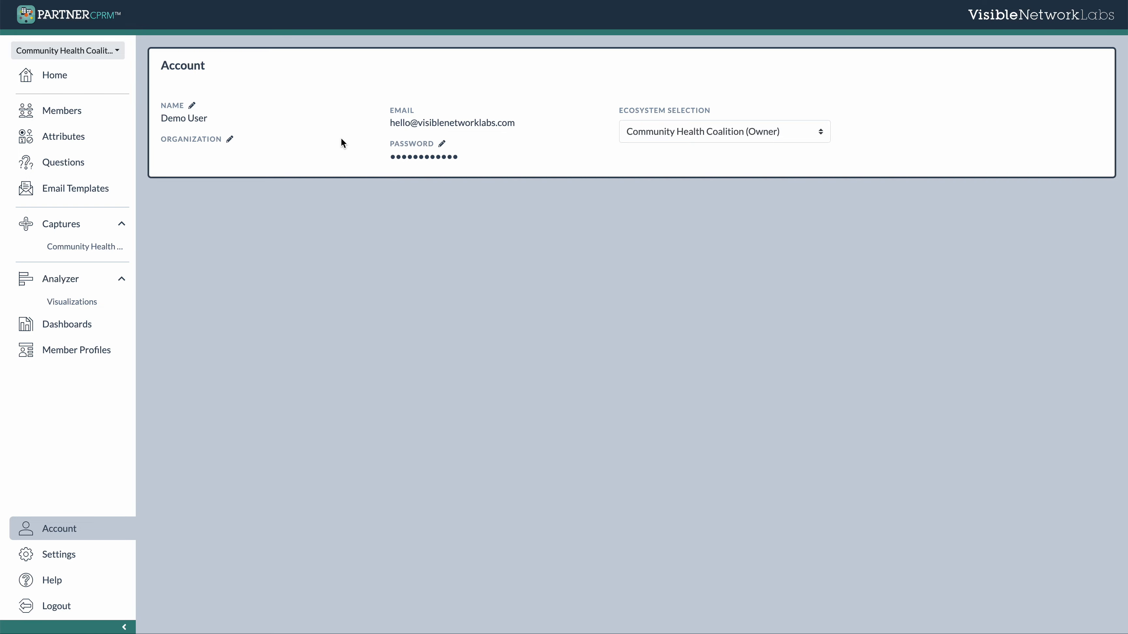
pyautogui.moveTo(437, 158)
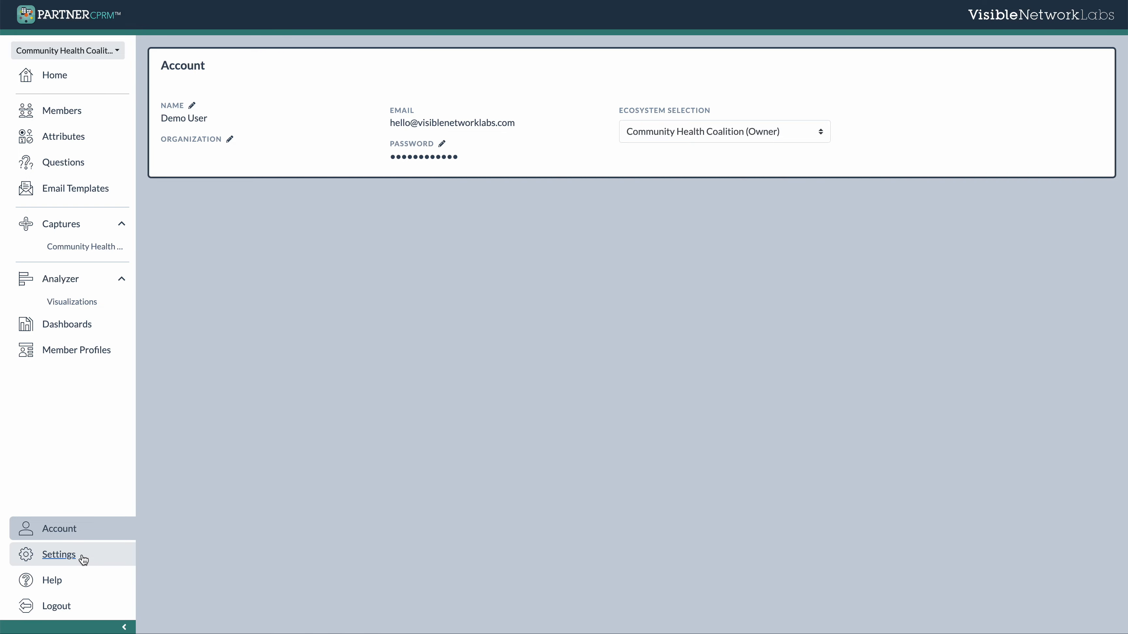
pyautogui.click(58, 554)
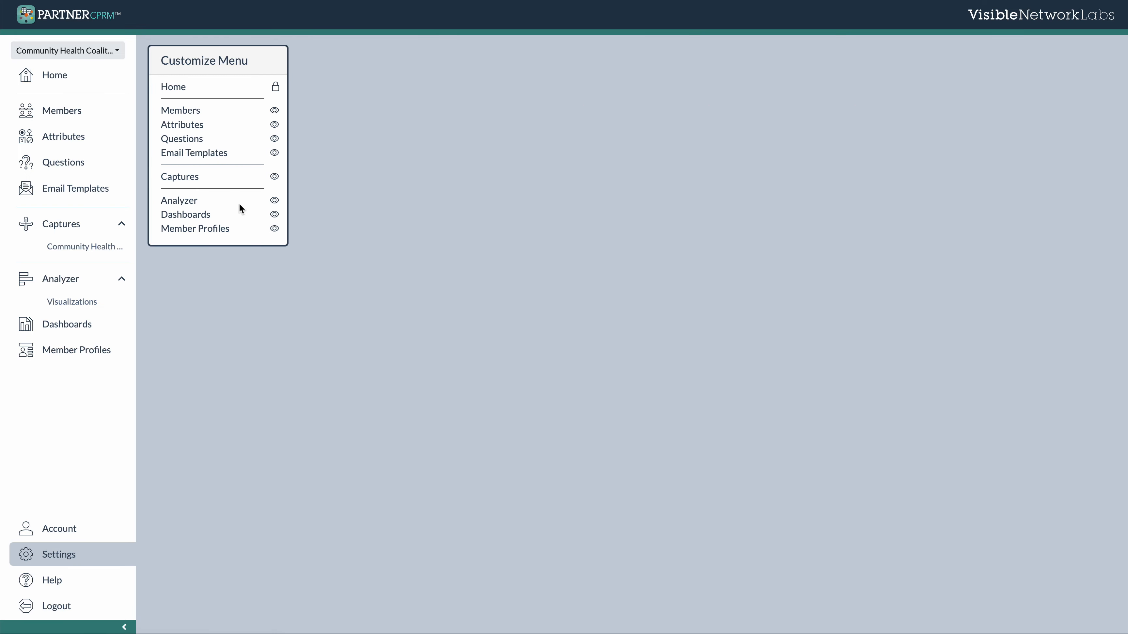
pyautogui.click(275, 110)
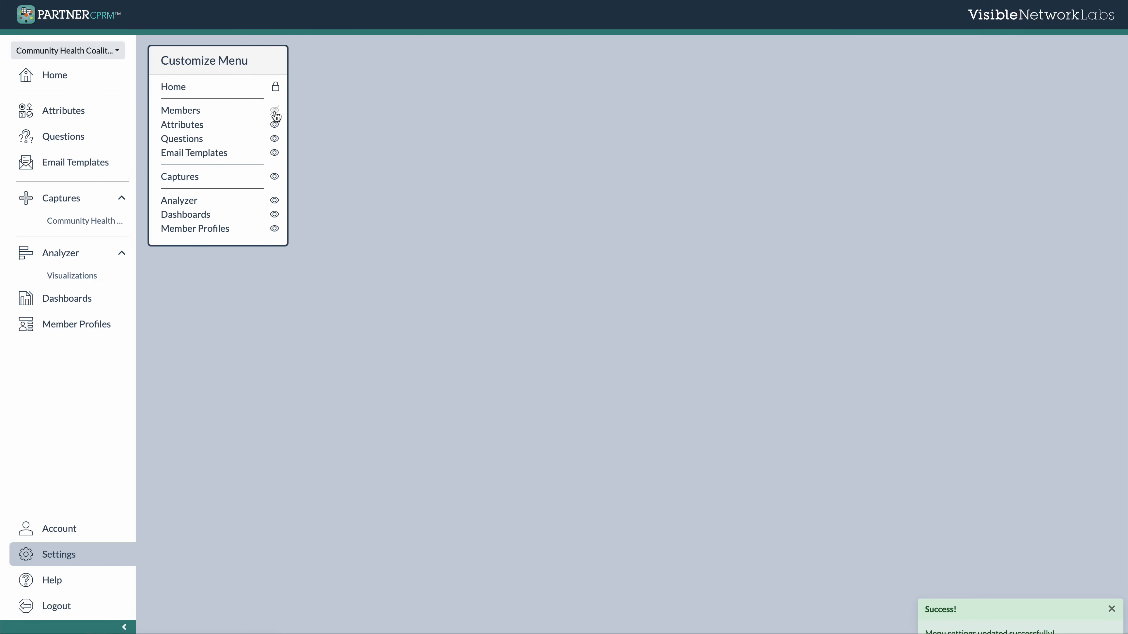
pyautogui.click(275, 109)
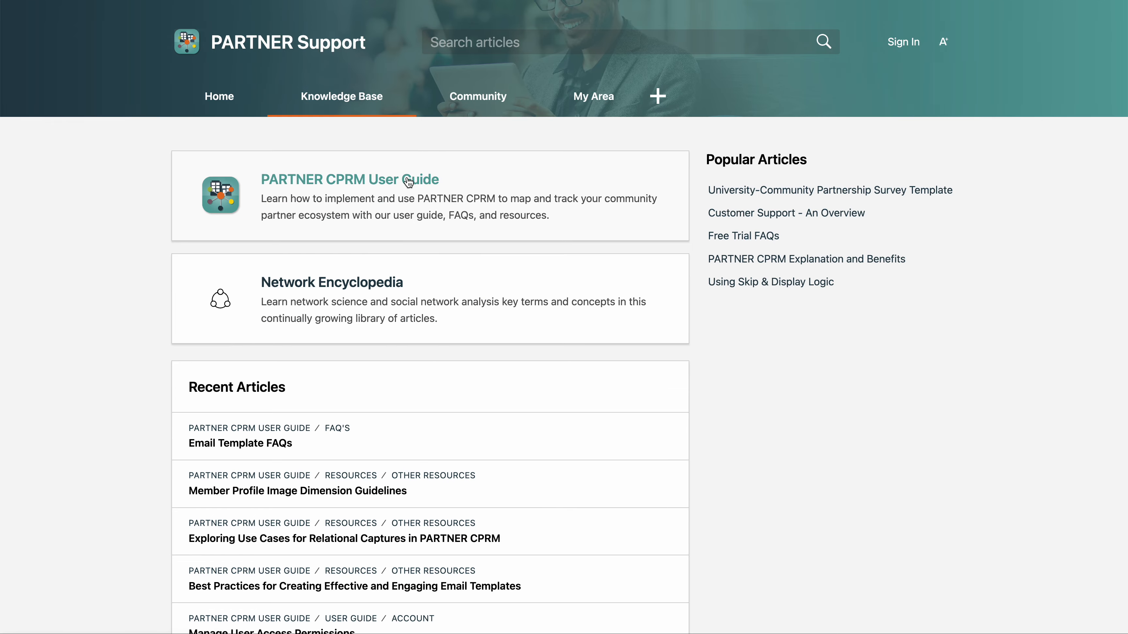
# Step: Browse the PARTNER CPRM User Guide, start a Submit a ticket request, then return to the CPRM home page
pyautogui.click(350, 179)
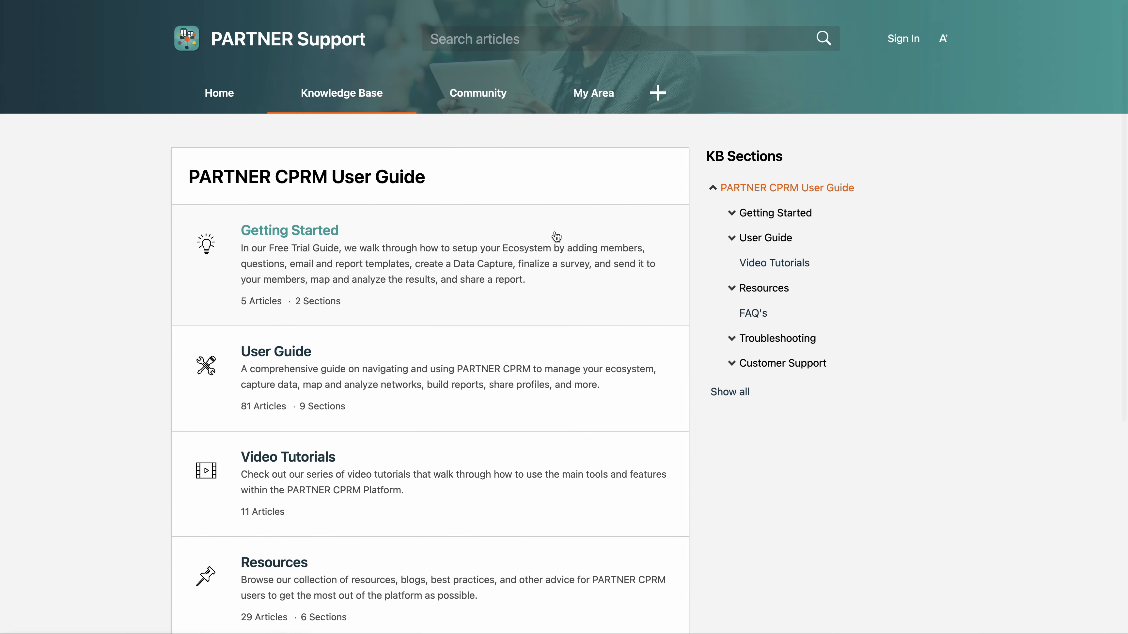
pyautogui.click(657, 92)
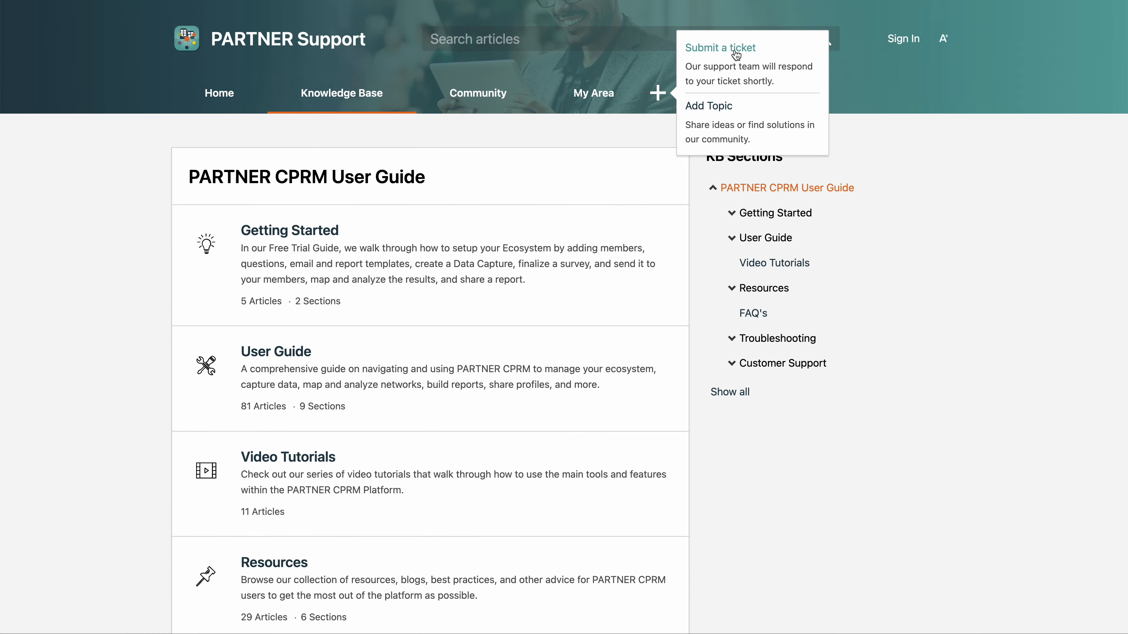
pyautogui.click(720, 48)
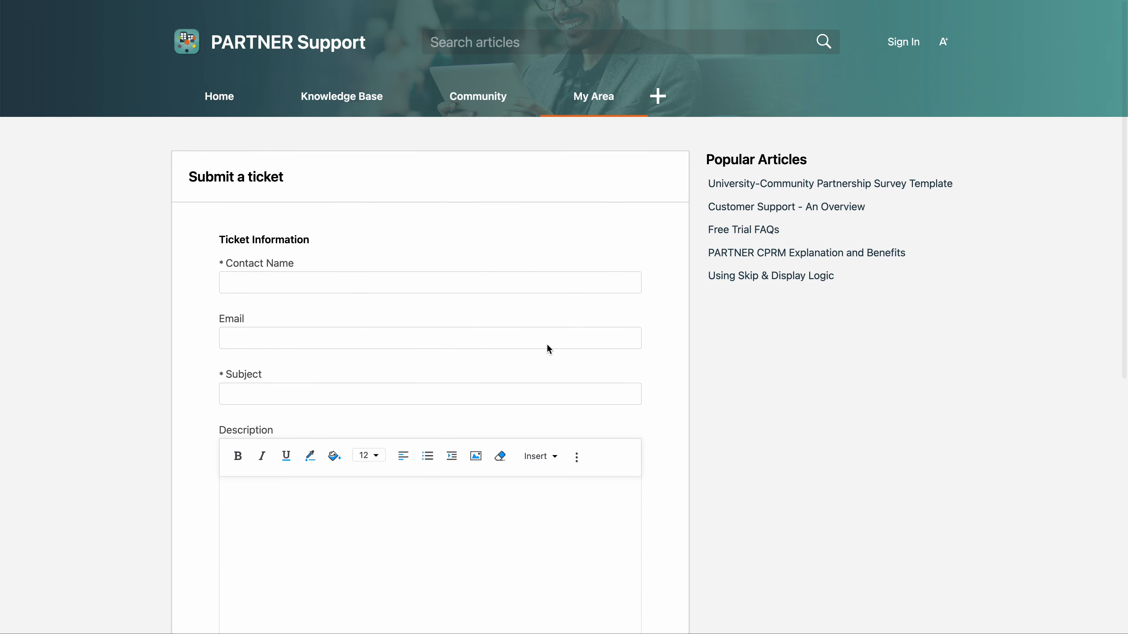
pyautogui.moveTo(660, 413)
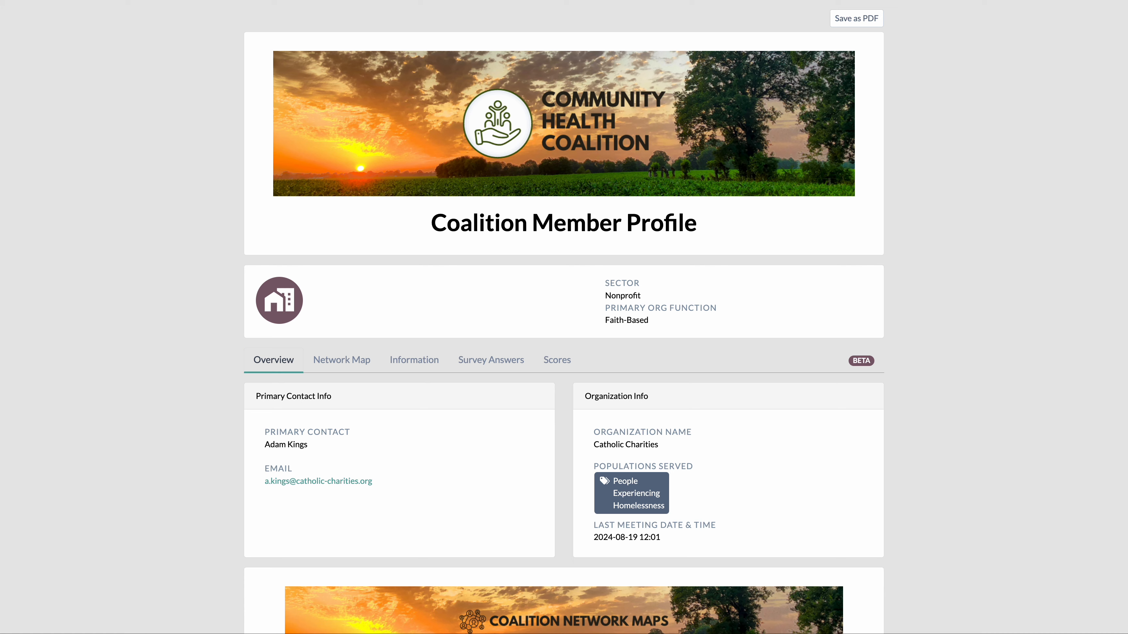
pyautogui.click(54, 75)
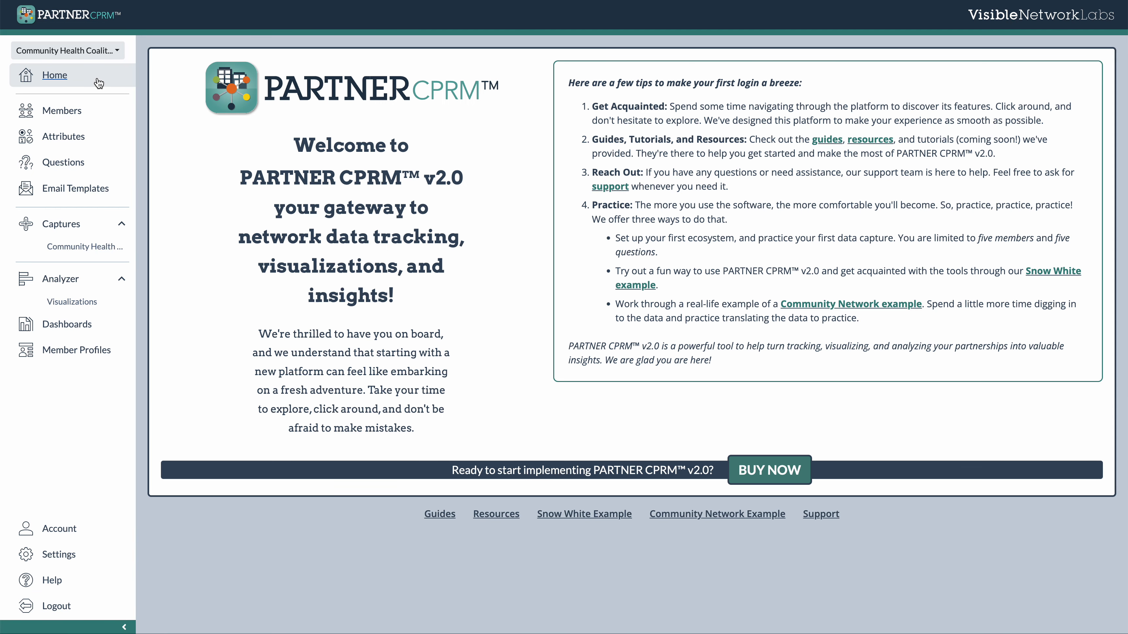